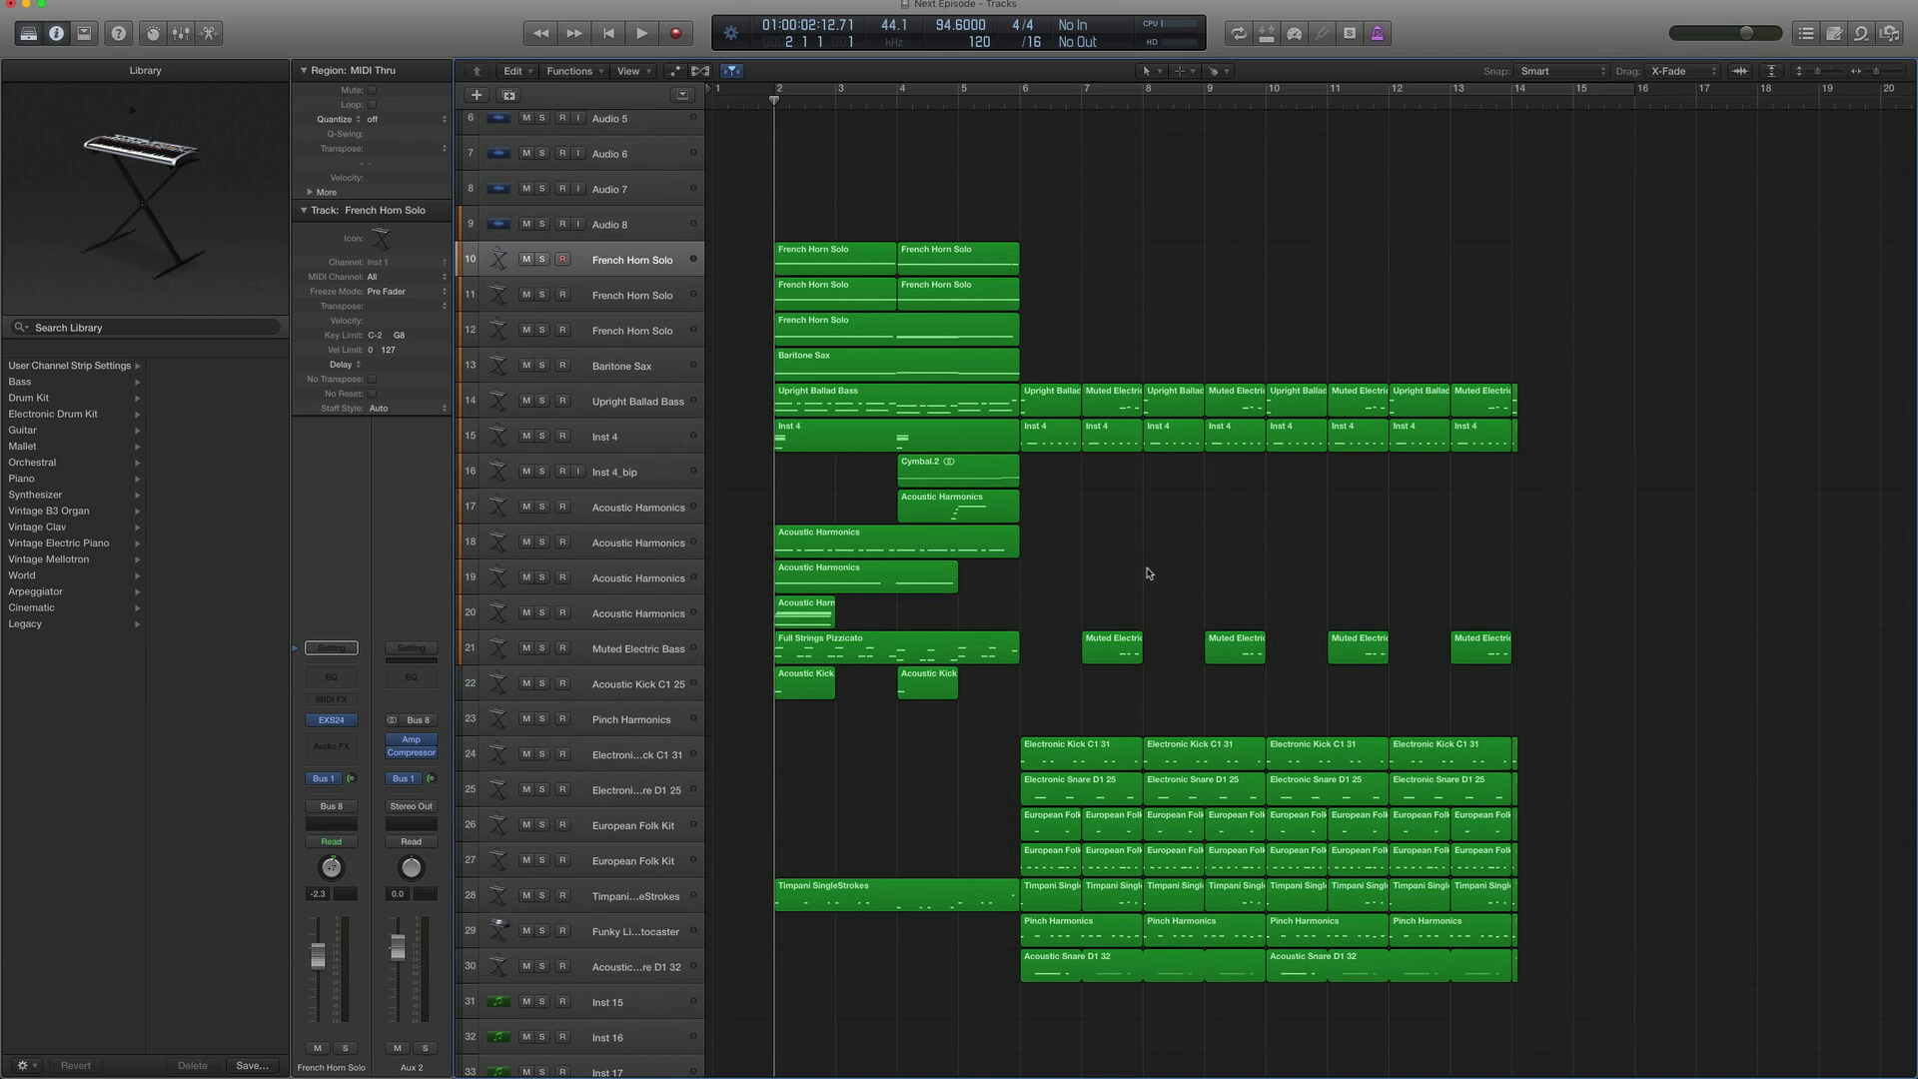
Play the whole 'Thug Life' arrangement from the start, then stop playback
{"action": "left_click", "coordinate": [641, 34]}
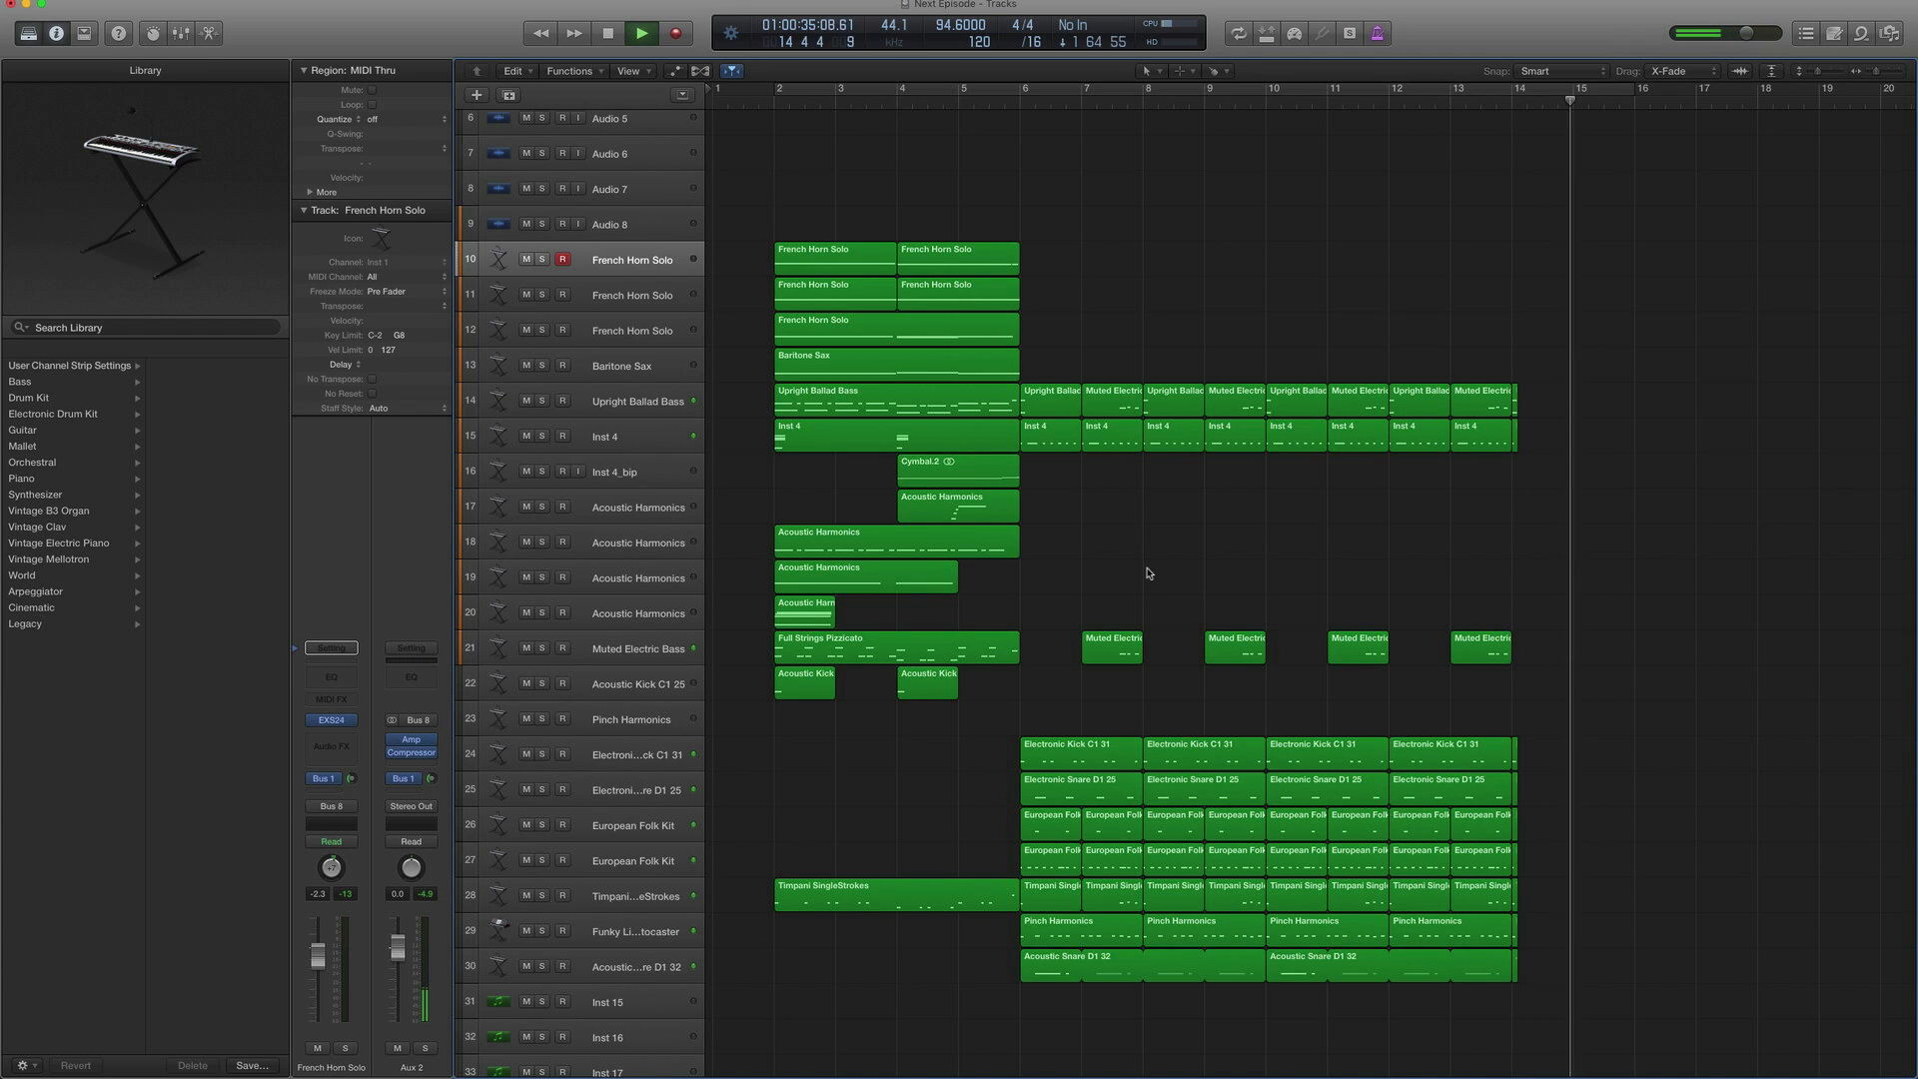
{"action": "left_click", "coordinate": [675, 34]}
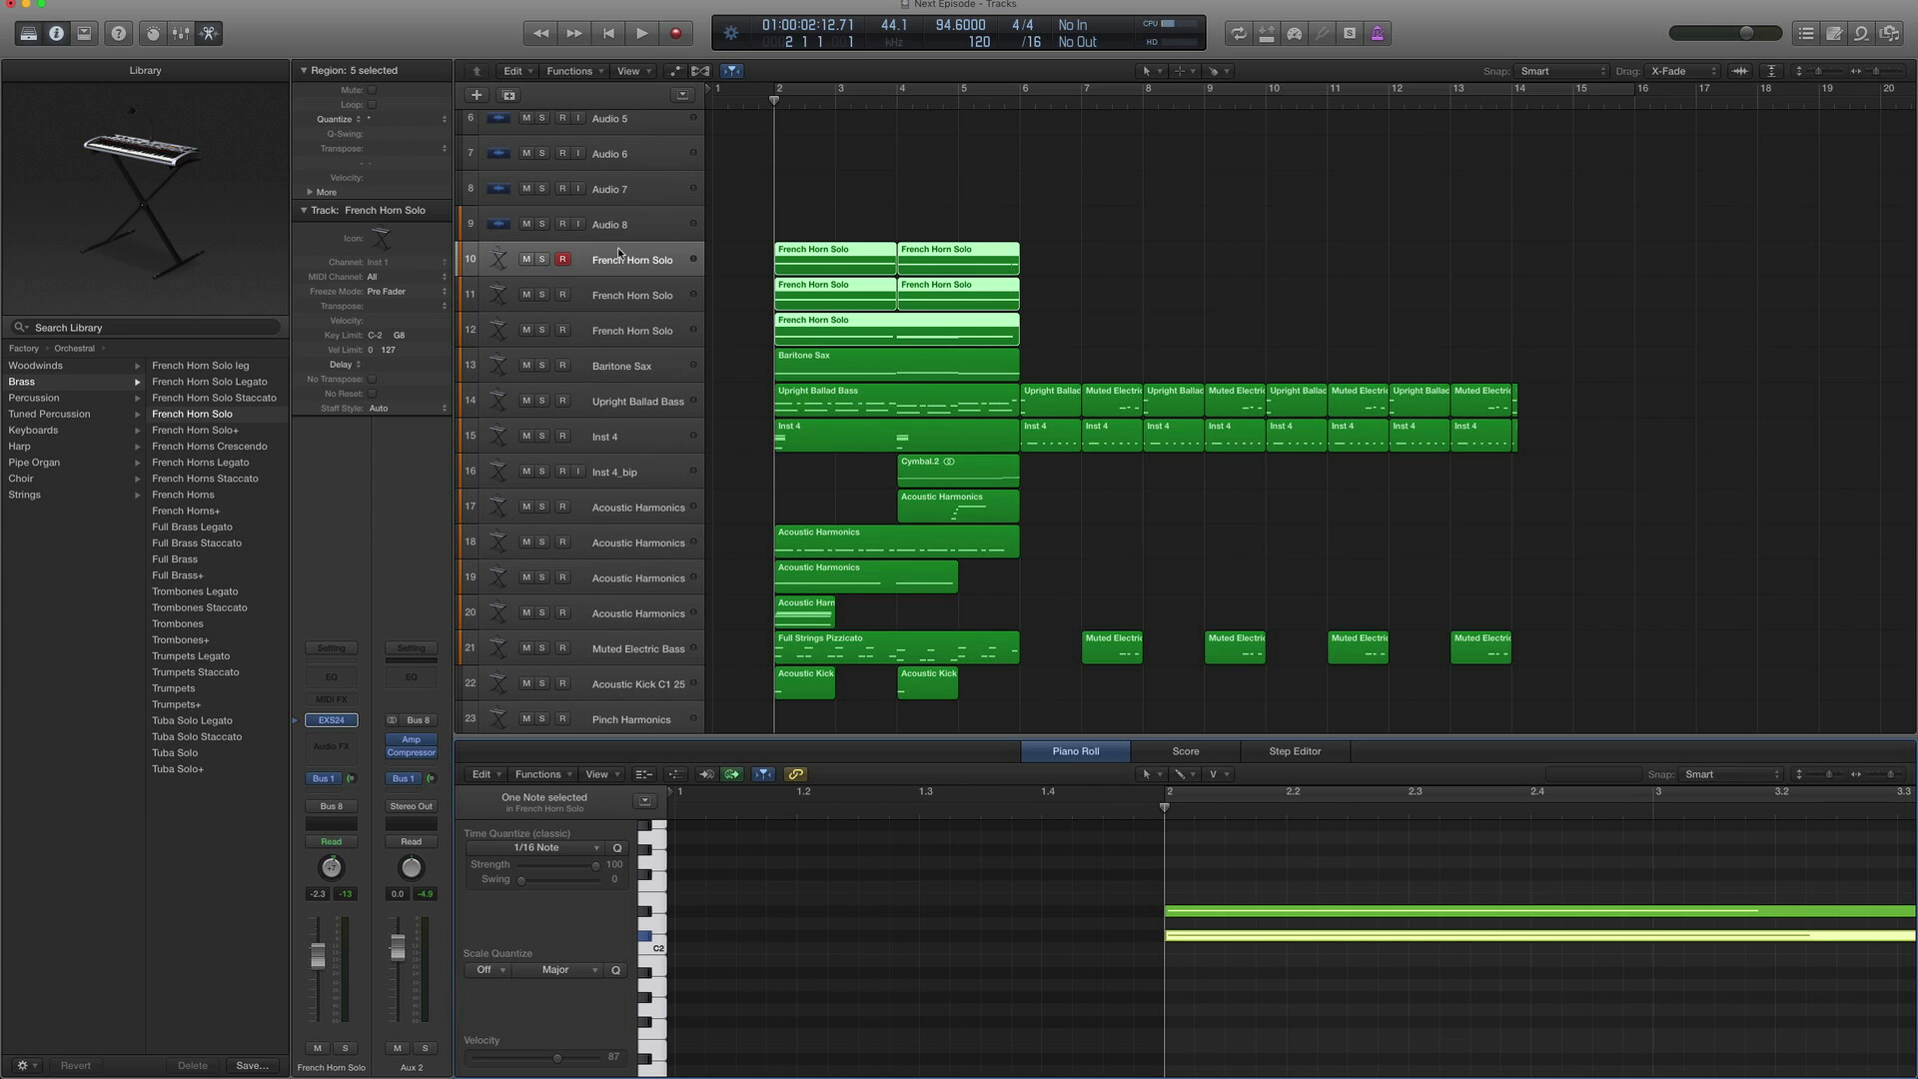
{"action": "mouse_move", "coordinate": [675, 343]}
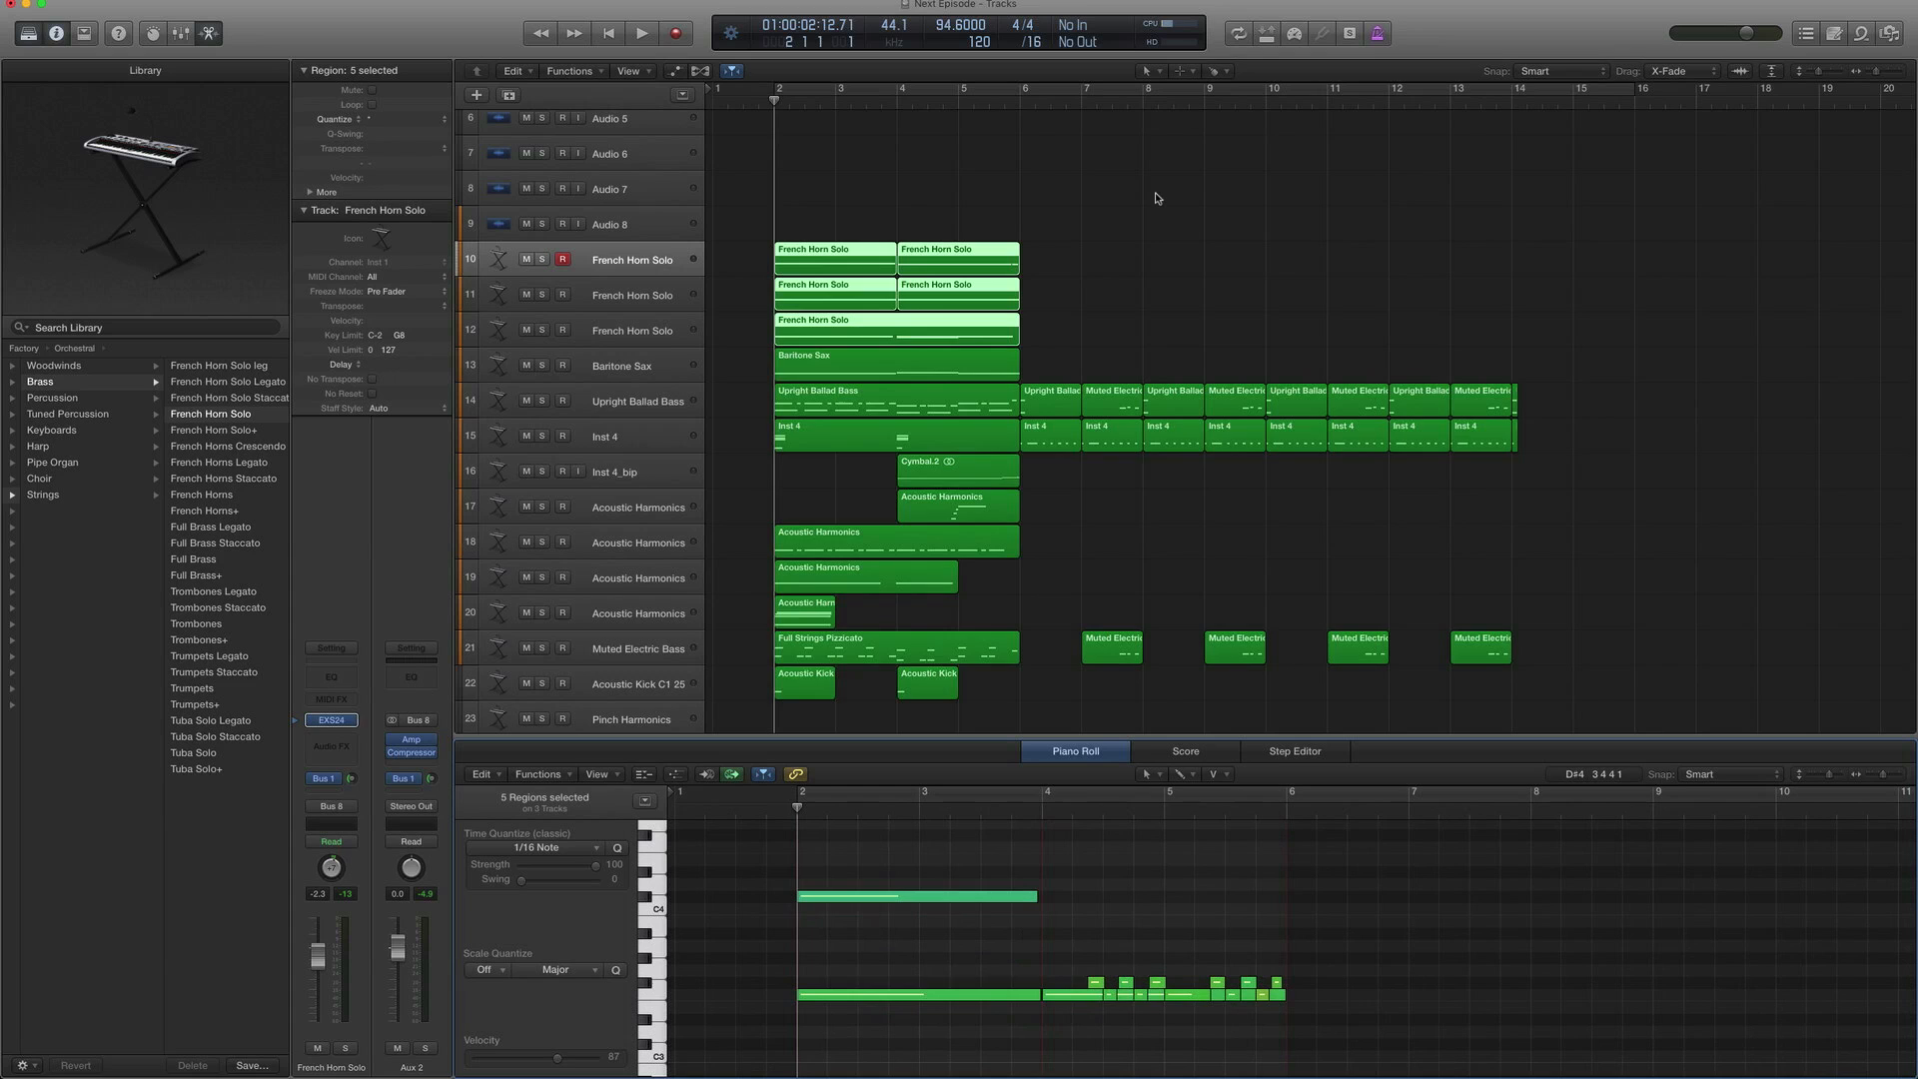
Play back the French Horn Solo regions shown in the piano roll, then stop
{"action": "left_click", "coordinate": [642, 32]}
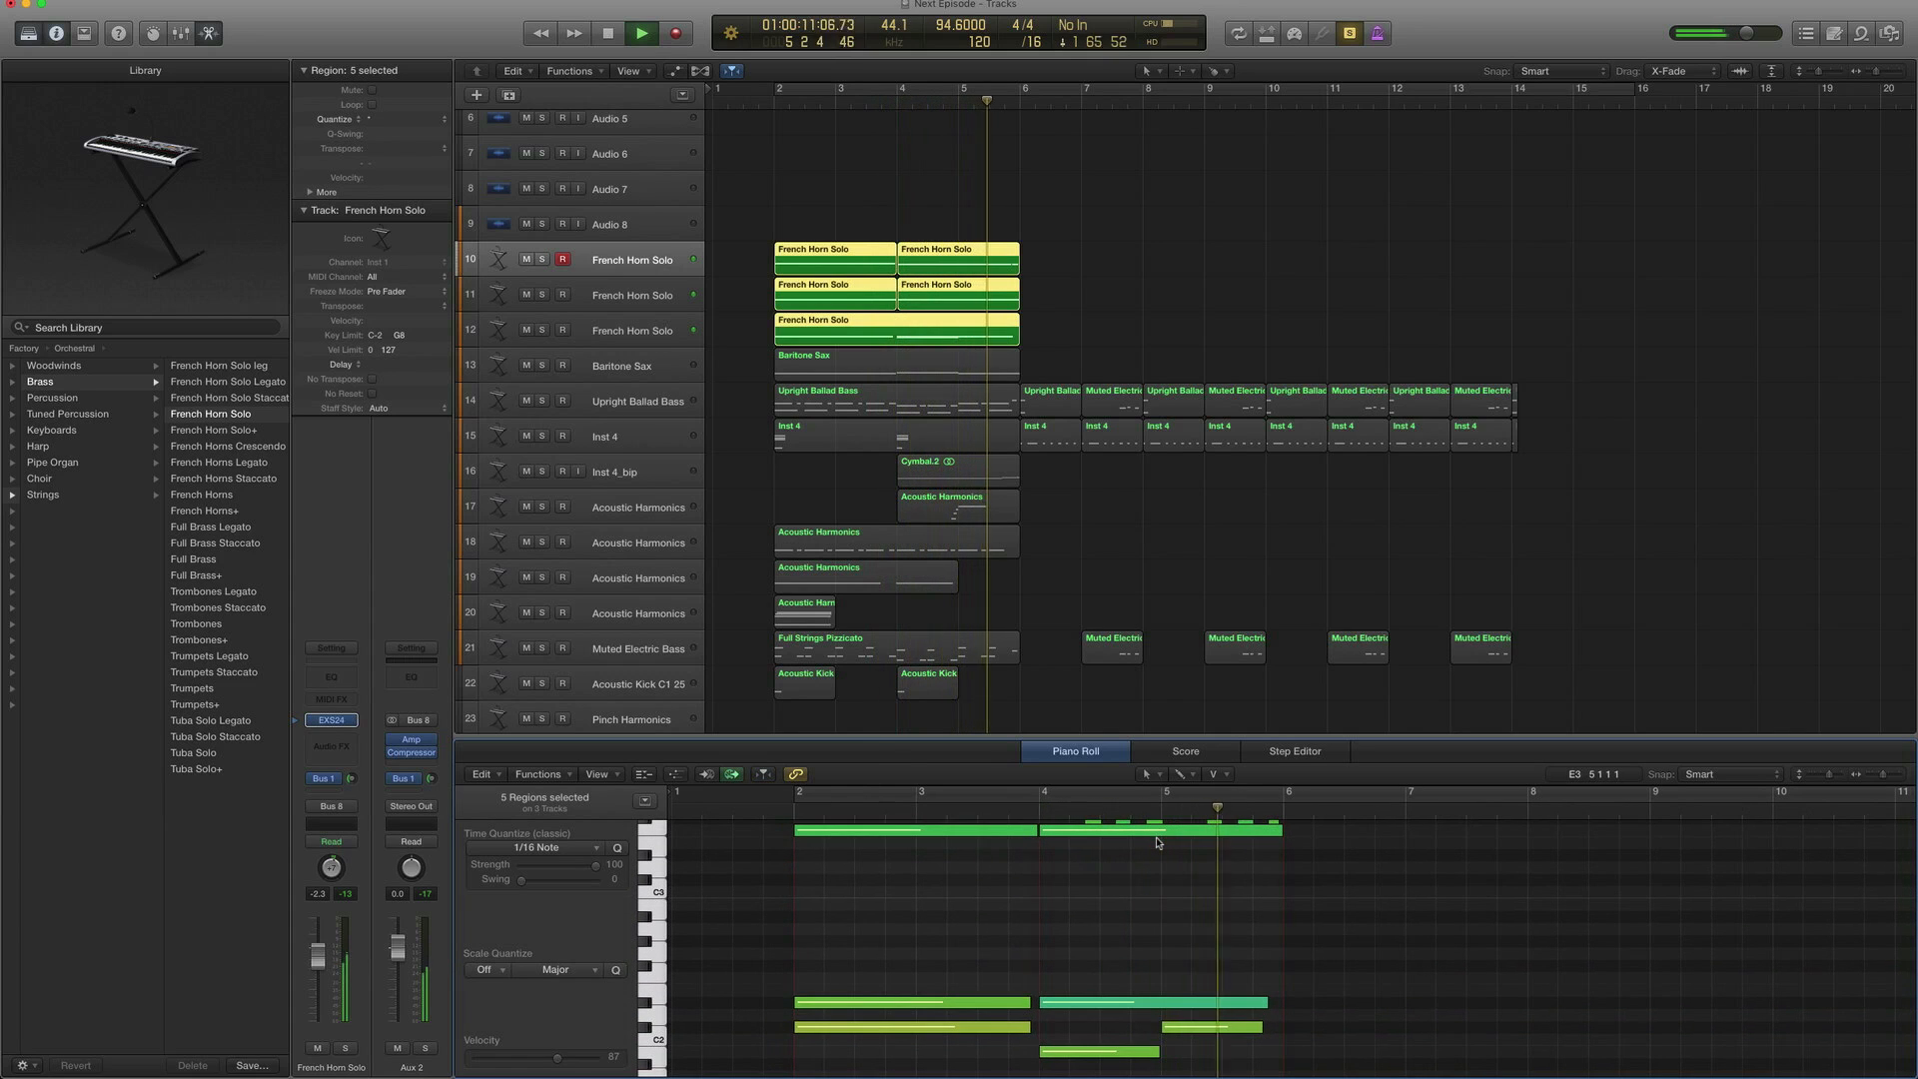
{"action": "left_click", "coordinate": [639, 34]}
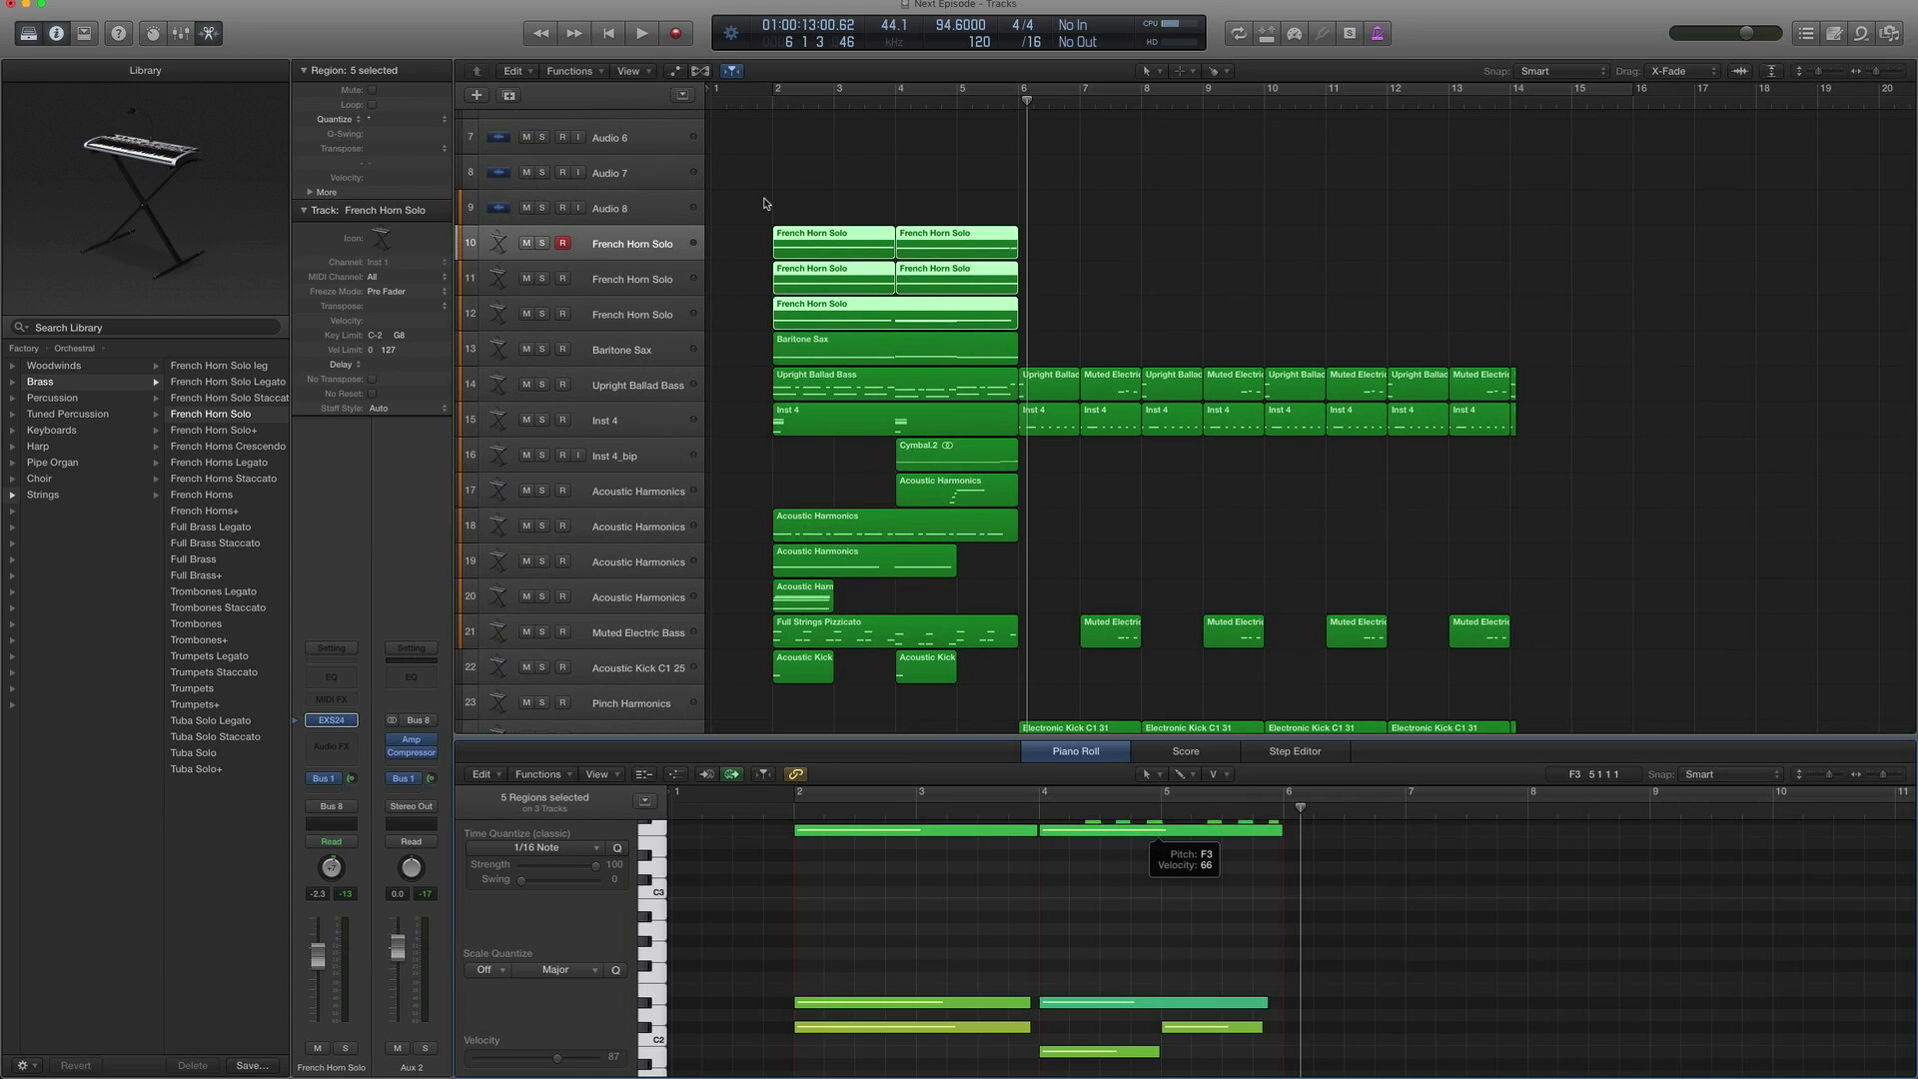
{"action": "mouse_move", "coordinate": [853, 745]}
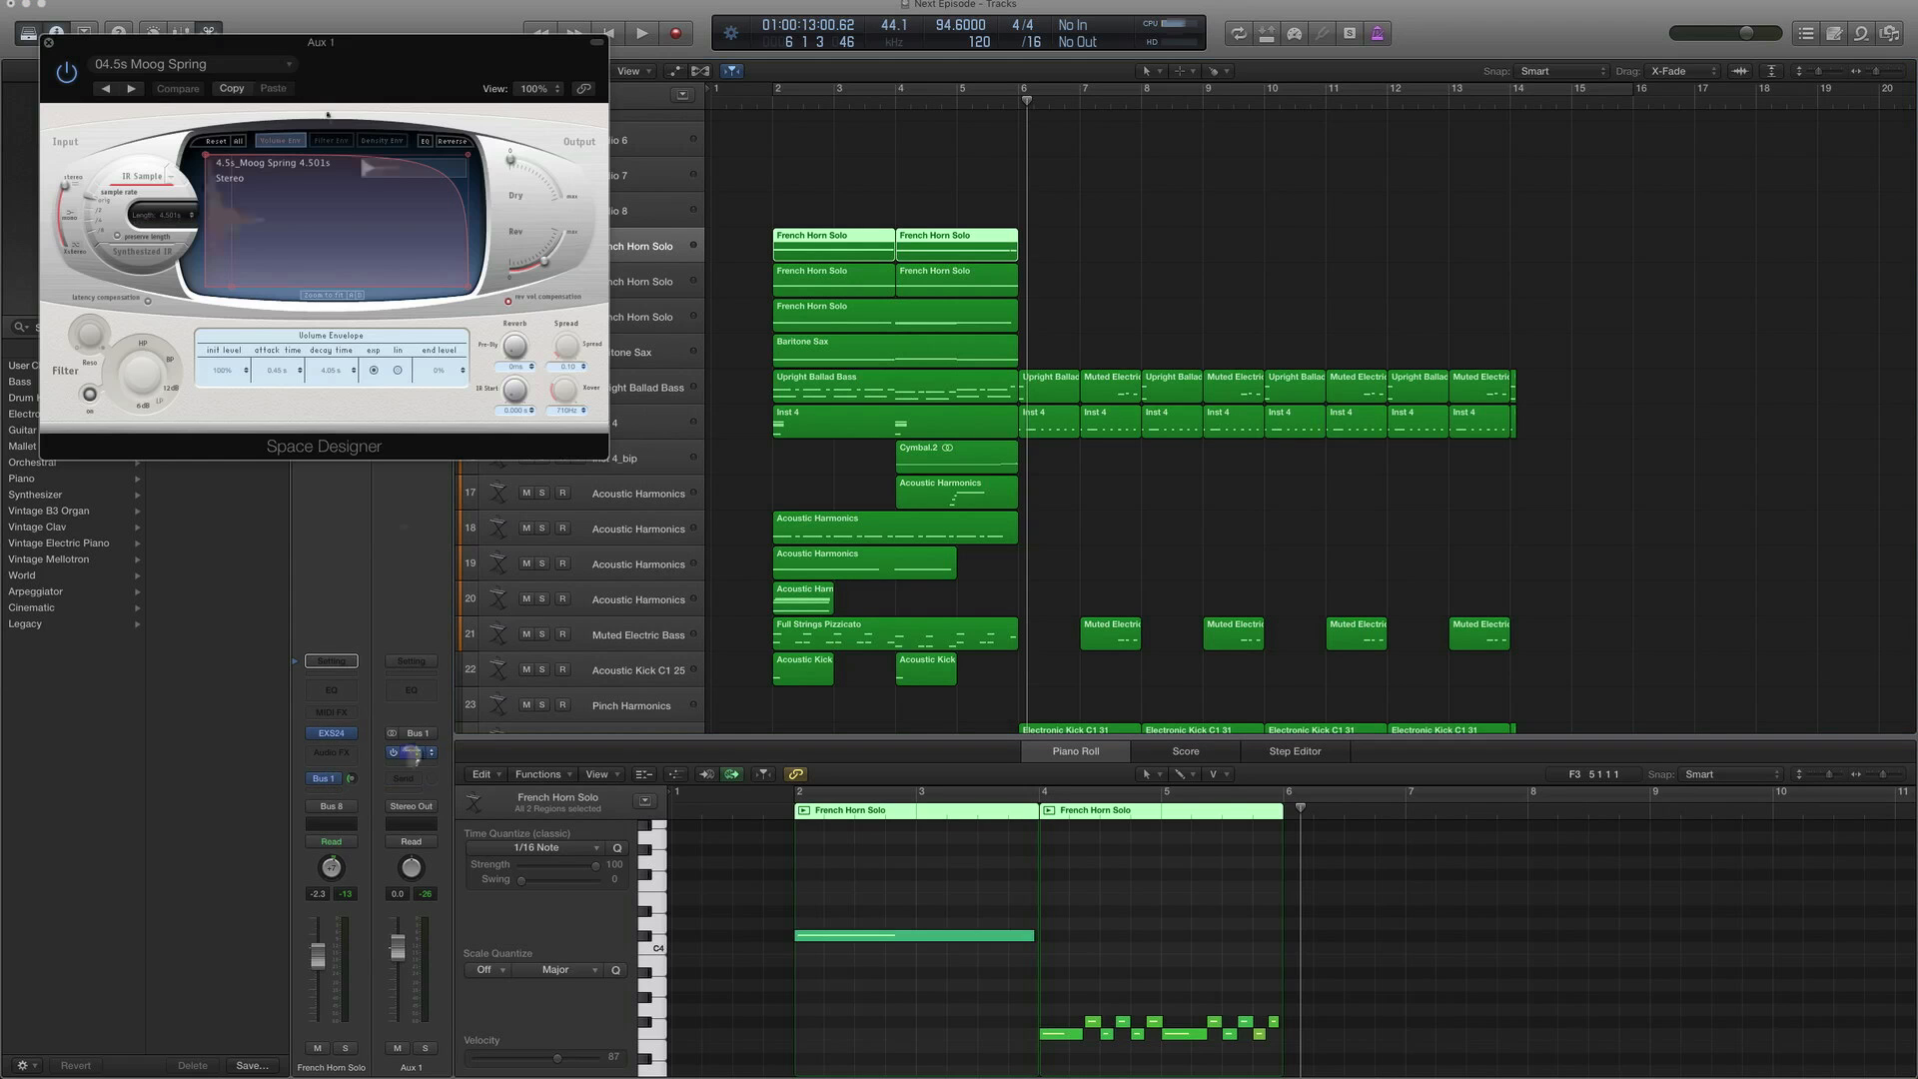
Review the Moog Spring reverb preset on Aux 1, then the Aux 2 amp and Classic VCA compressor presets
{"action": "left_click", "coordinate": [186, 64]}
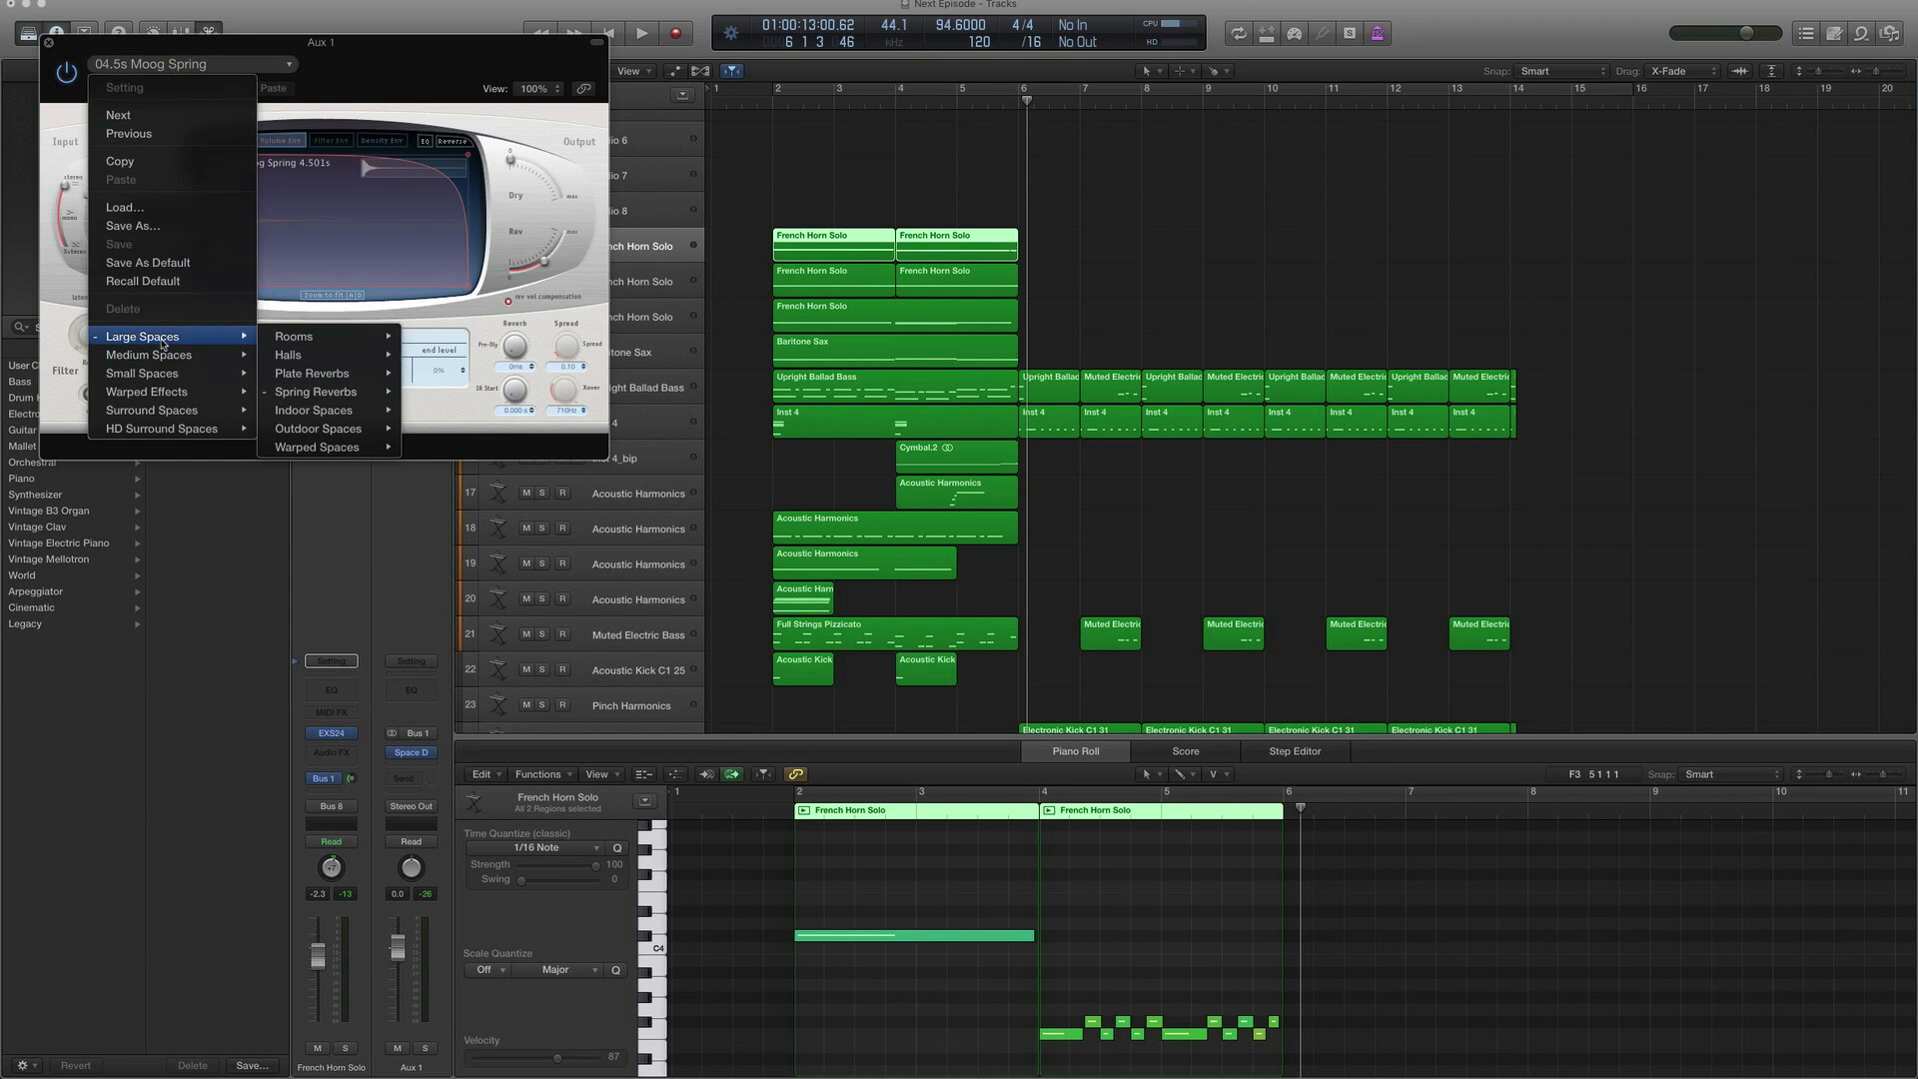
{"action": "left_click", "coordinate": [316, 391]}
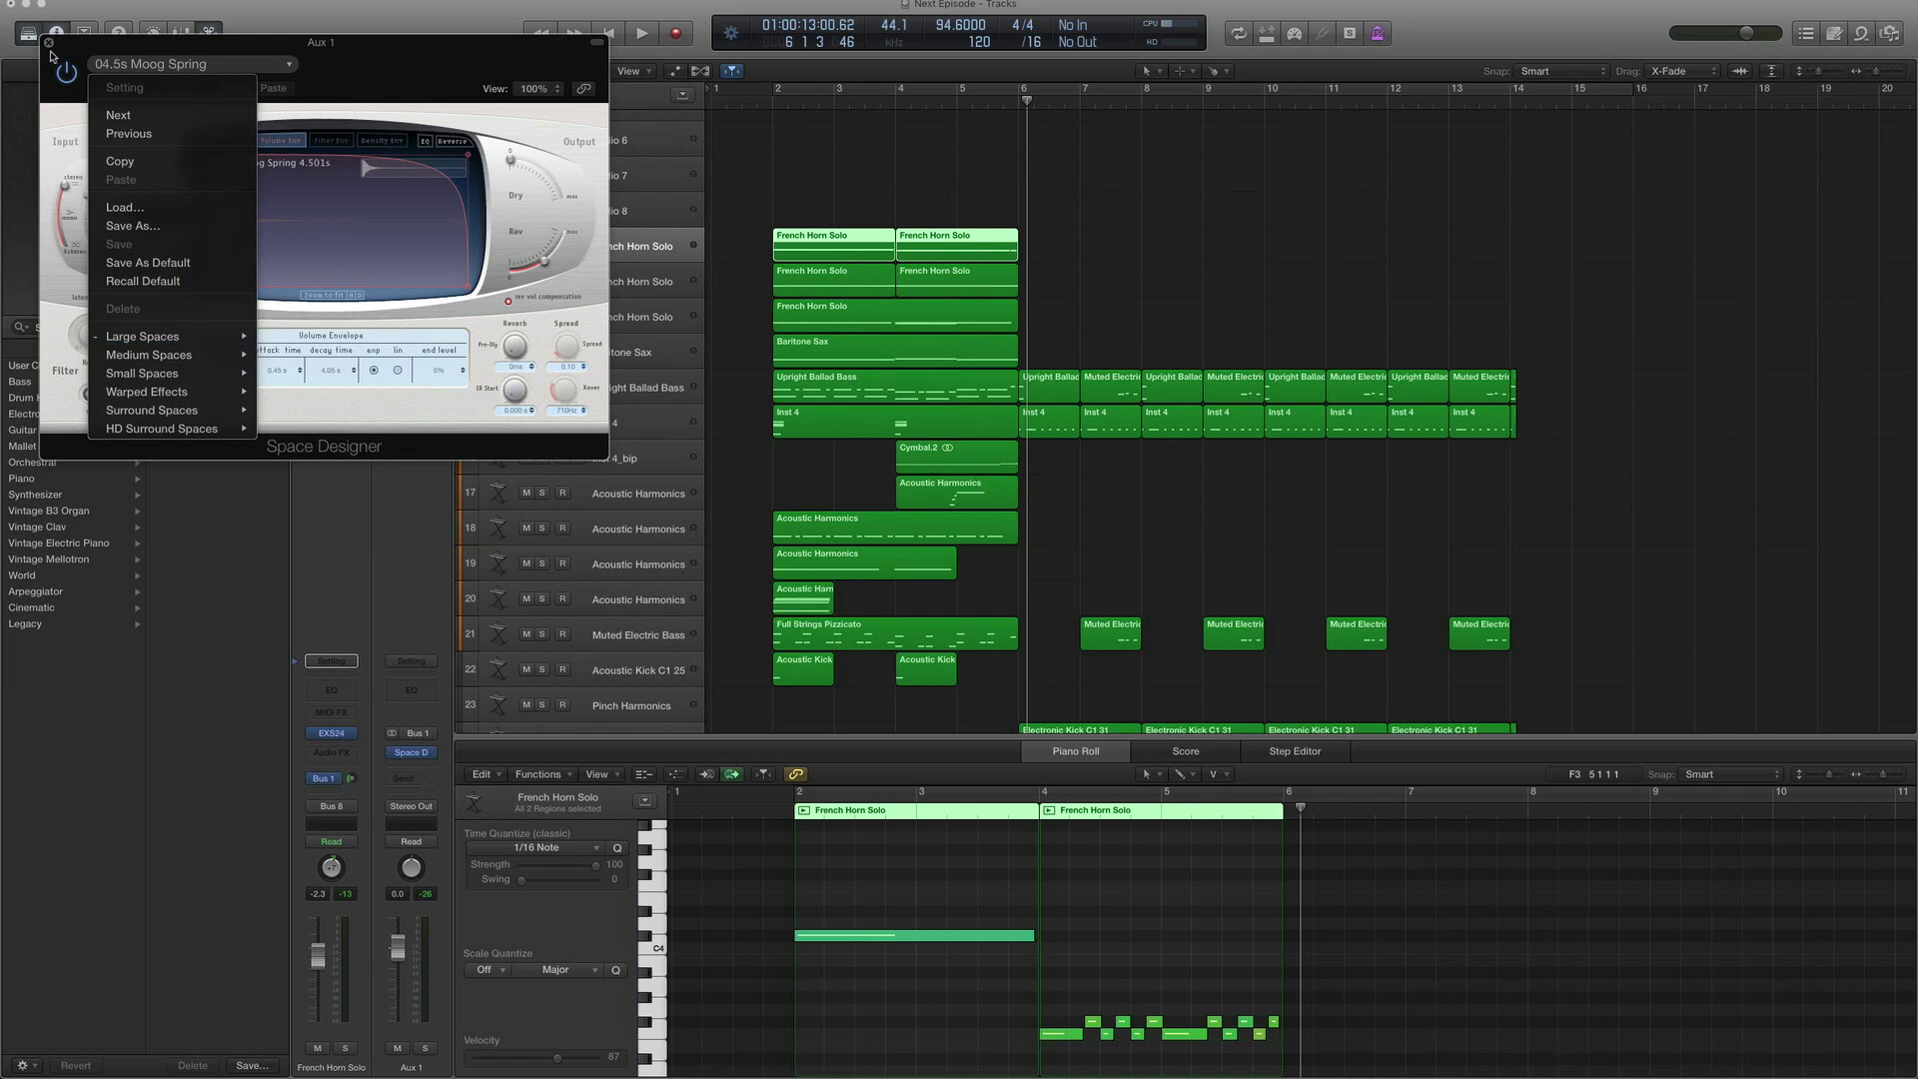
{"action": "left_click", "coordinate": [50, 44]}
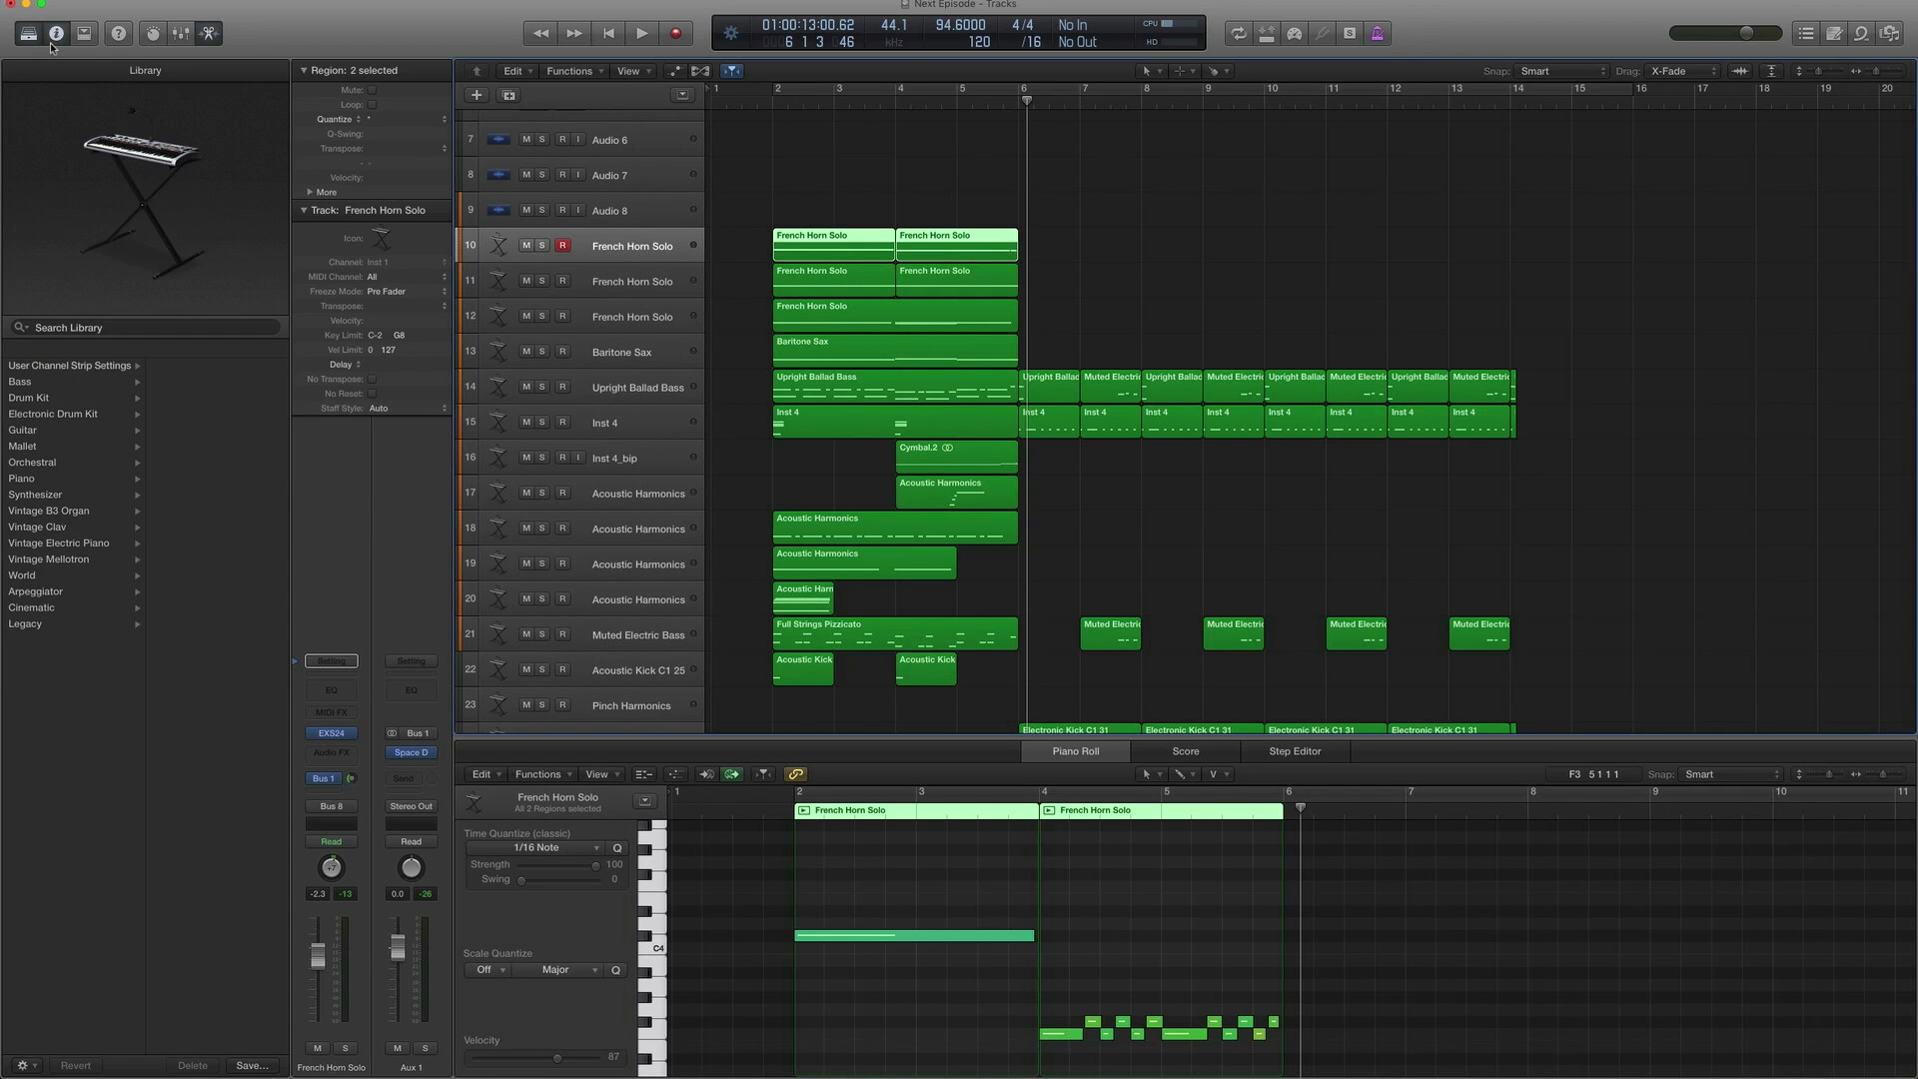
{"action": "mouse_move", "coordinate": [26, 32]}
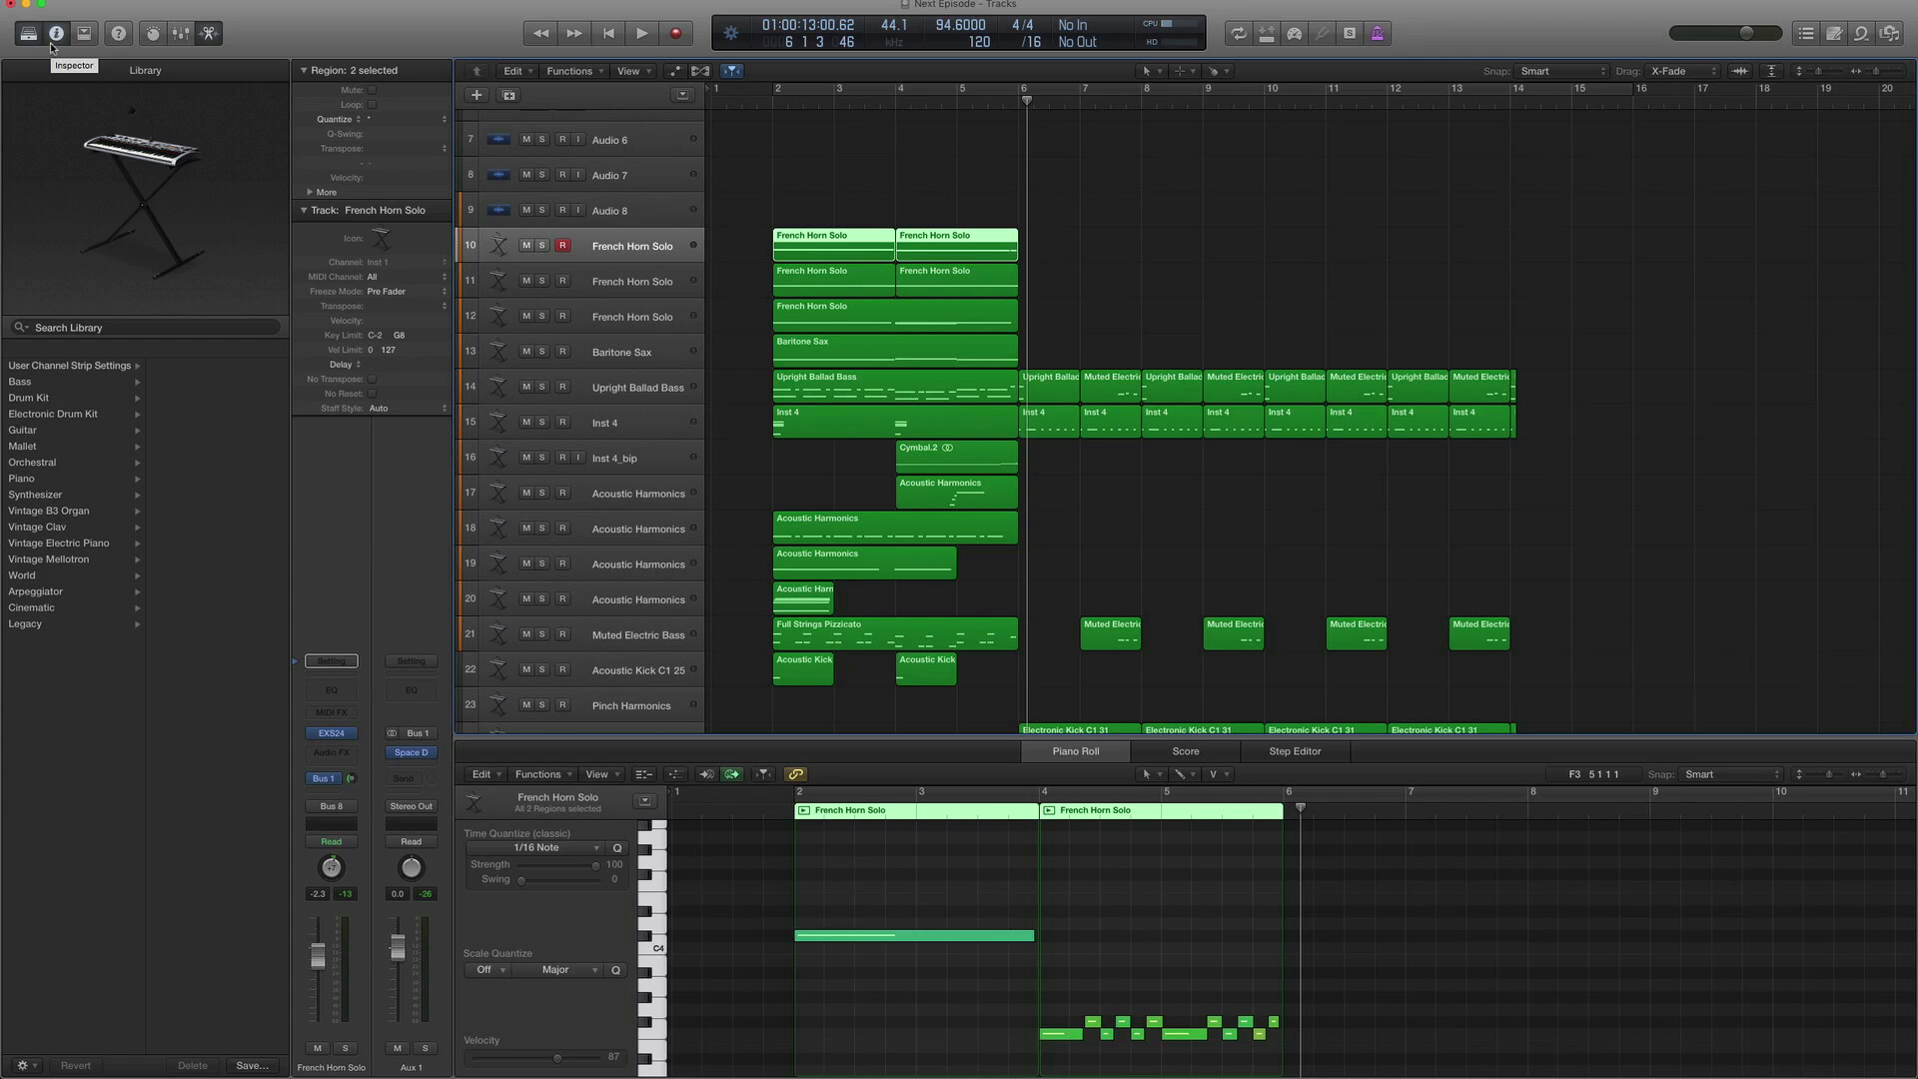
{"action": "left_click", "coordinate": [857, 316]}
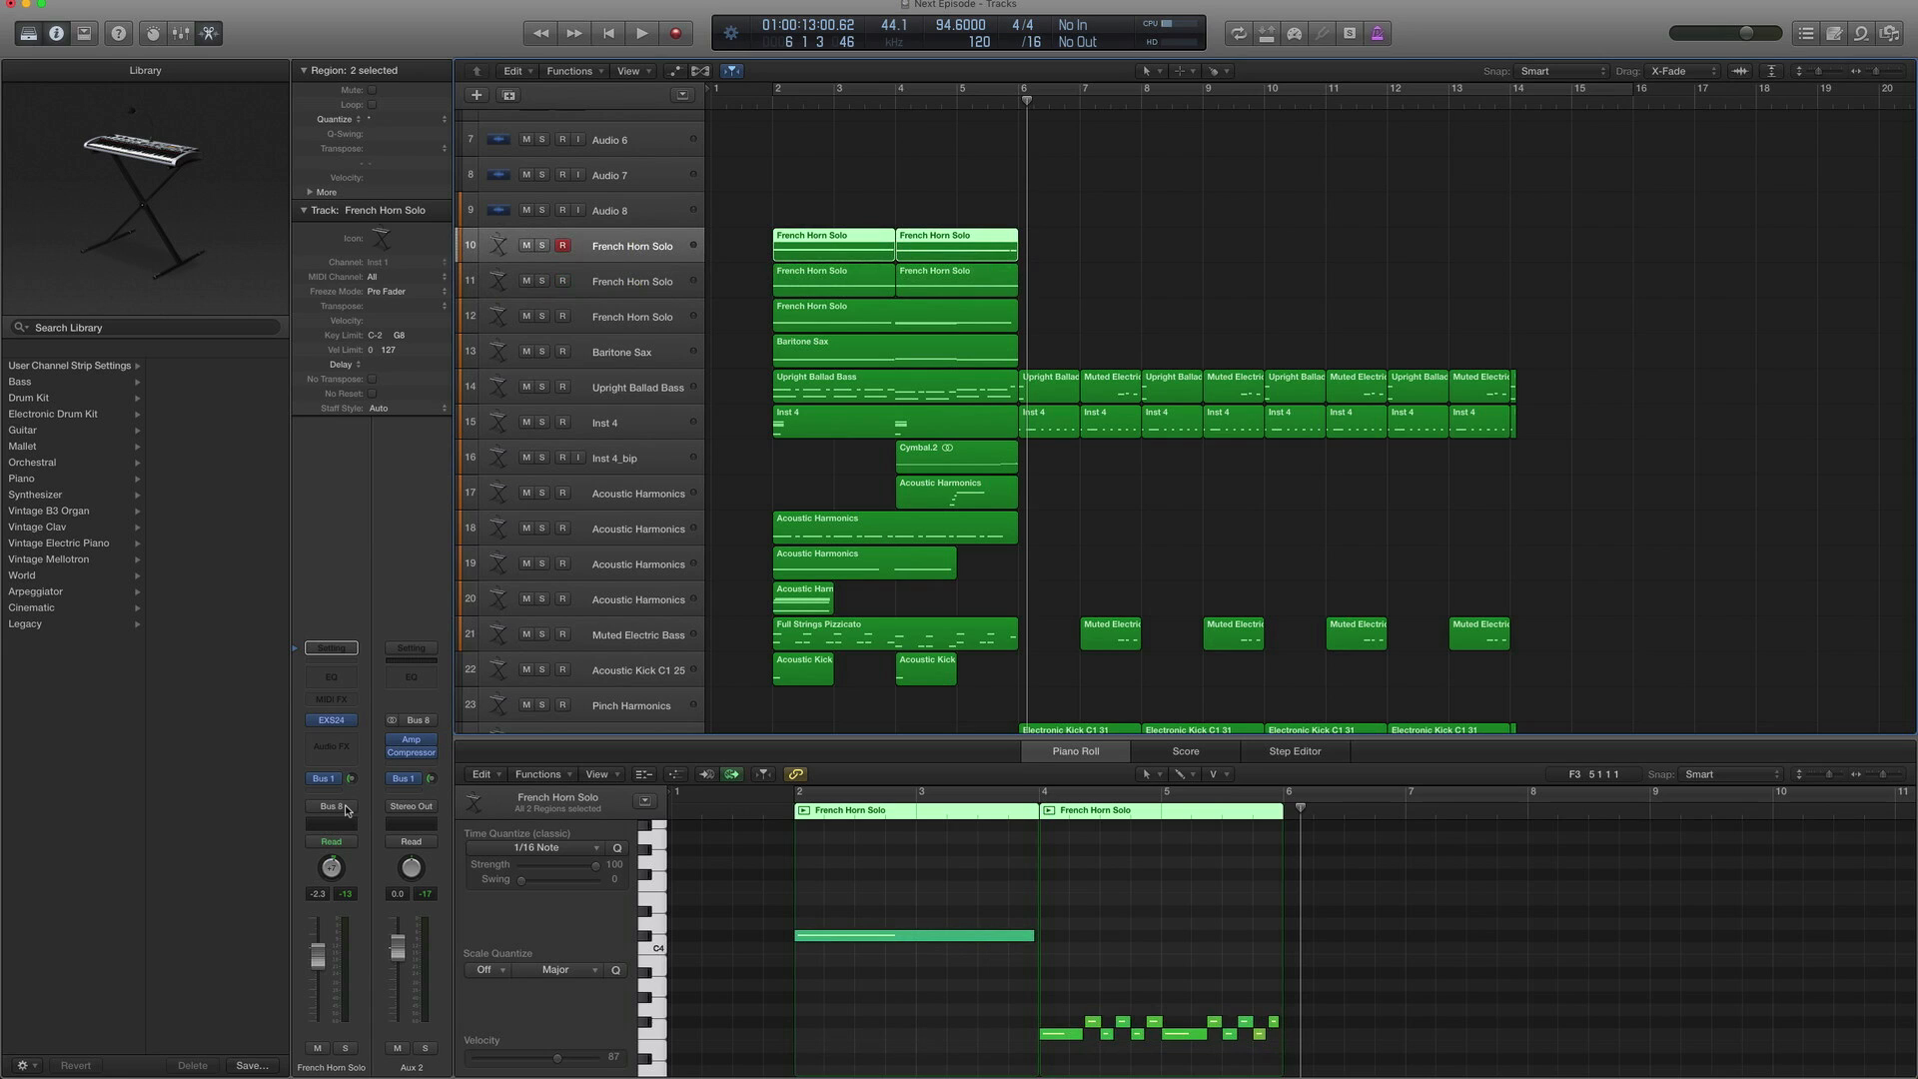
{"action": "mouse_move", "coordinate": [329, 805]}
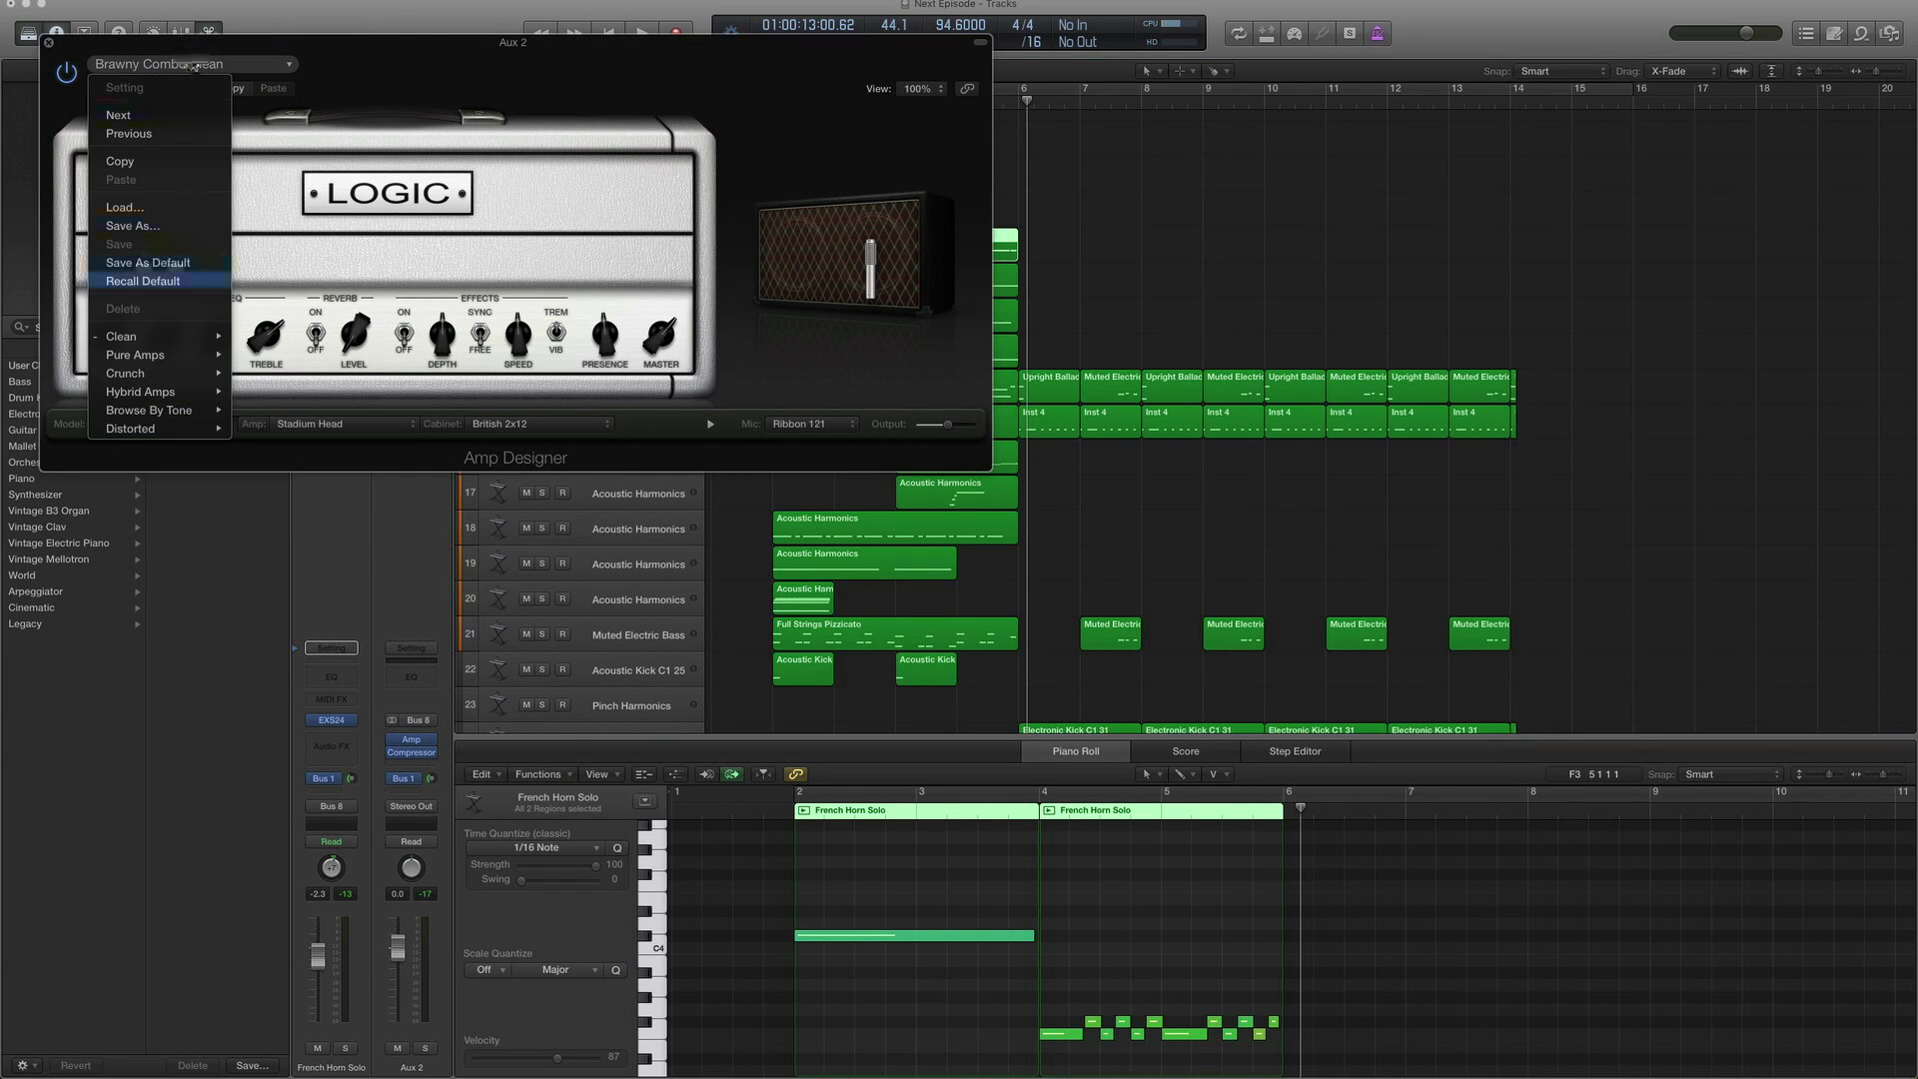
{"action": "left_click", "coordinate": [122, 339]}
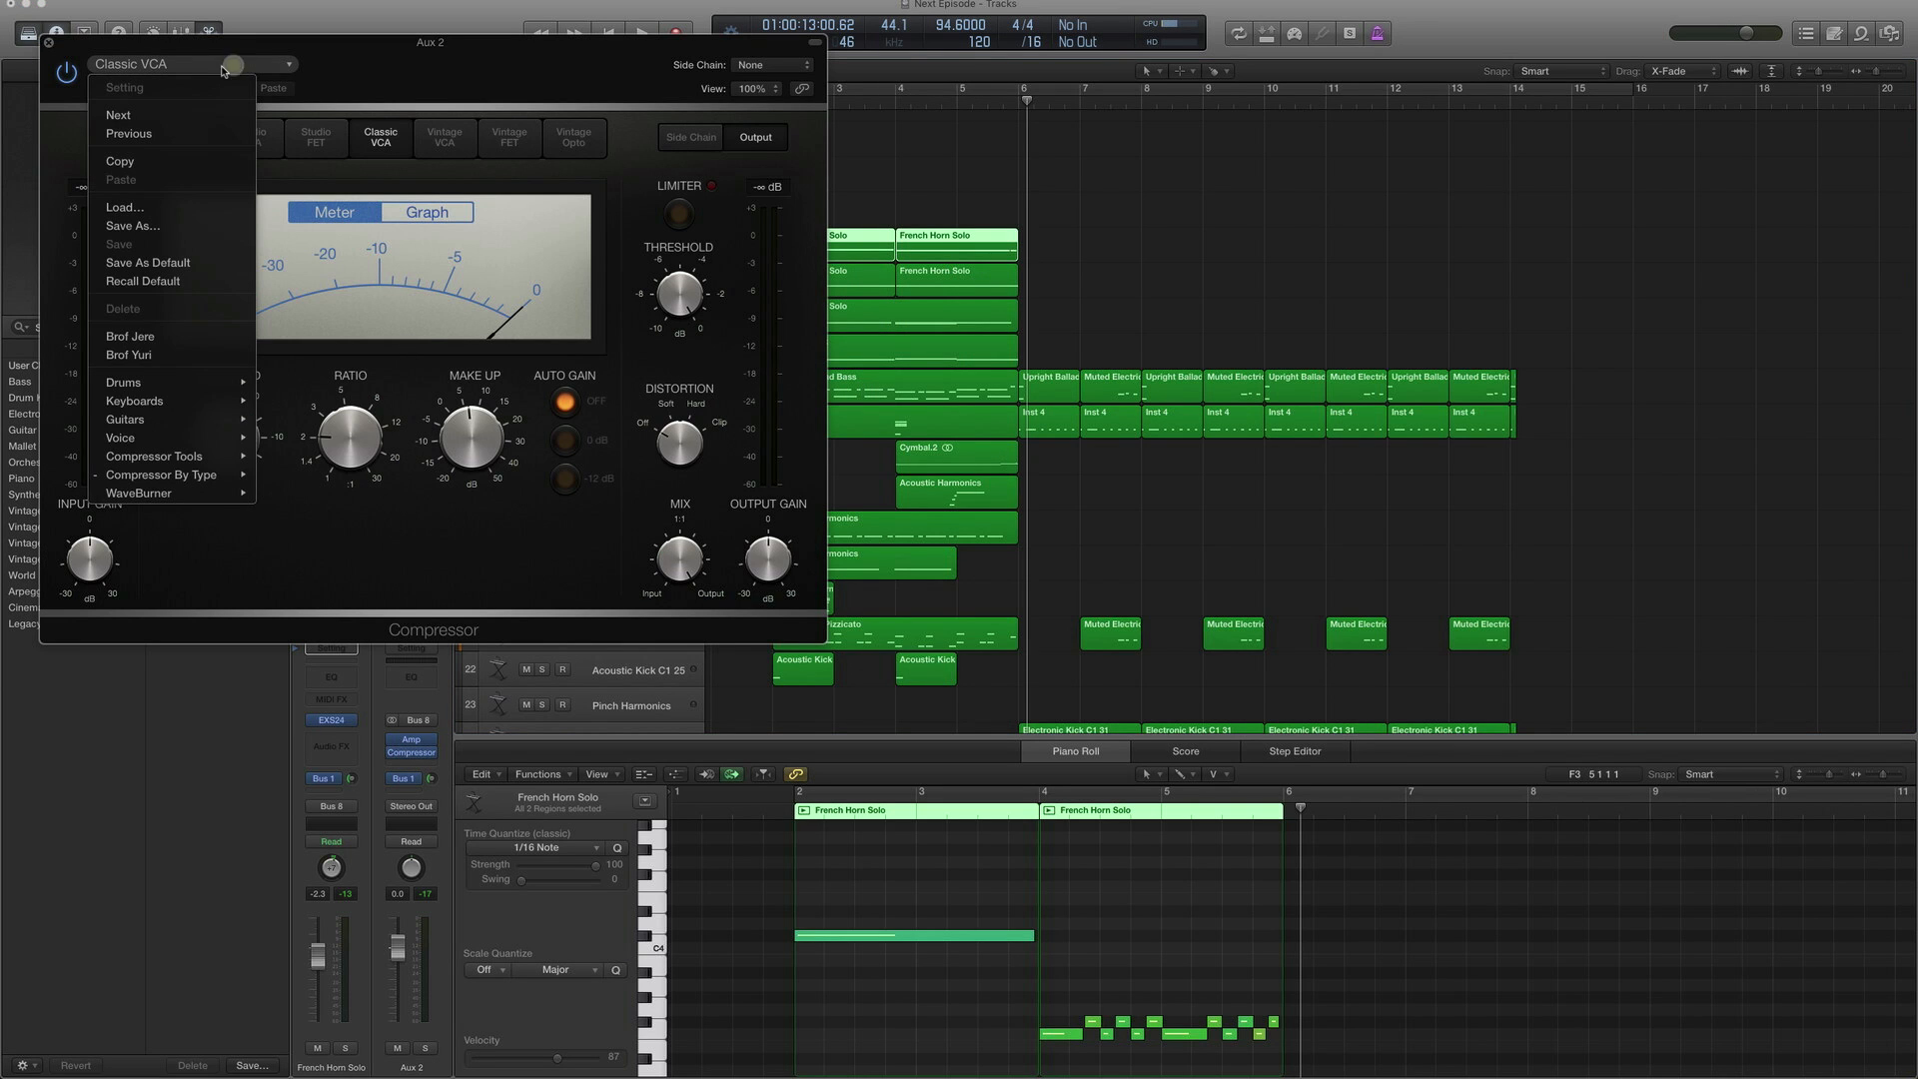
{"action": "mouse_move", "coordinate": [159, 476]}
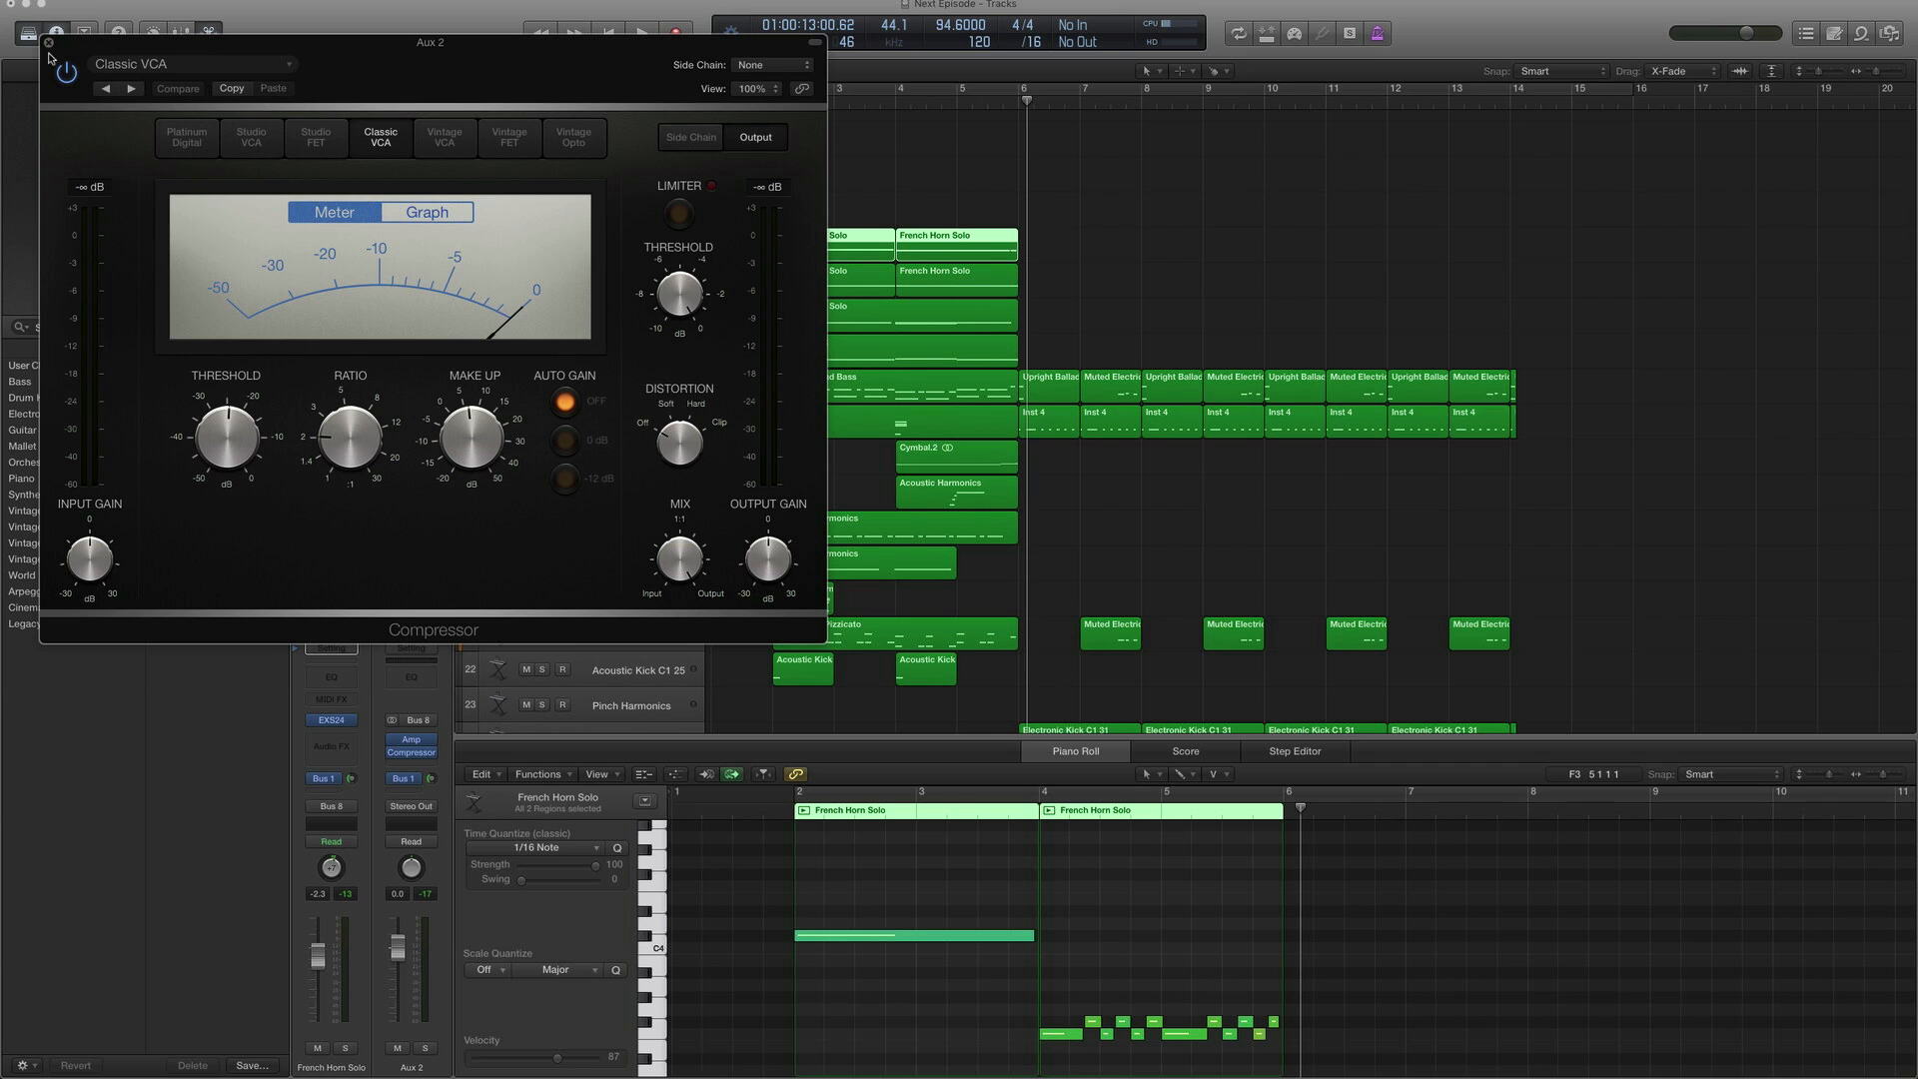
Listen to the Baritone Sax part alone and browse the Pop Horns library category
{"action": "left_click", "coordinate": [48, 42]}
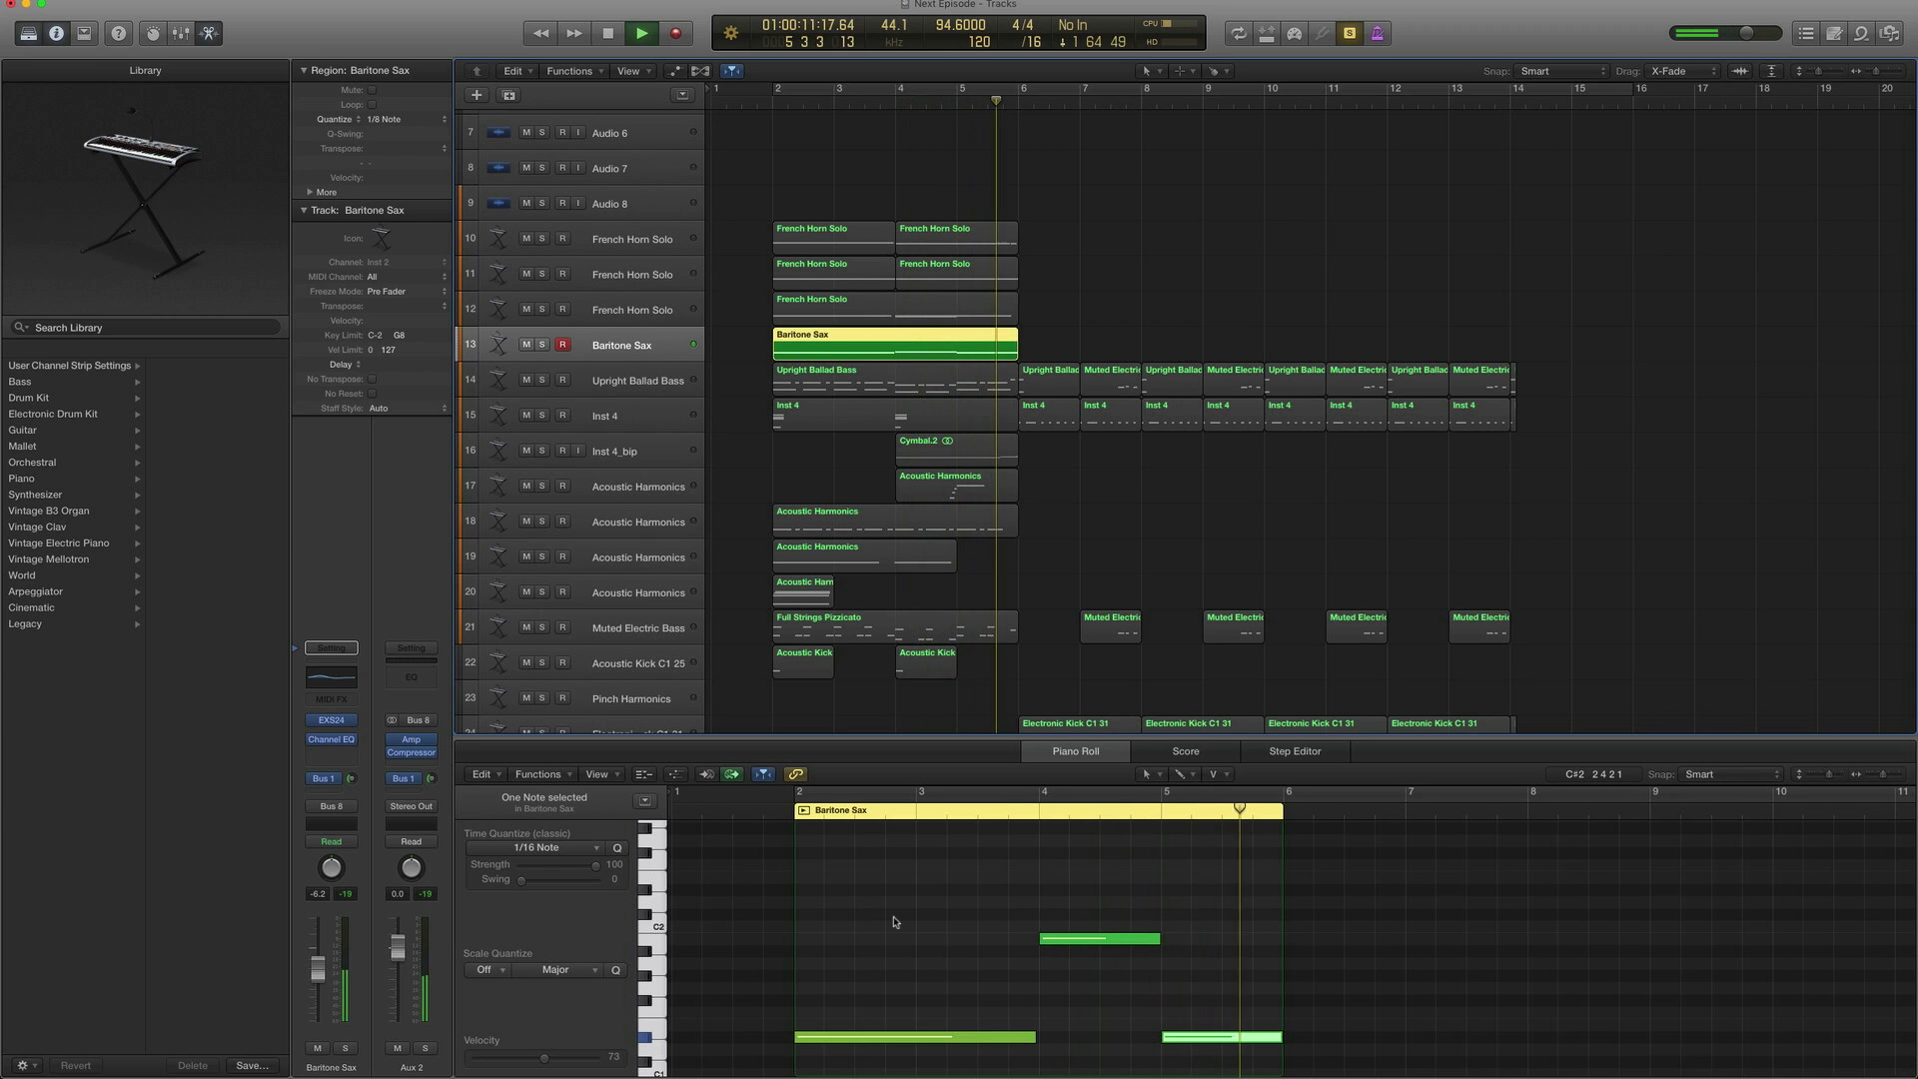
{"action": "left_click", "coordinate": [604, 34]}
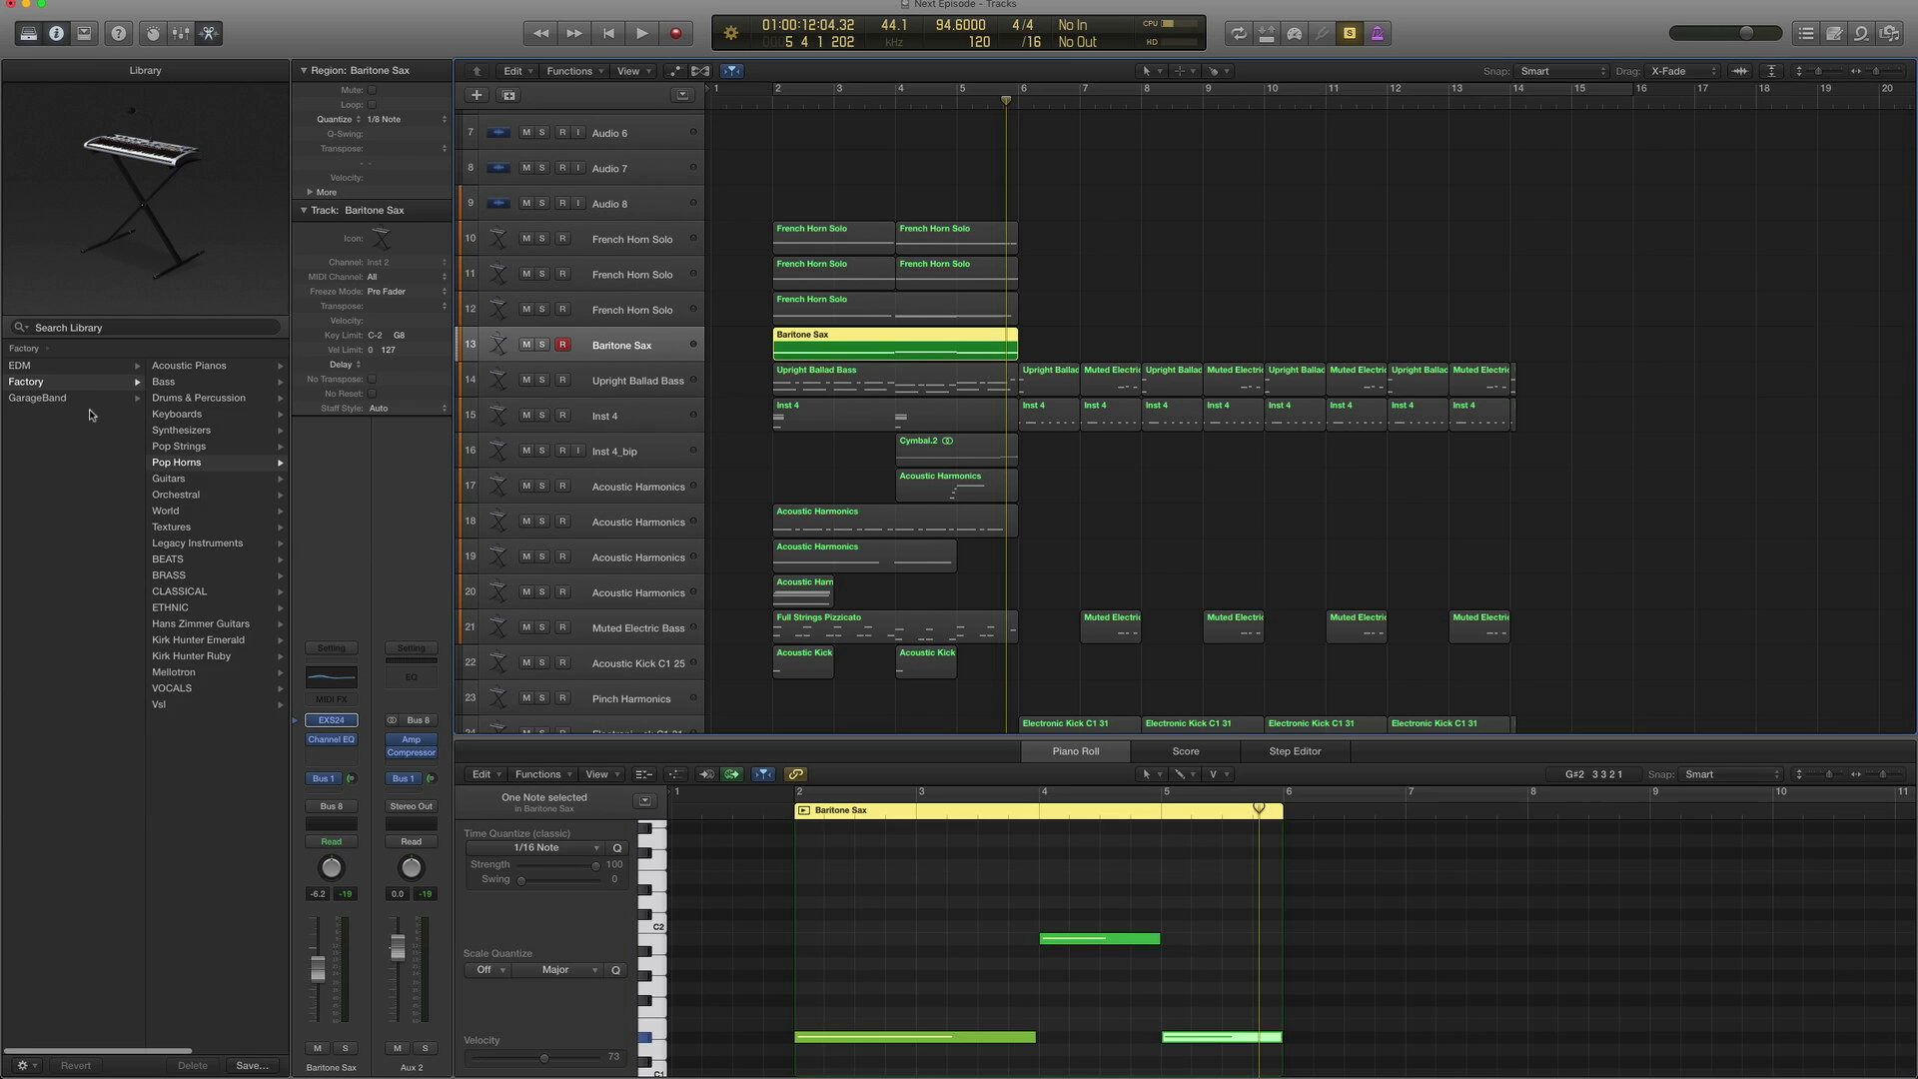
{"action": "left_click", "coordinate": [176, 462]}
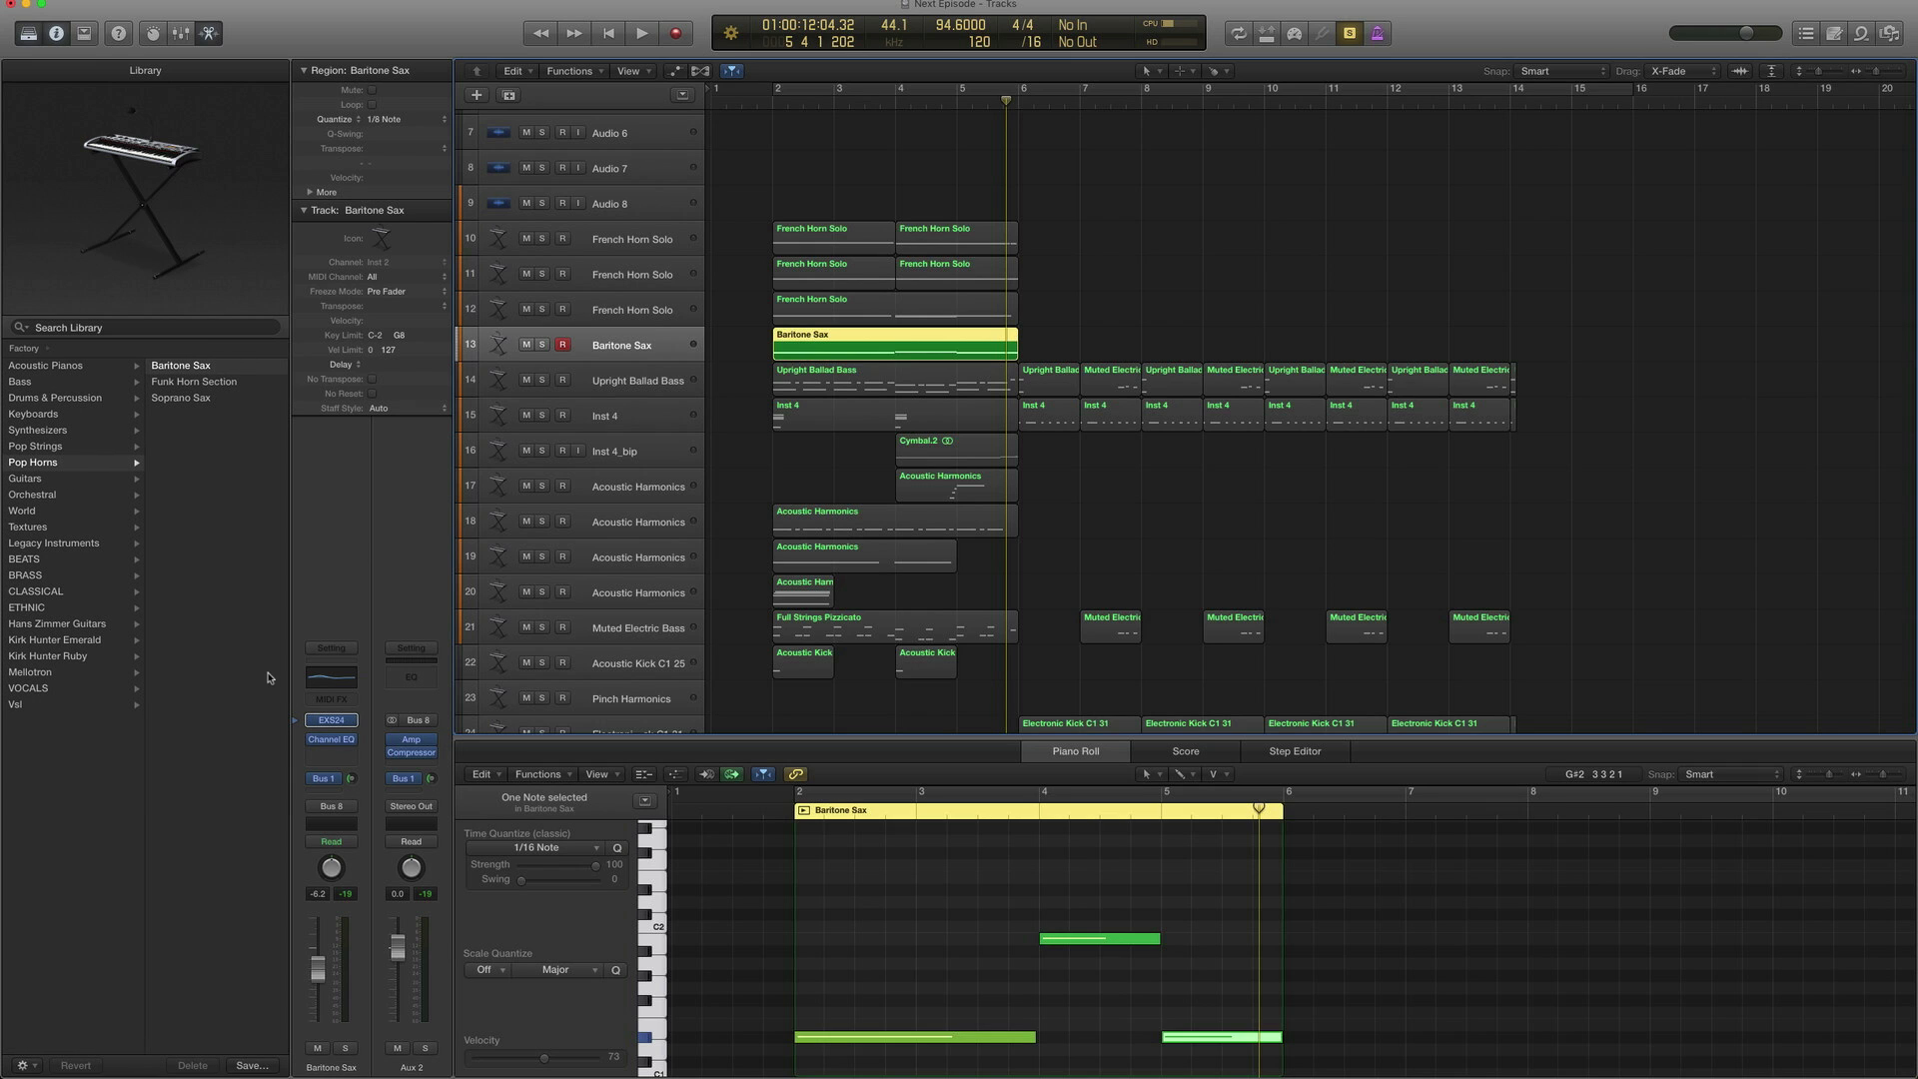
{"action": "mouse_move", "coordinate": [297, 745]}
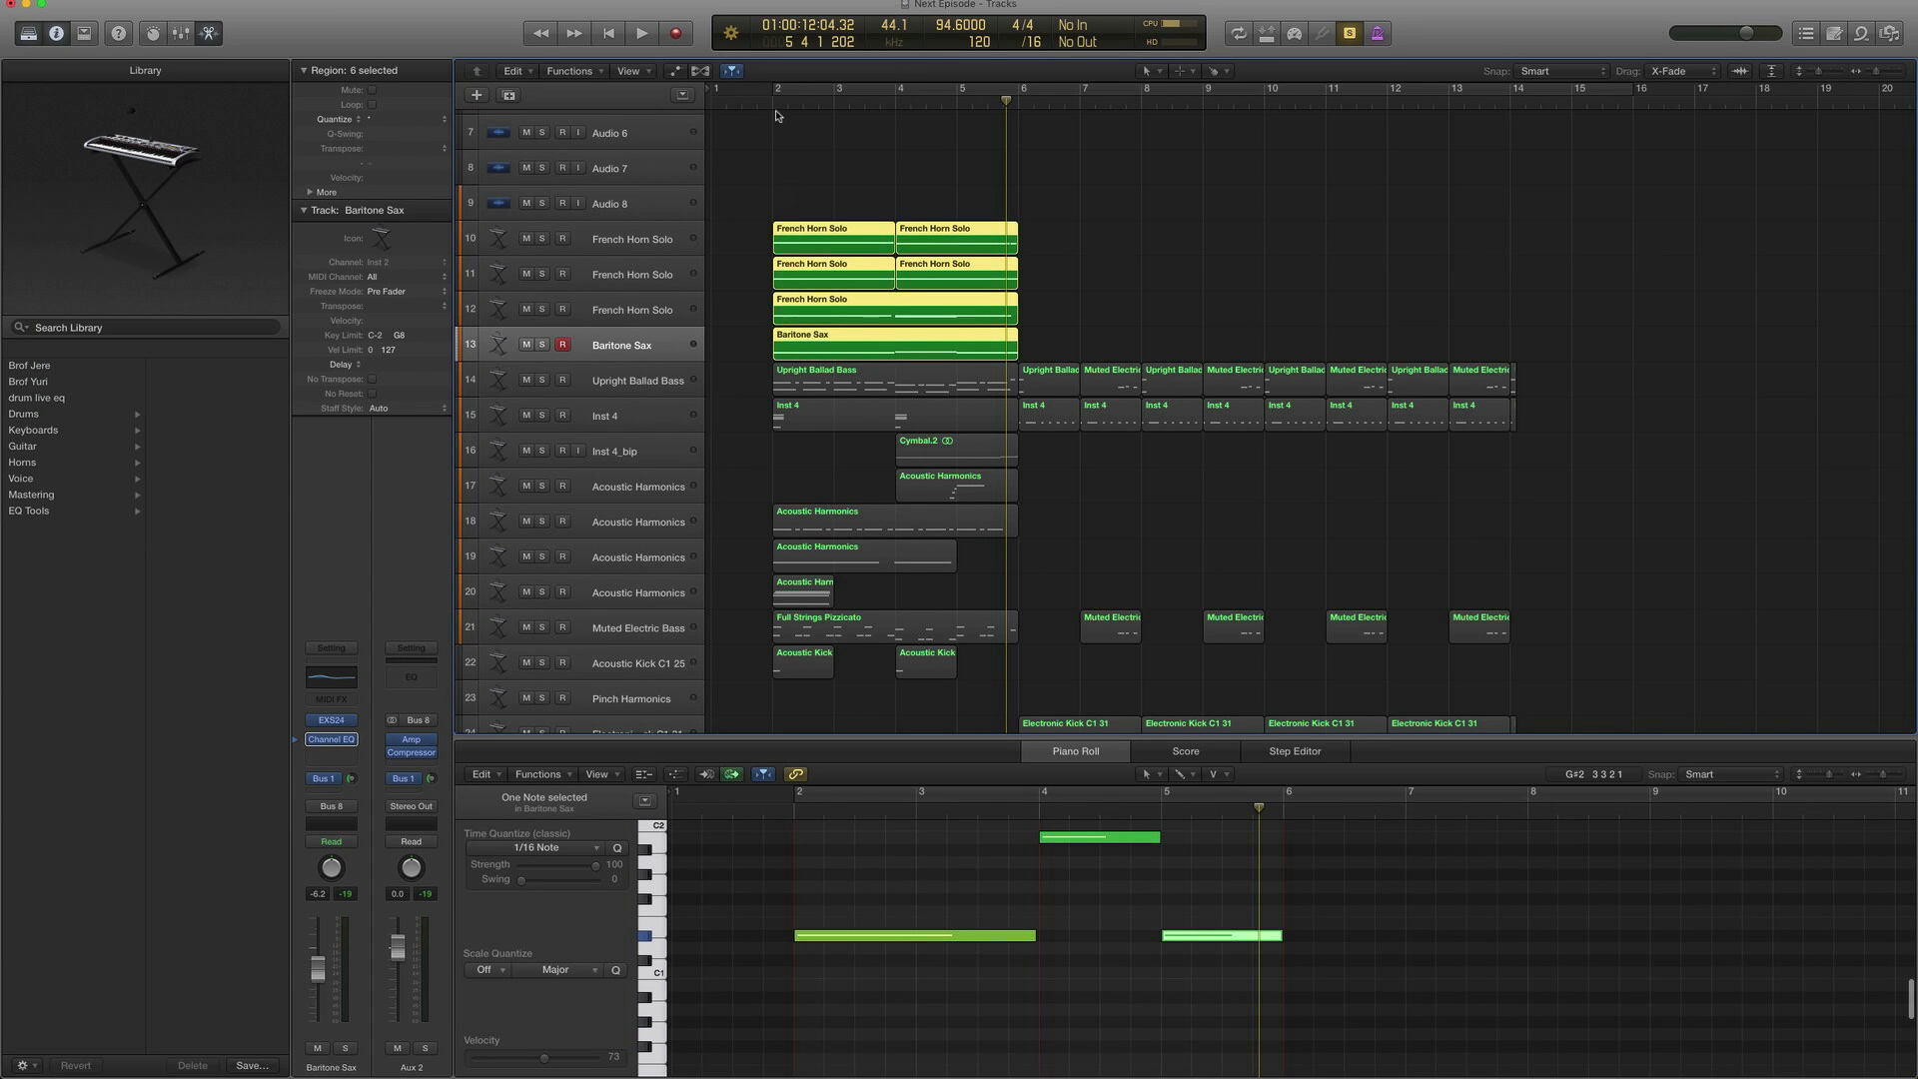
Play the French horn and Baritone Sax regions together, then stop
{"action": "left_click", "coordinate": [641, 32]}
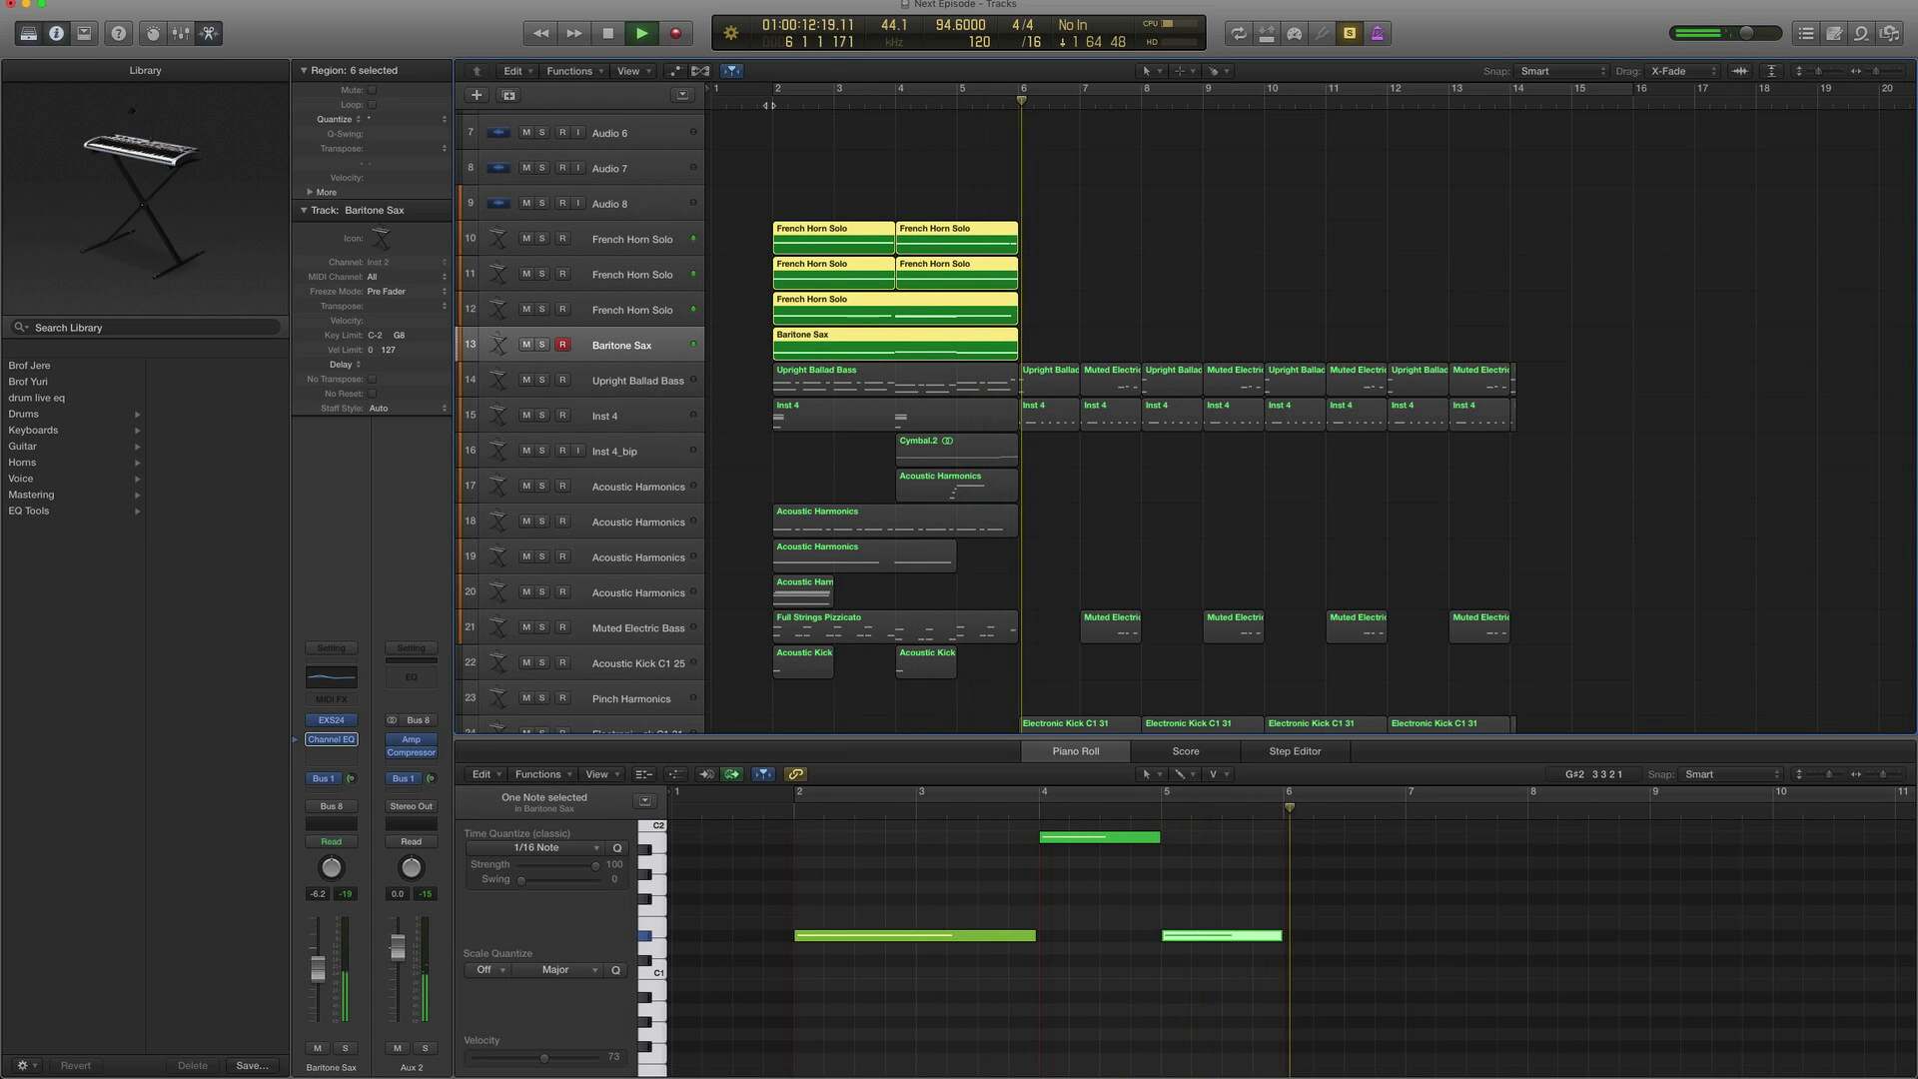
{"action": "left_click", "coordinate": [641, 32]}
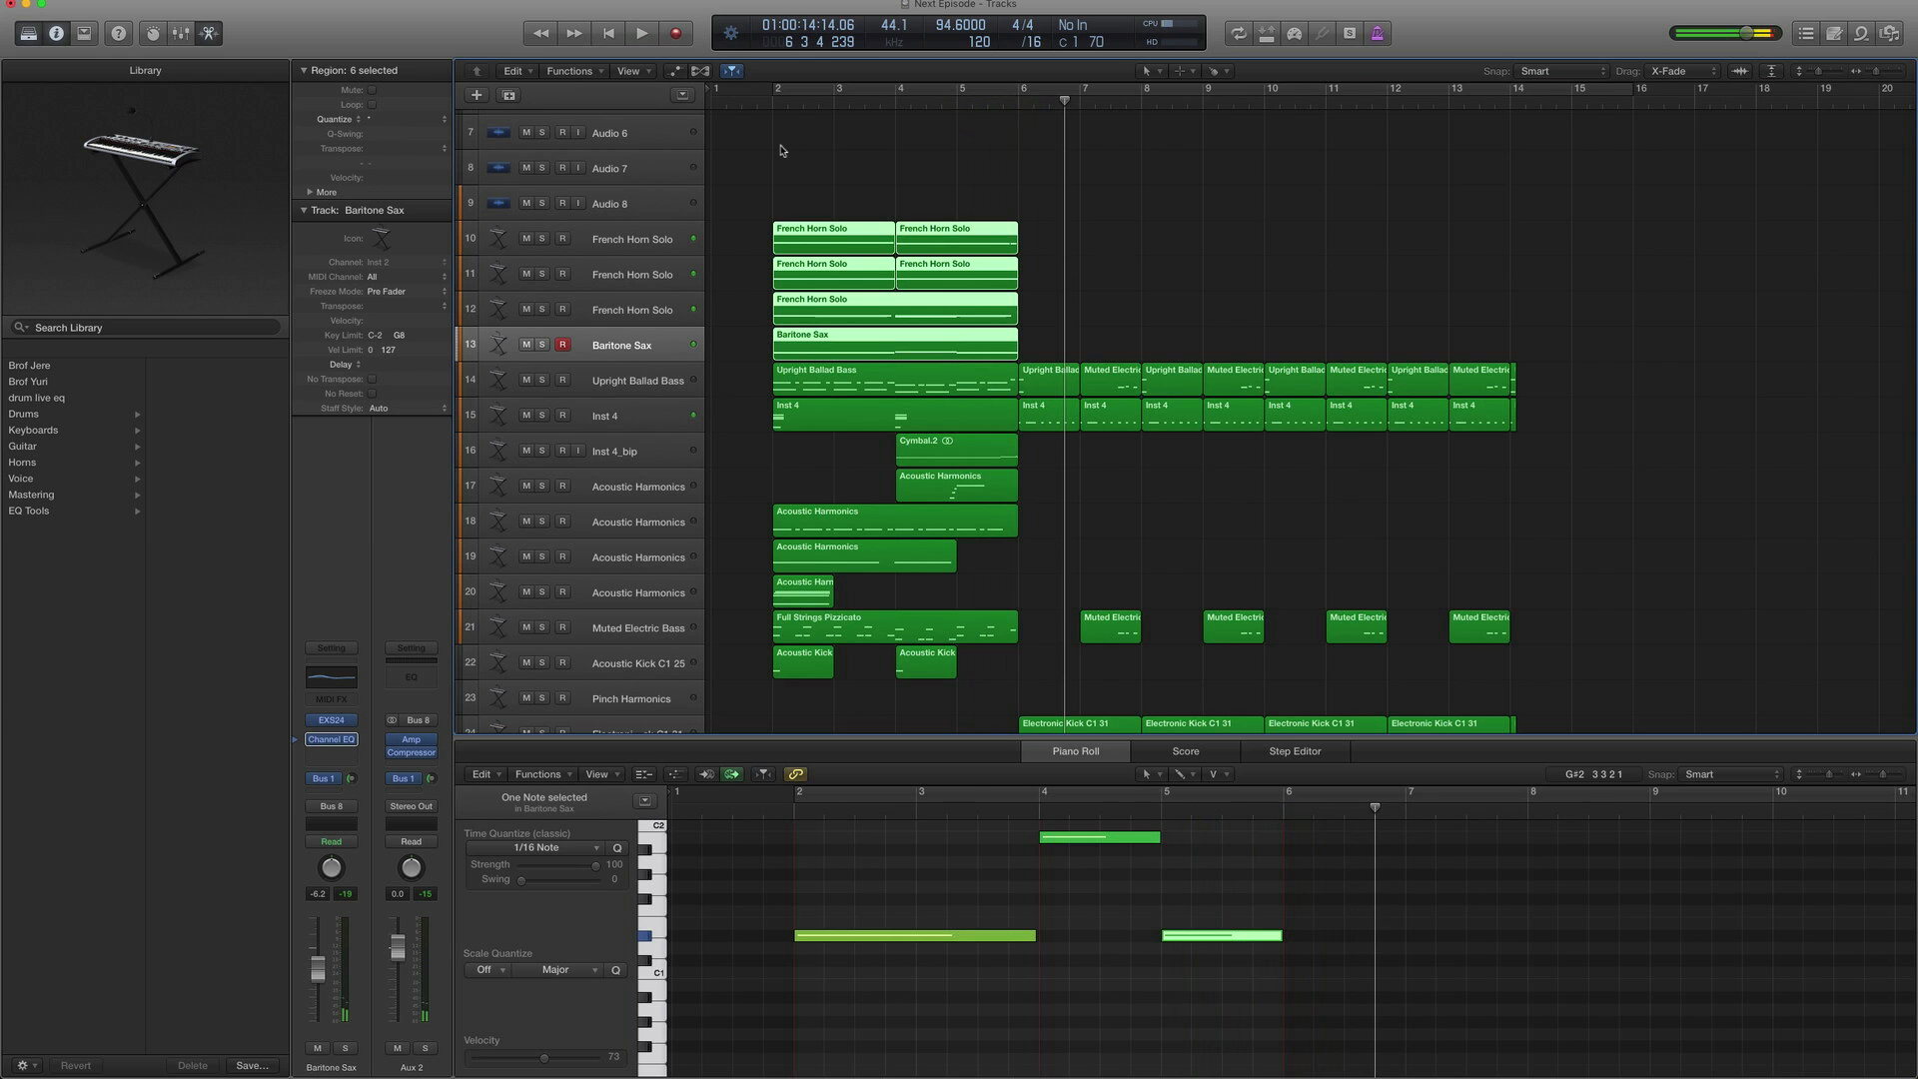
Play back the Upright Ballad Bass part, then select the Inst 4 drum track
{"action": "left_click", "coordinate": [635, 379]}
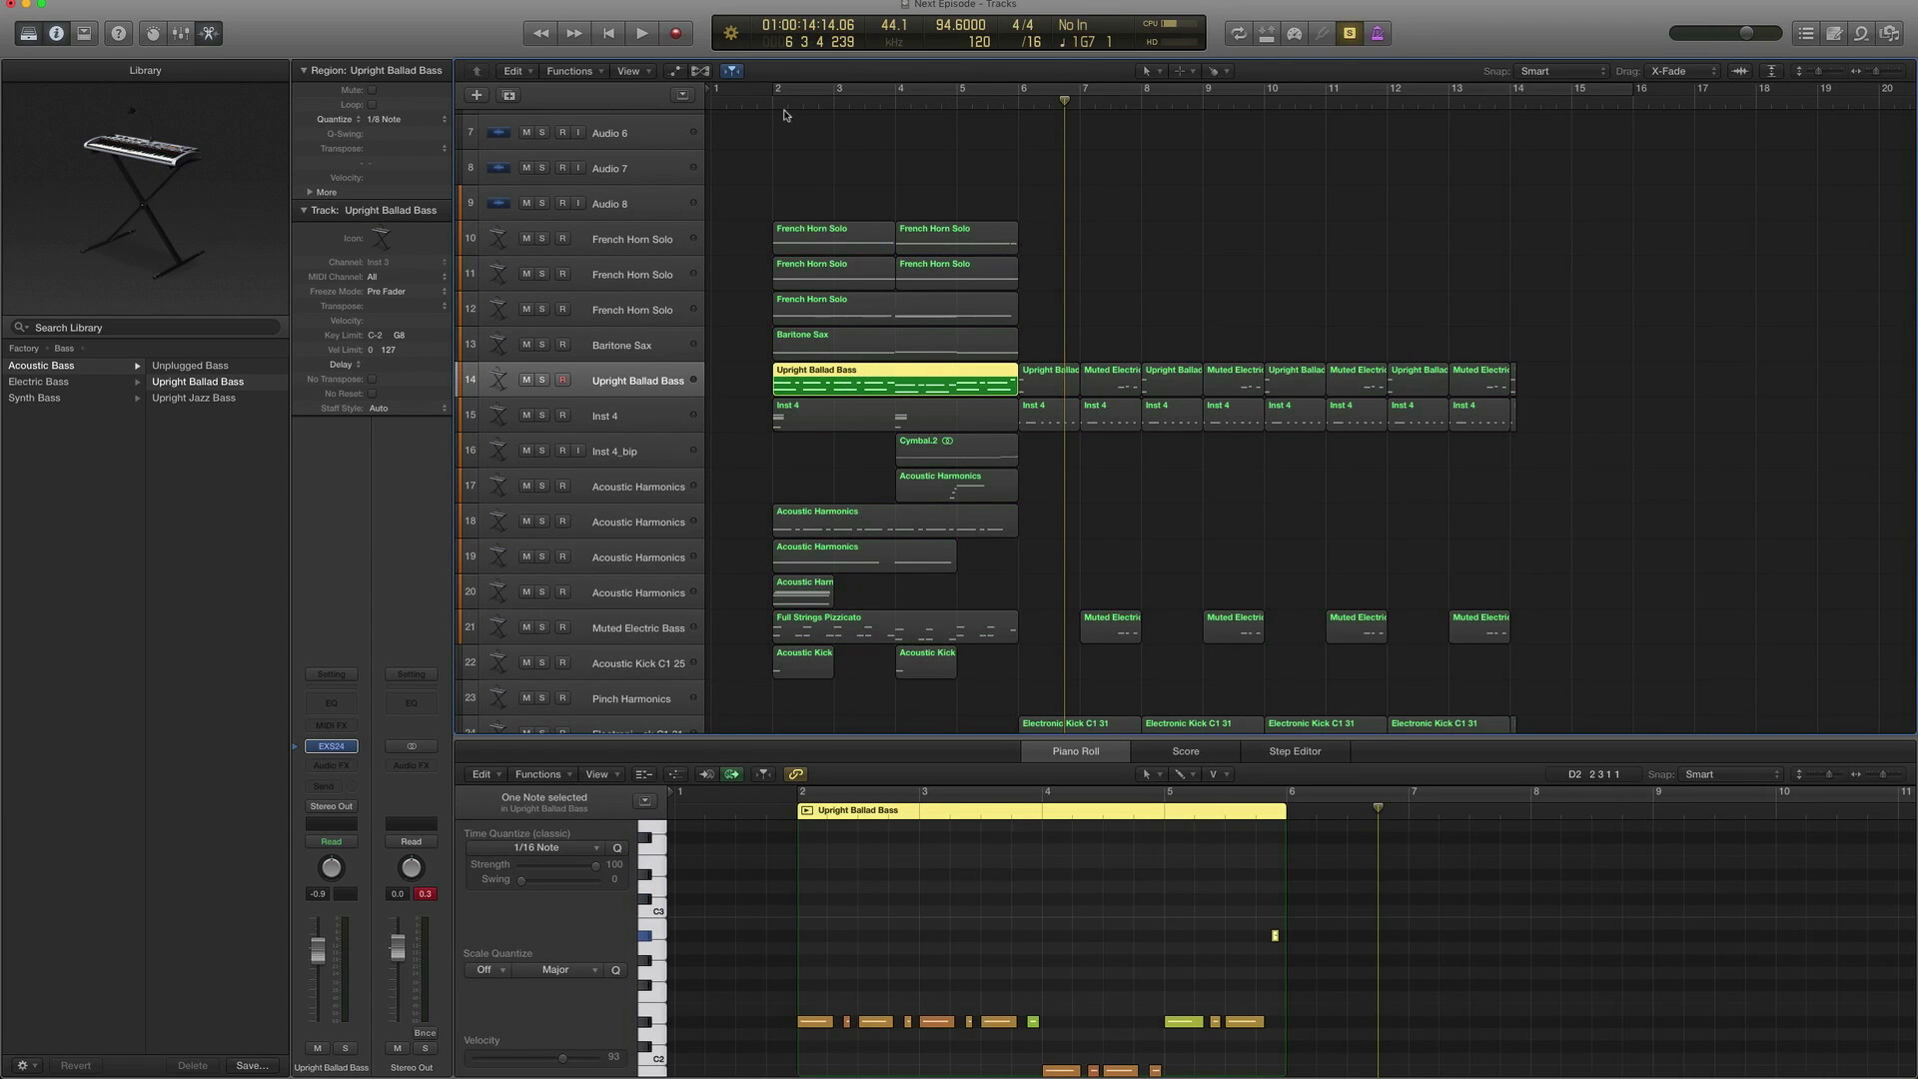
{"action": "left_click", "coordinate": [641, 34]}
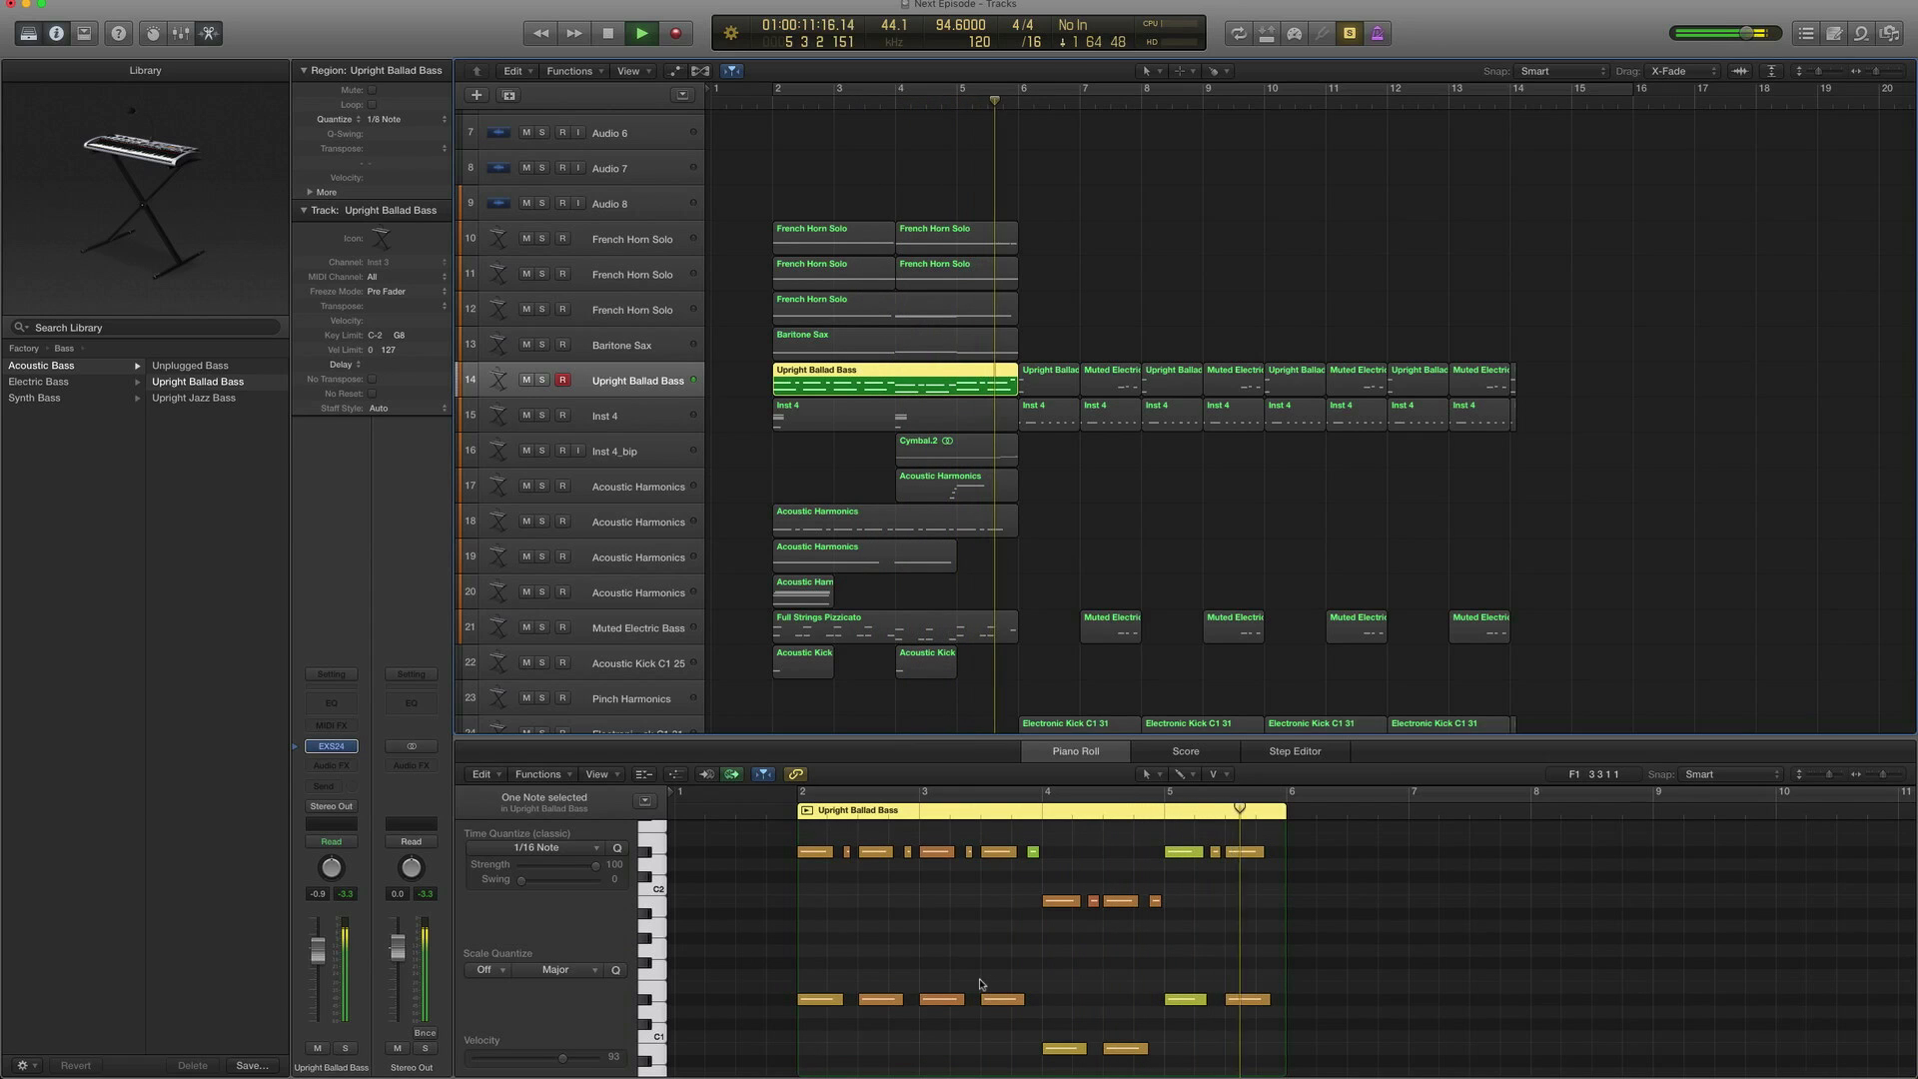
{"action": "left_click", "coordinate": [608, 34]}
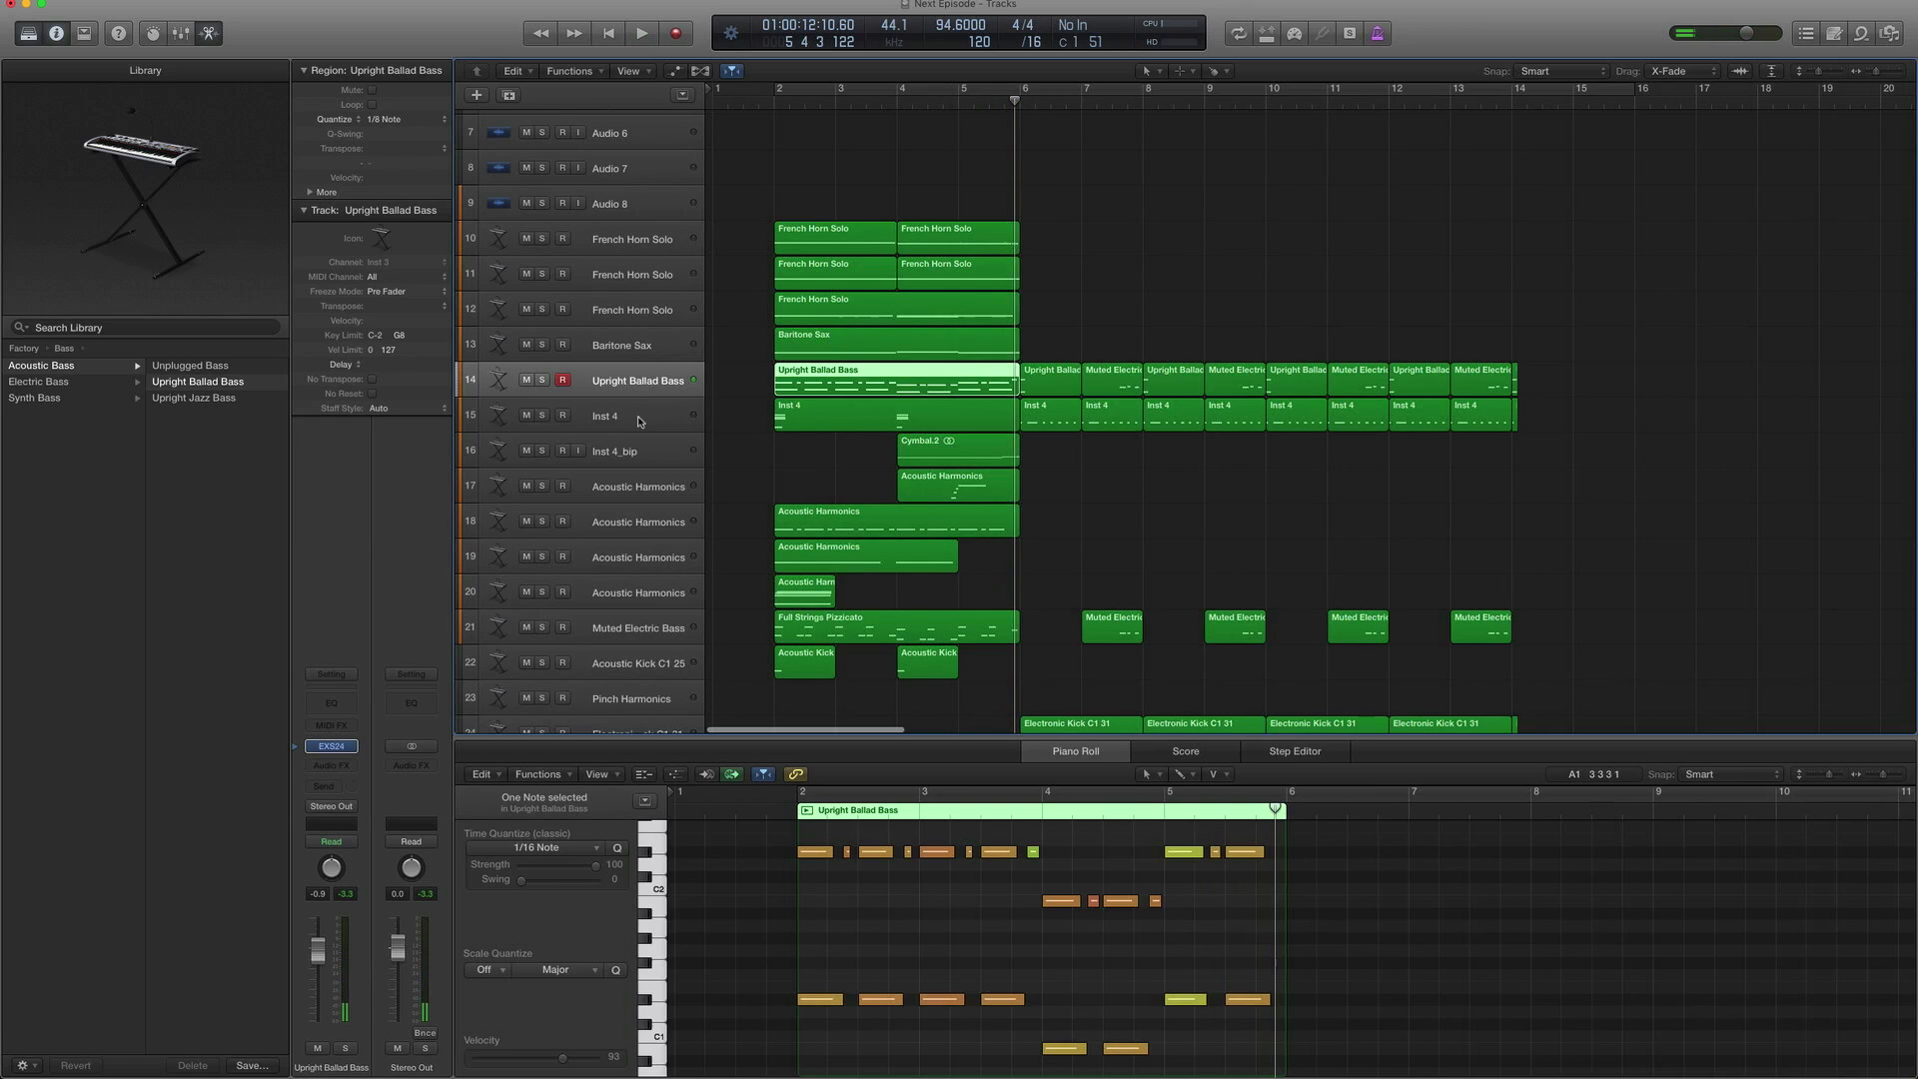
{"action": "left_click", "coordinate": [603, 416]}
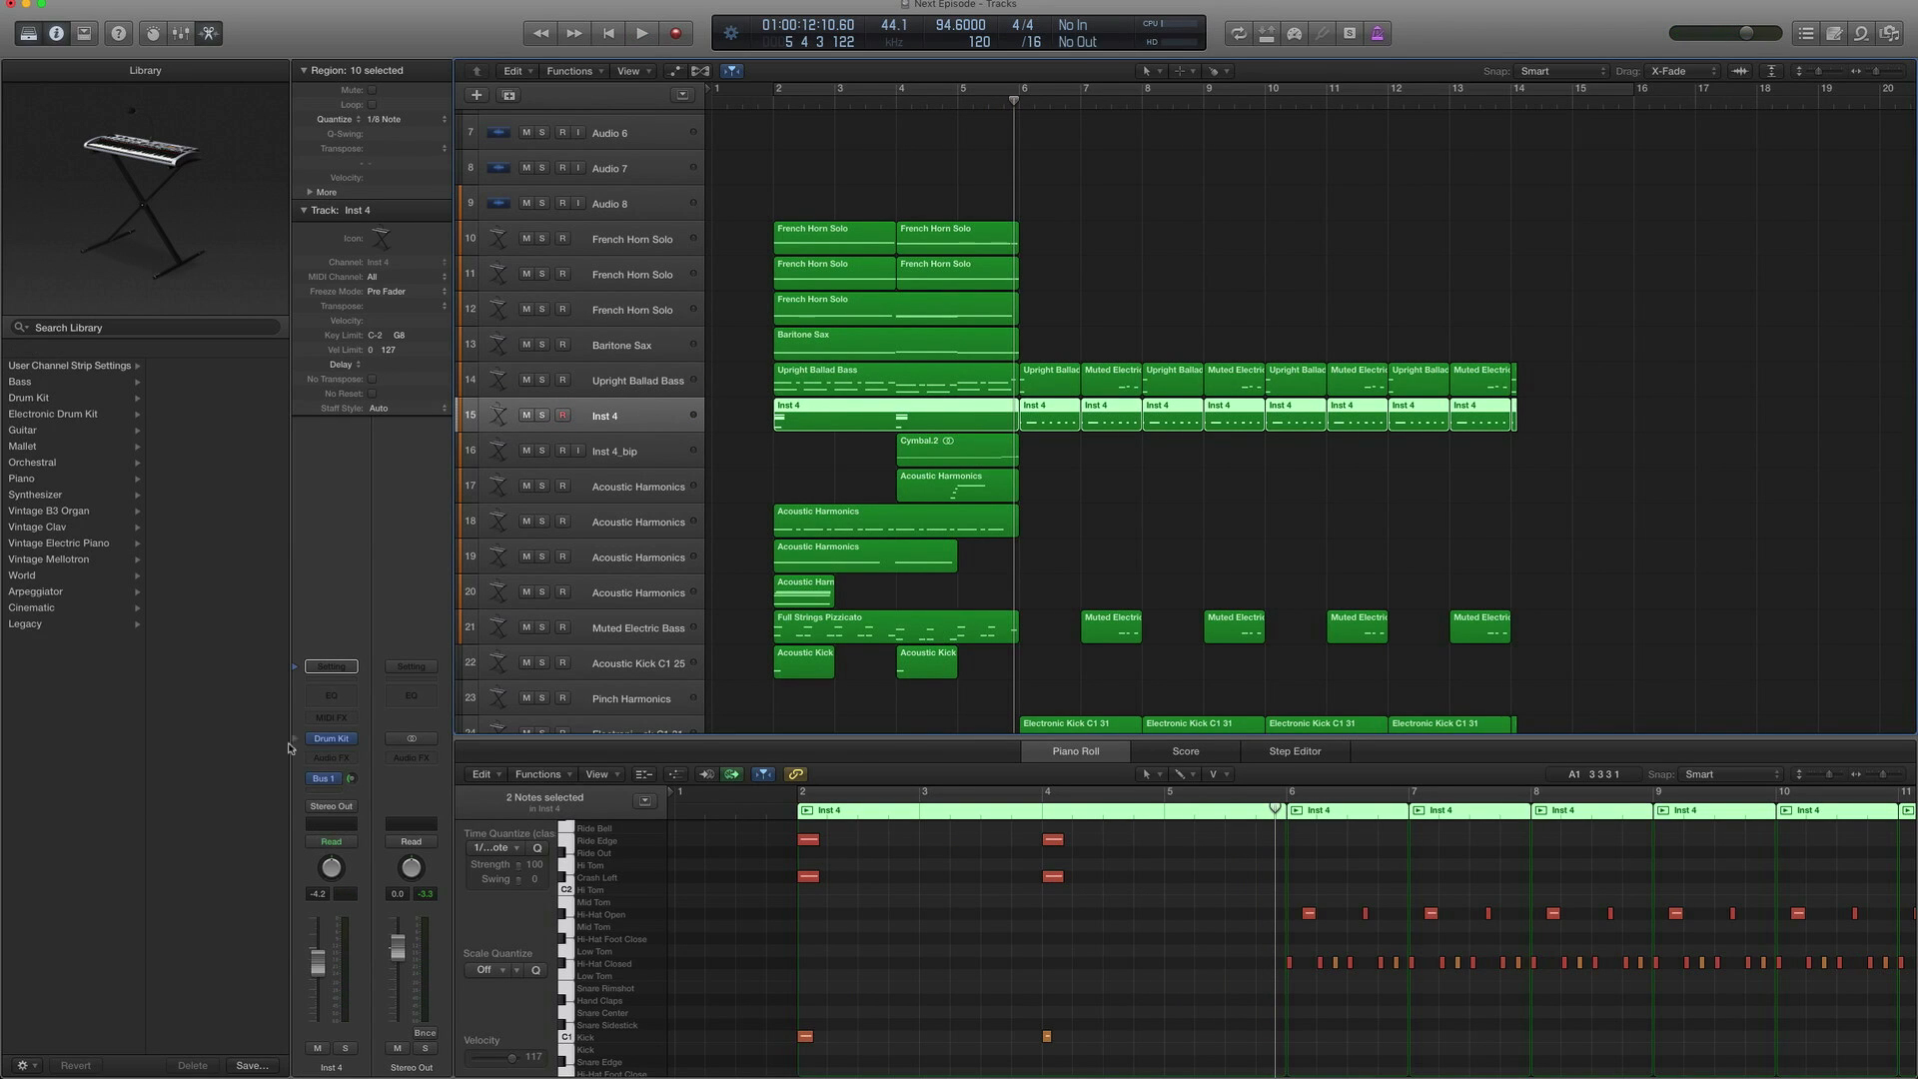
View the Inst 4 Drum Kit patch and play the drum, horn, sax and bass regions together
{"action": "left_click", "coordinate": [330, 737]}
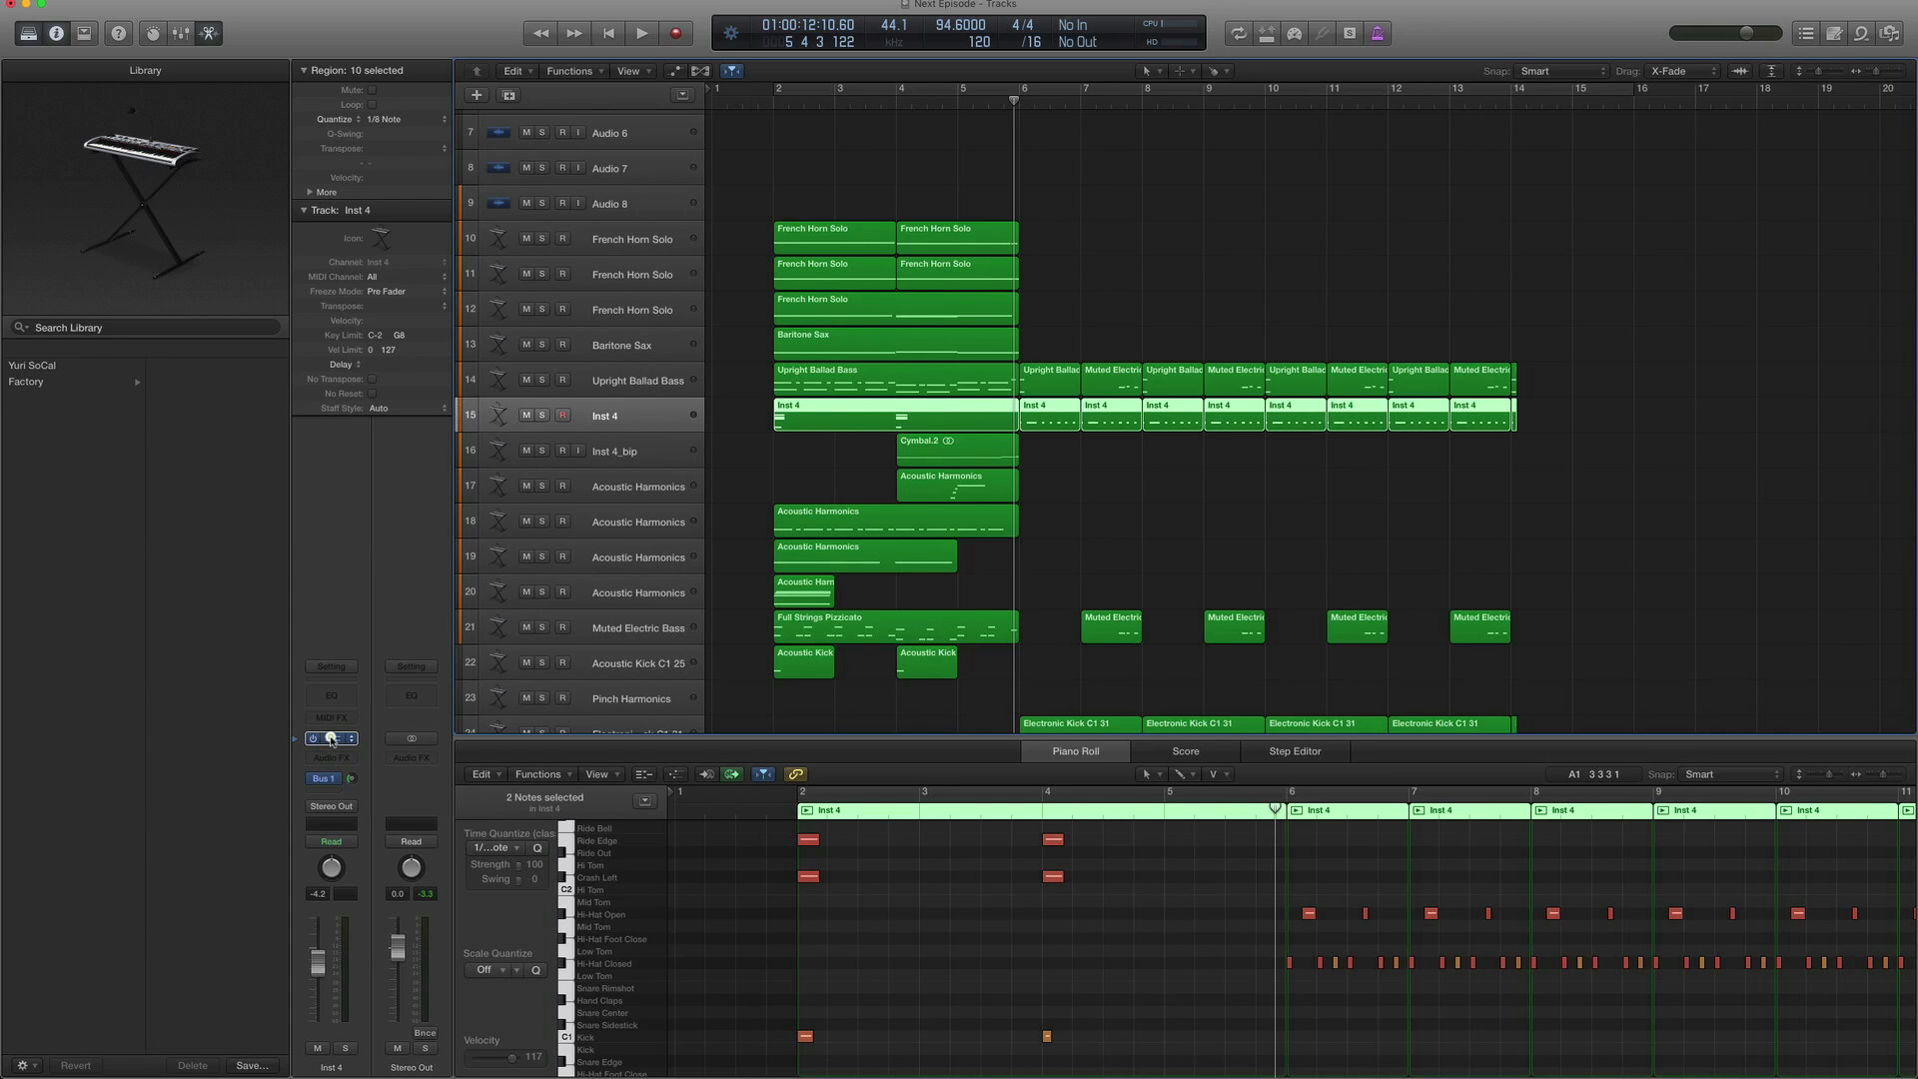
{"action": "left_click", "coordinate": [330, 737]}
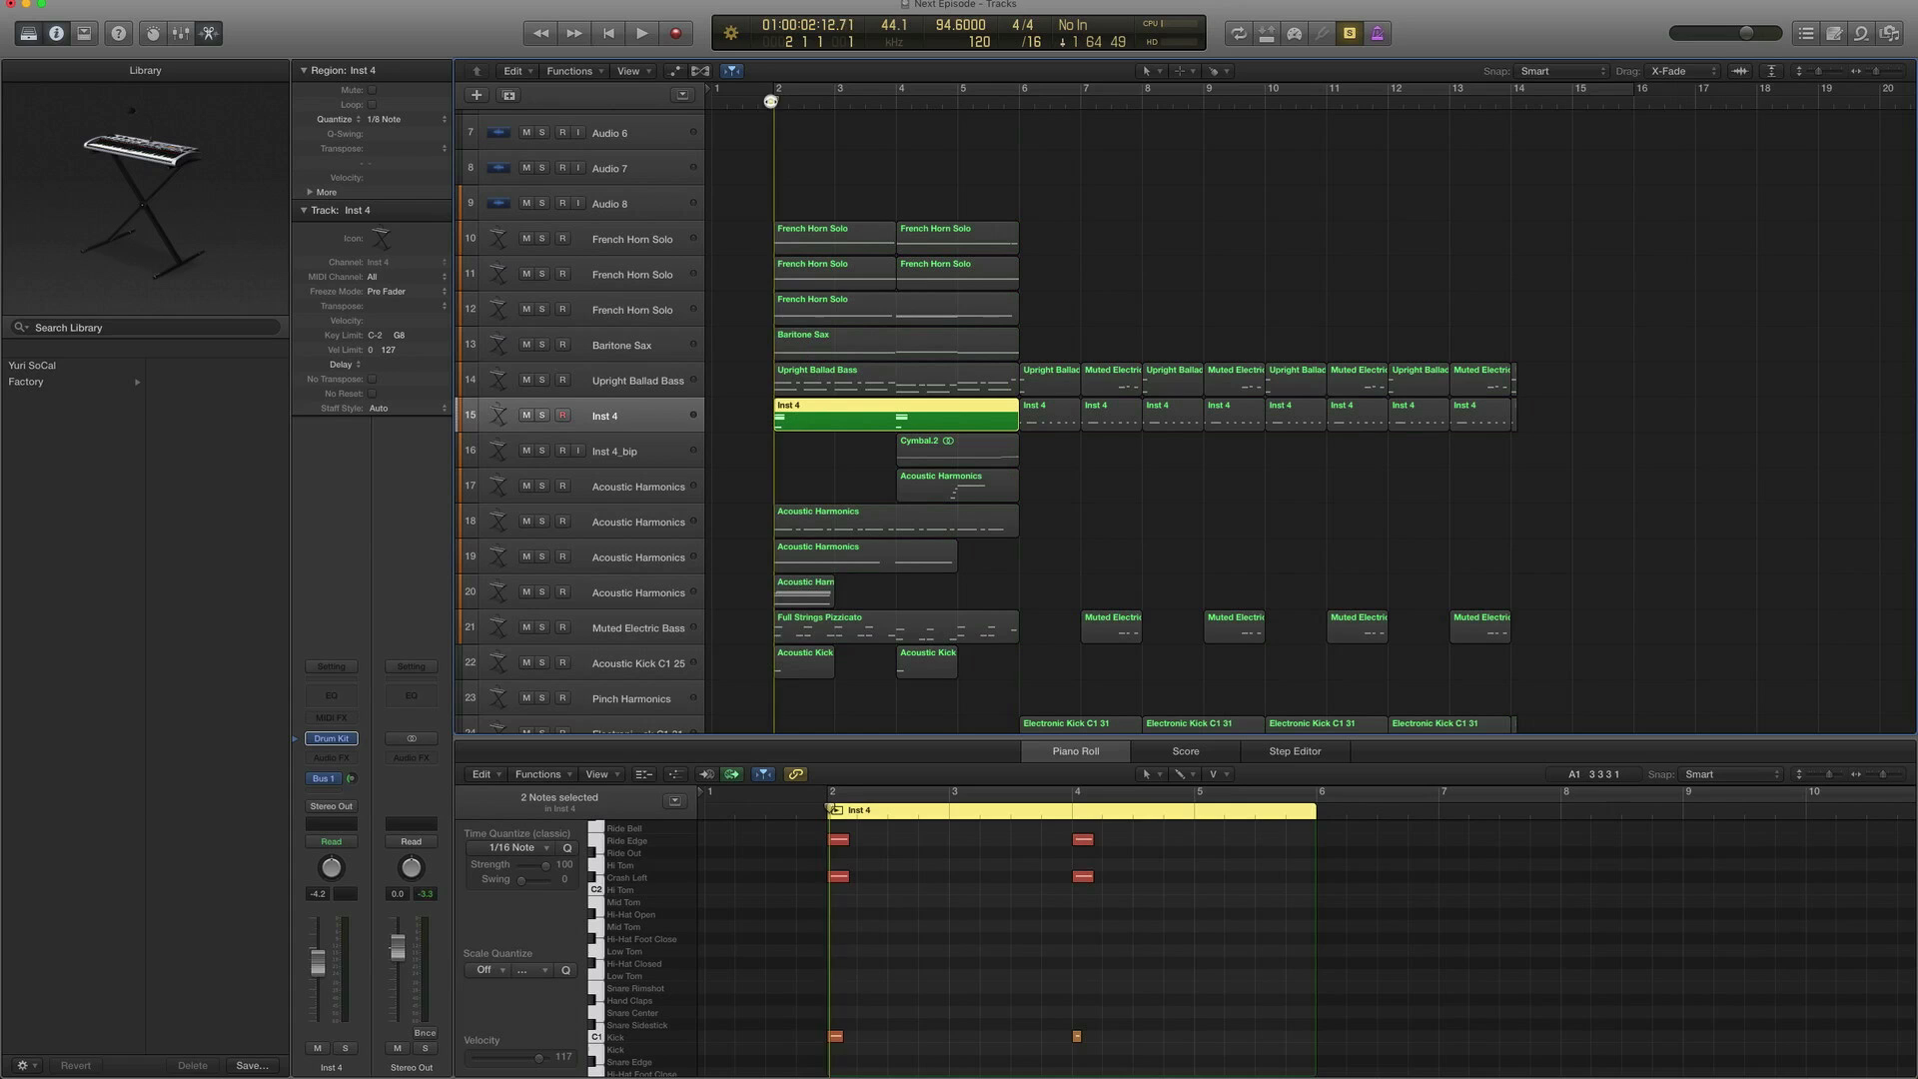
{"action": "left_click", "coordinate": [641, 34]}
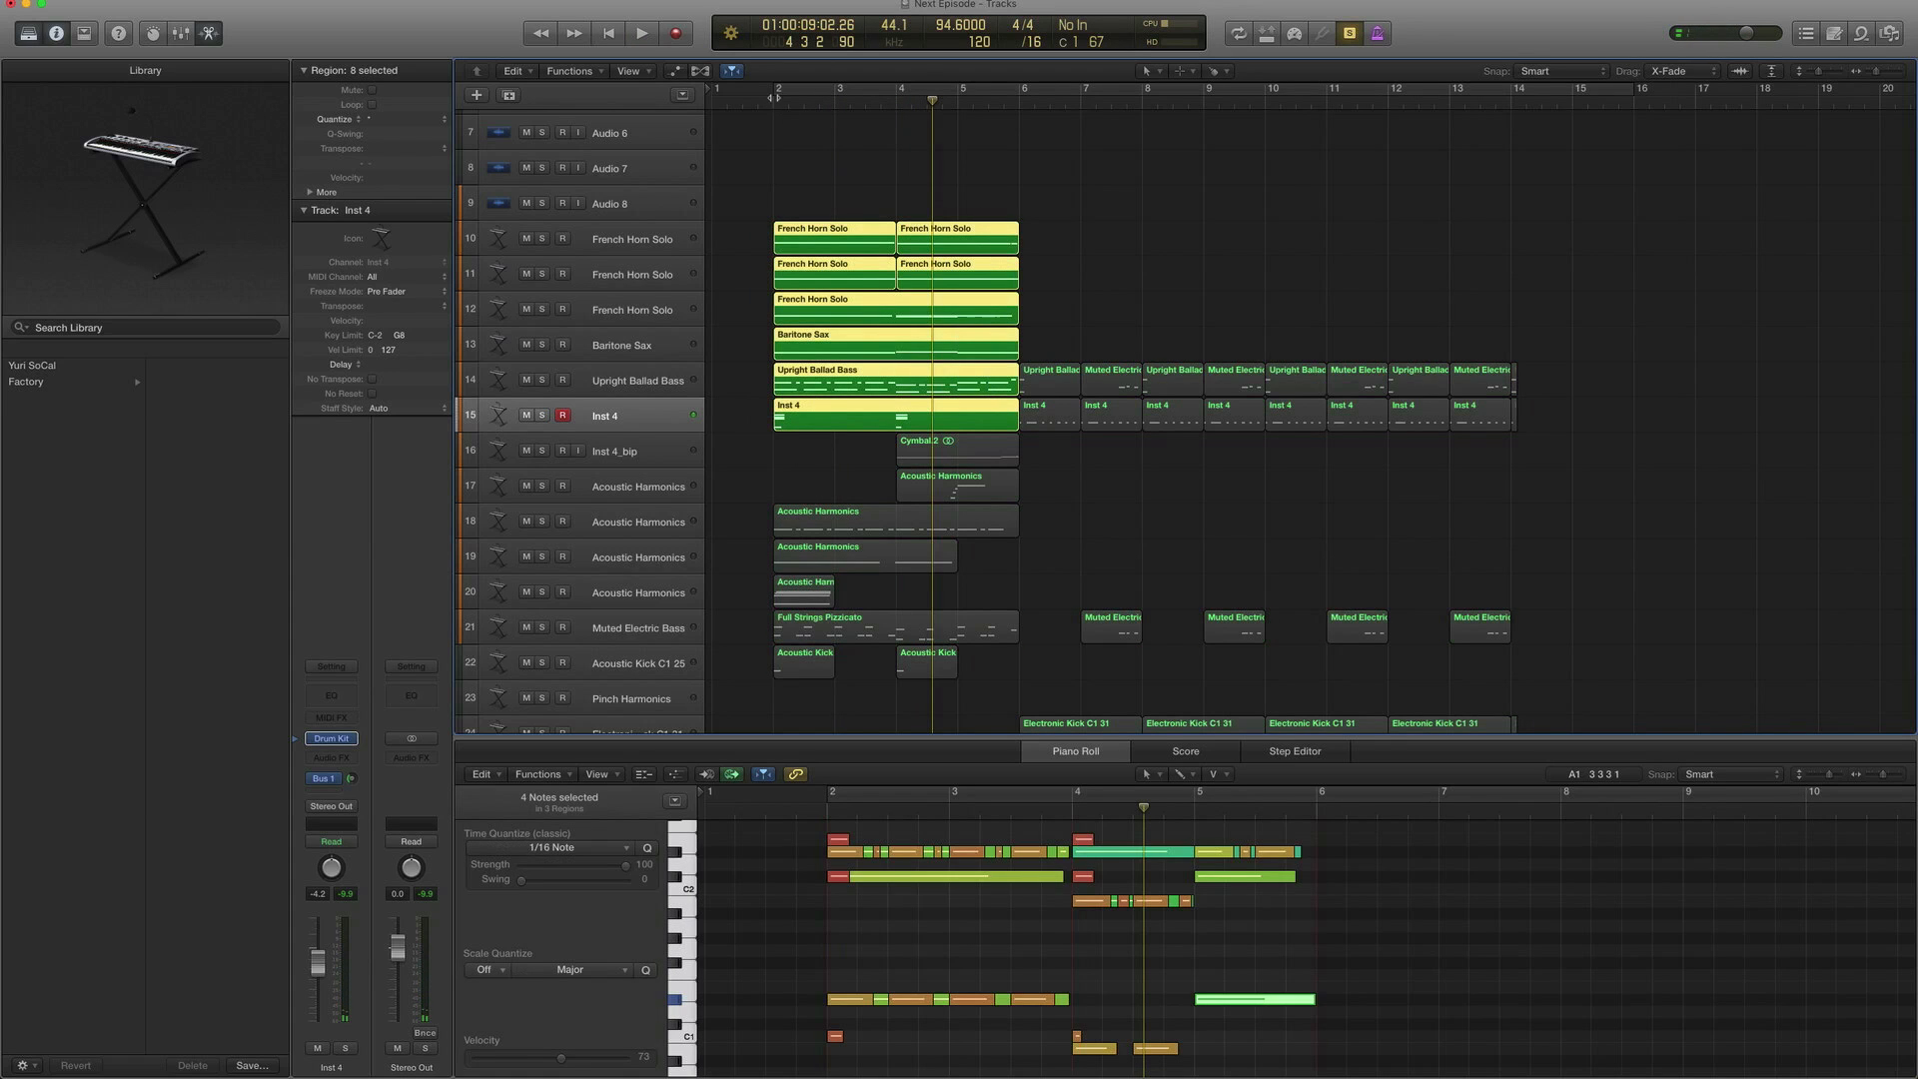
{"action": "left_click", "coordinate": [641, 34]}
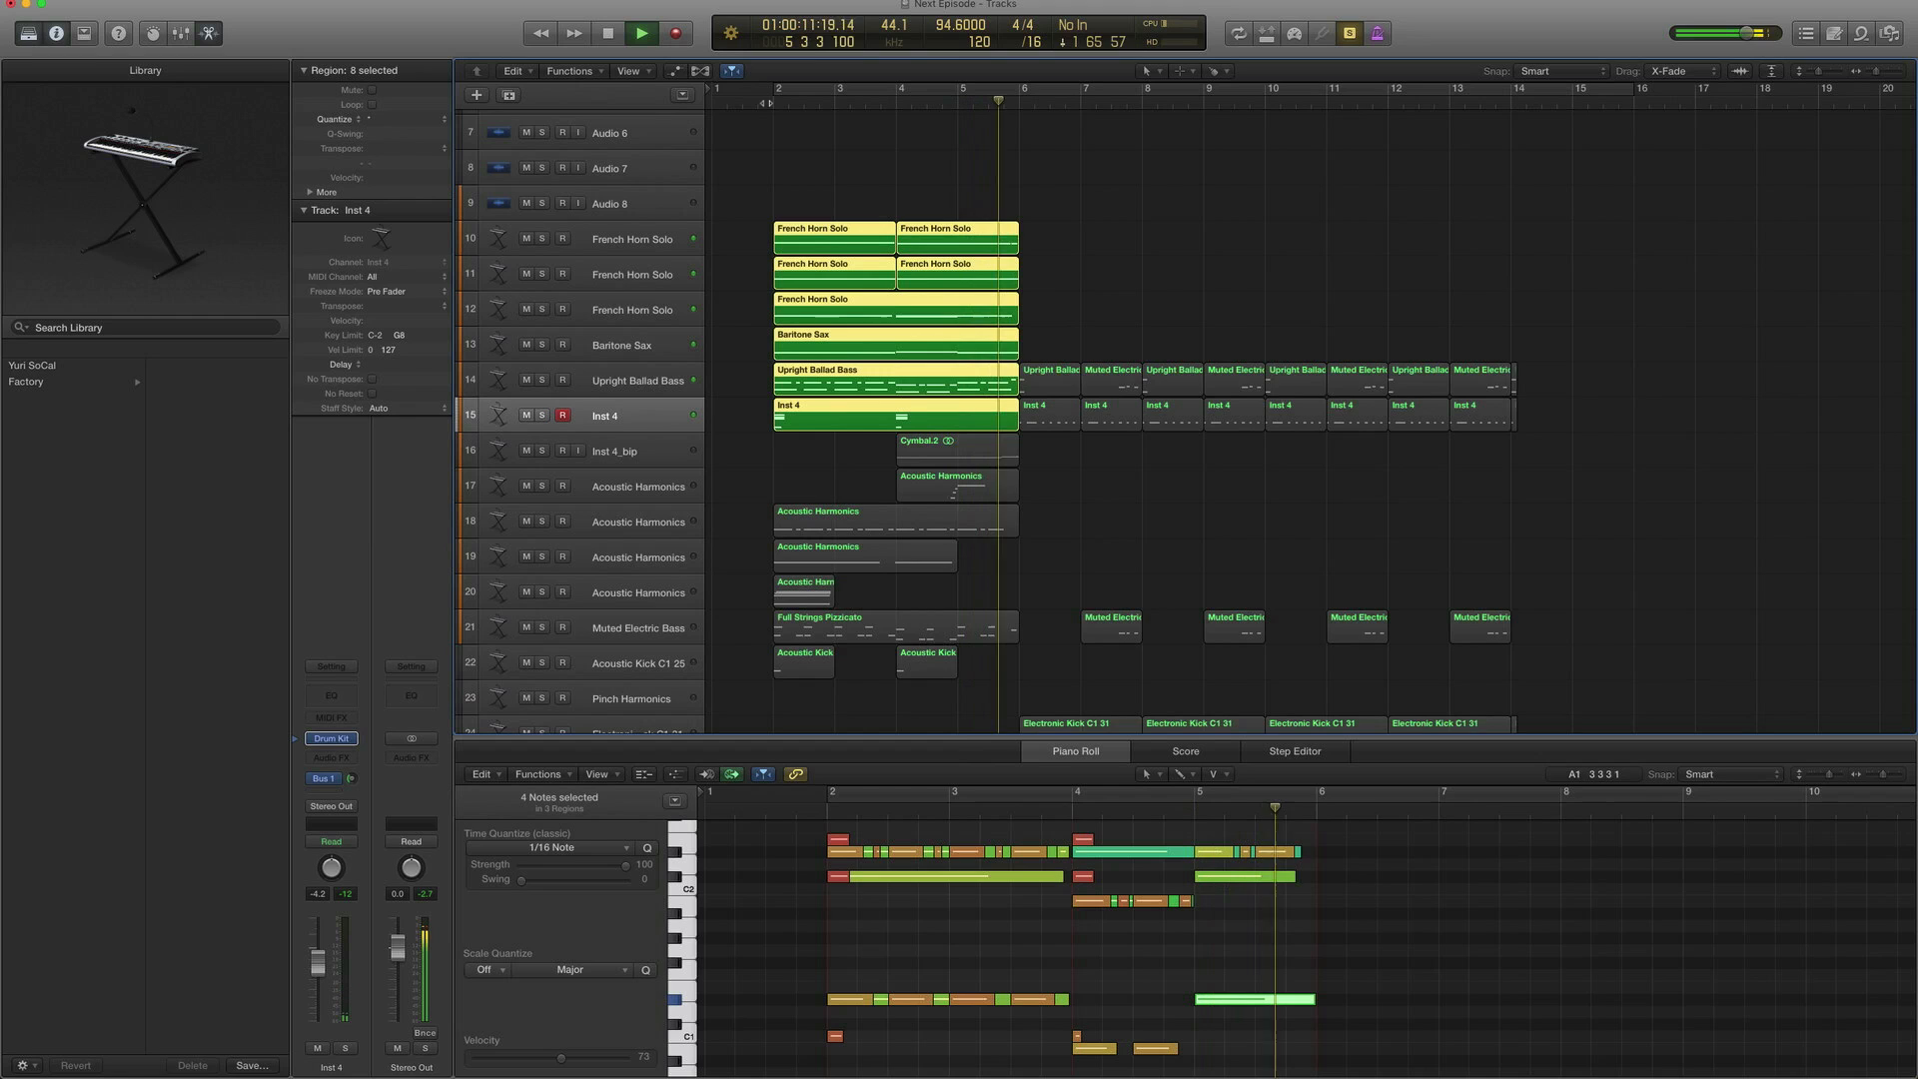
{"action": "left_click", "coordinate": [639, 32]}
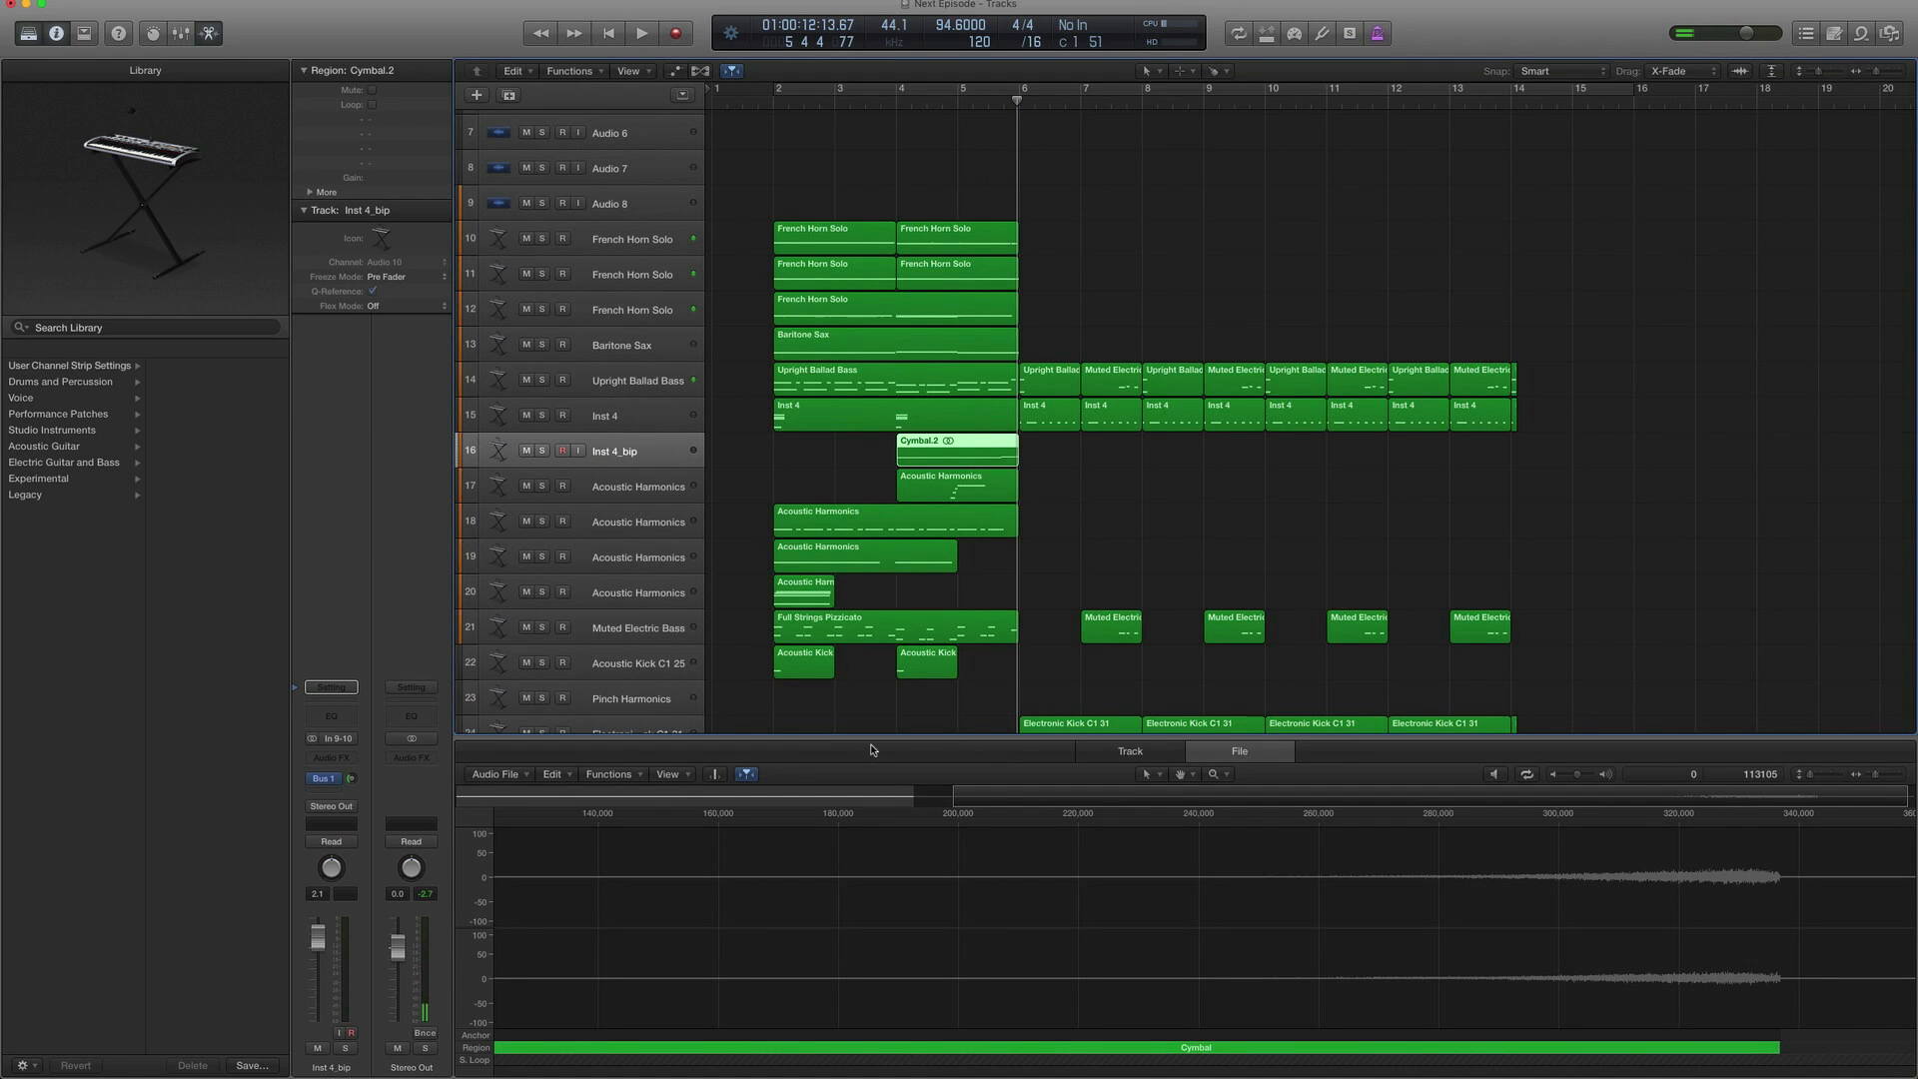
Show the complete Cymbal.2 audio file waveform in the File editor
{"action": "left_click", "coordinate": [1127, 751]}
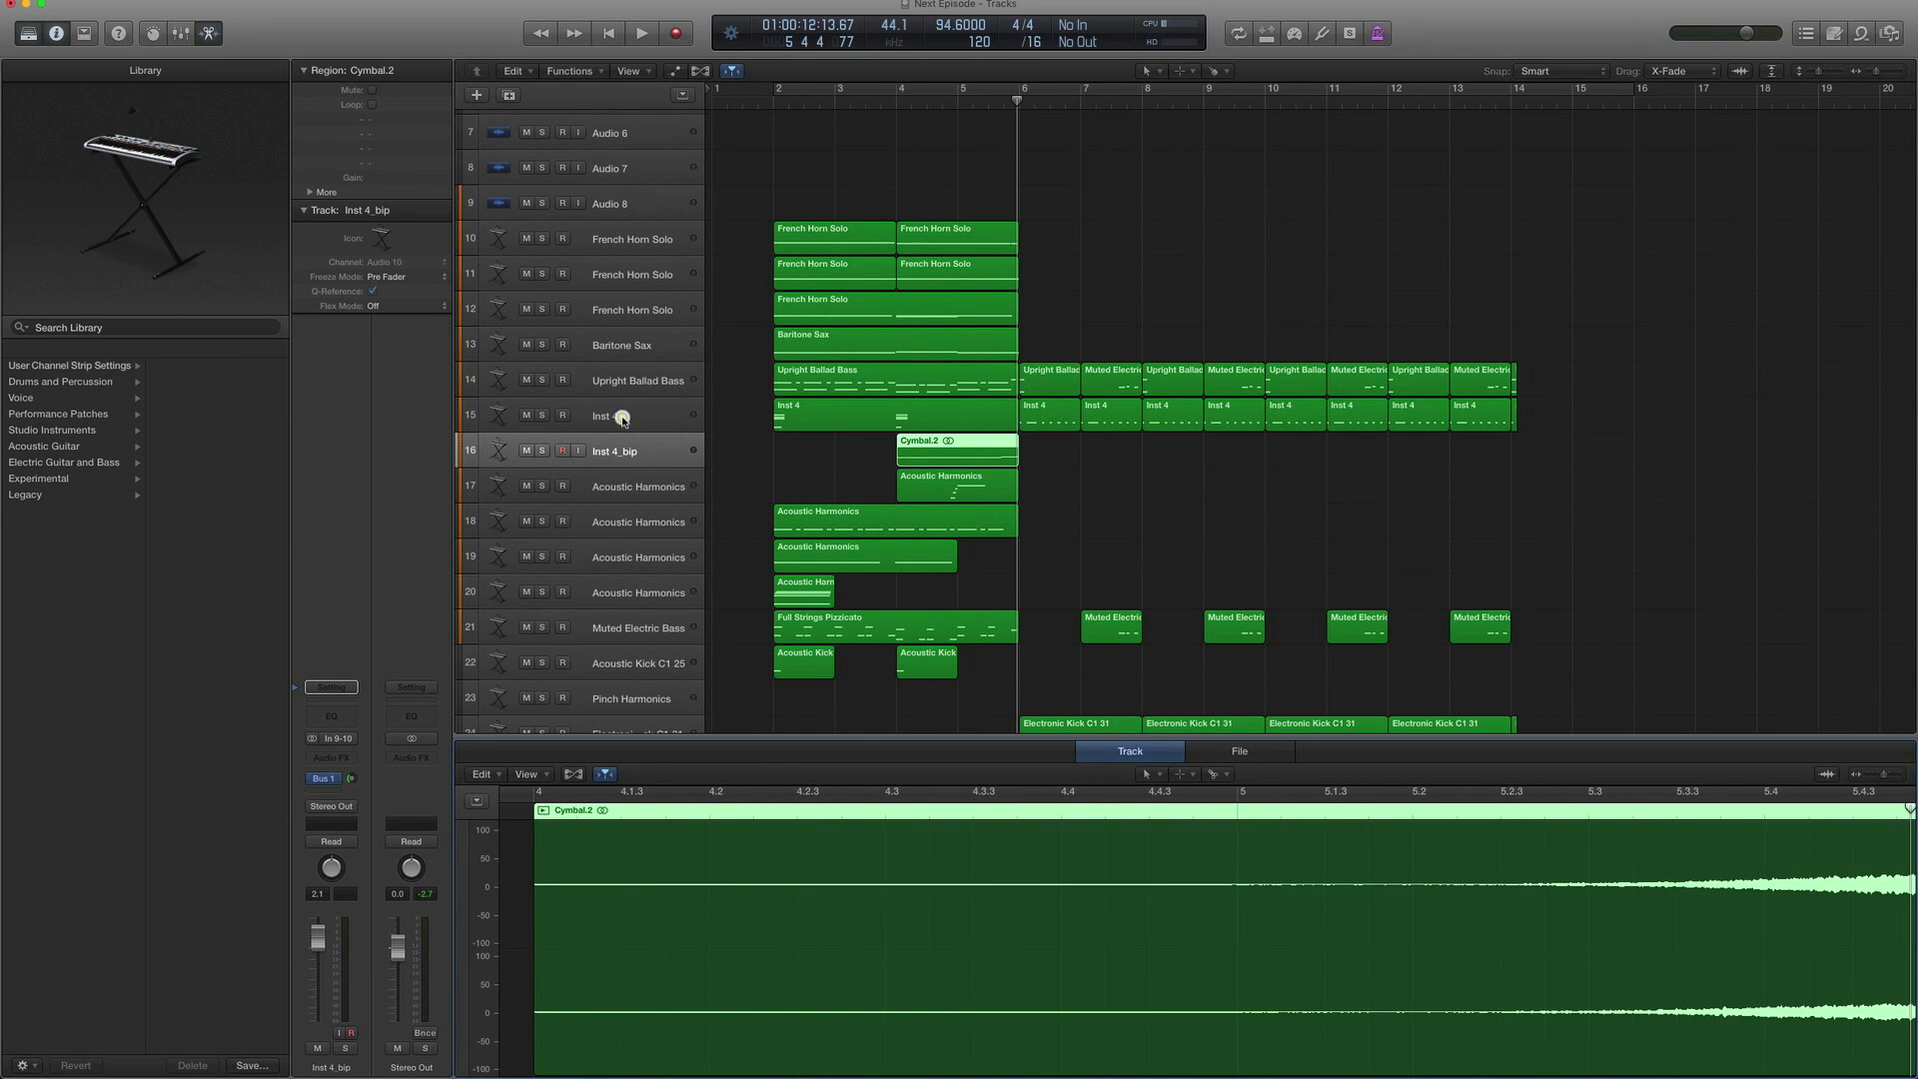
{"action": "left_click", "coordinate": [893, 416]}
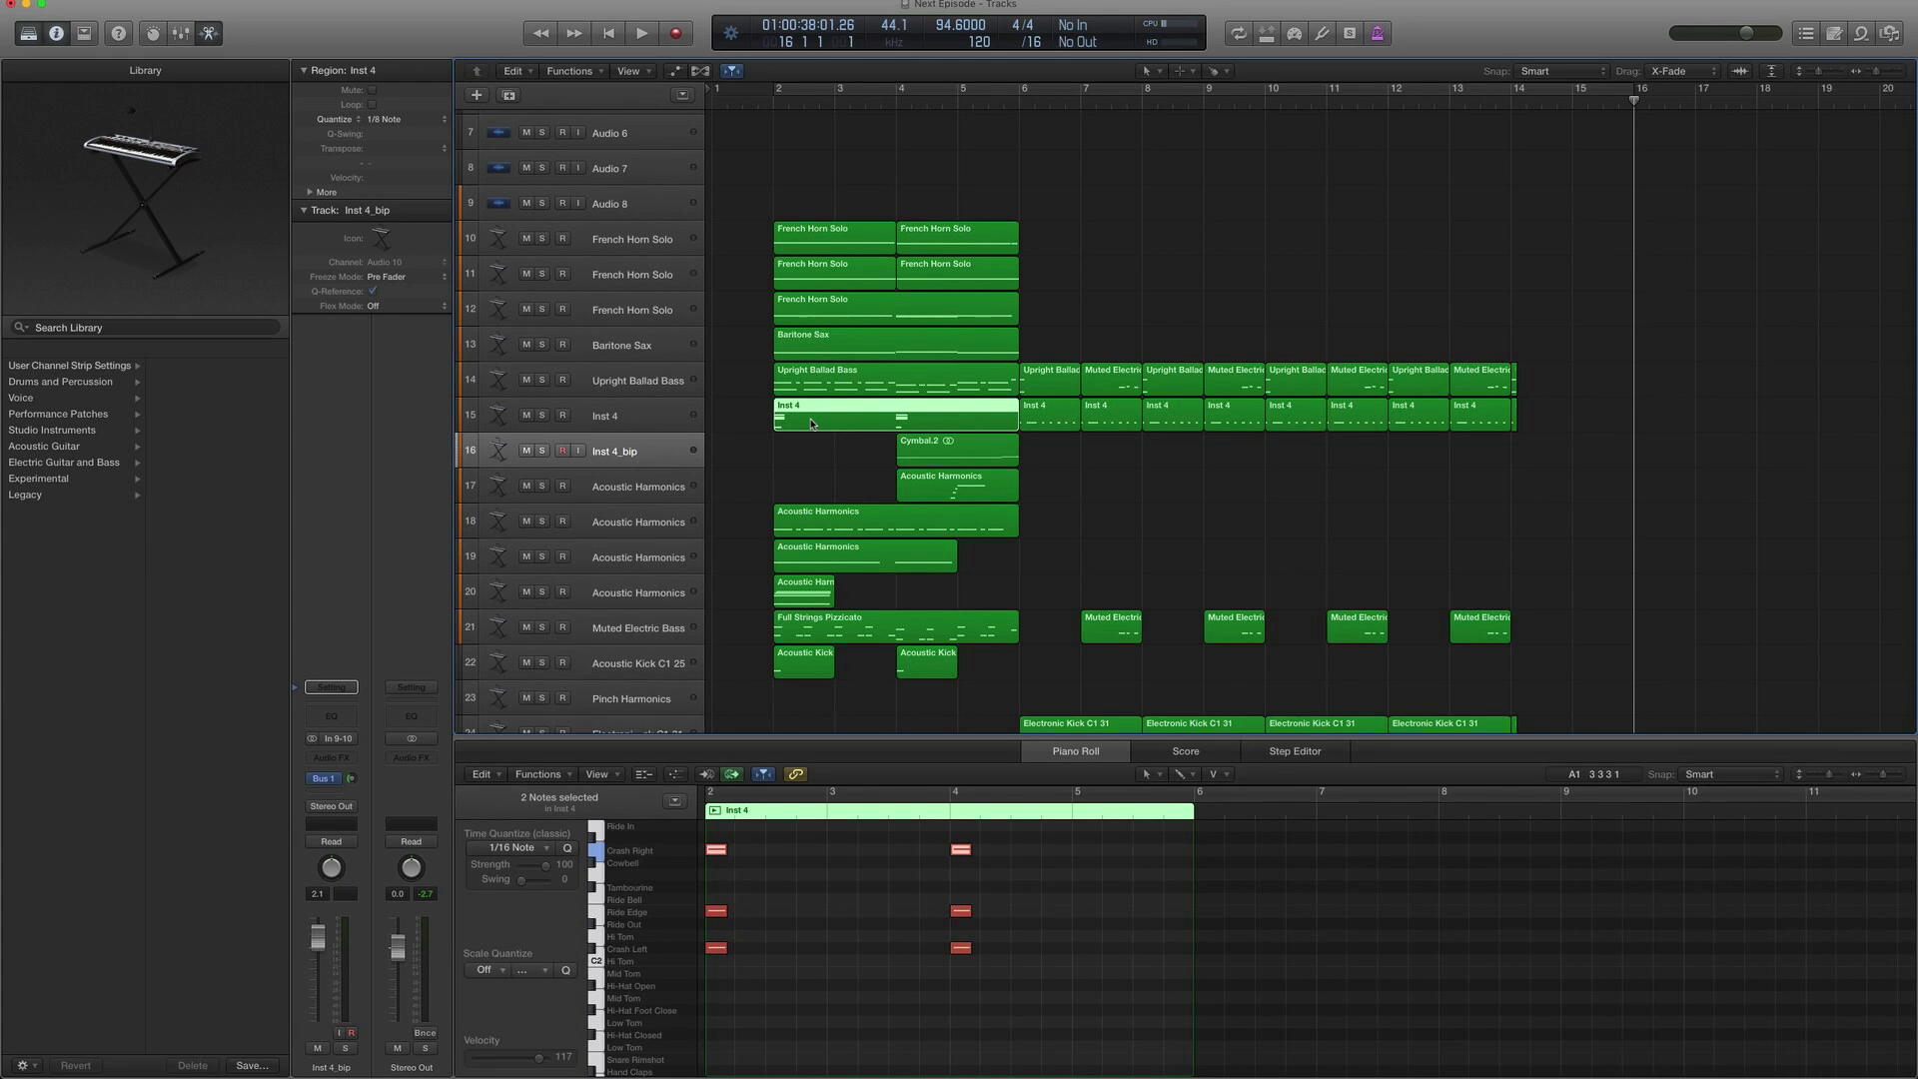
{"action": "right_click", "coordinate": [831, 421]}
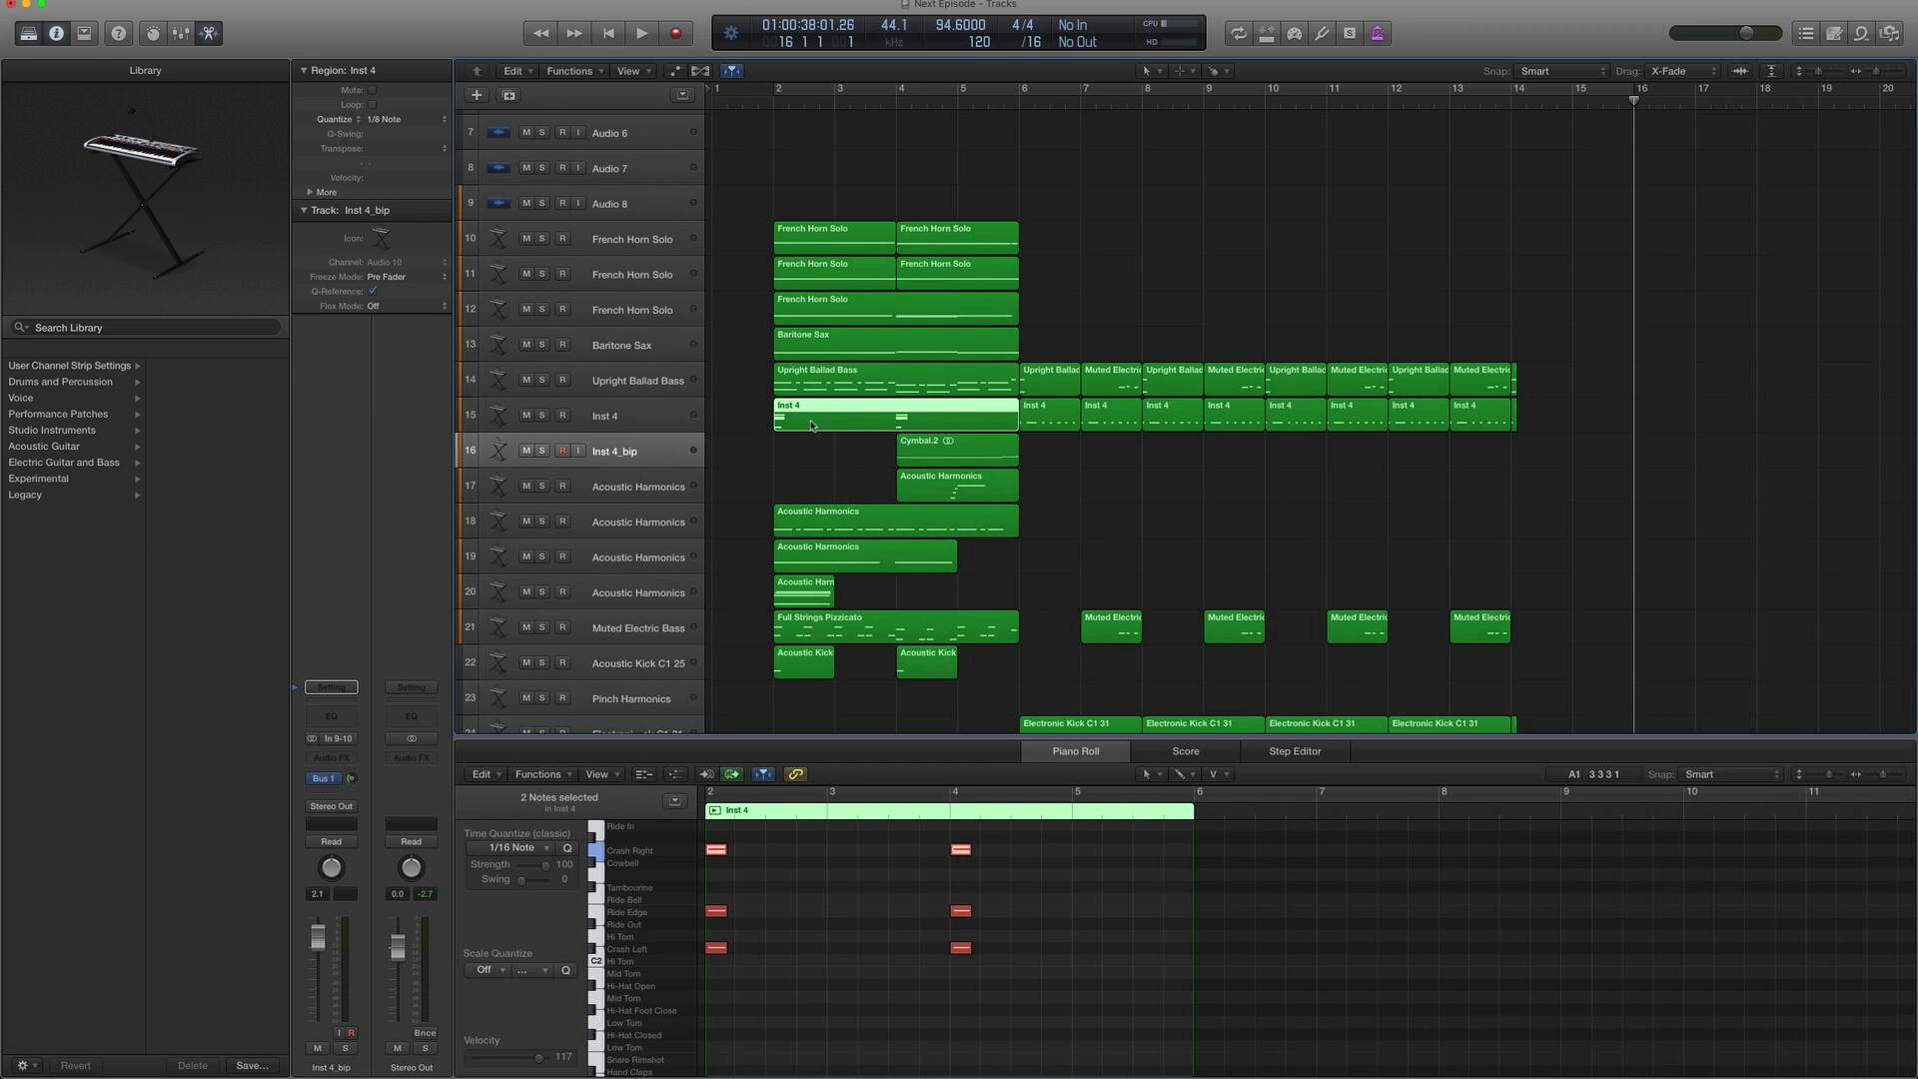
{"action": "mouse_move", "coordinate": [607, 455]}
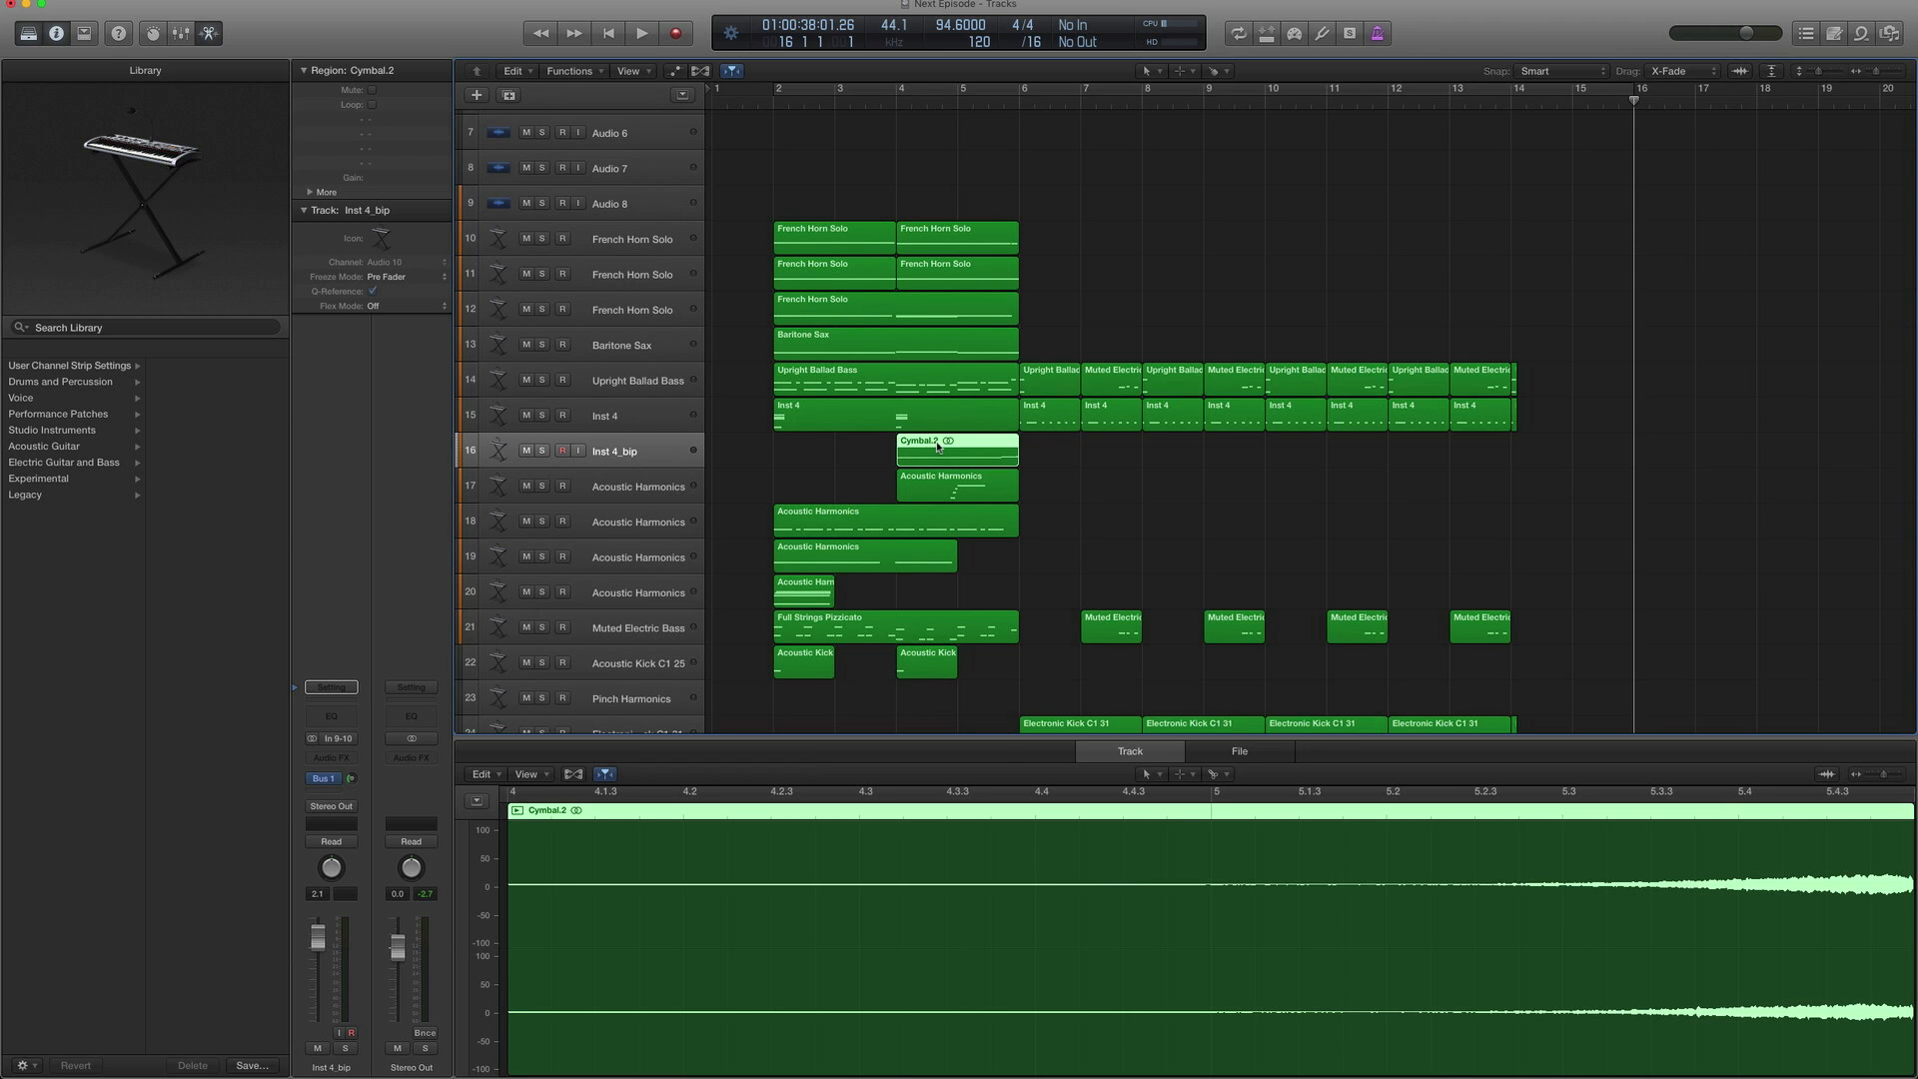
{"action": "left_click", "coordinate": [1236, 751]}
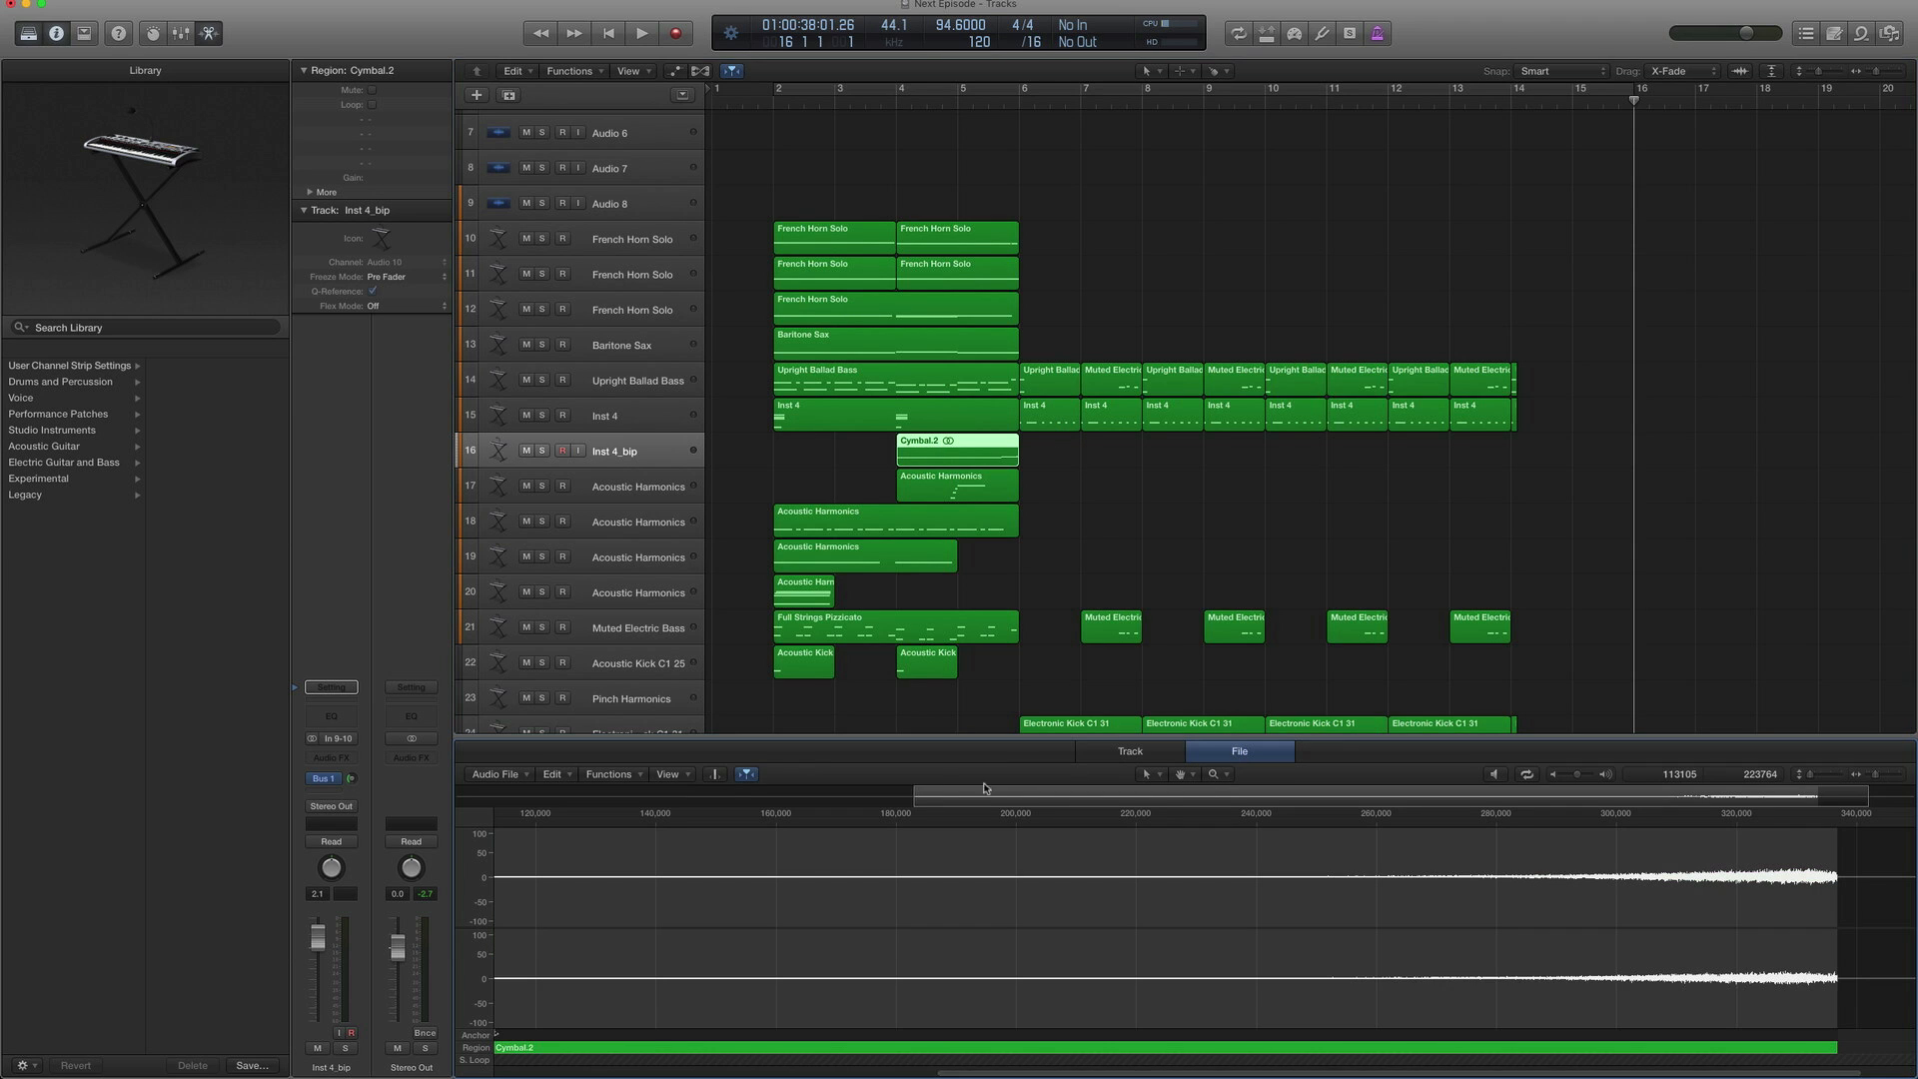
{"action": "left_click", "coordinate": [609, 773]}
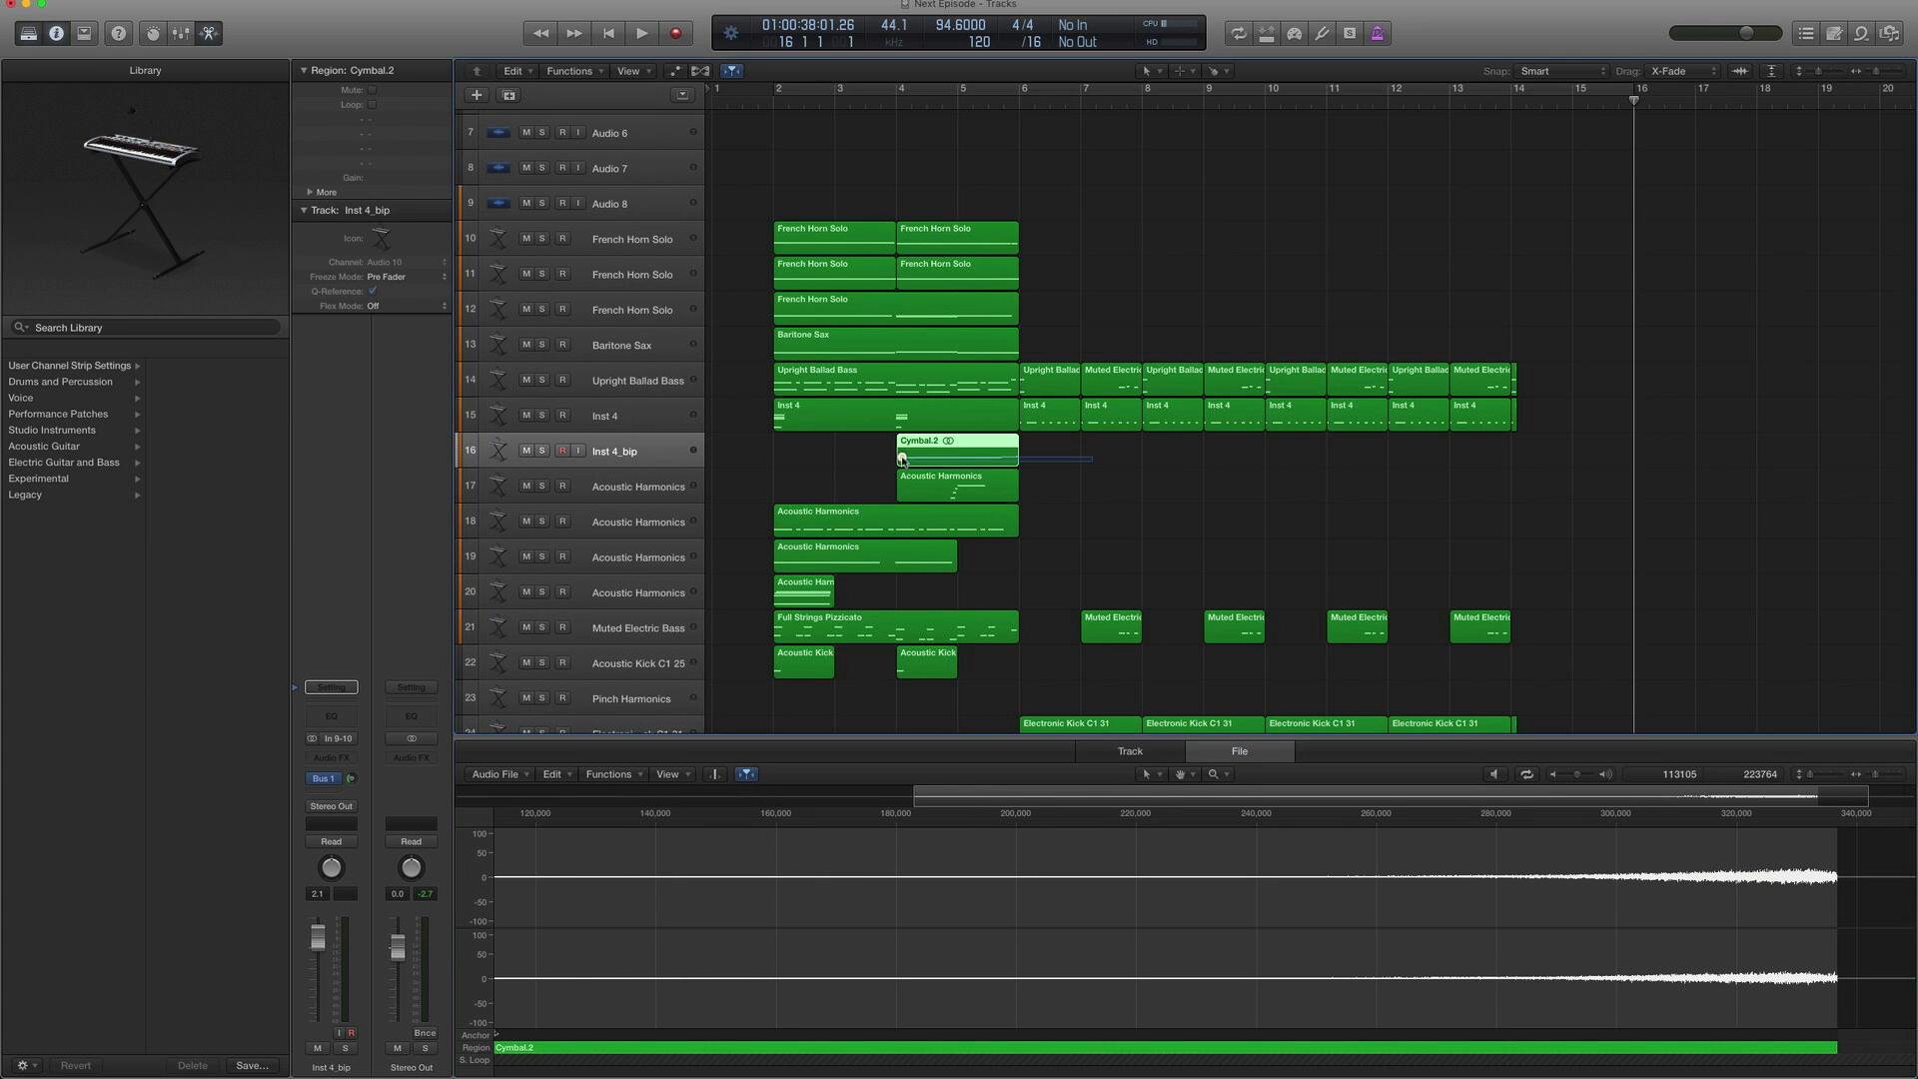
Play back the Cymbal.2 region, then stop
{"action": "left_click", "coordinate": [641, 34]}
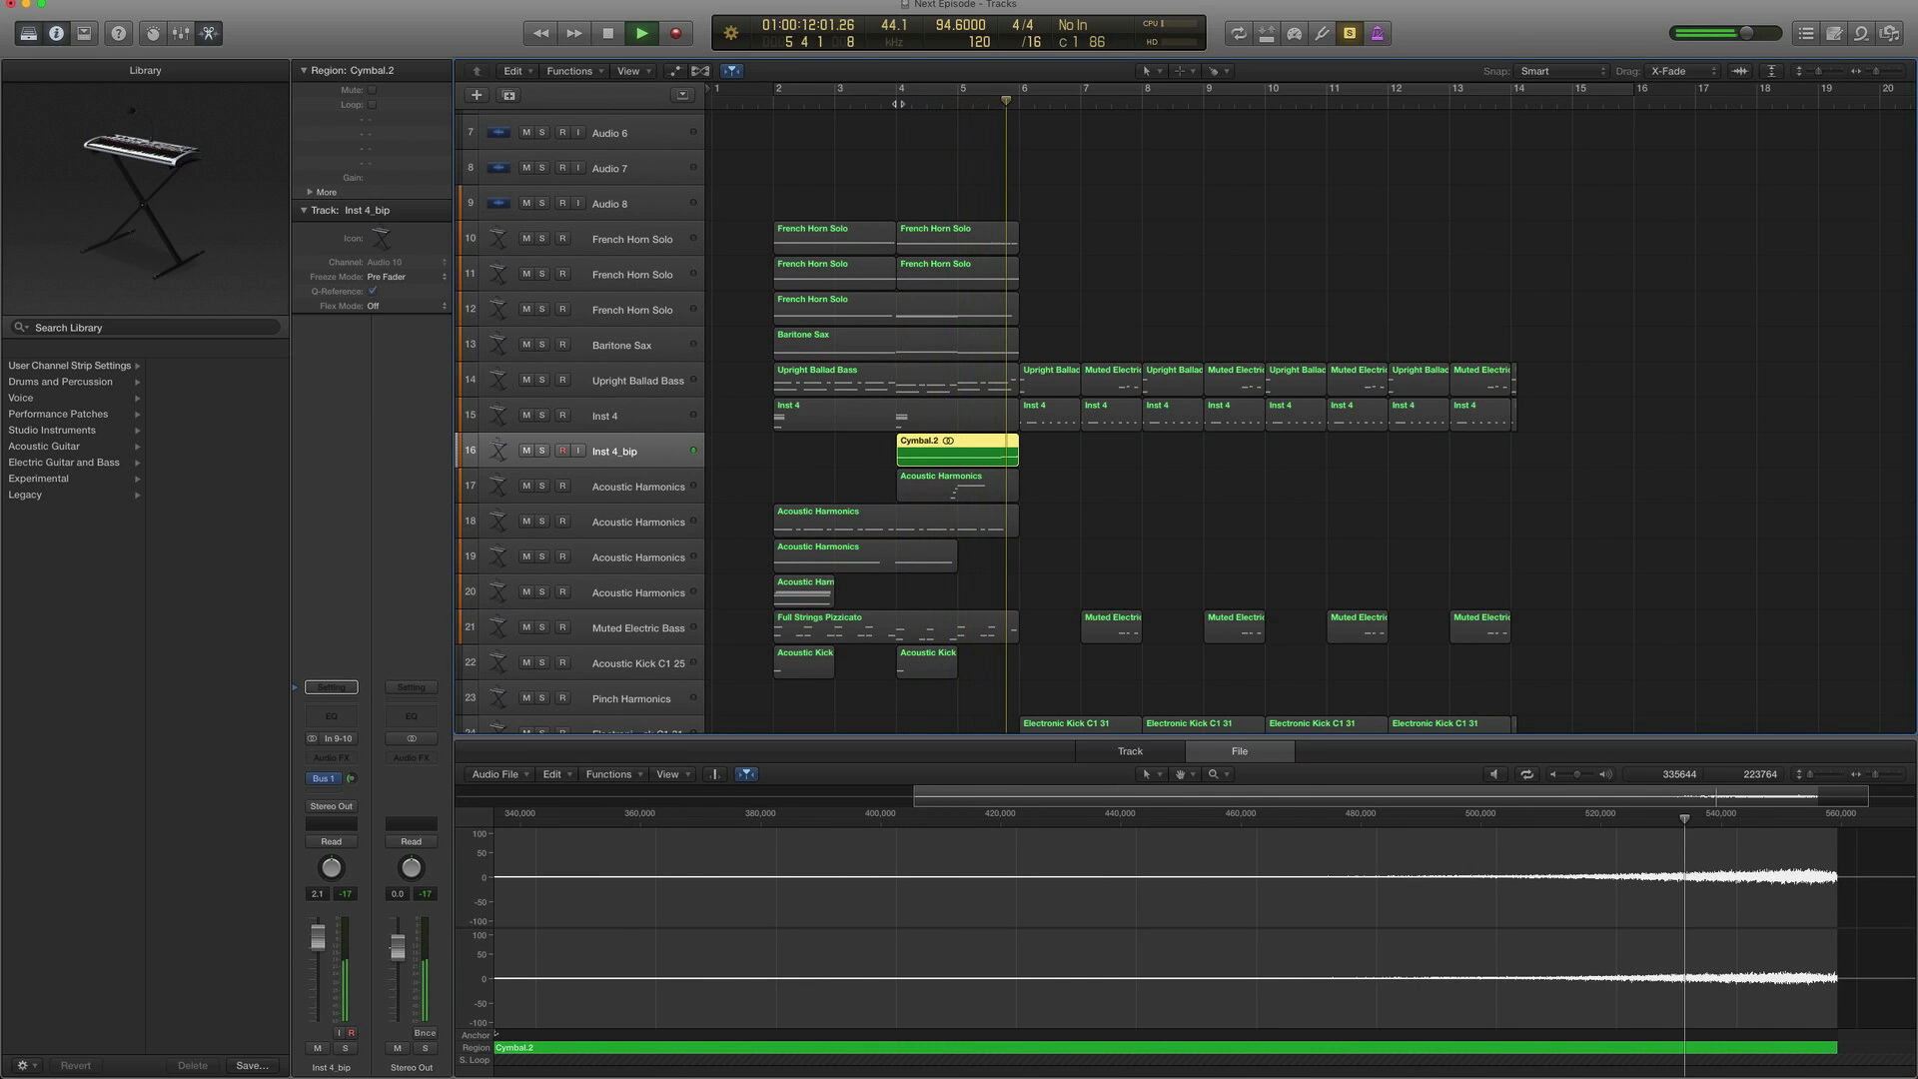
{"action": "left_click", "coordinate": [641, 34]}
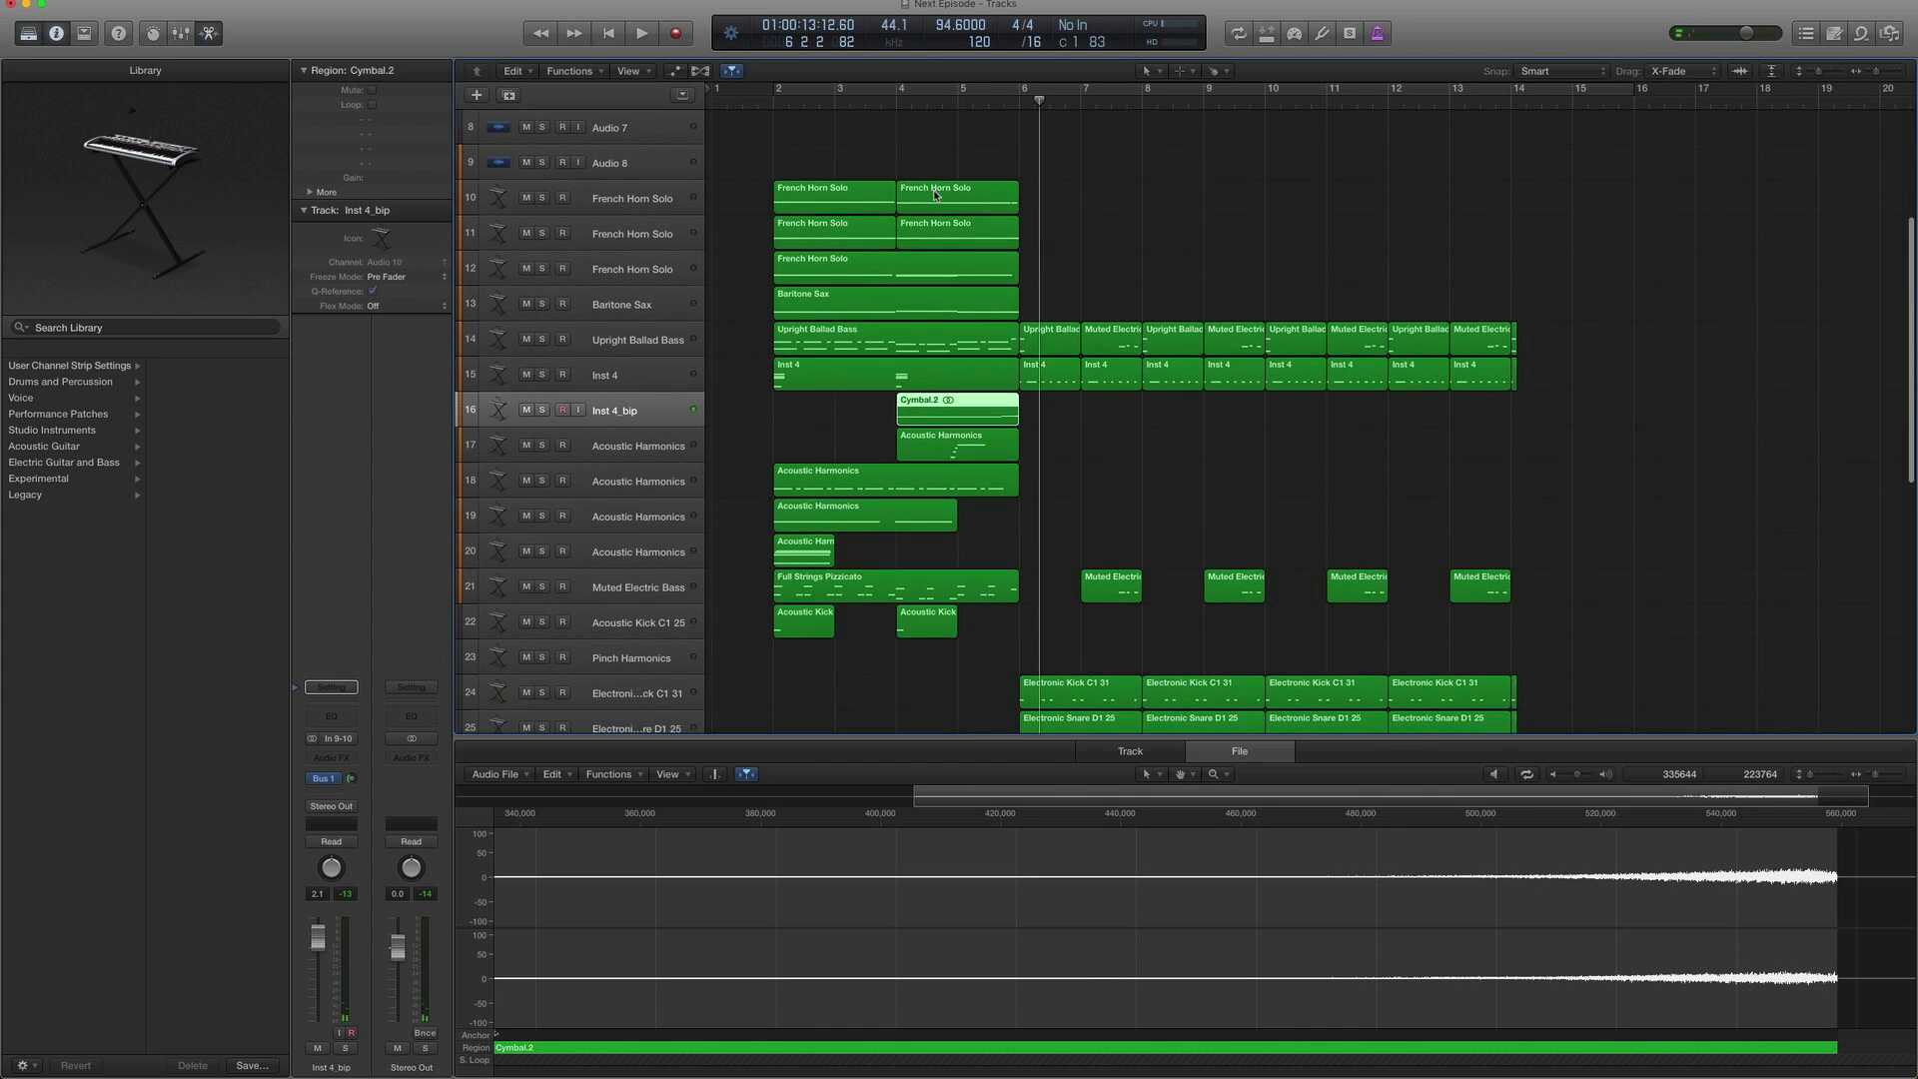
Scroll to the Acoustic Harmonics track and dismiss its Amp Designer preset list
{"action": "scroll", "scroll_direction": "down", "scroll_amount": 3}
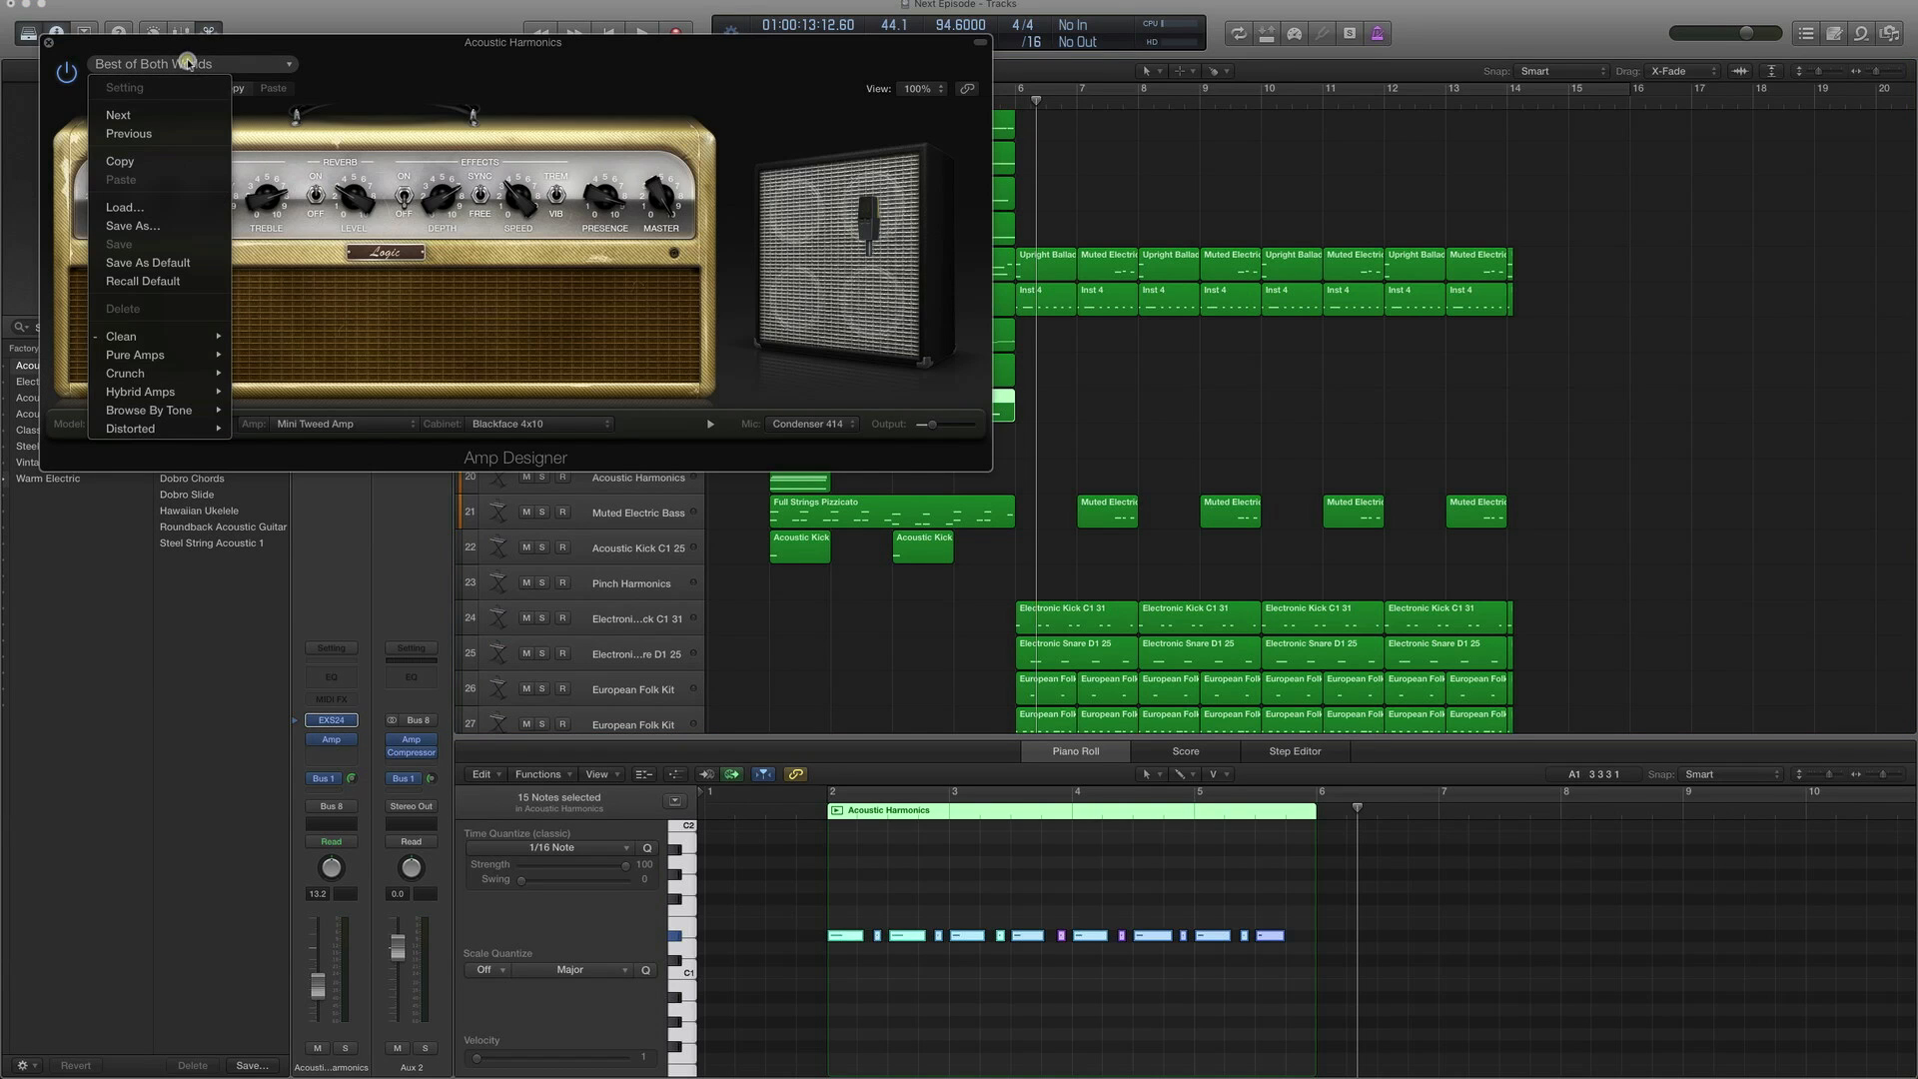
{"action": "left_click", "coordinate": [119, 336]}
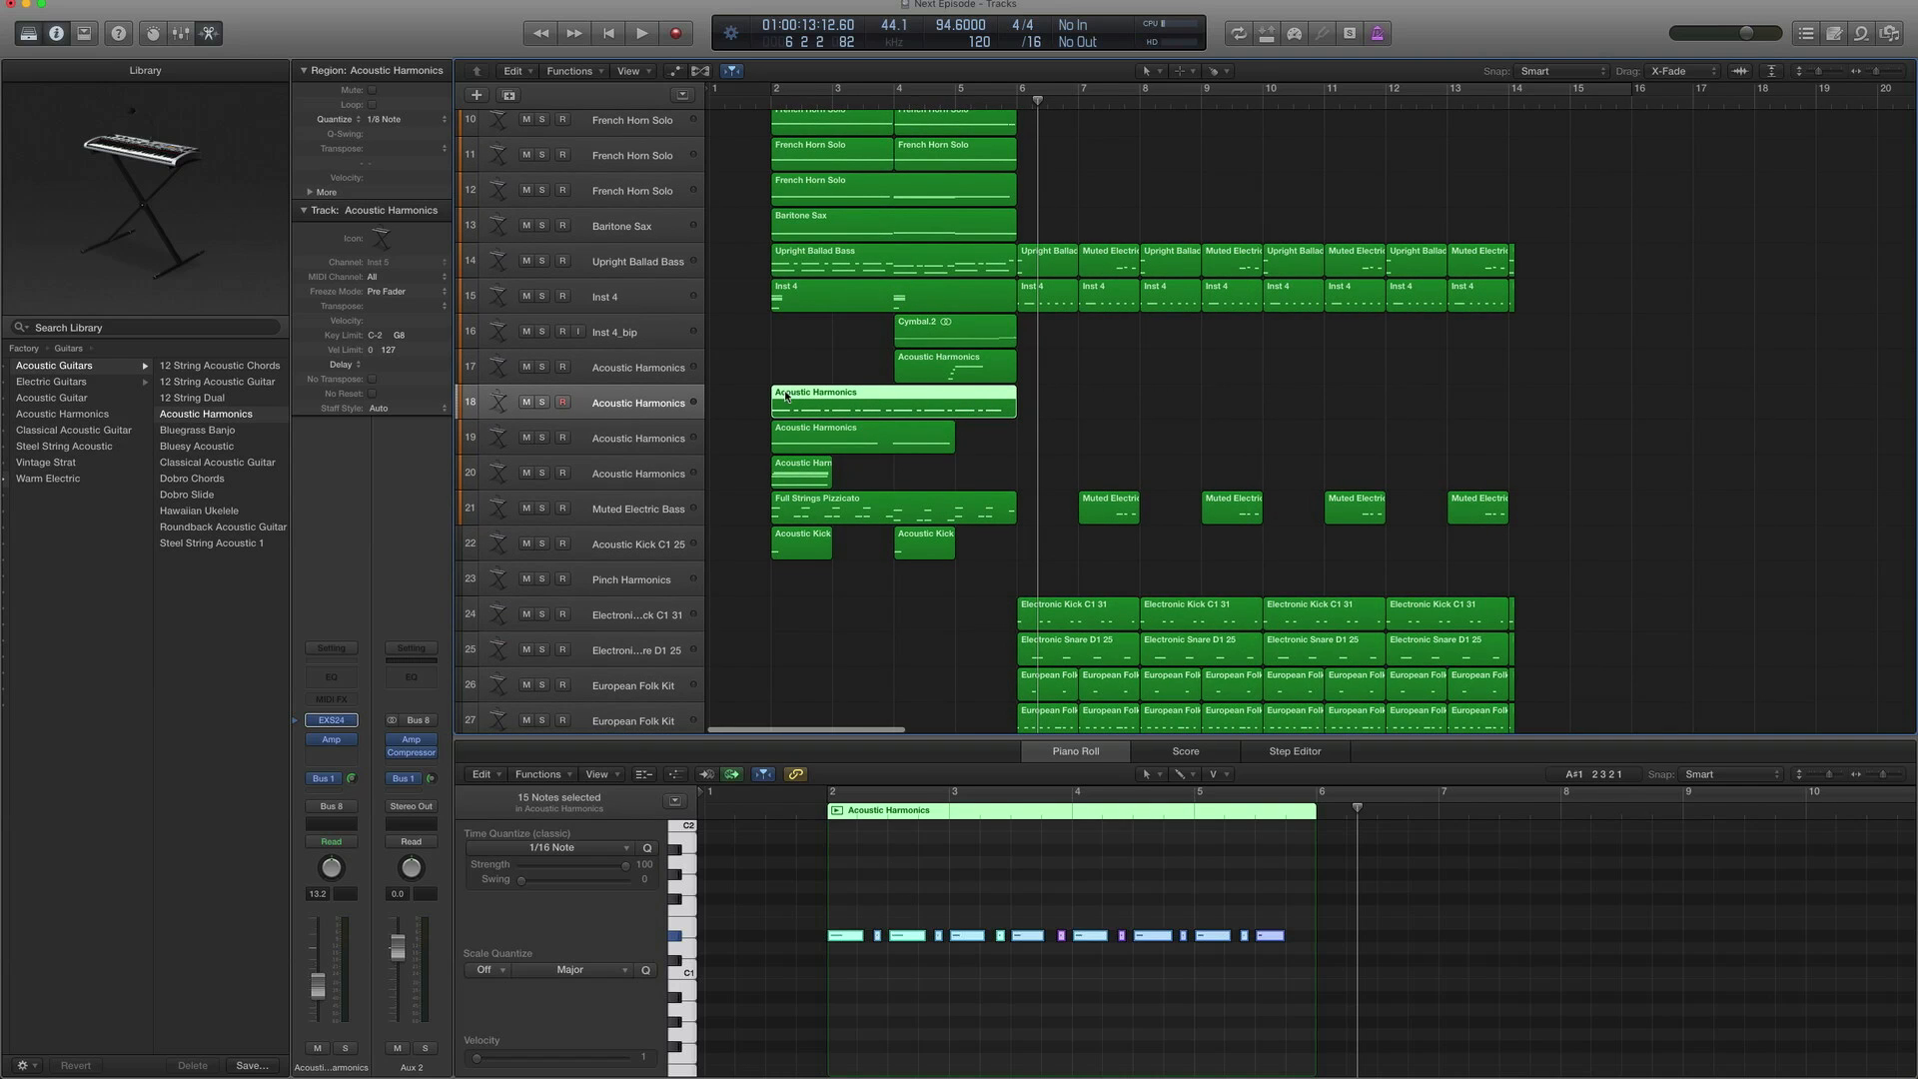
Audition the Acoustic Harmonics parts on tracks 18, 17 and 19 one after another
{"action": "left_click", "coordinate": [641, 32]}
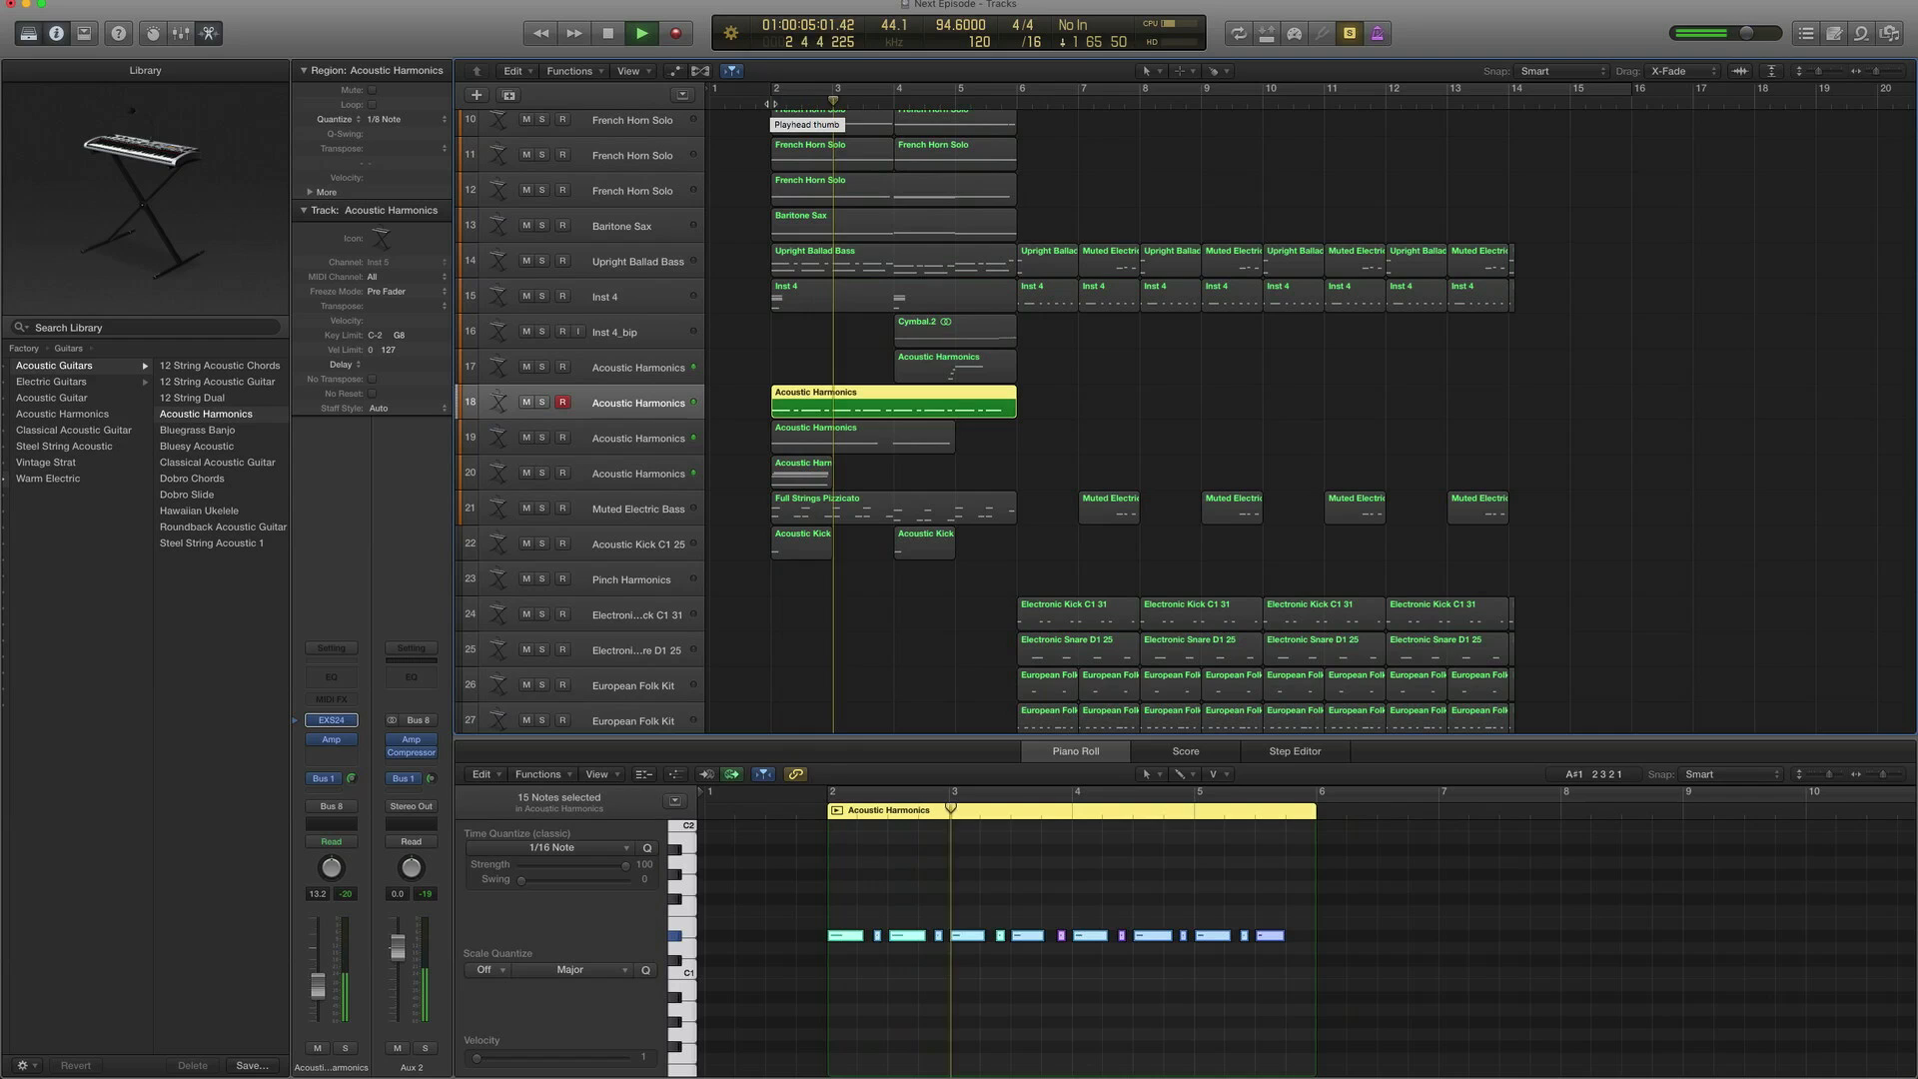
{"action": "left_click", "coordinate": [642, 34]}
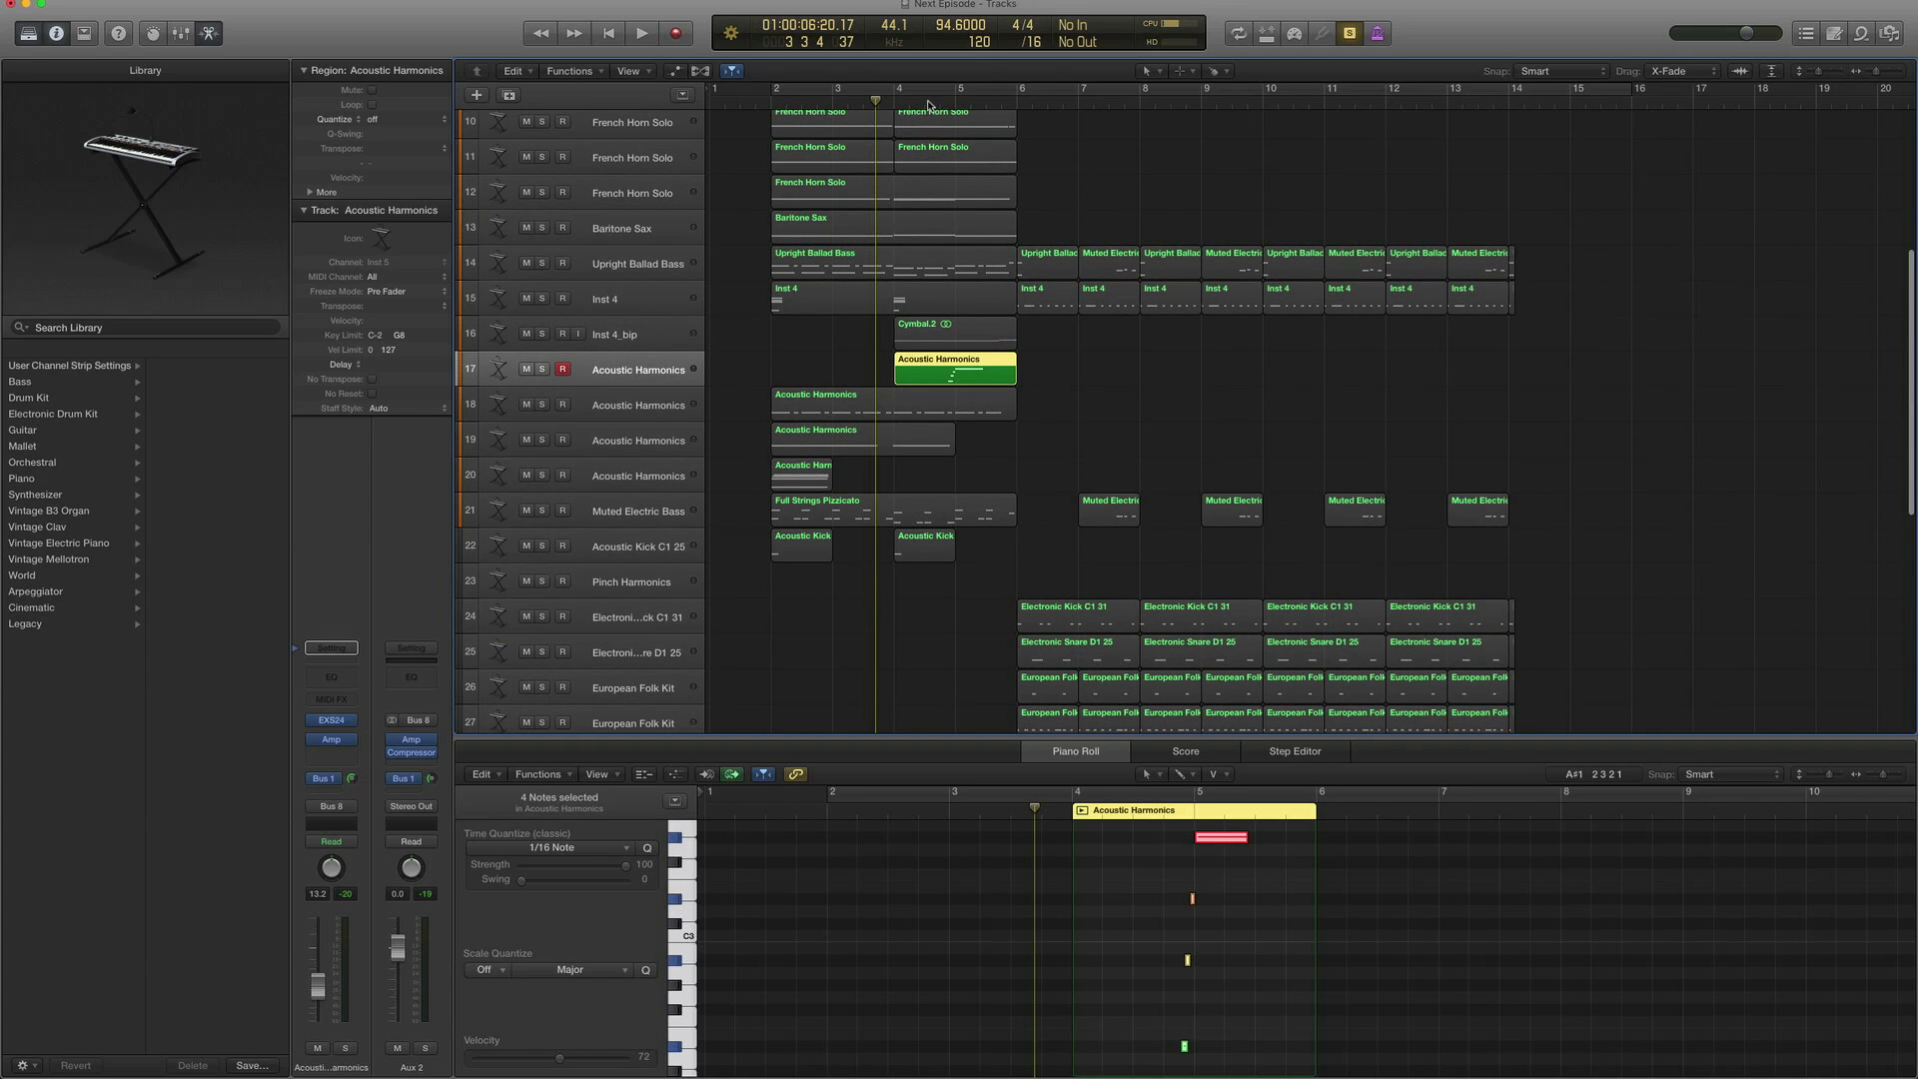
{"action": "left_click", "coordinate": [641, 34]}
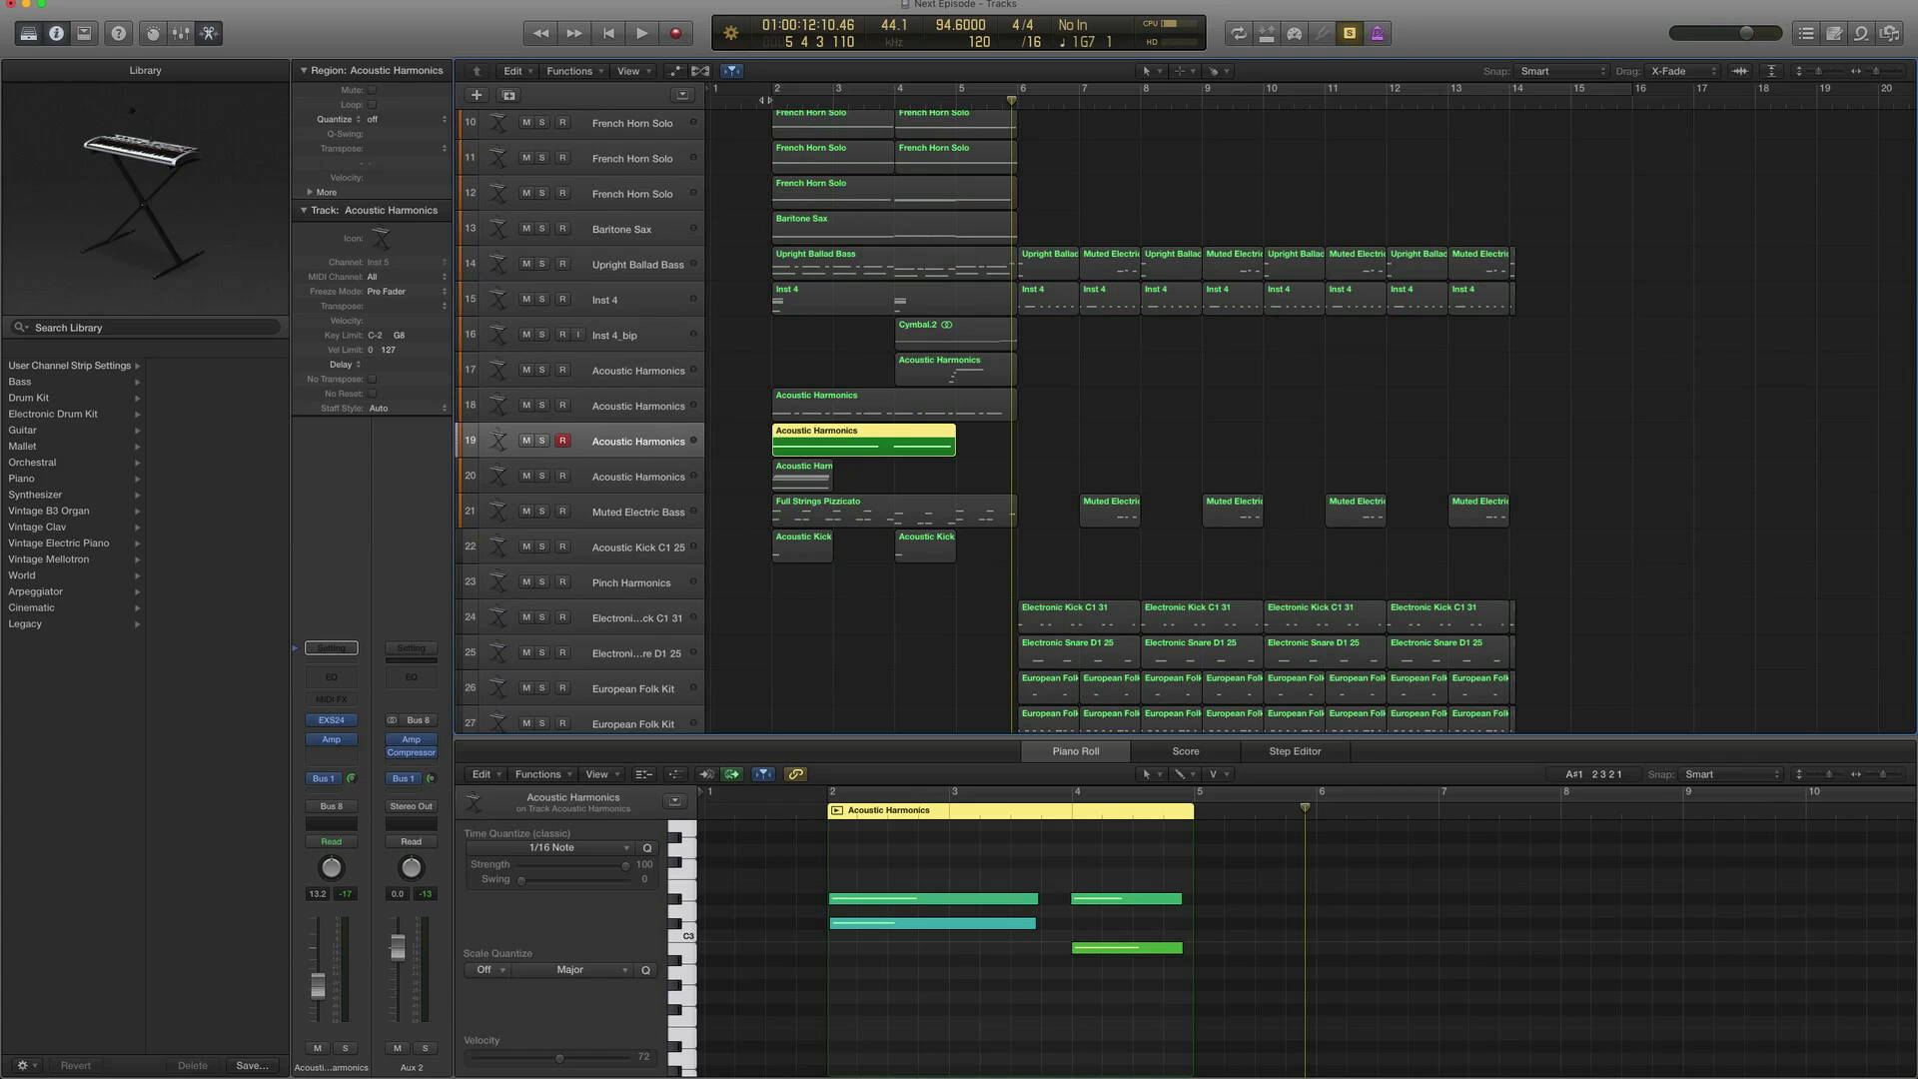
{"action": "left_click", "coordinate": [641, 34]}
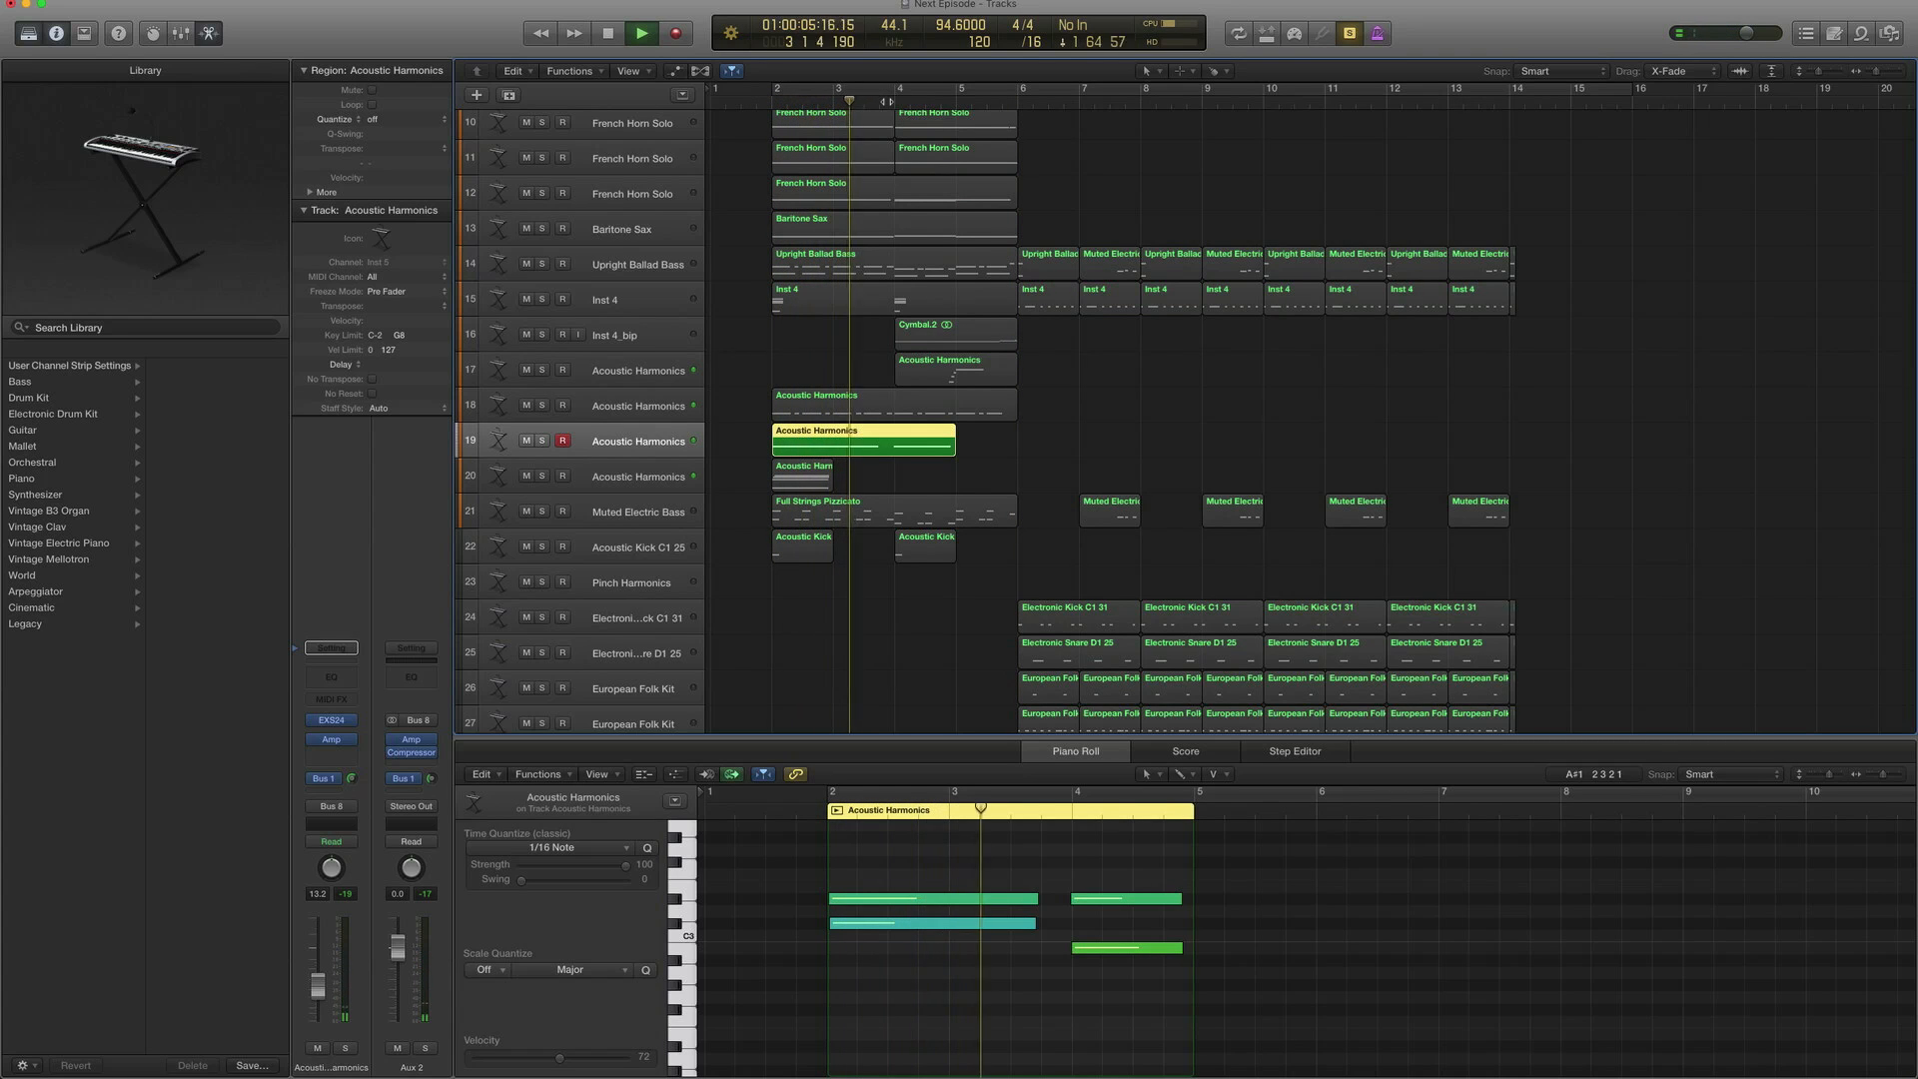
{"action": "left_click", "coordinate": [641, 32]}
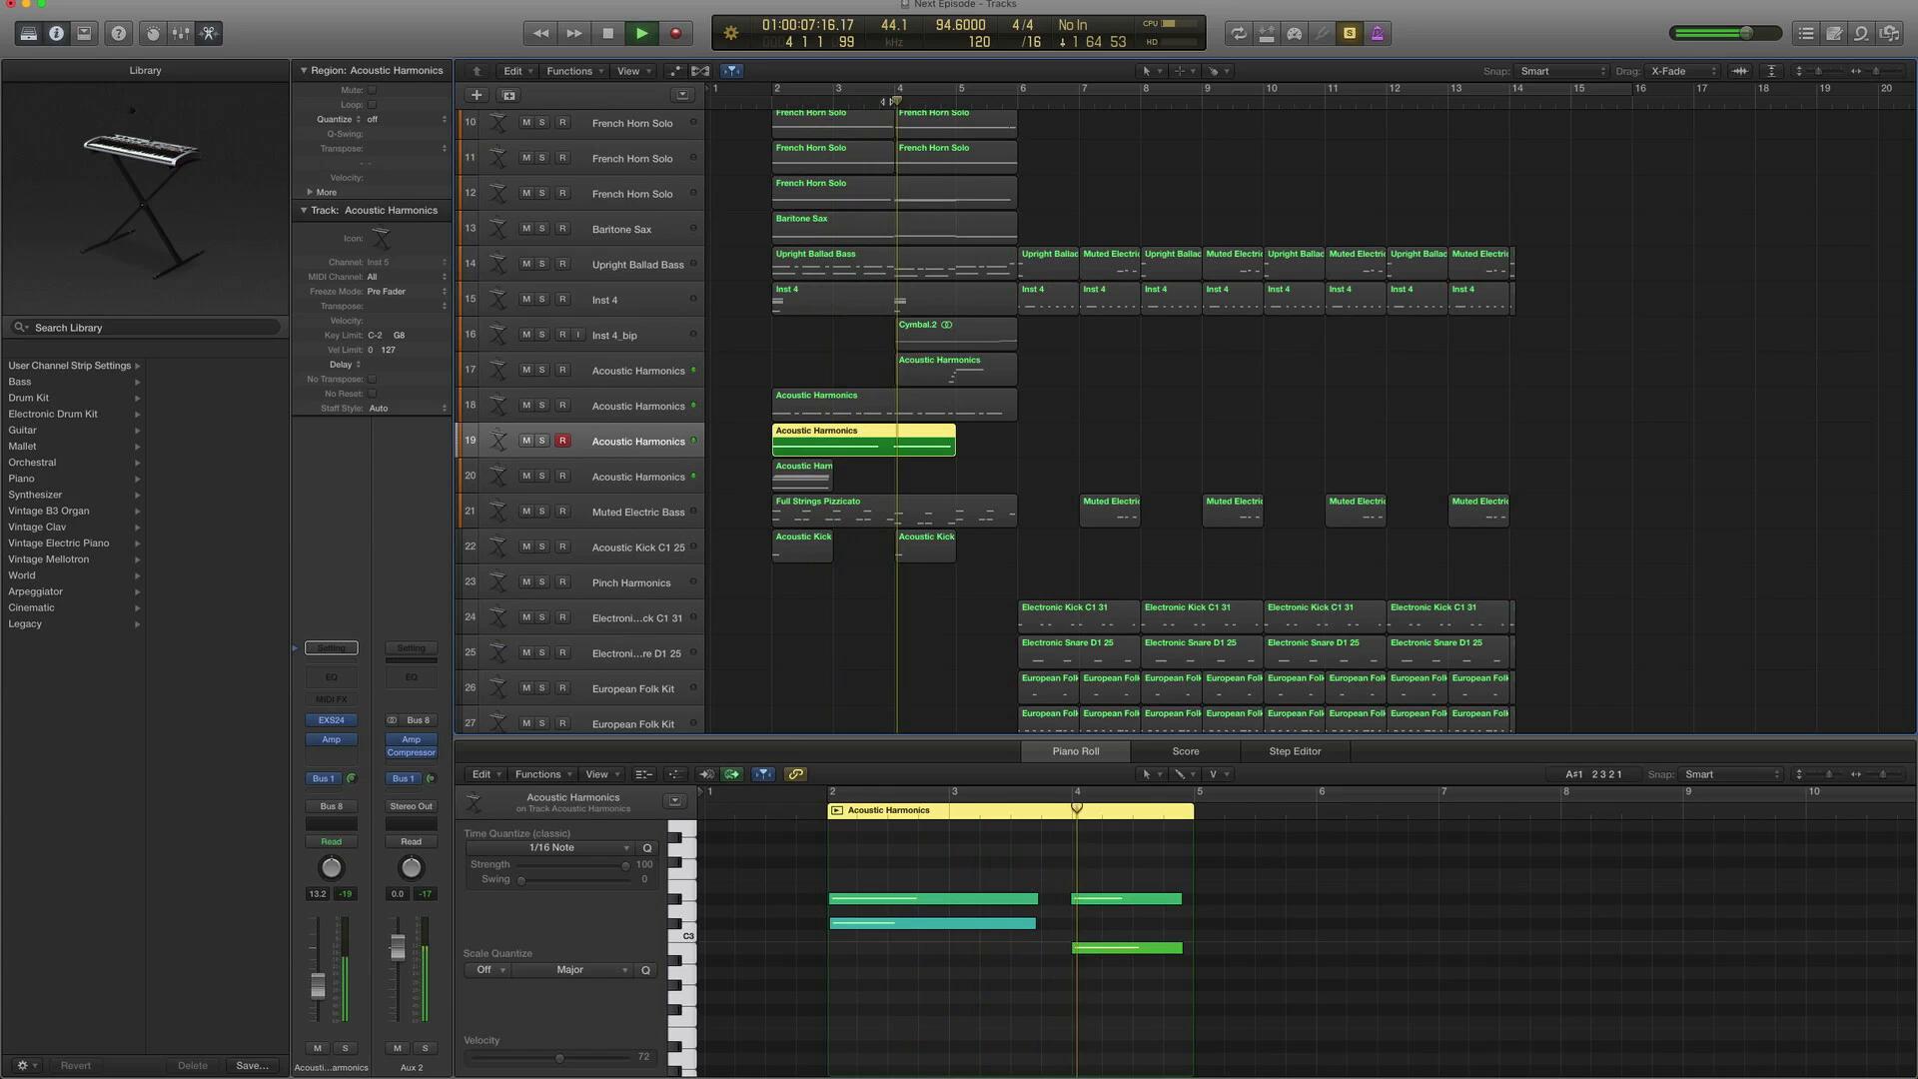
{"action": "left_click", "coordinate": [641, 32]}
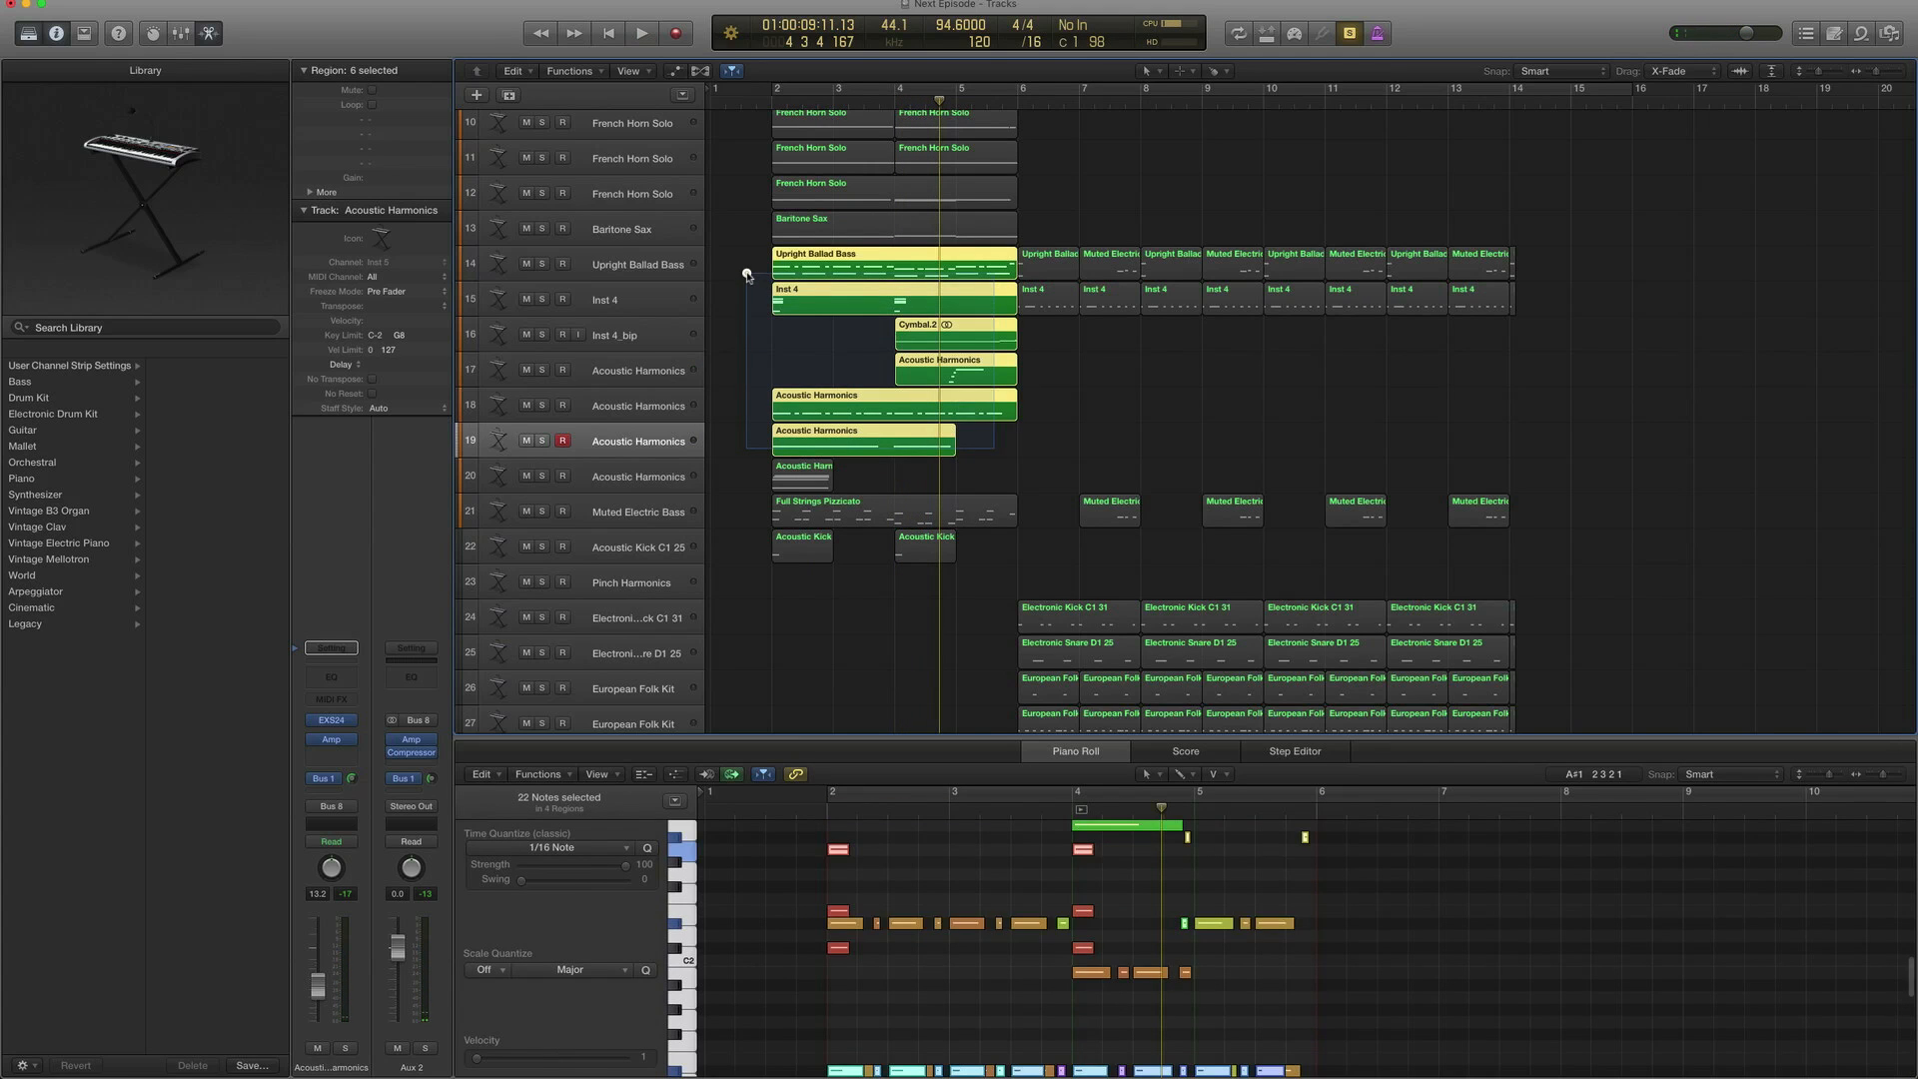
Play the short track 20 Acoustic Harmonics region, then select the French Horn Solo and Baritone Sax regions
{"action": "left_click", "coordinate": [642, 34]}
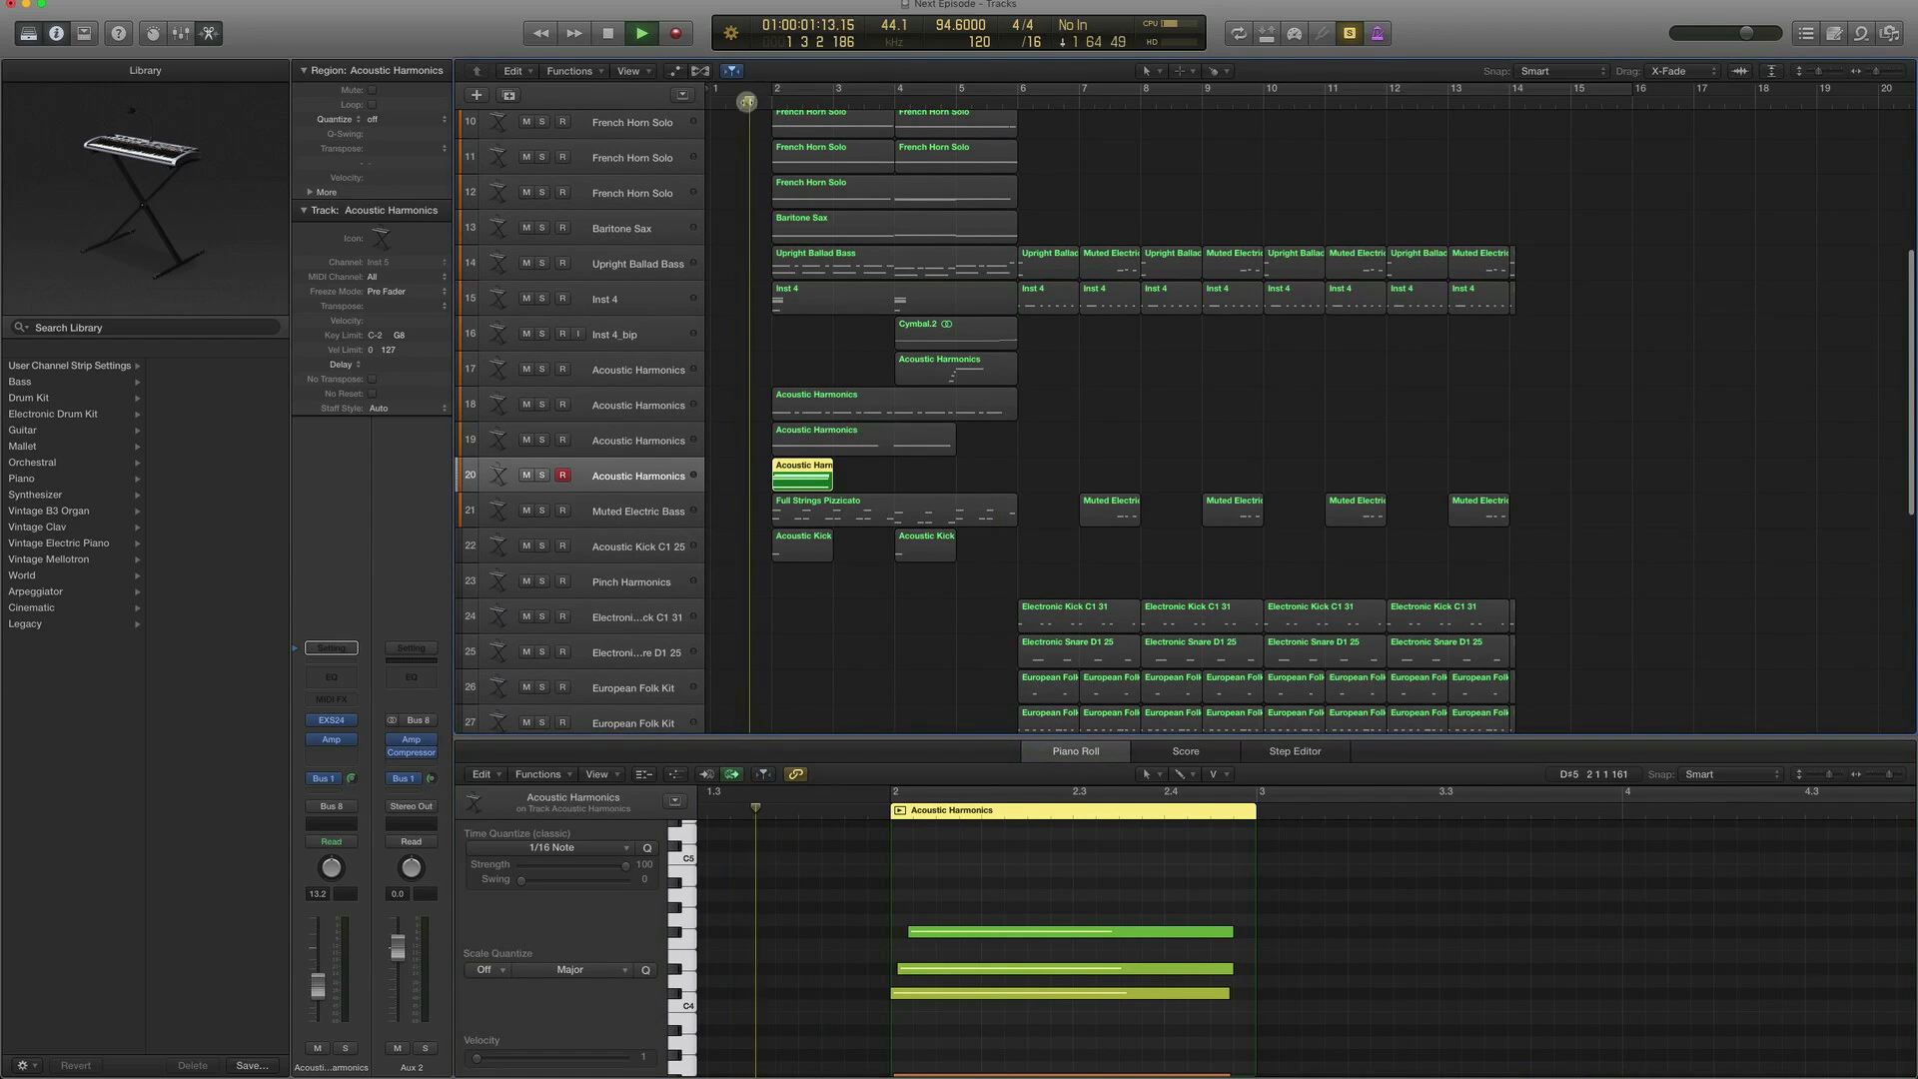
{"action": "left_click", "coordinate": [641, 34]}
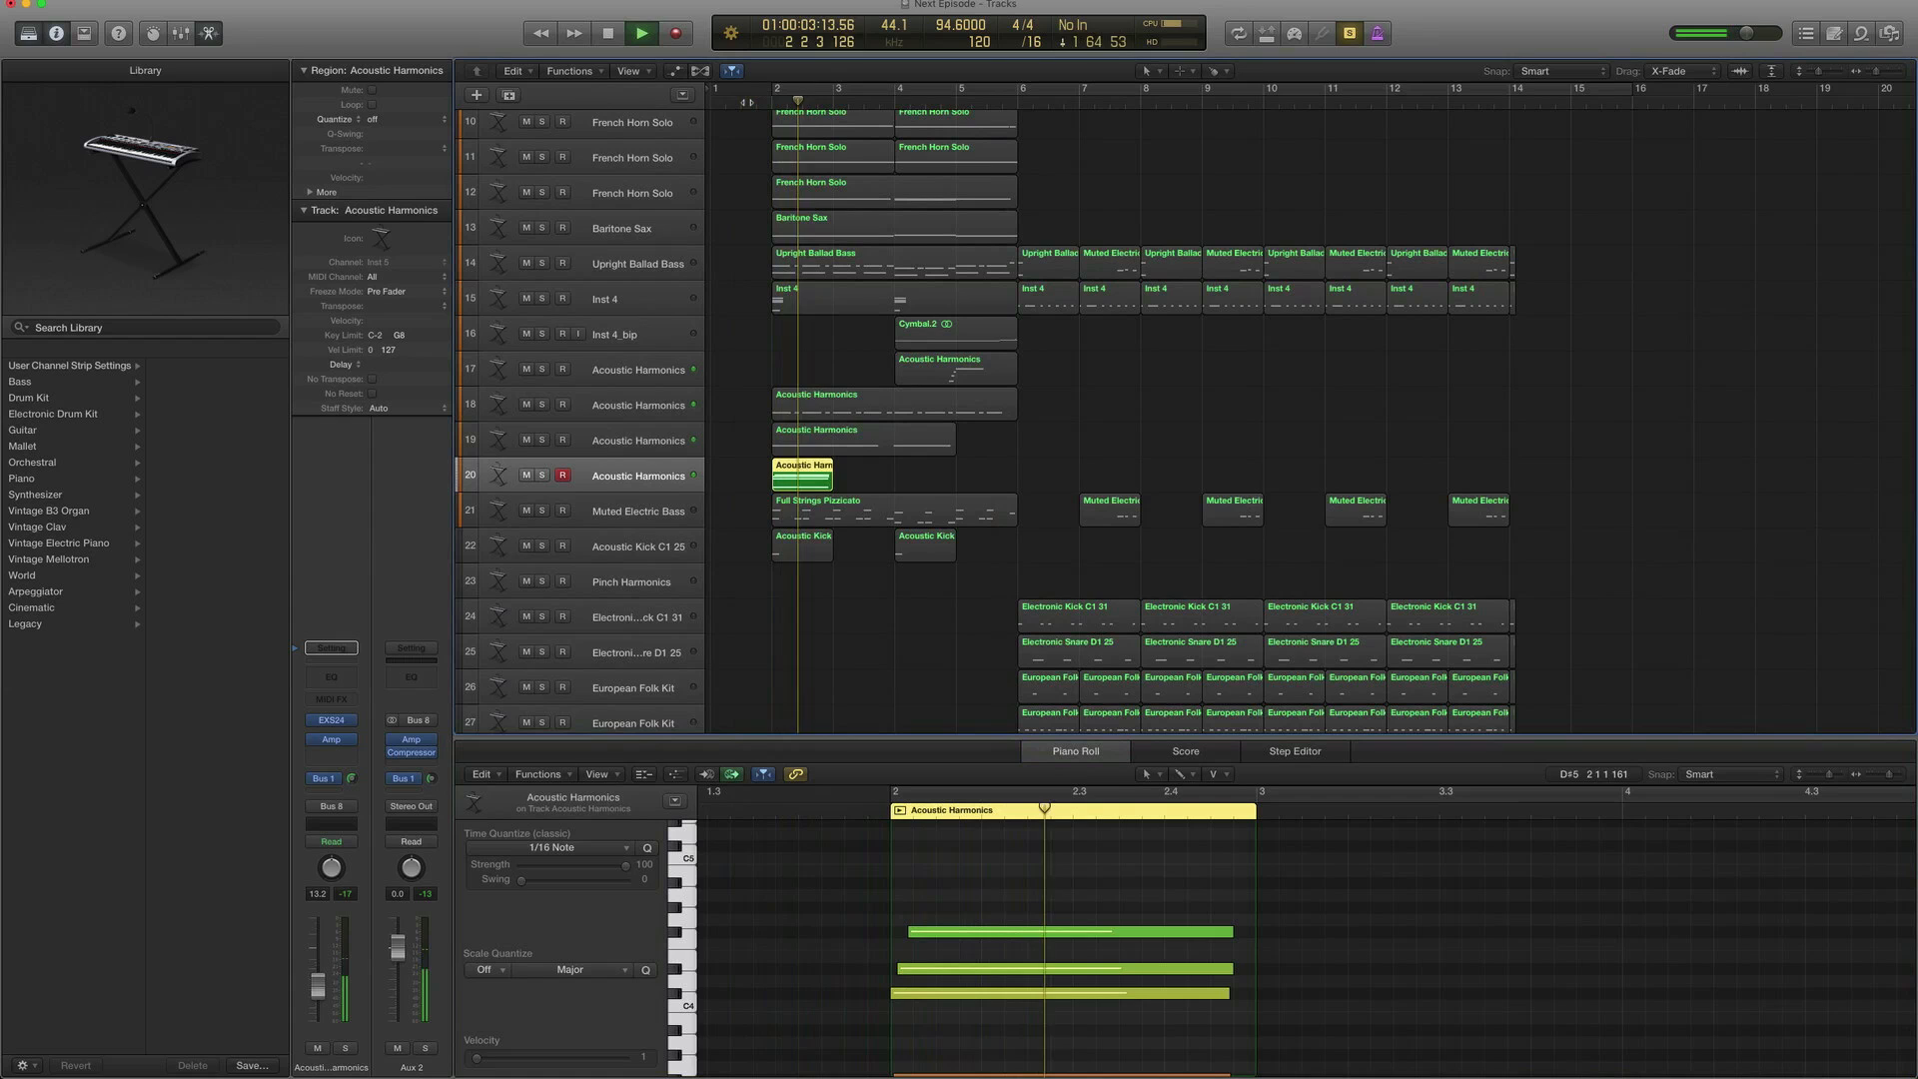
{"action": "left_click", "coordinate": [638, 34]}
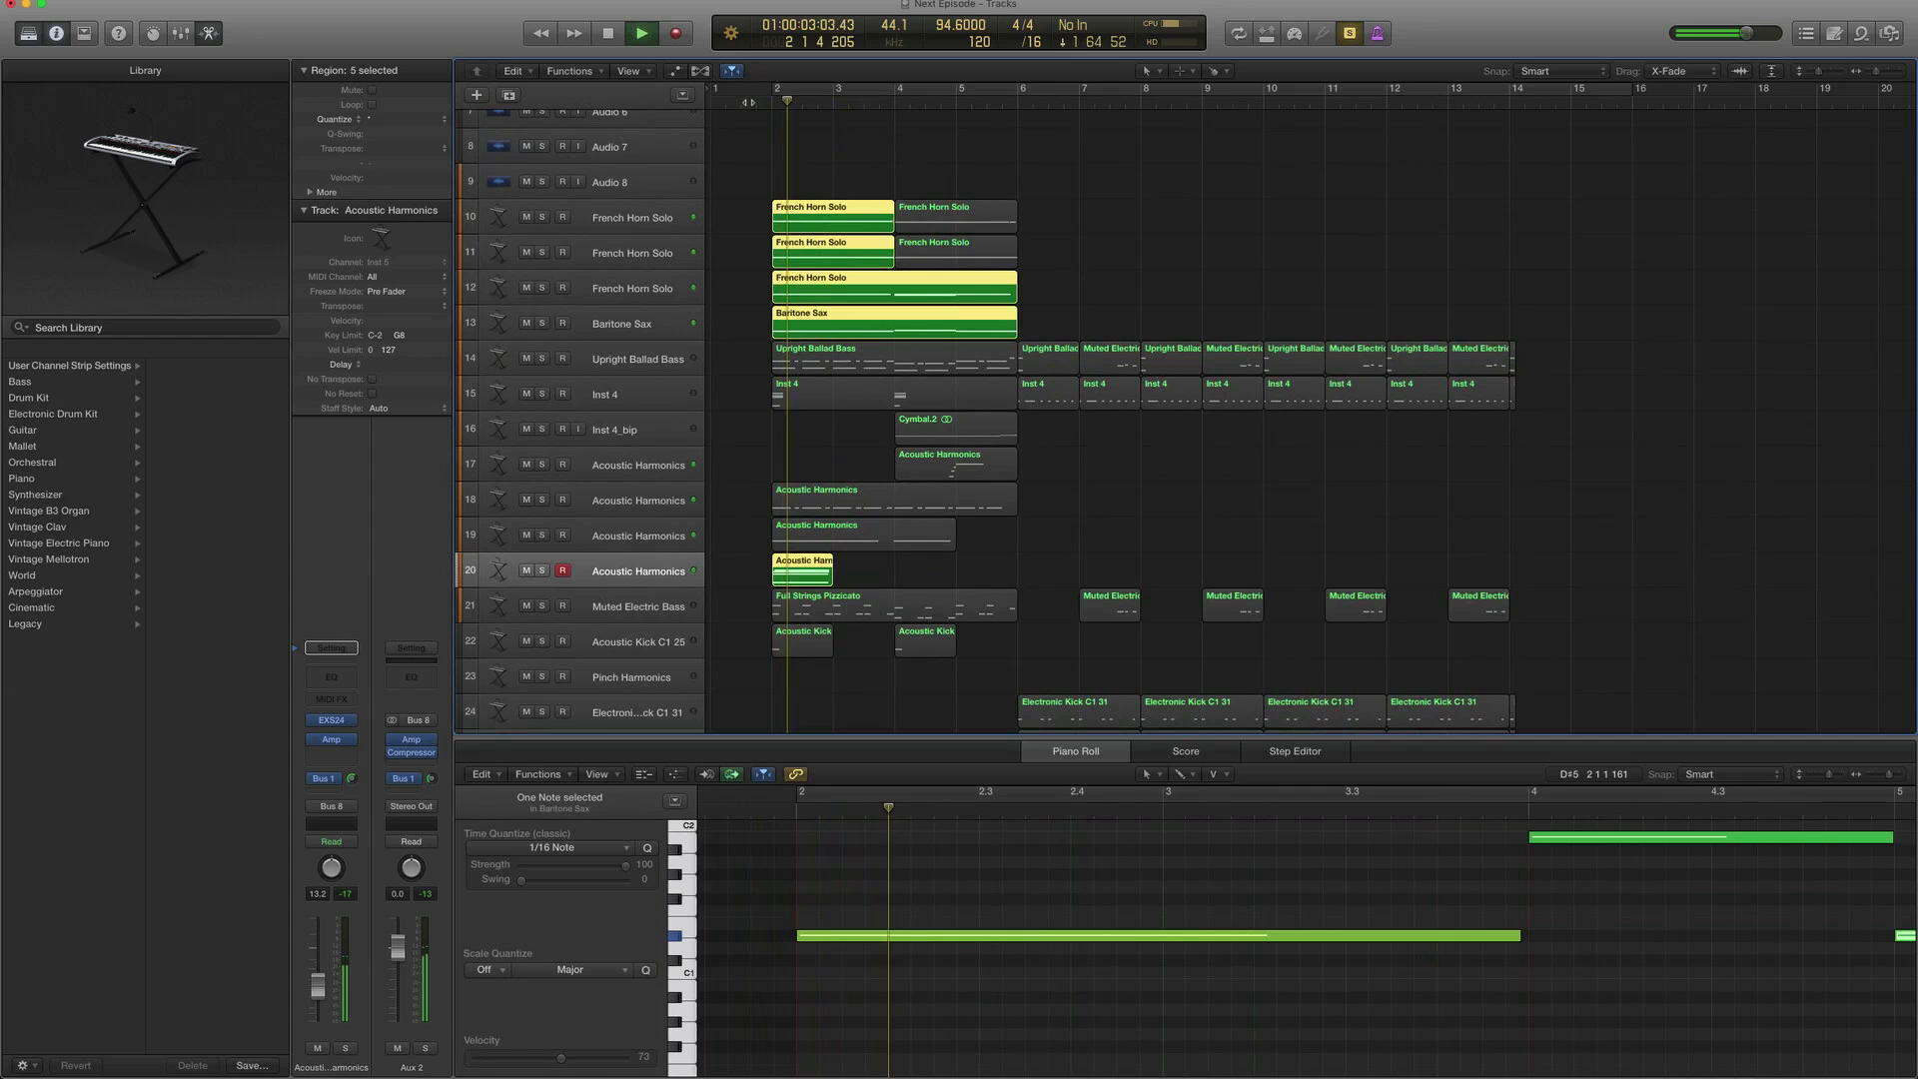
Play Full Strings Pizzicato alone and with Upright Ballad Bass, then select both Acoustic Kick C1 25 regions
{"action": "left_click", "coordinate": [641, 34]}
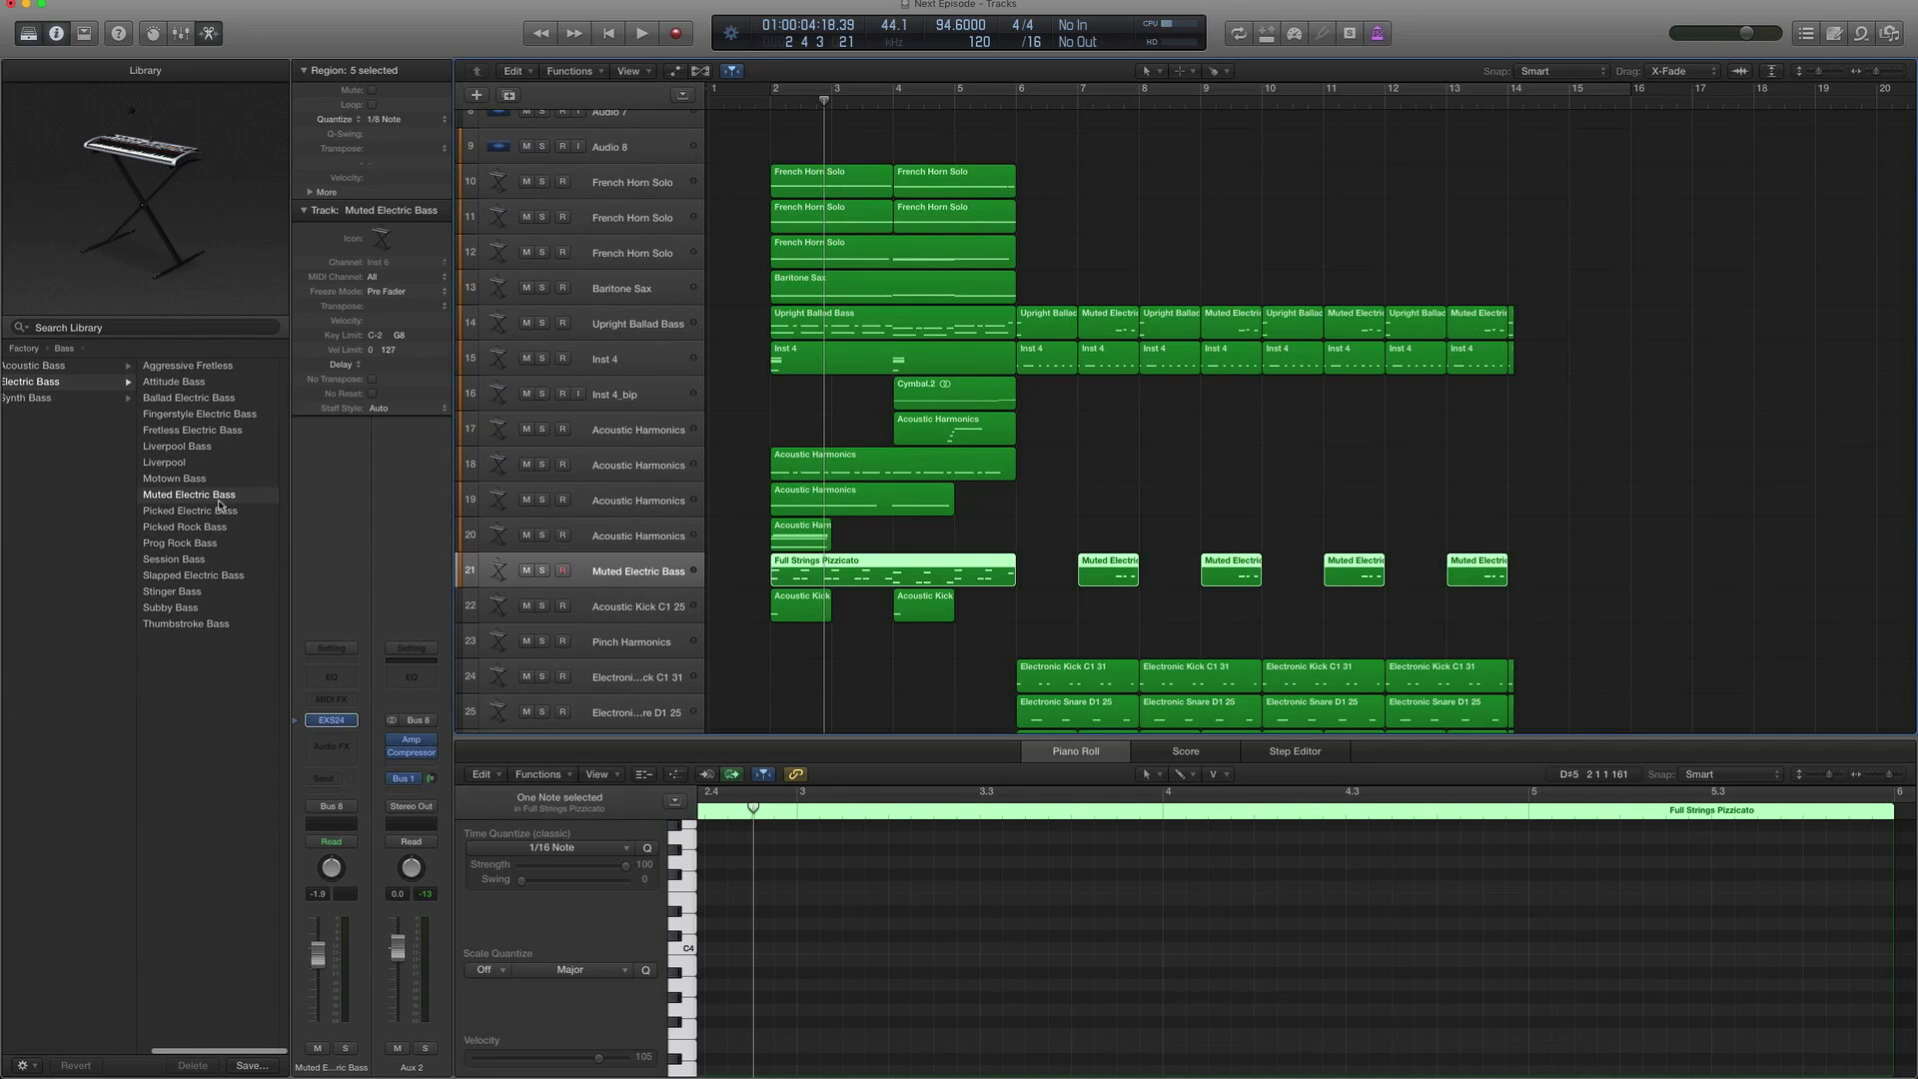
{"action": "mouse_move", "coordinate": [863, 565]}
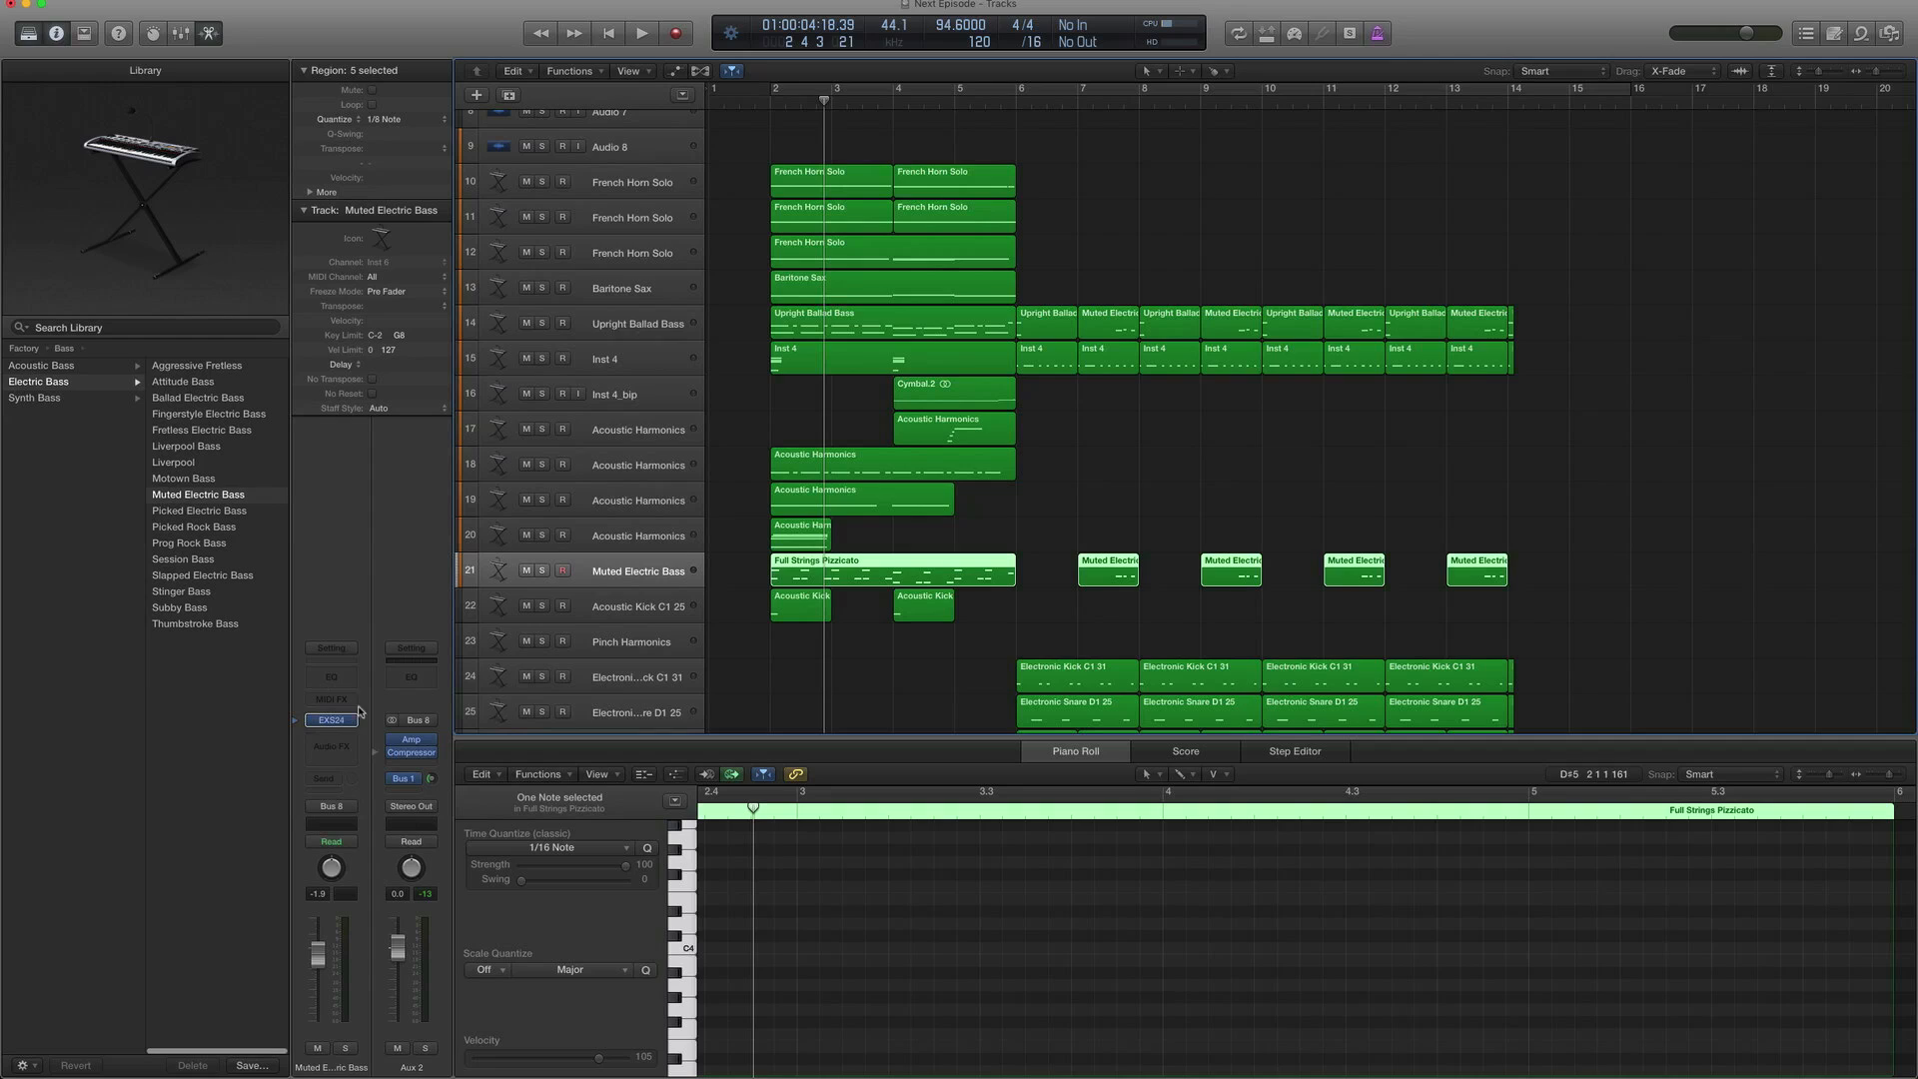
{"action": "mouse_move", "coordinate": [350, 813]}
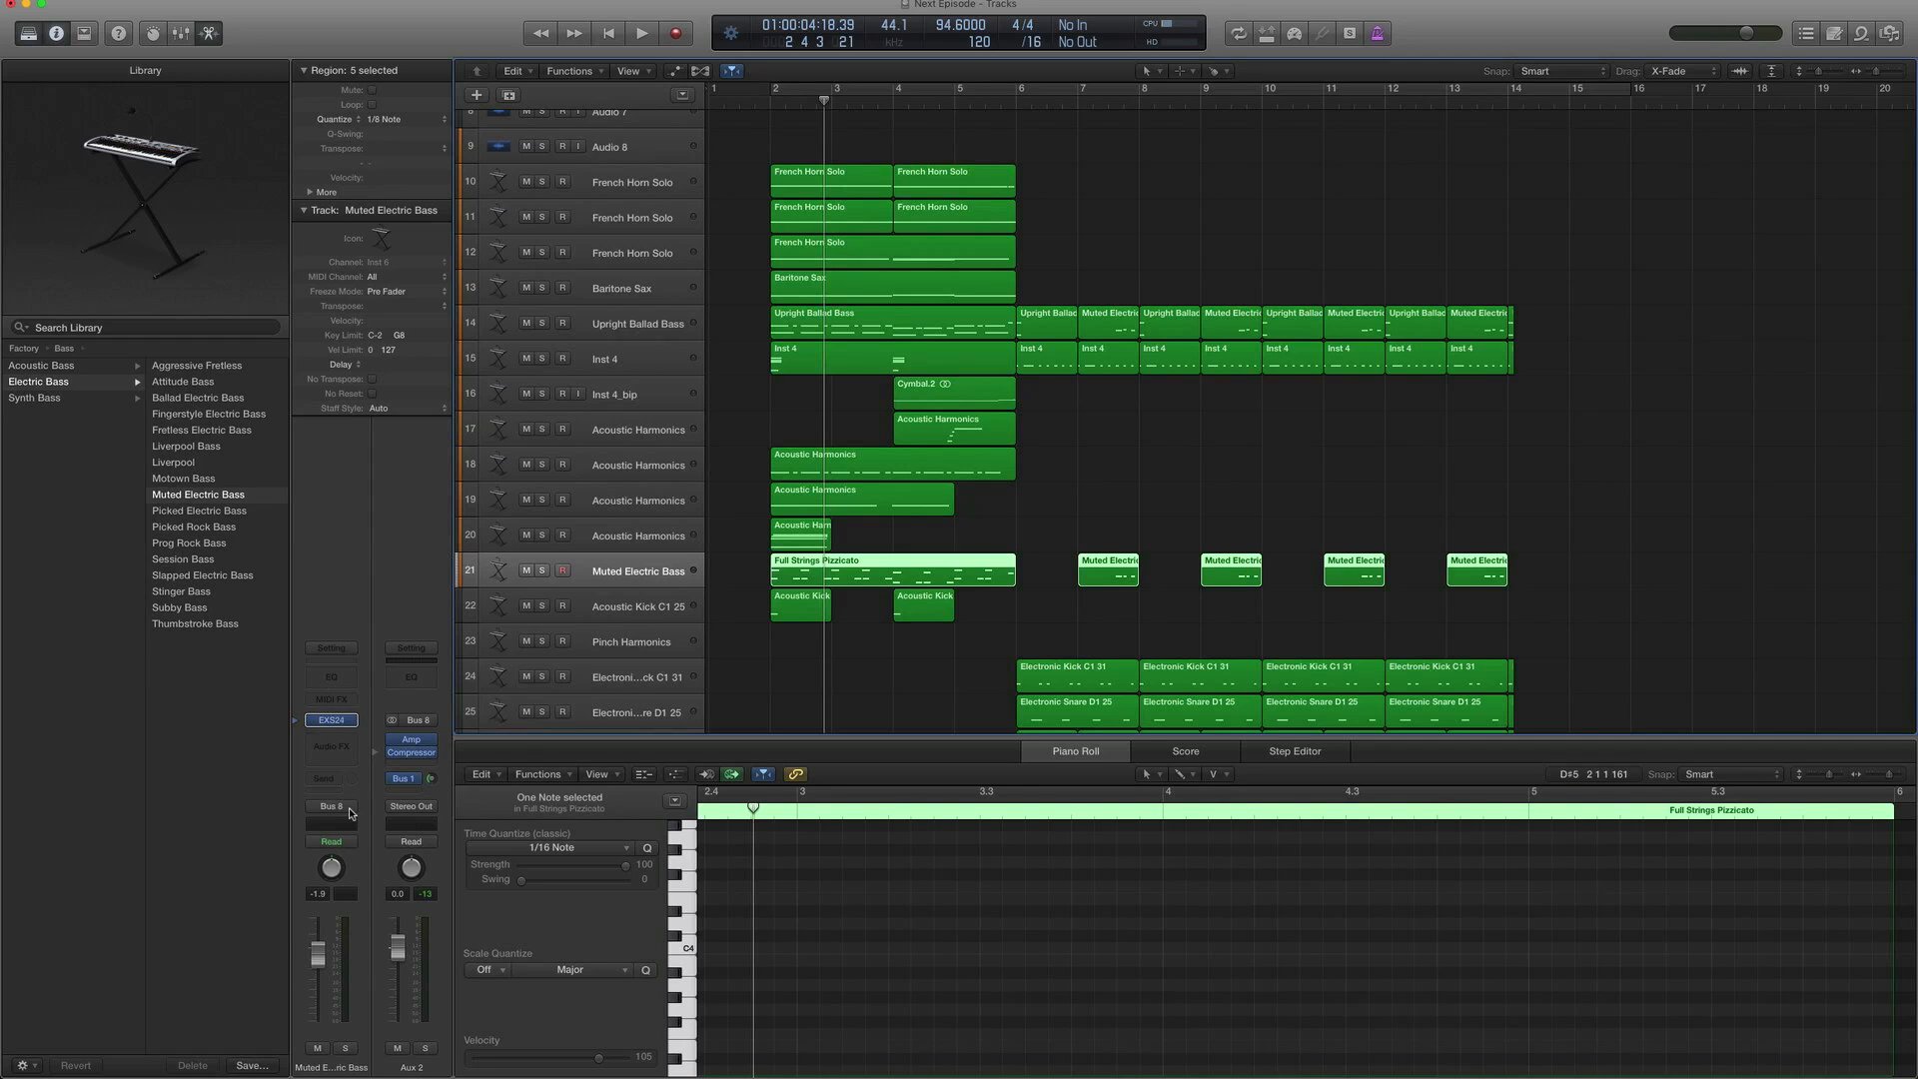
{"action": "mouse_move", "coordinate": [348, 805]}
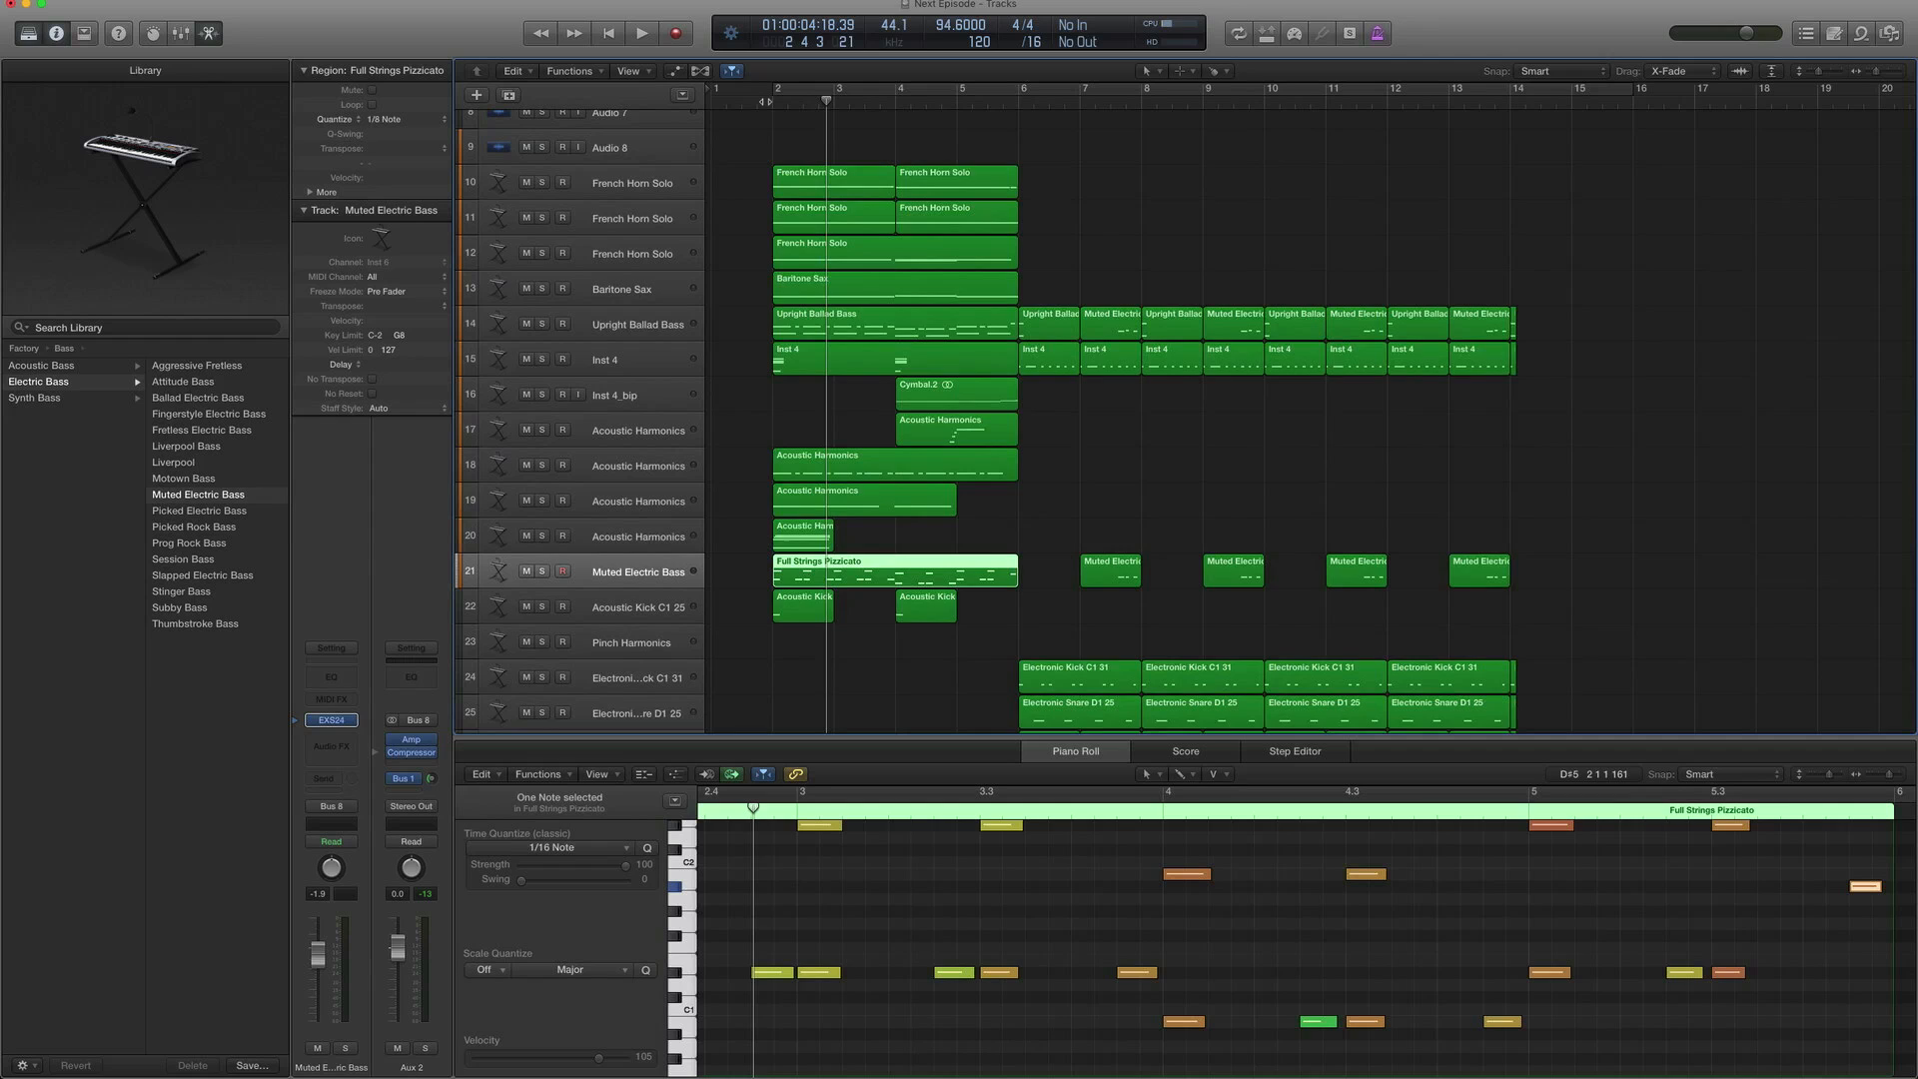
{"action": "left_click", "coordinate": [642, 32]}
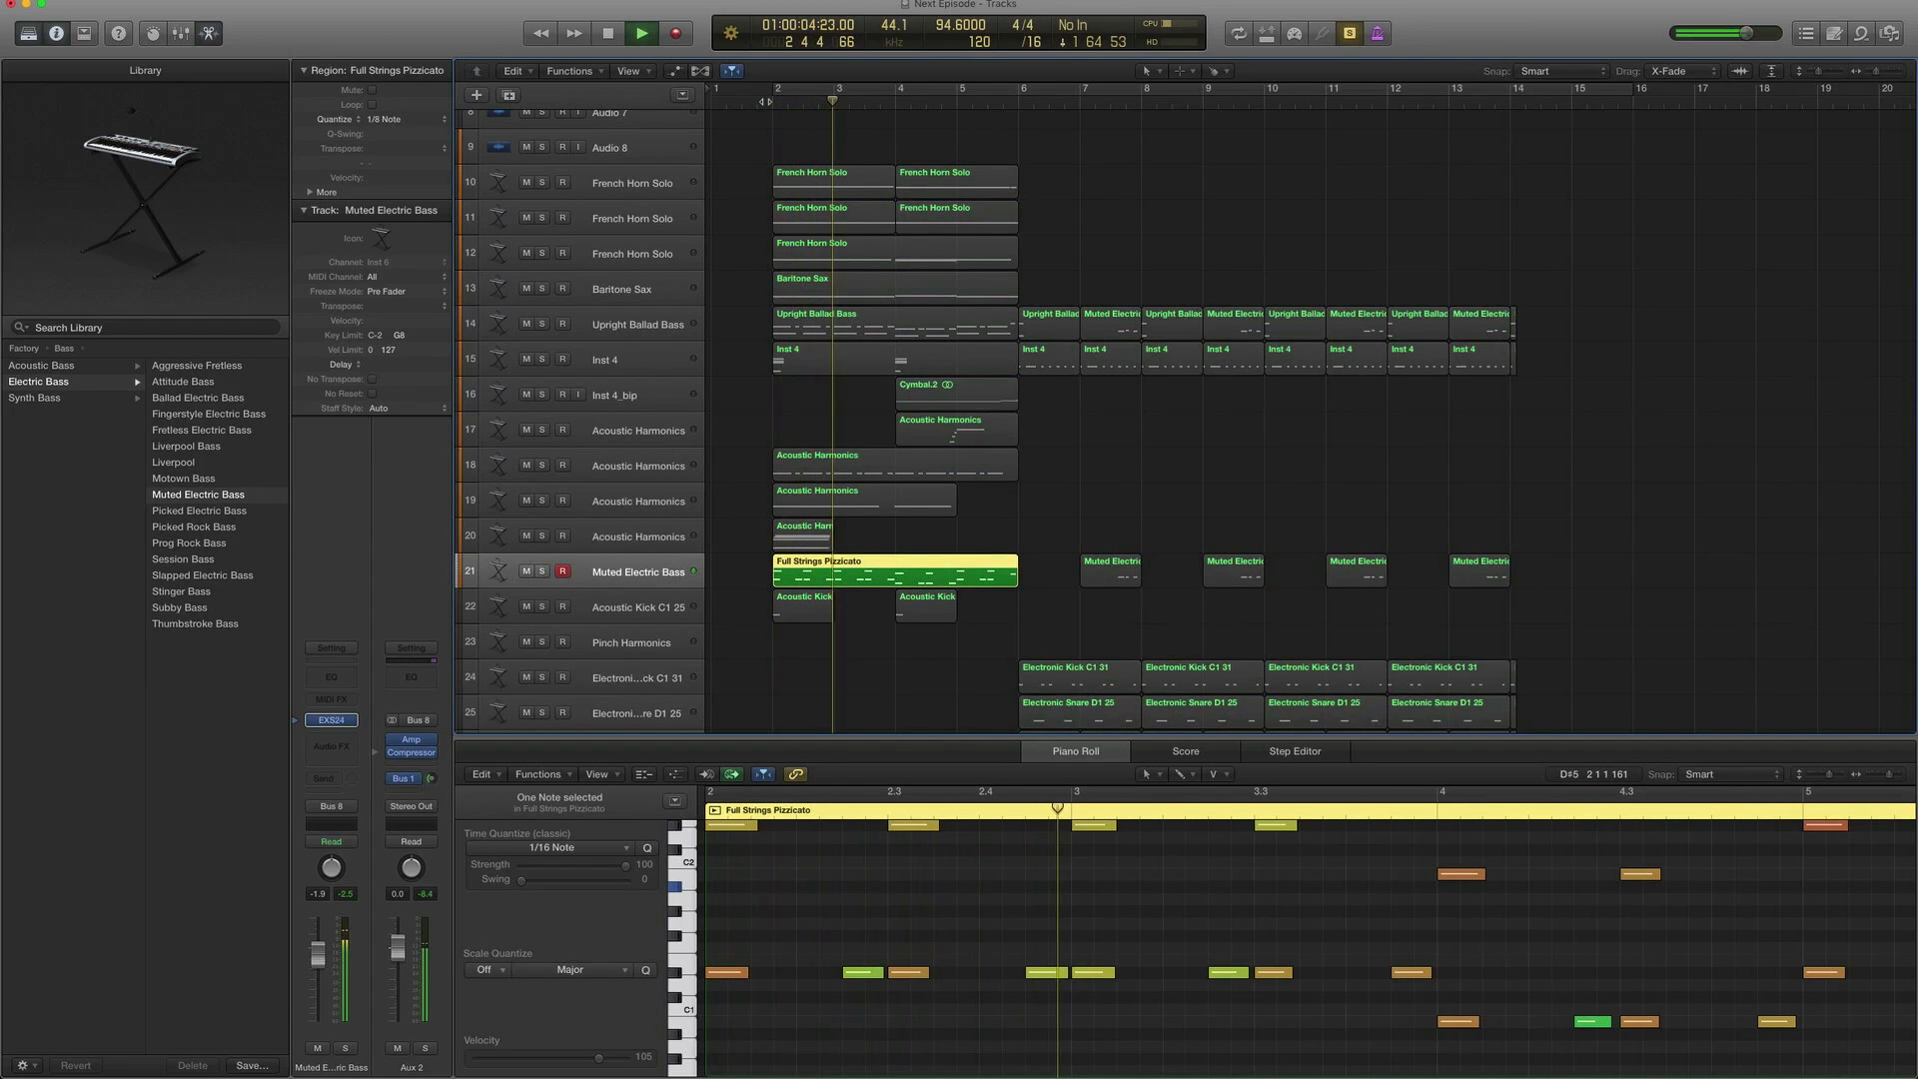
{"action": "left_click", "coordinate": [640, 34]}
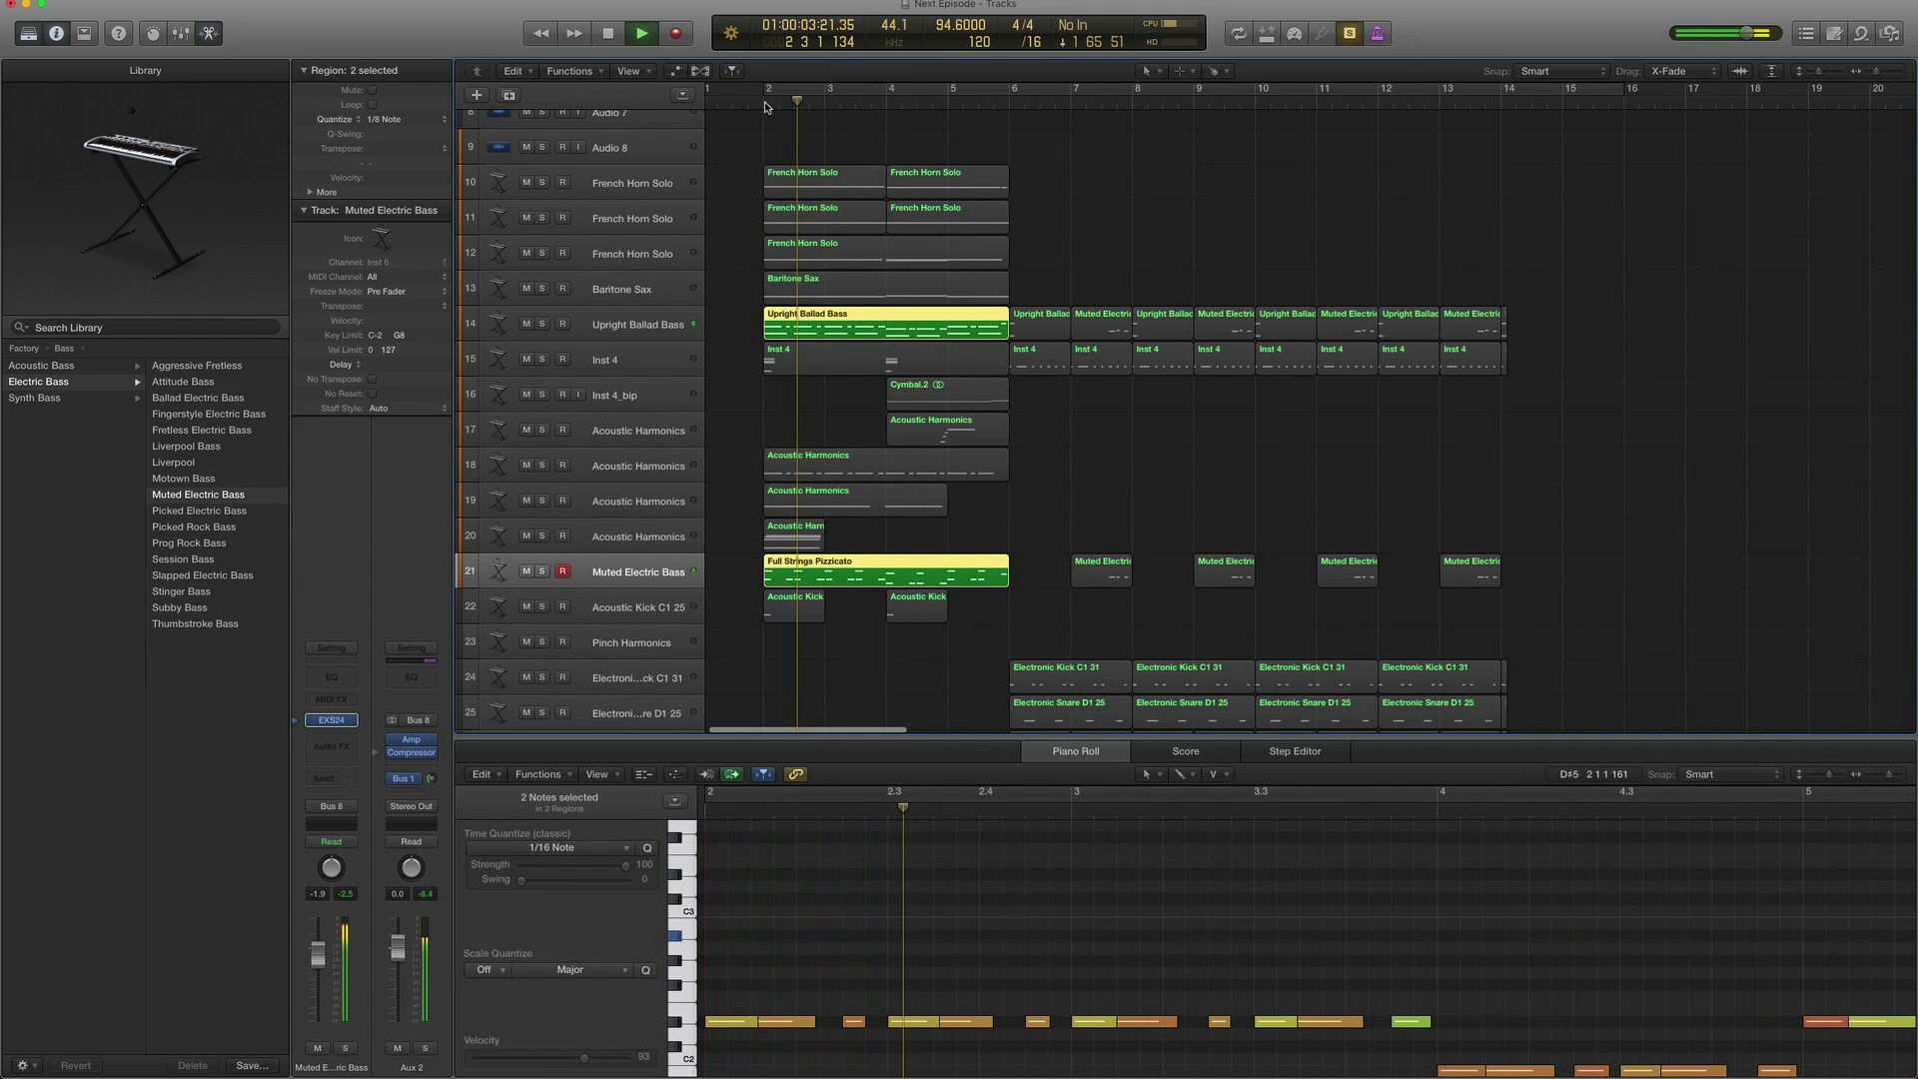
{"action": "left_click", "coordinate": [641, 34]}
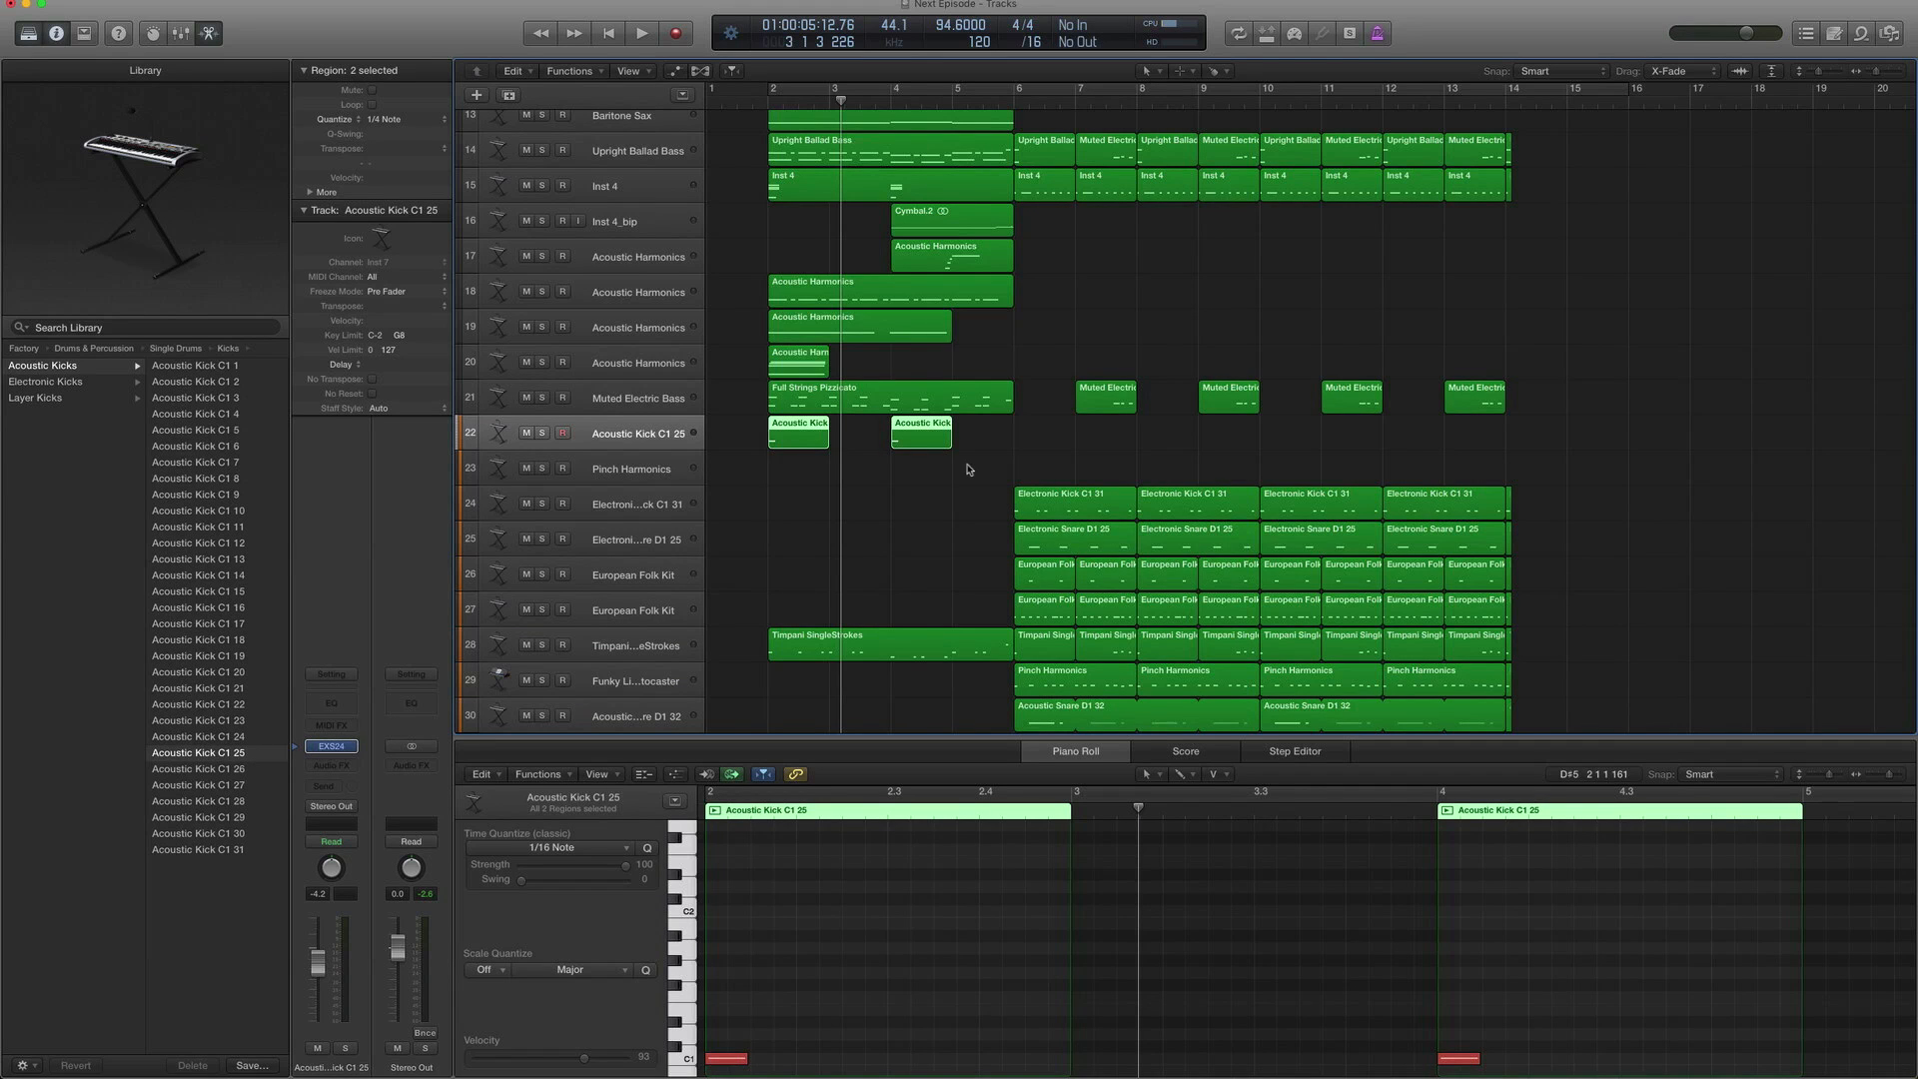
Play the Acoustic Kick C1 25 hits, then show the Timpani SingleStrokes notes in the piano roll
{"action": "left_click", "coordinate": [639, 34]}
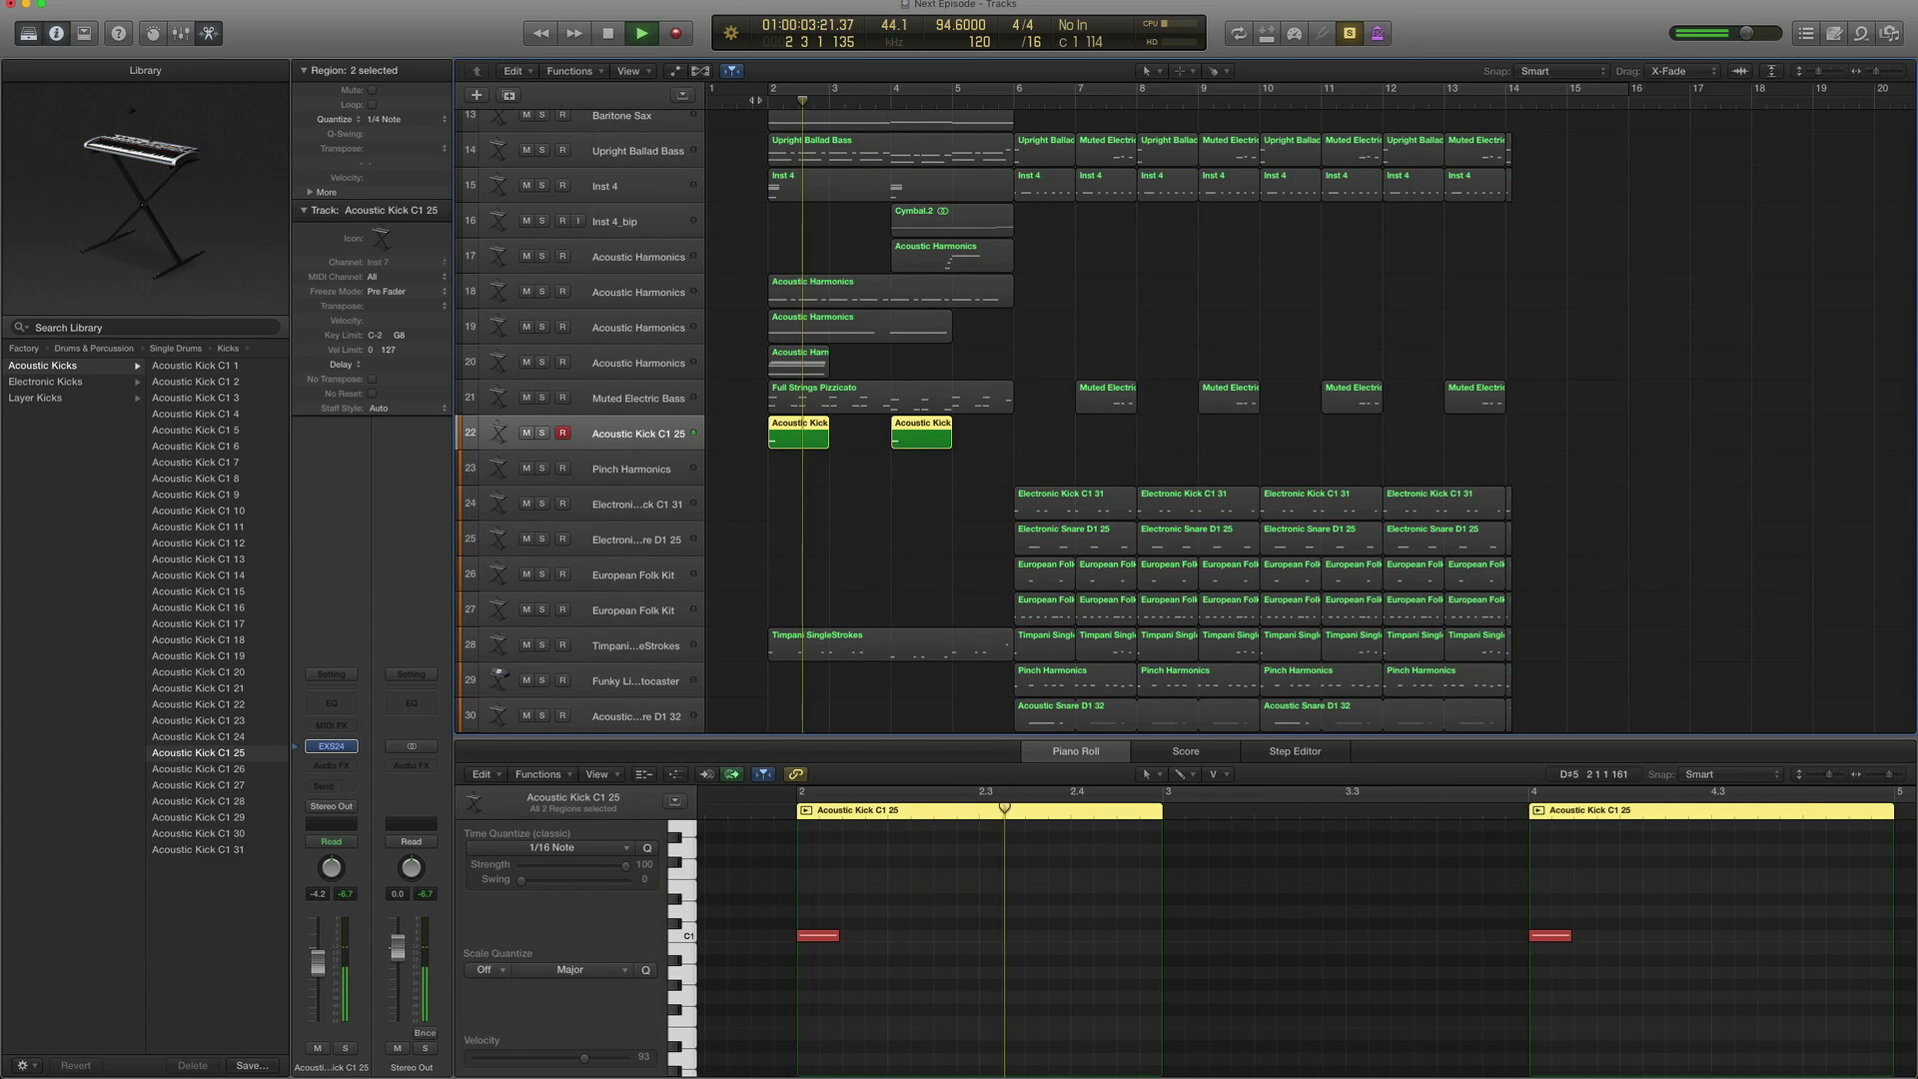
{"action": "left_click", "coordinate": [639, 33]}
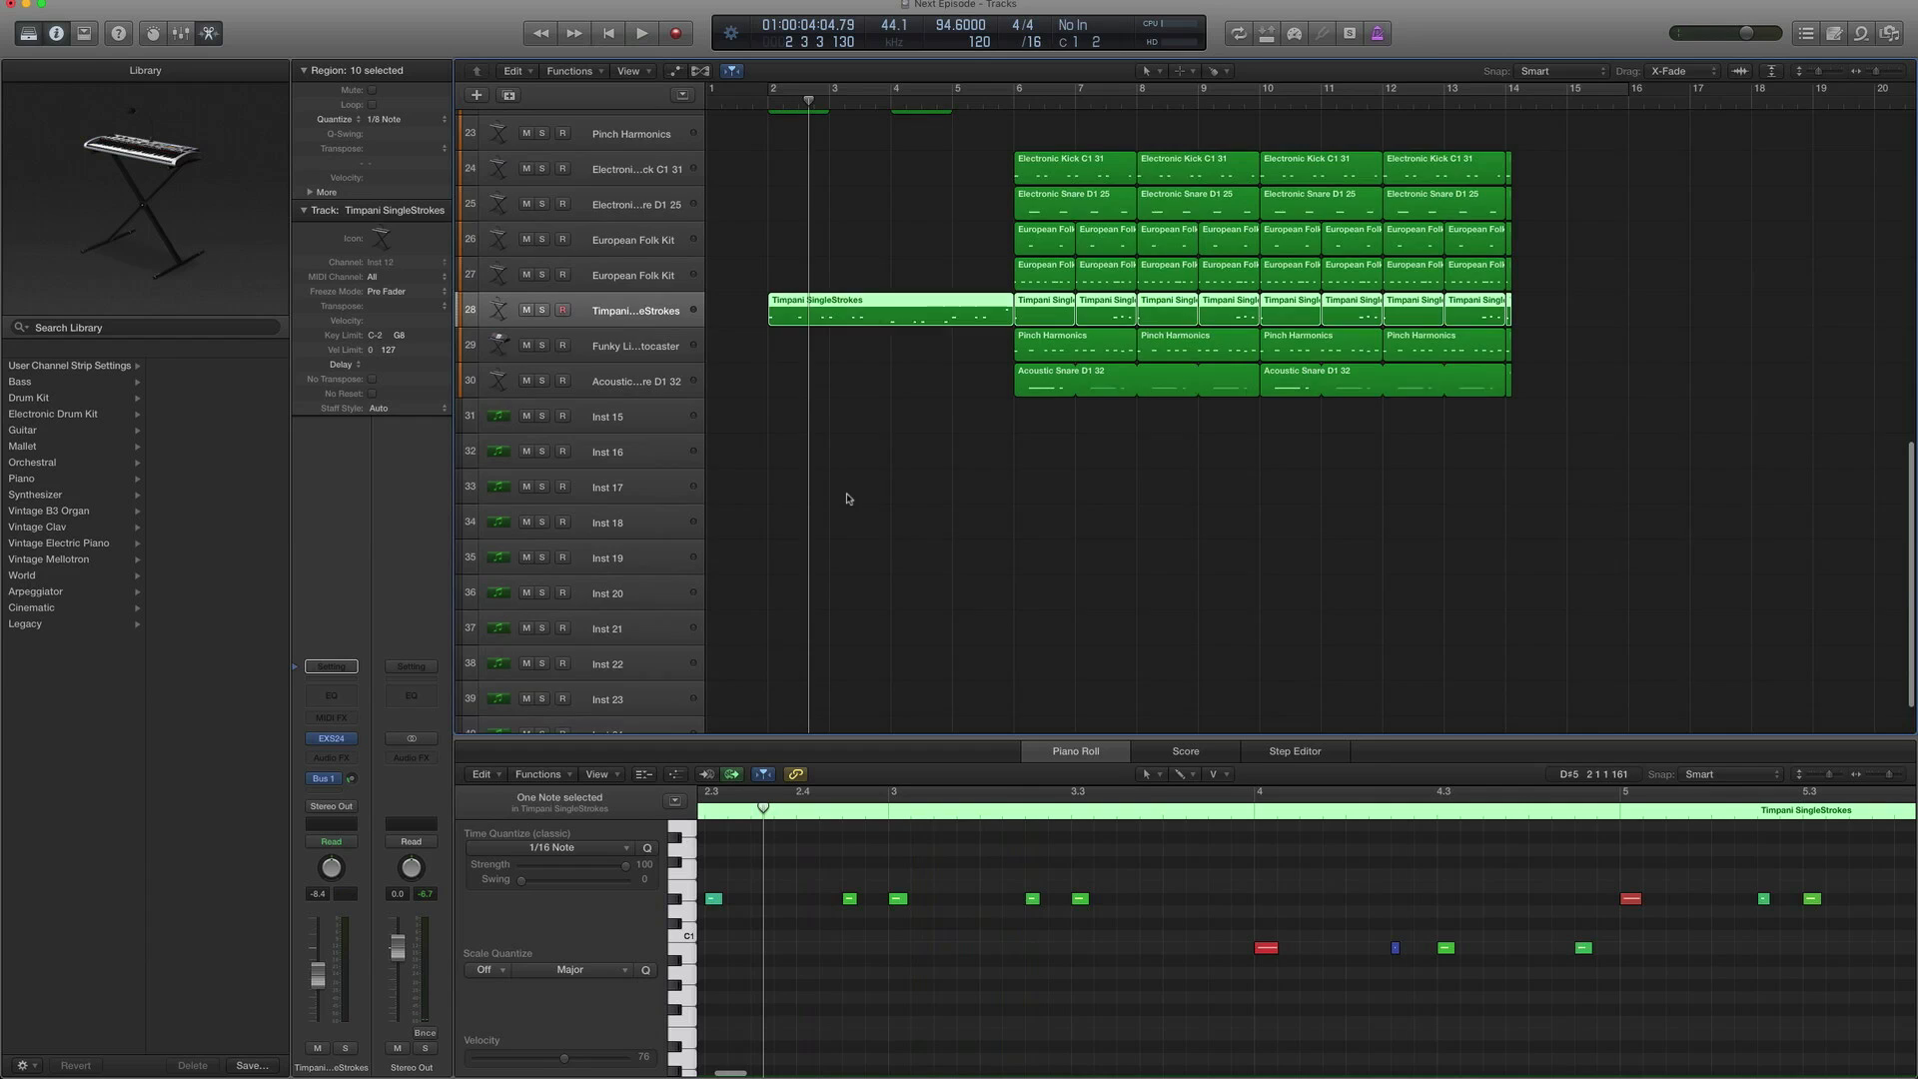
Play the Timpani SingleStrokes part and bring up the Funky Lick Stratocaster's Sculpture instrument
{"action": "scroll", "scroll_direction": "down", "scroll_amount": 3}
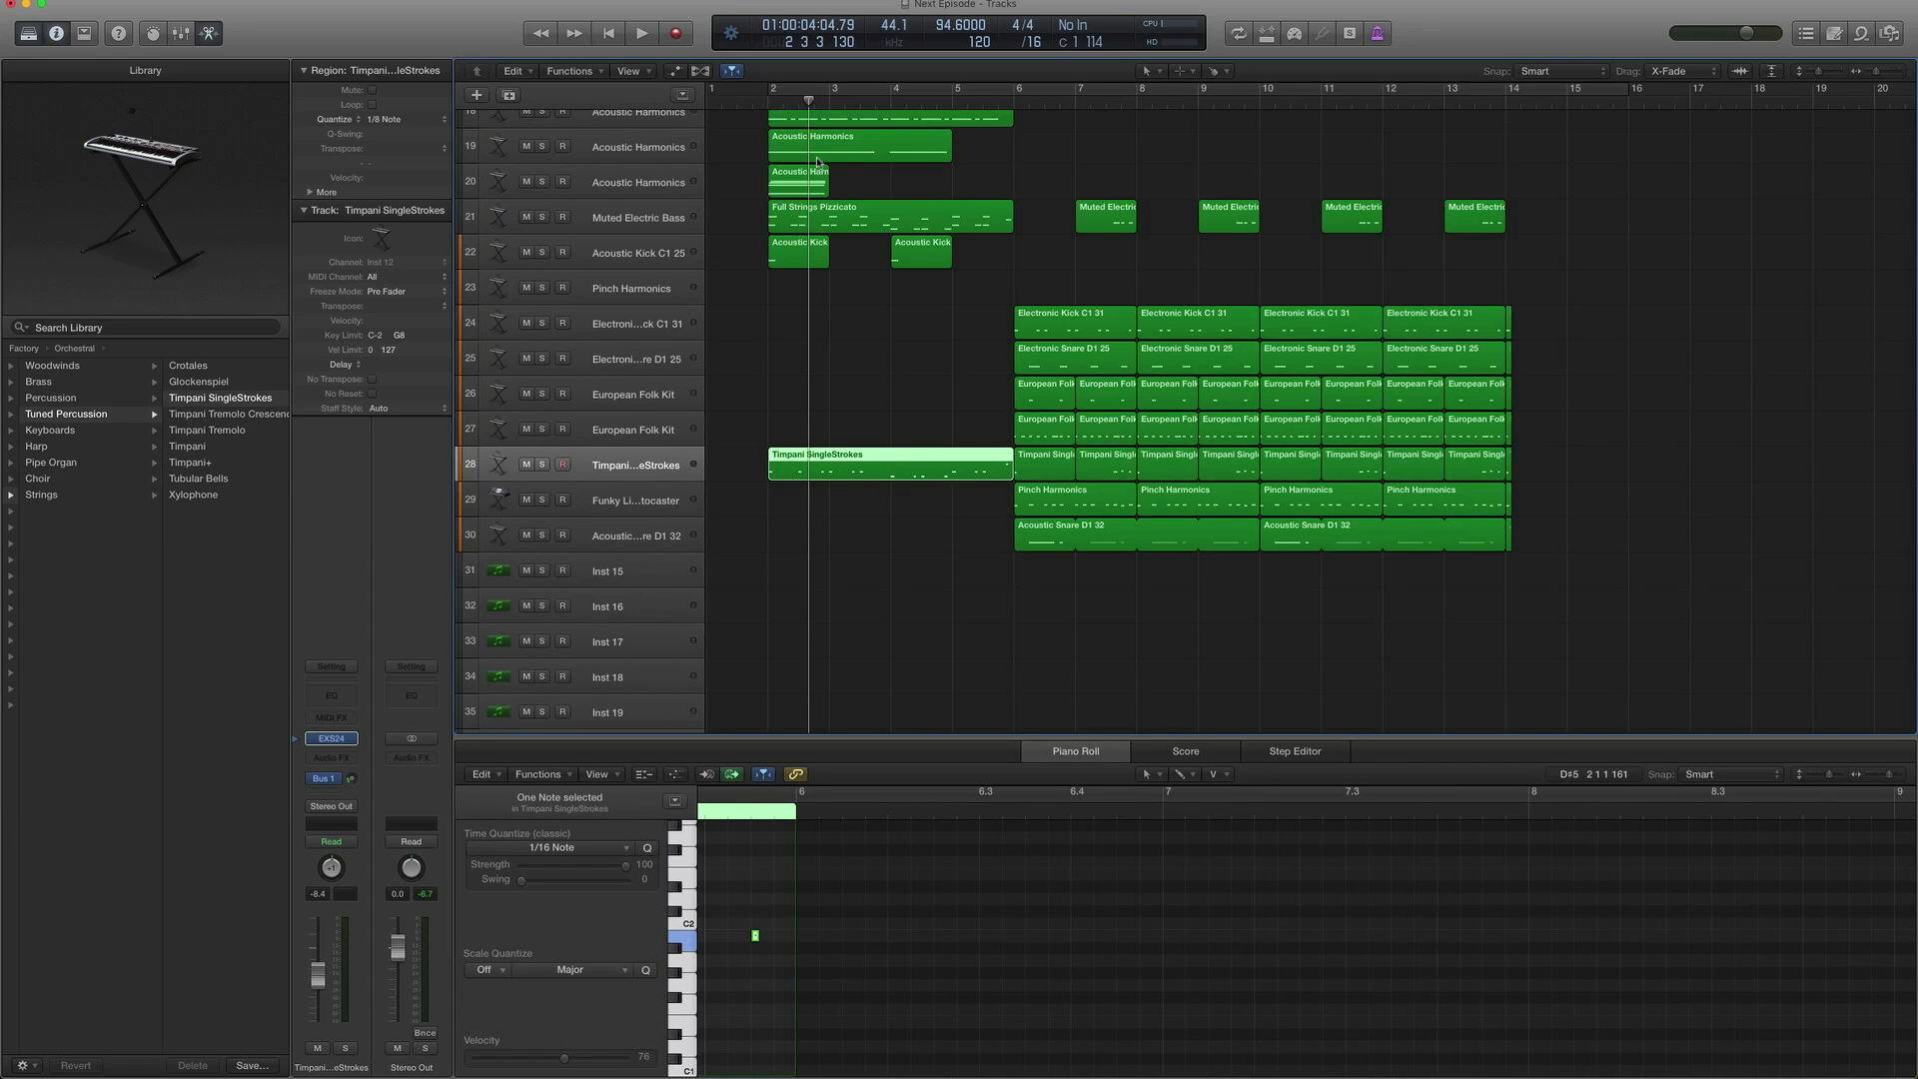
{"action": "left_click", "coordinate": [641, 34]}
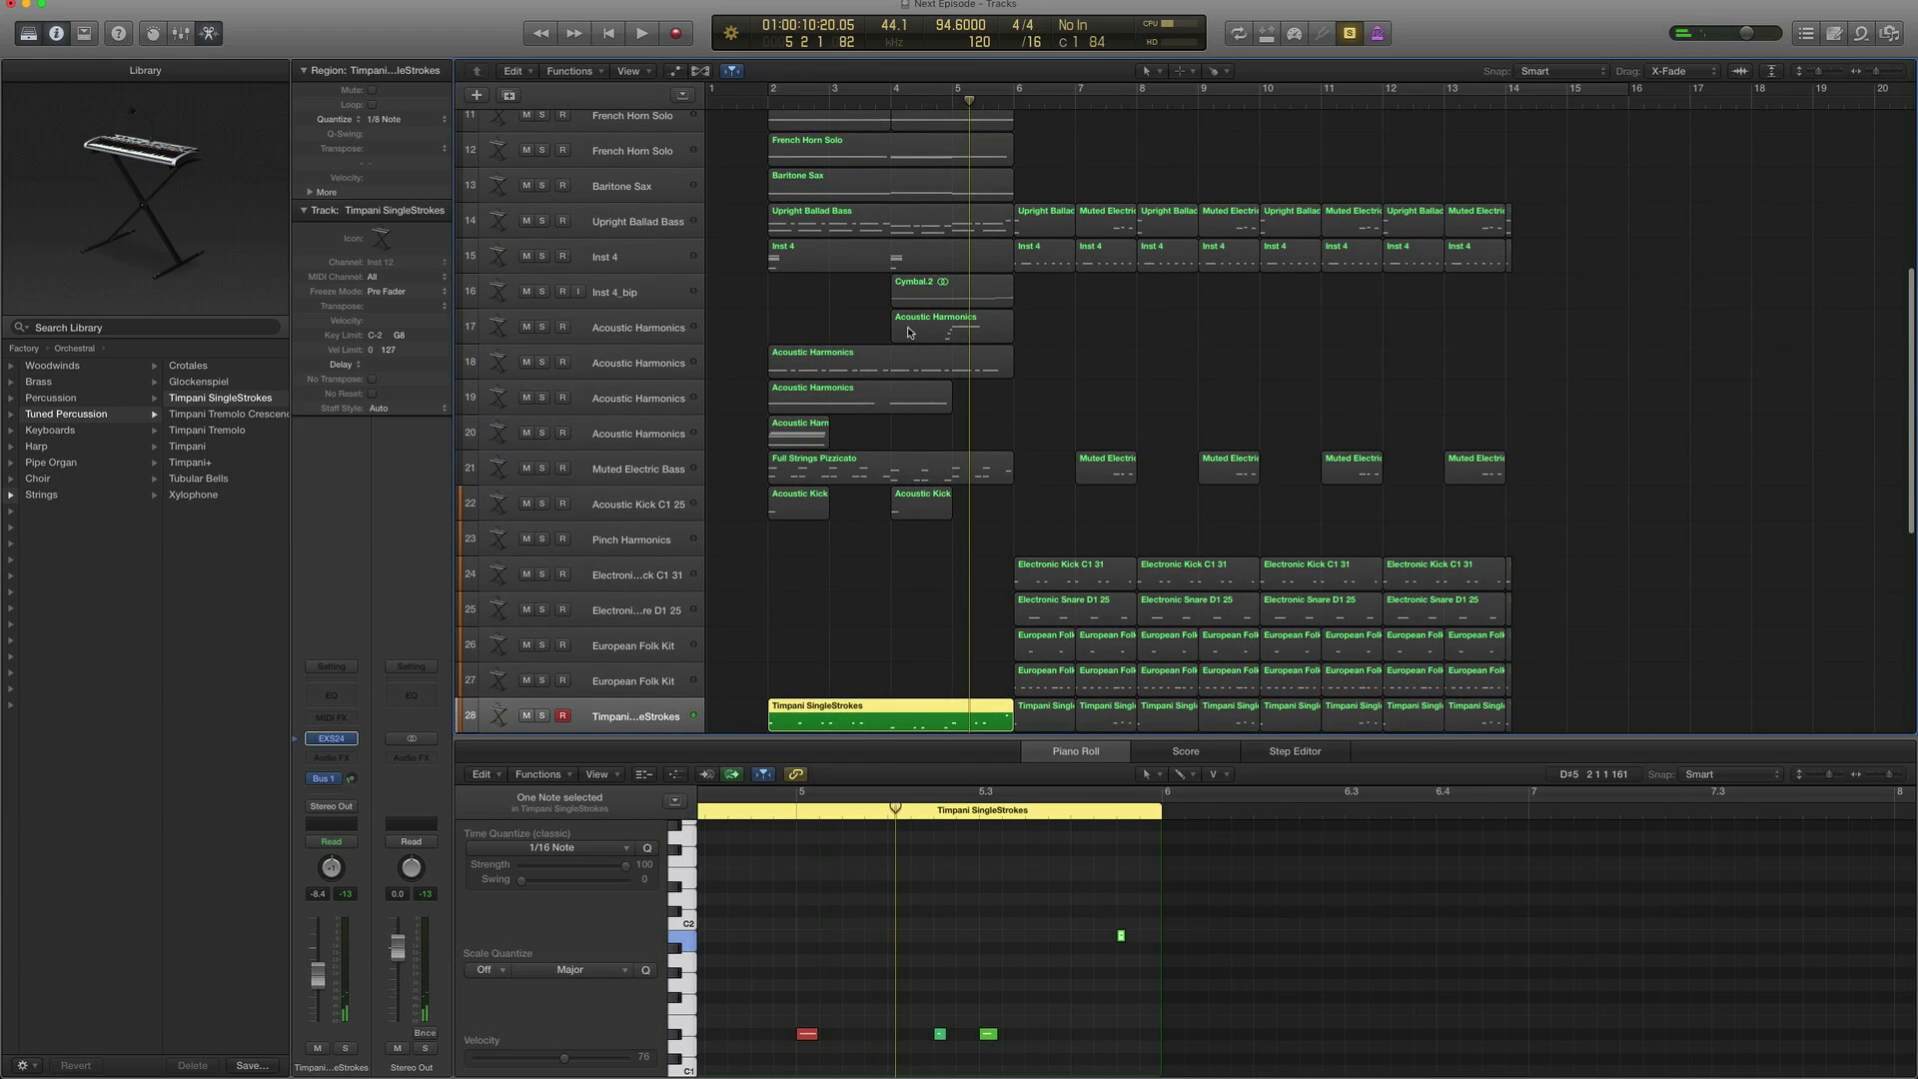
{"action": "scroll", "scroll_direction": "down", "scroll_amount": 3}
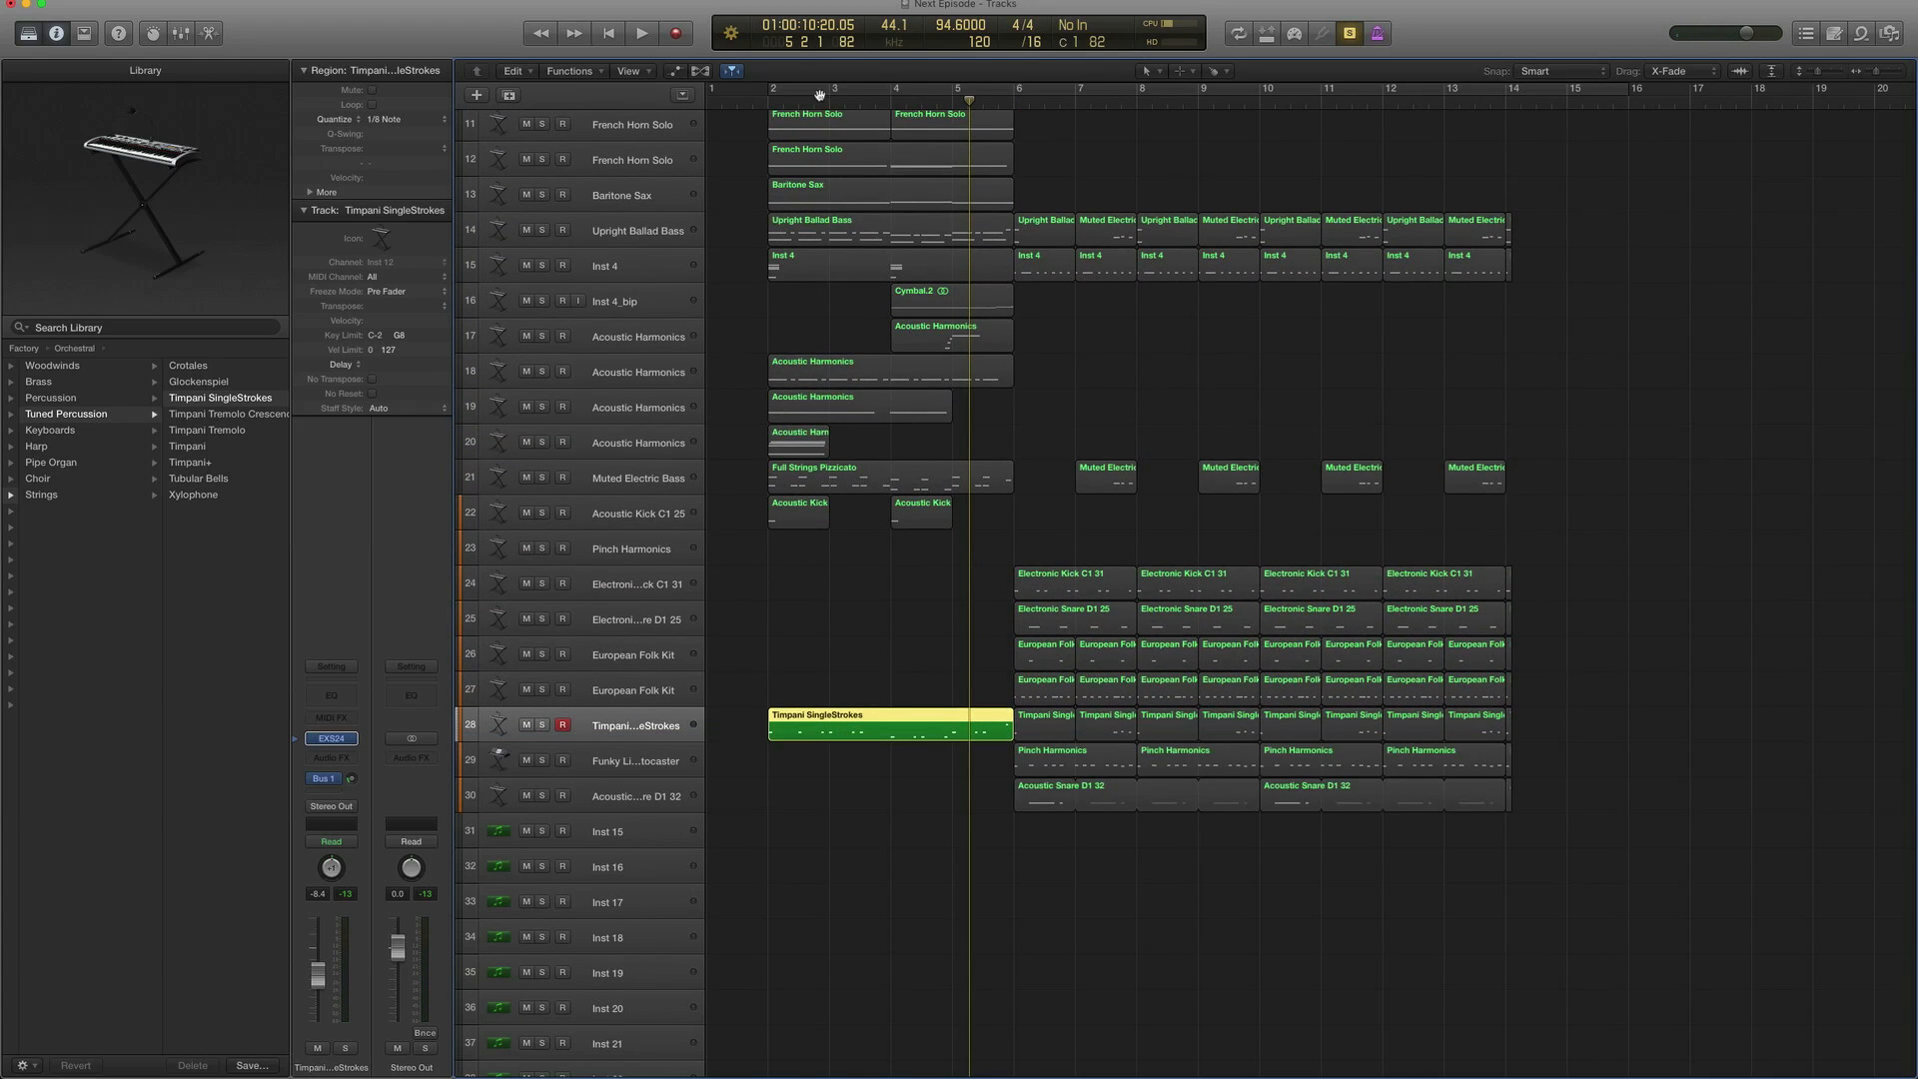
{"action": "left_click", "coordinate": [641, 34]}
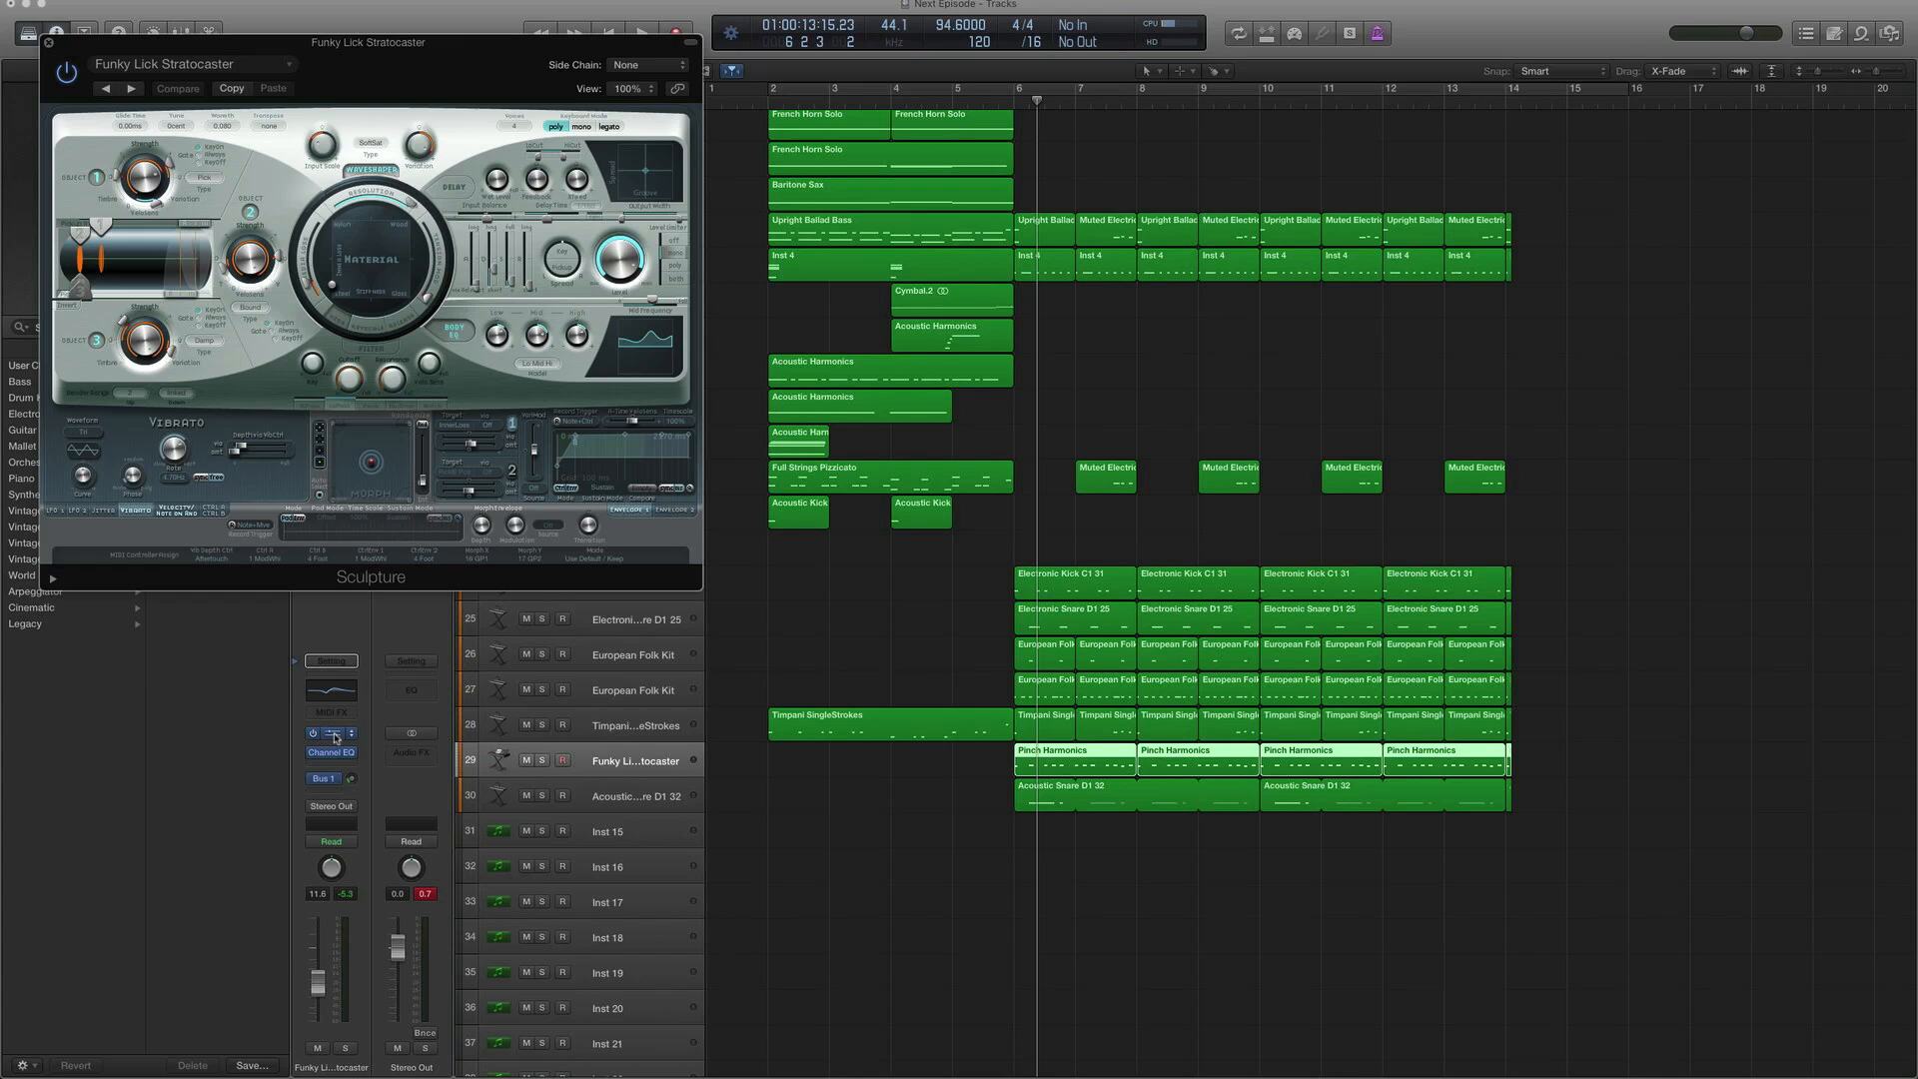
Browse Sculpture's plucked-instrument presets for the Funky Lick Stratocaster track
{"action": "left_click", "coordinate": [196, 64]}
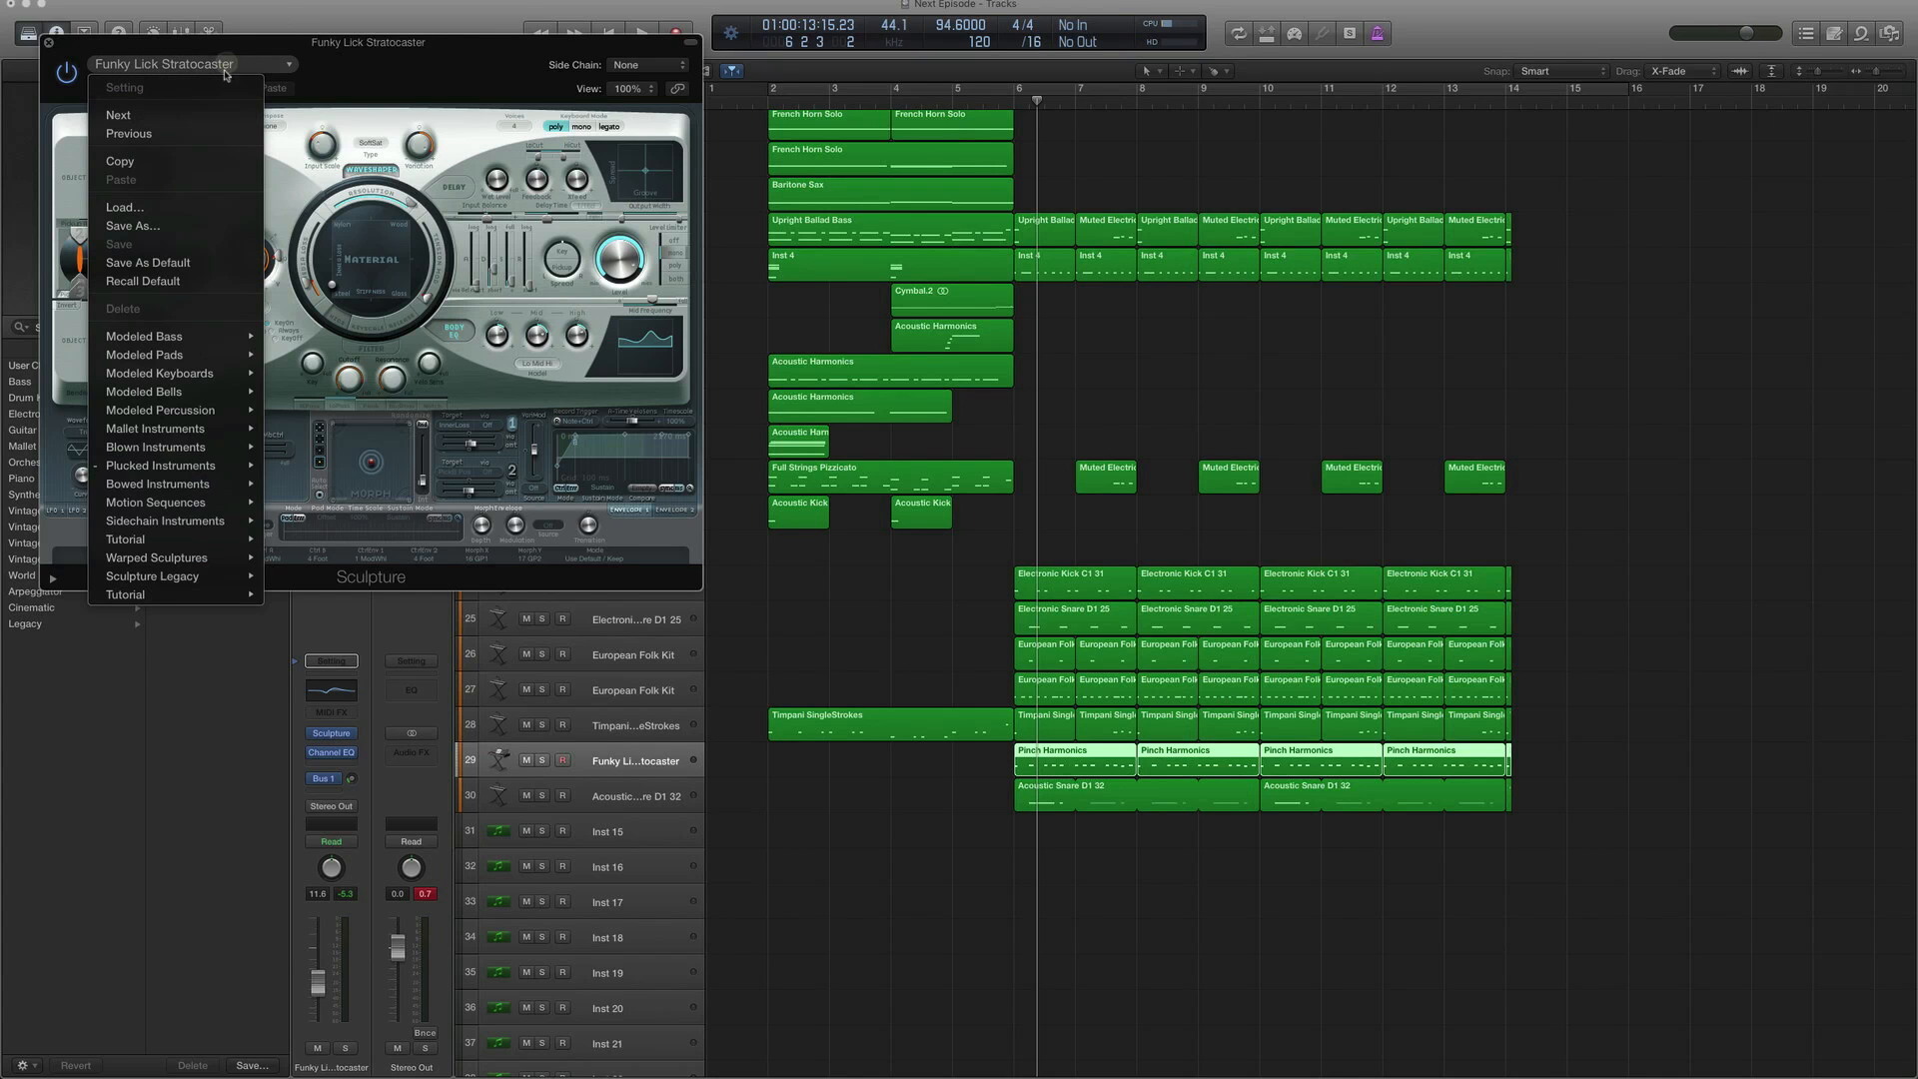
{"action": "left_click", "coordinate": [162, 465]}
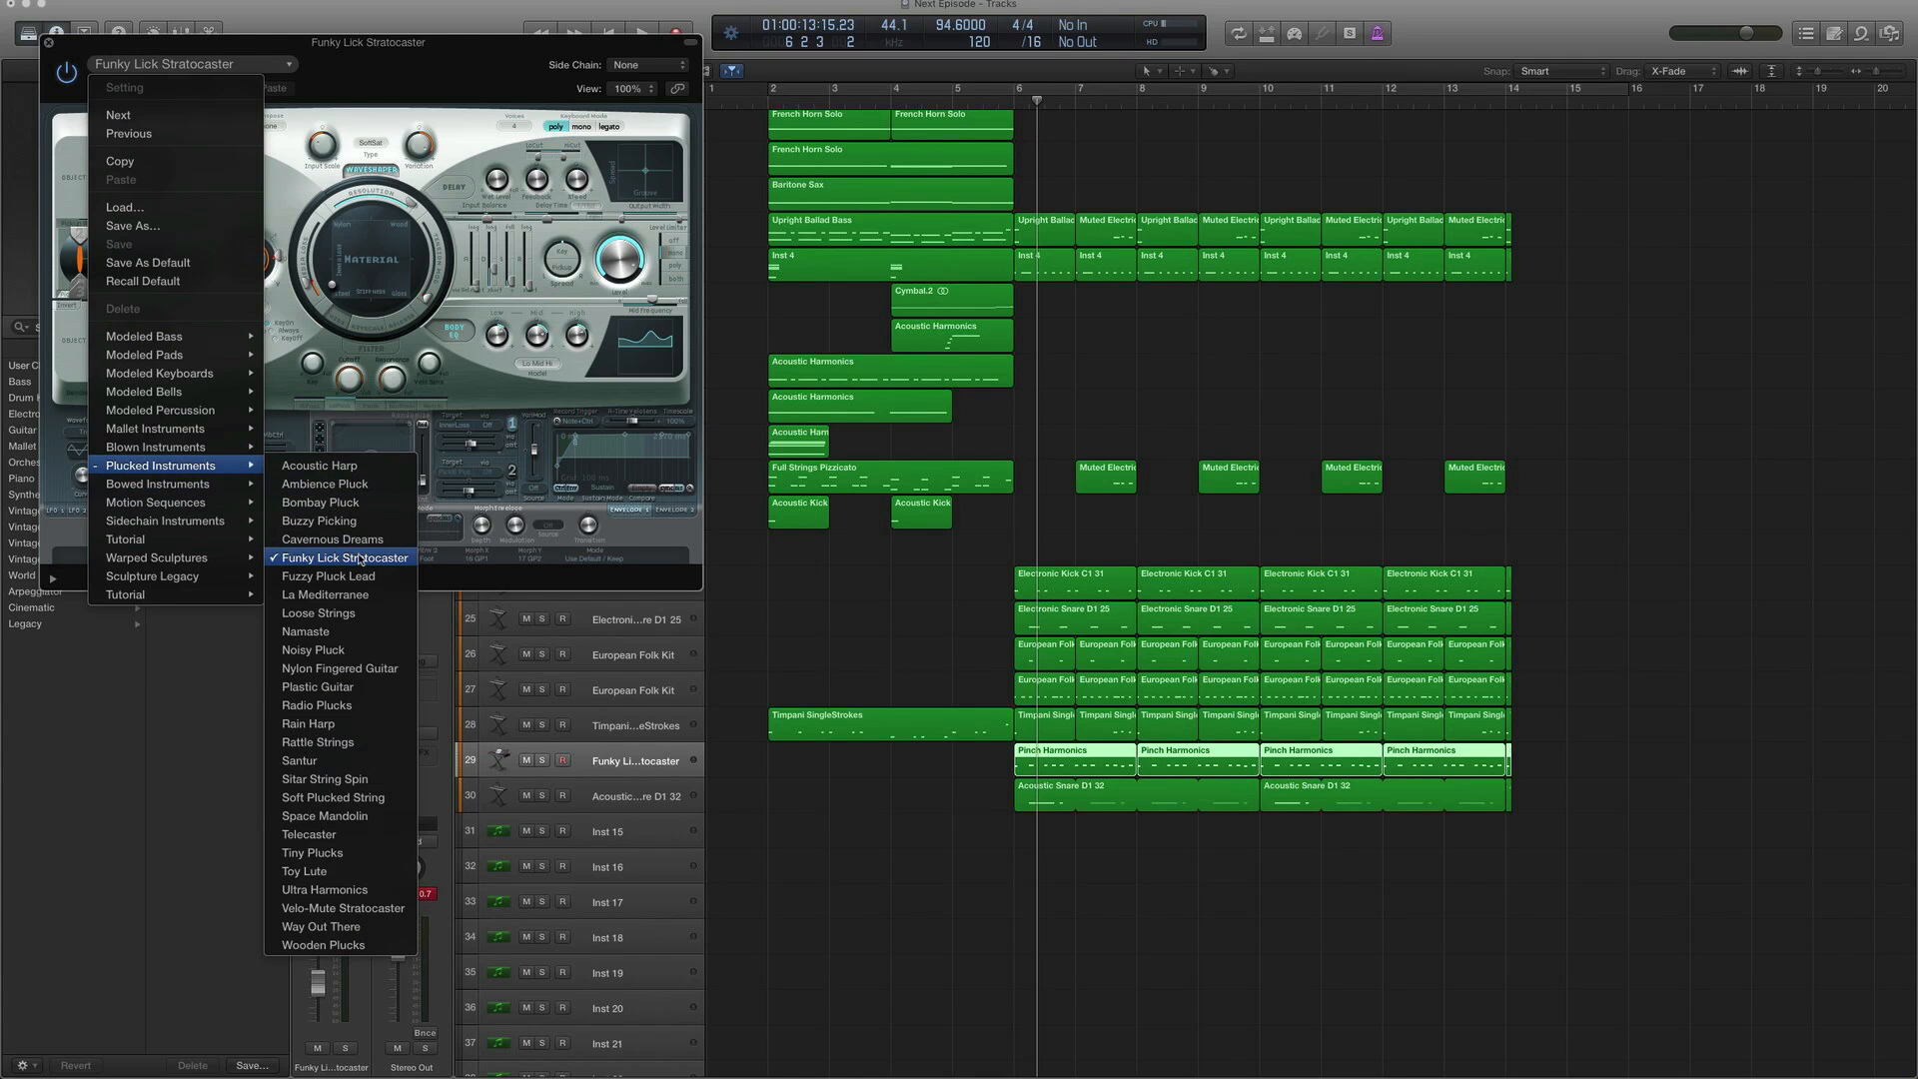
{"action": "left_click", "coordinate": [341, 557]}
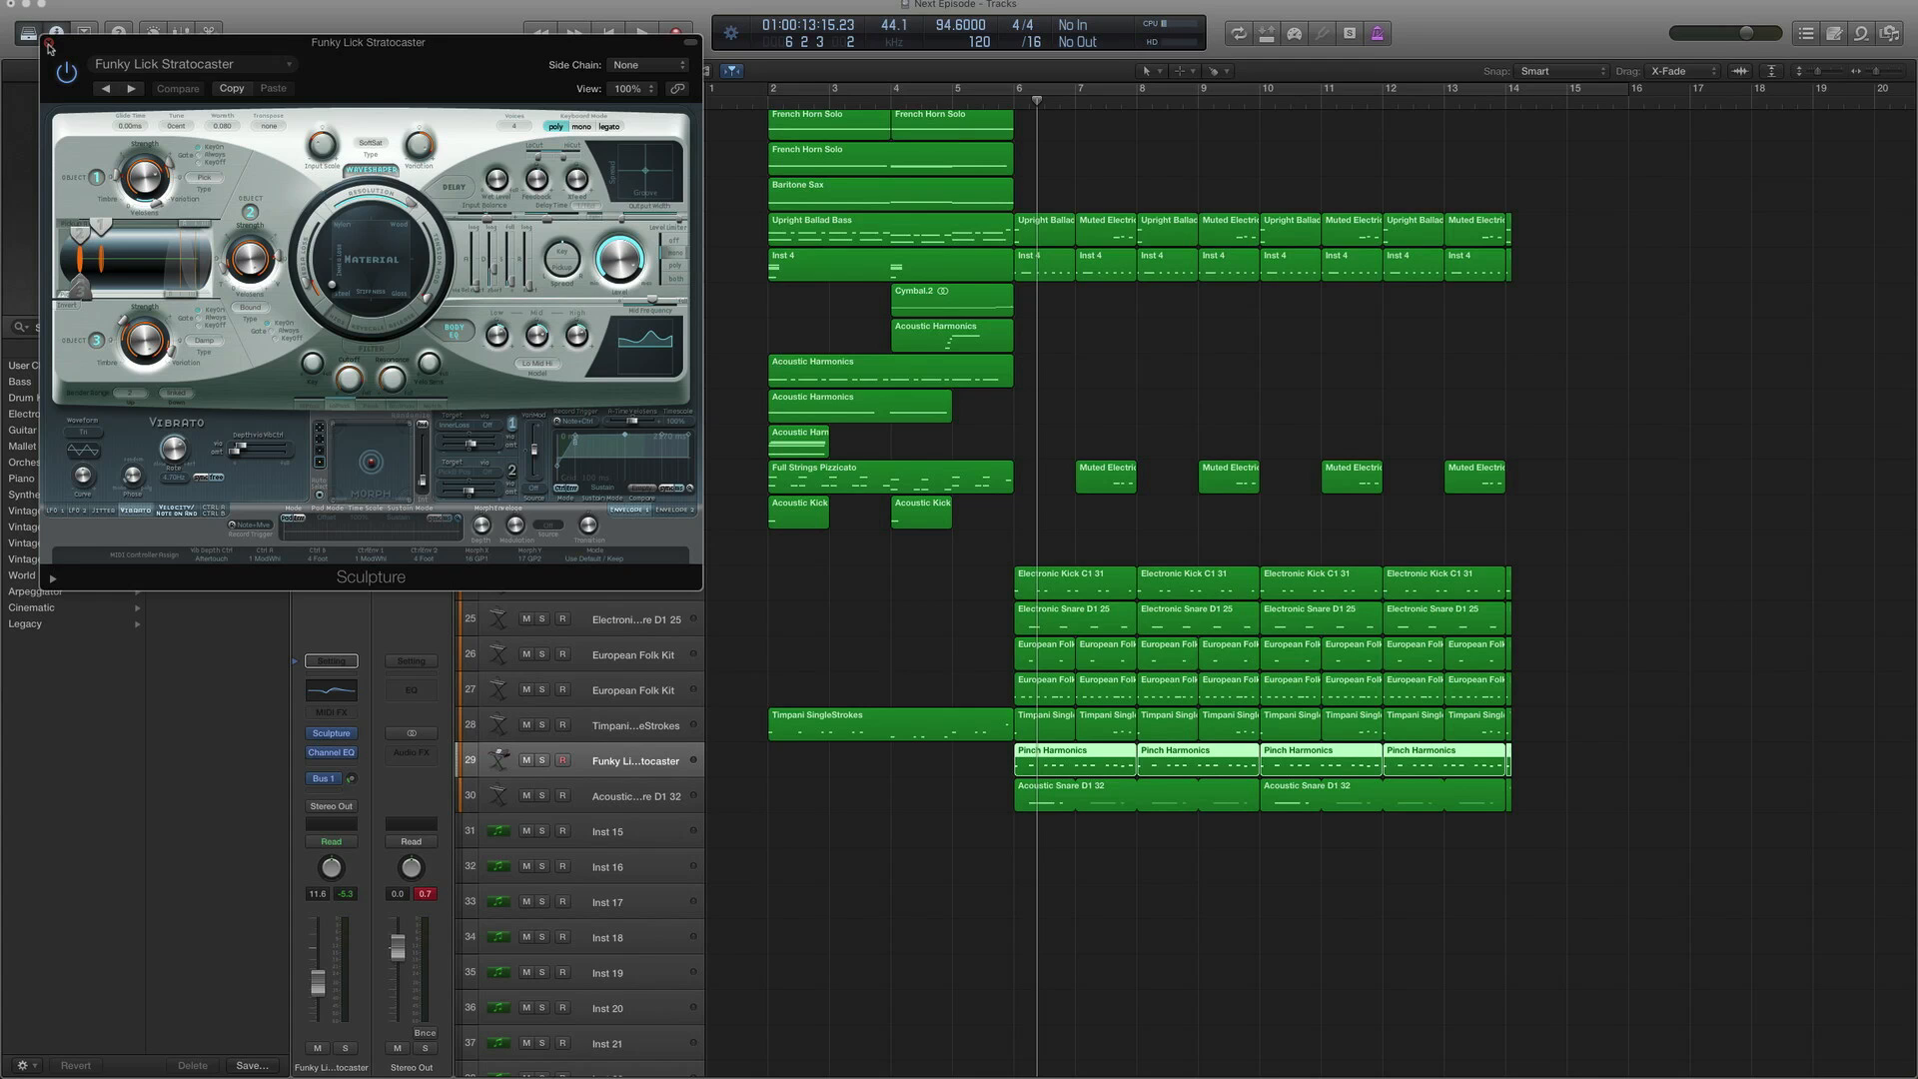
Close Sculpture and audition the Pinch Harmonics regions soloed, then switch solo off
{"action": "left_click", "coordinate": [48, 46]}
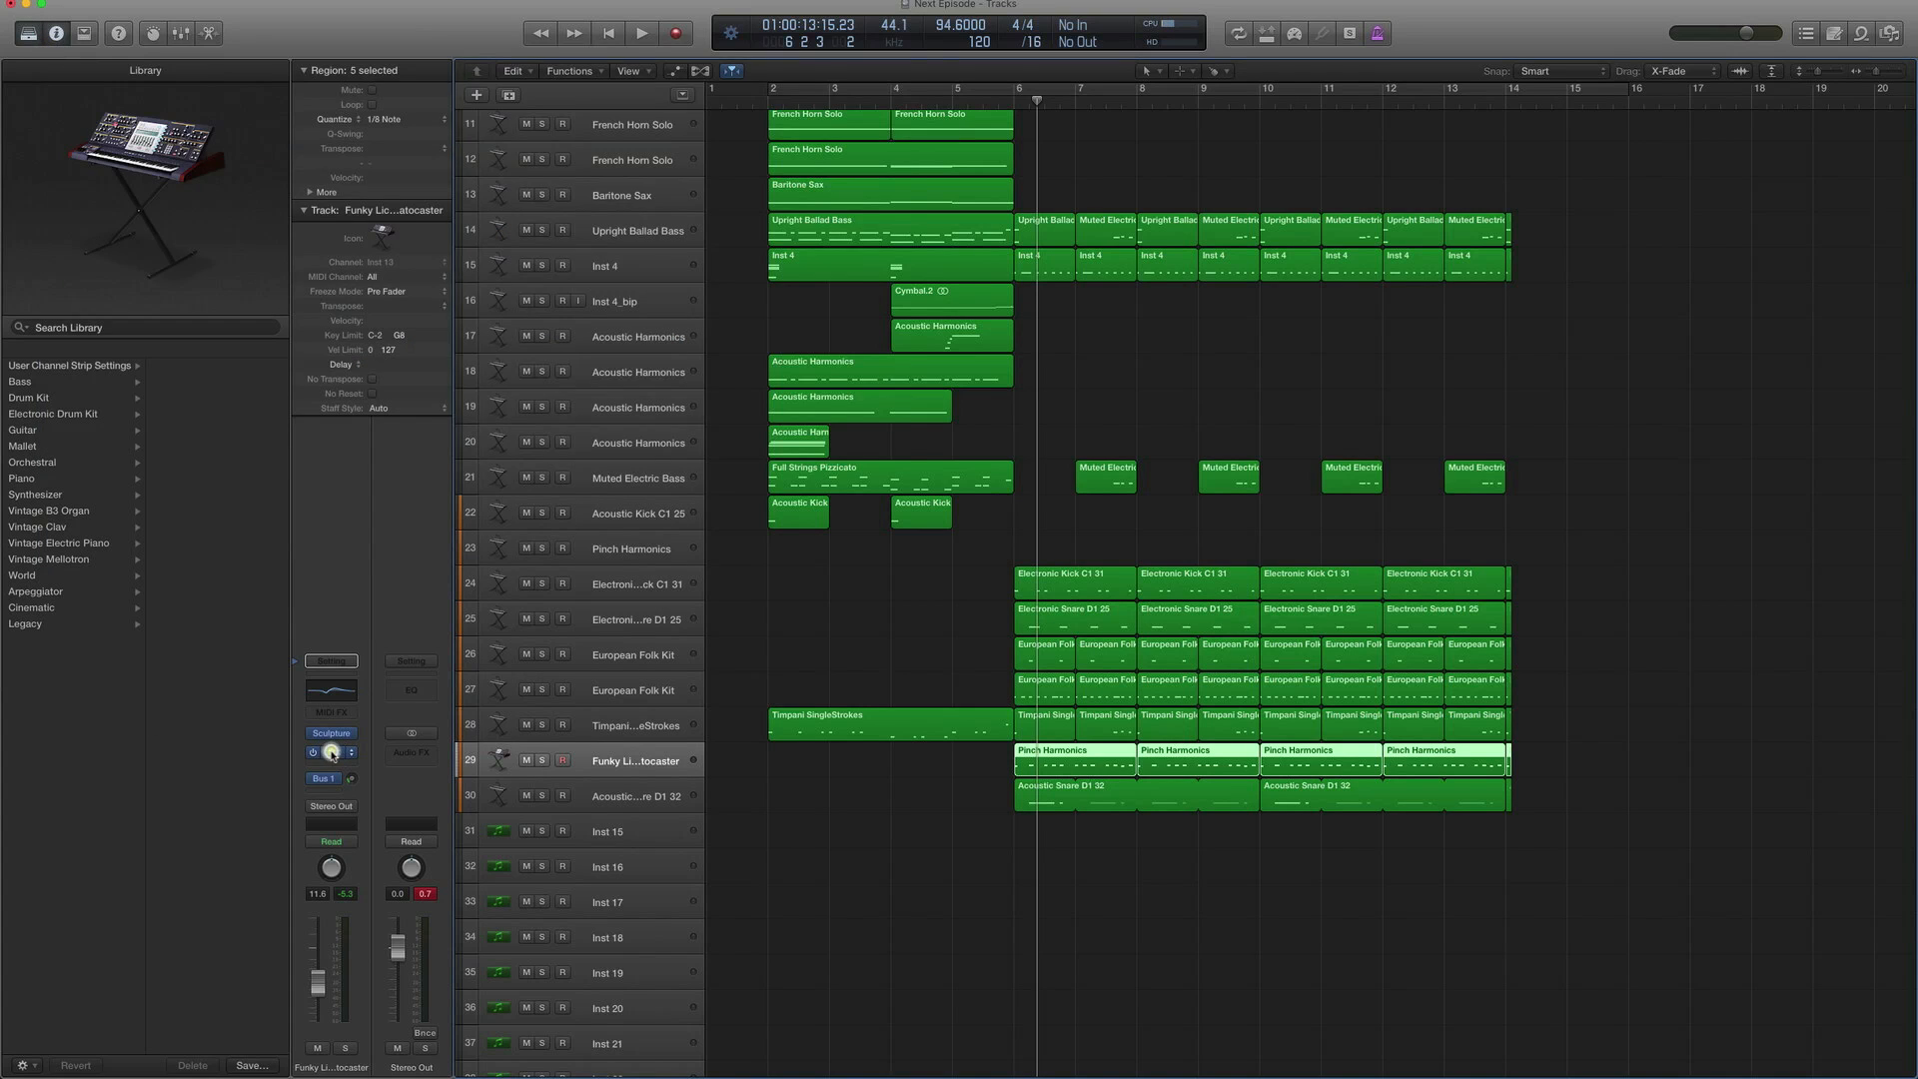
{"action": "left_click", "coordinate": [330, 751]}
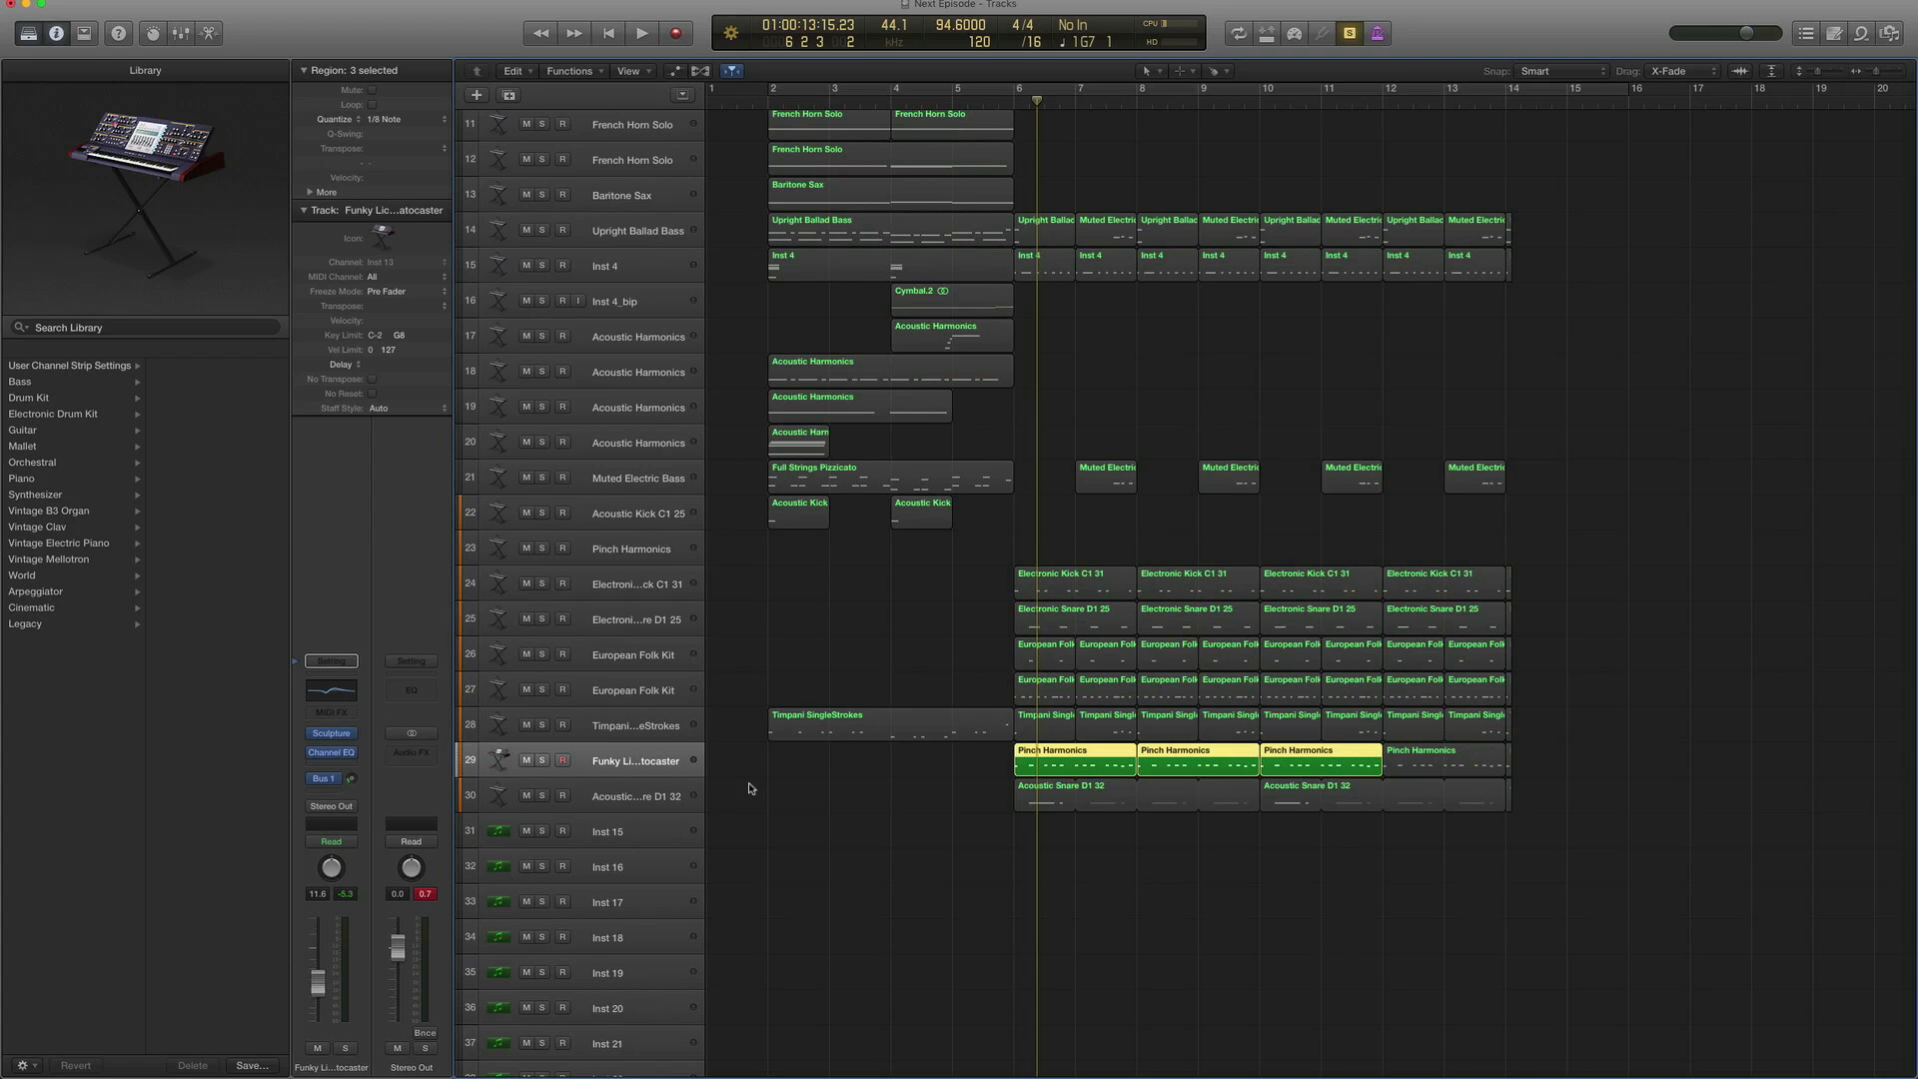
{"action": "left_click", "coordinate": [641, 32]}
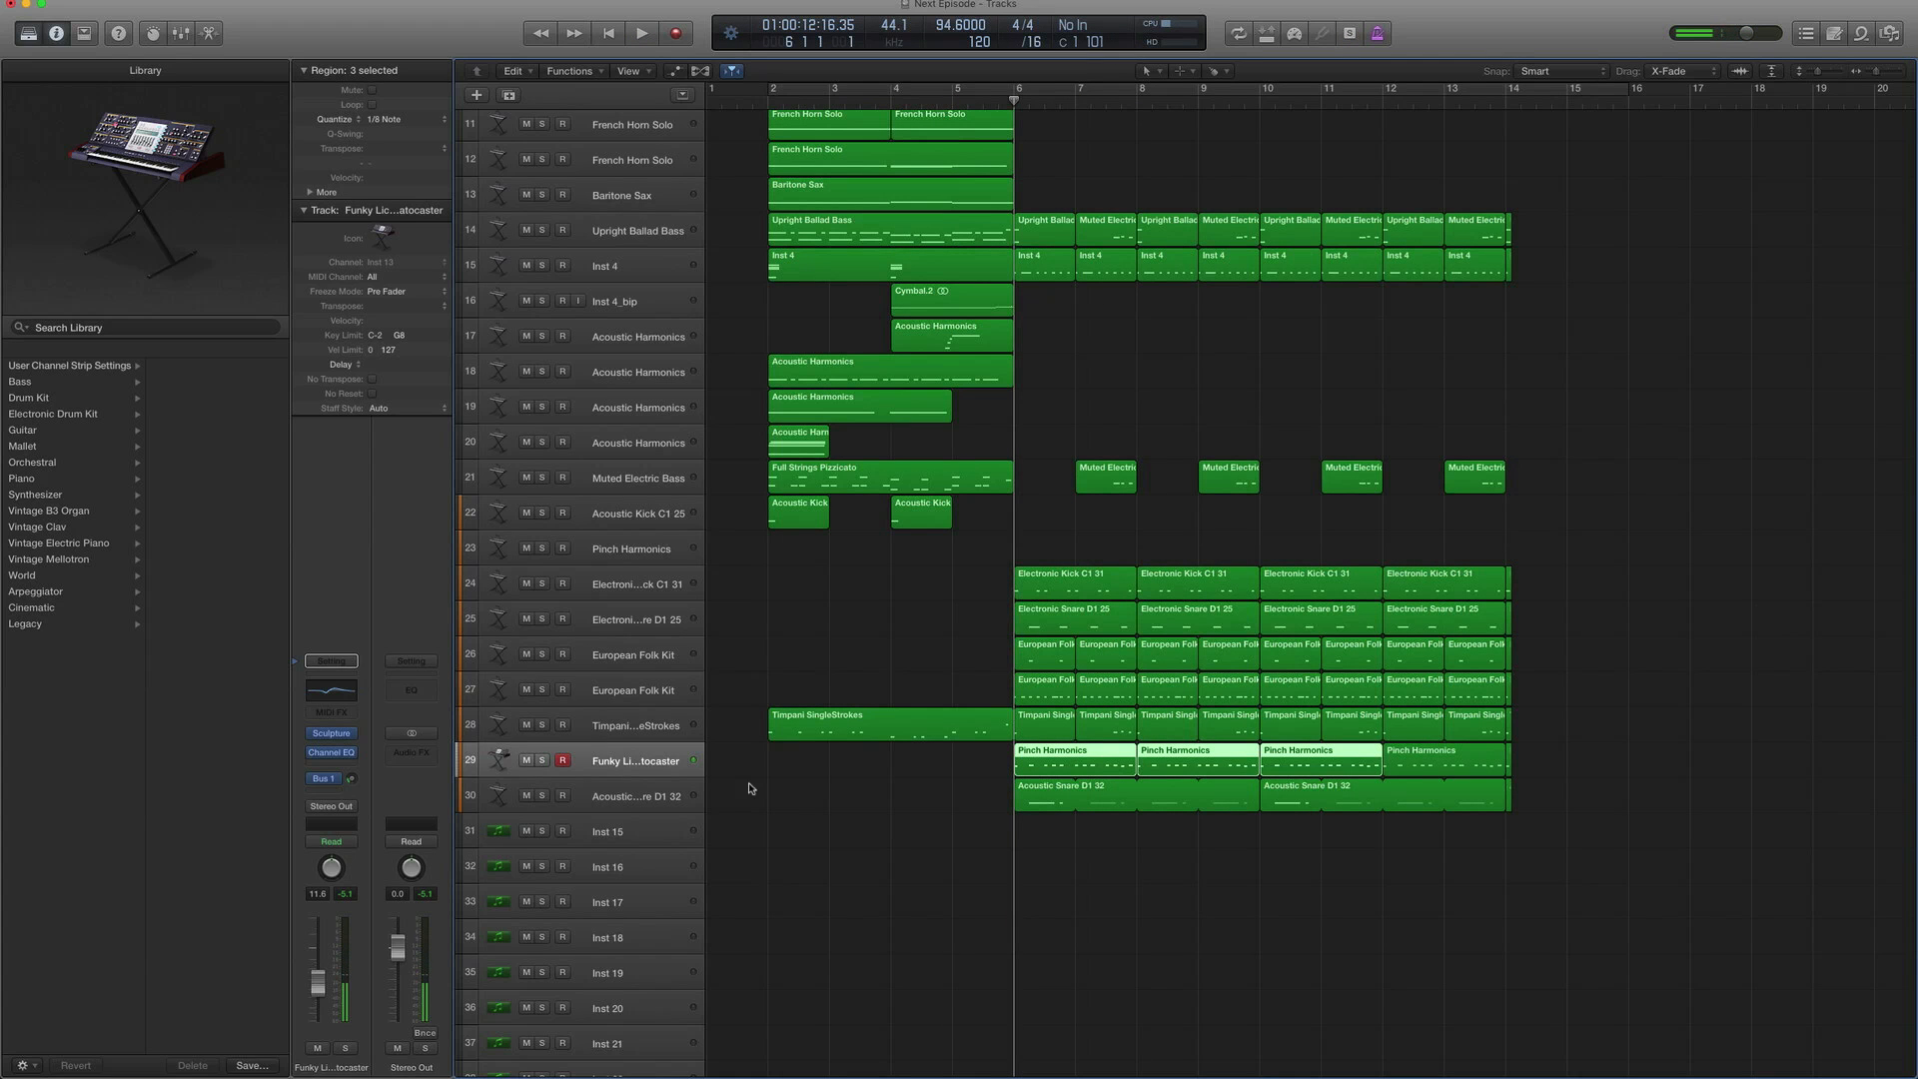
Solo and play the Electronic Kick C1 31 regions, then the Electronic Snare D1 25 regions
{"action": "left_click", "coordinate": [635, 583]}
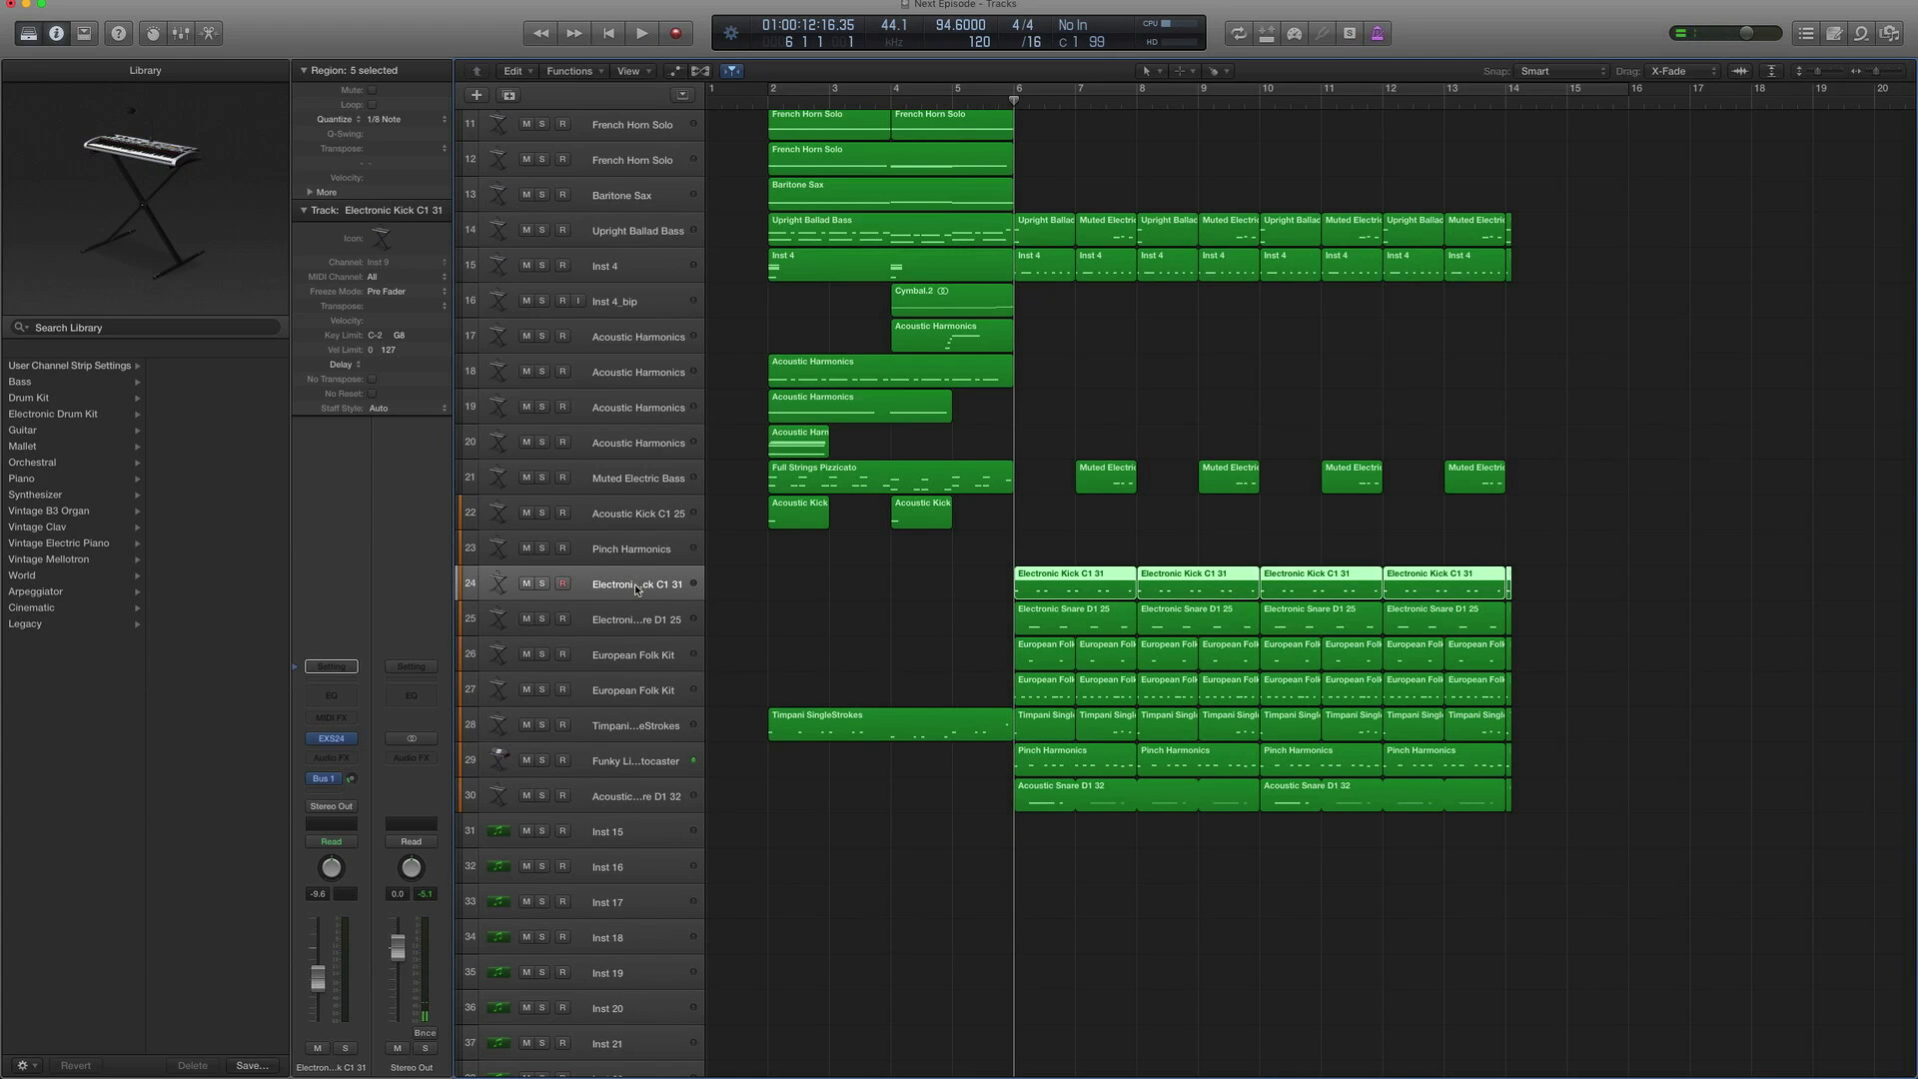
{"action": "left_click", "coordinate": [46, 379]}
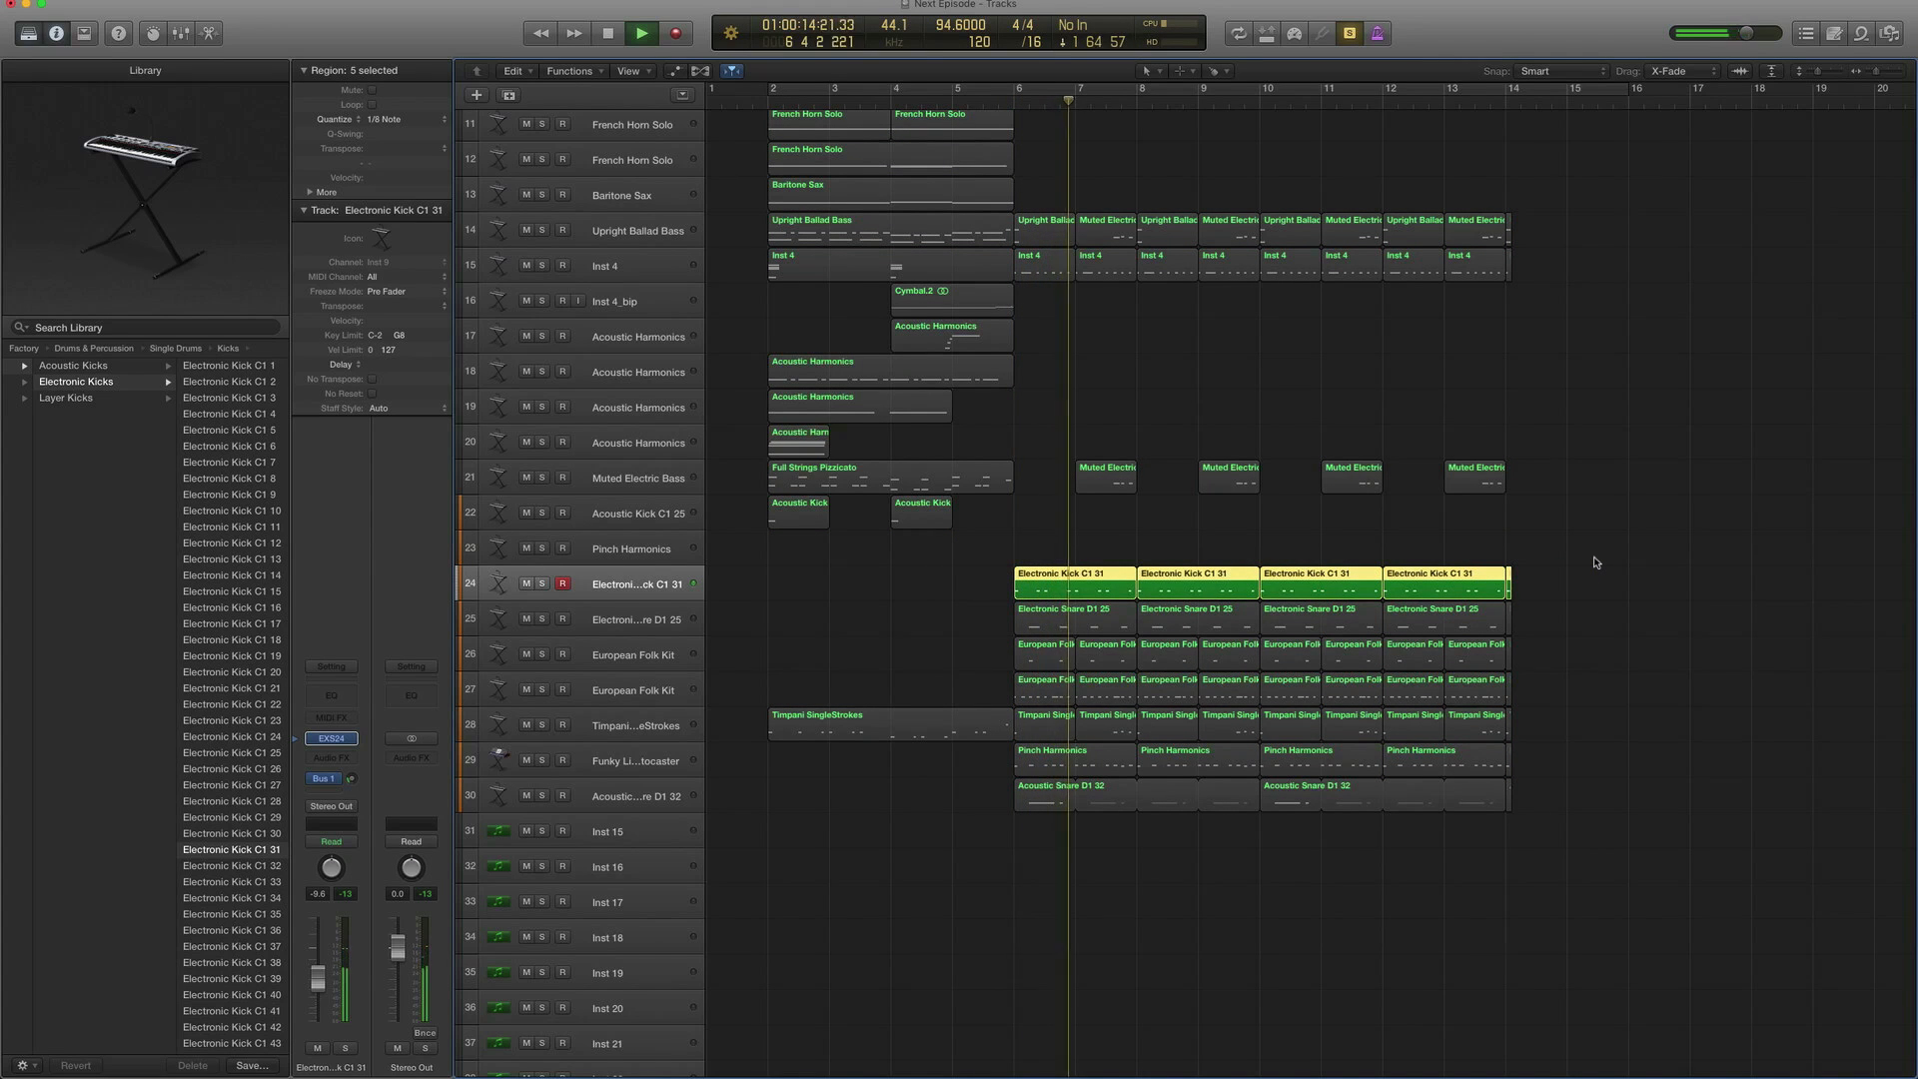
{"action": "left_click", "coordinate": [640, 32]}
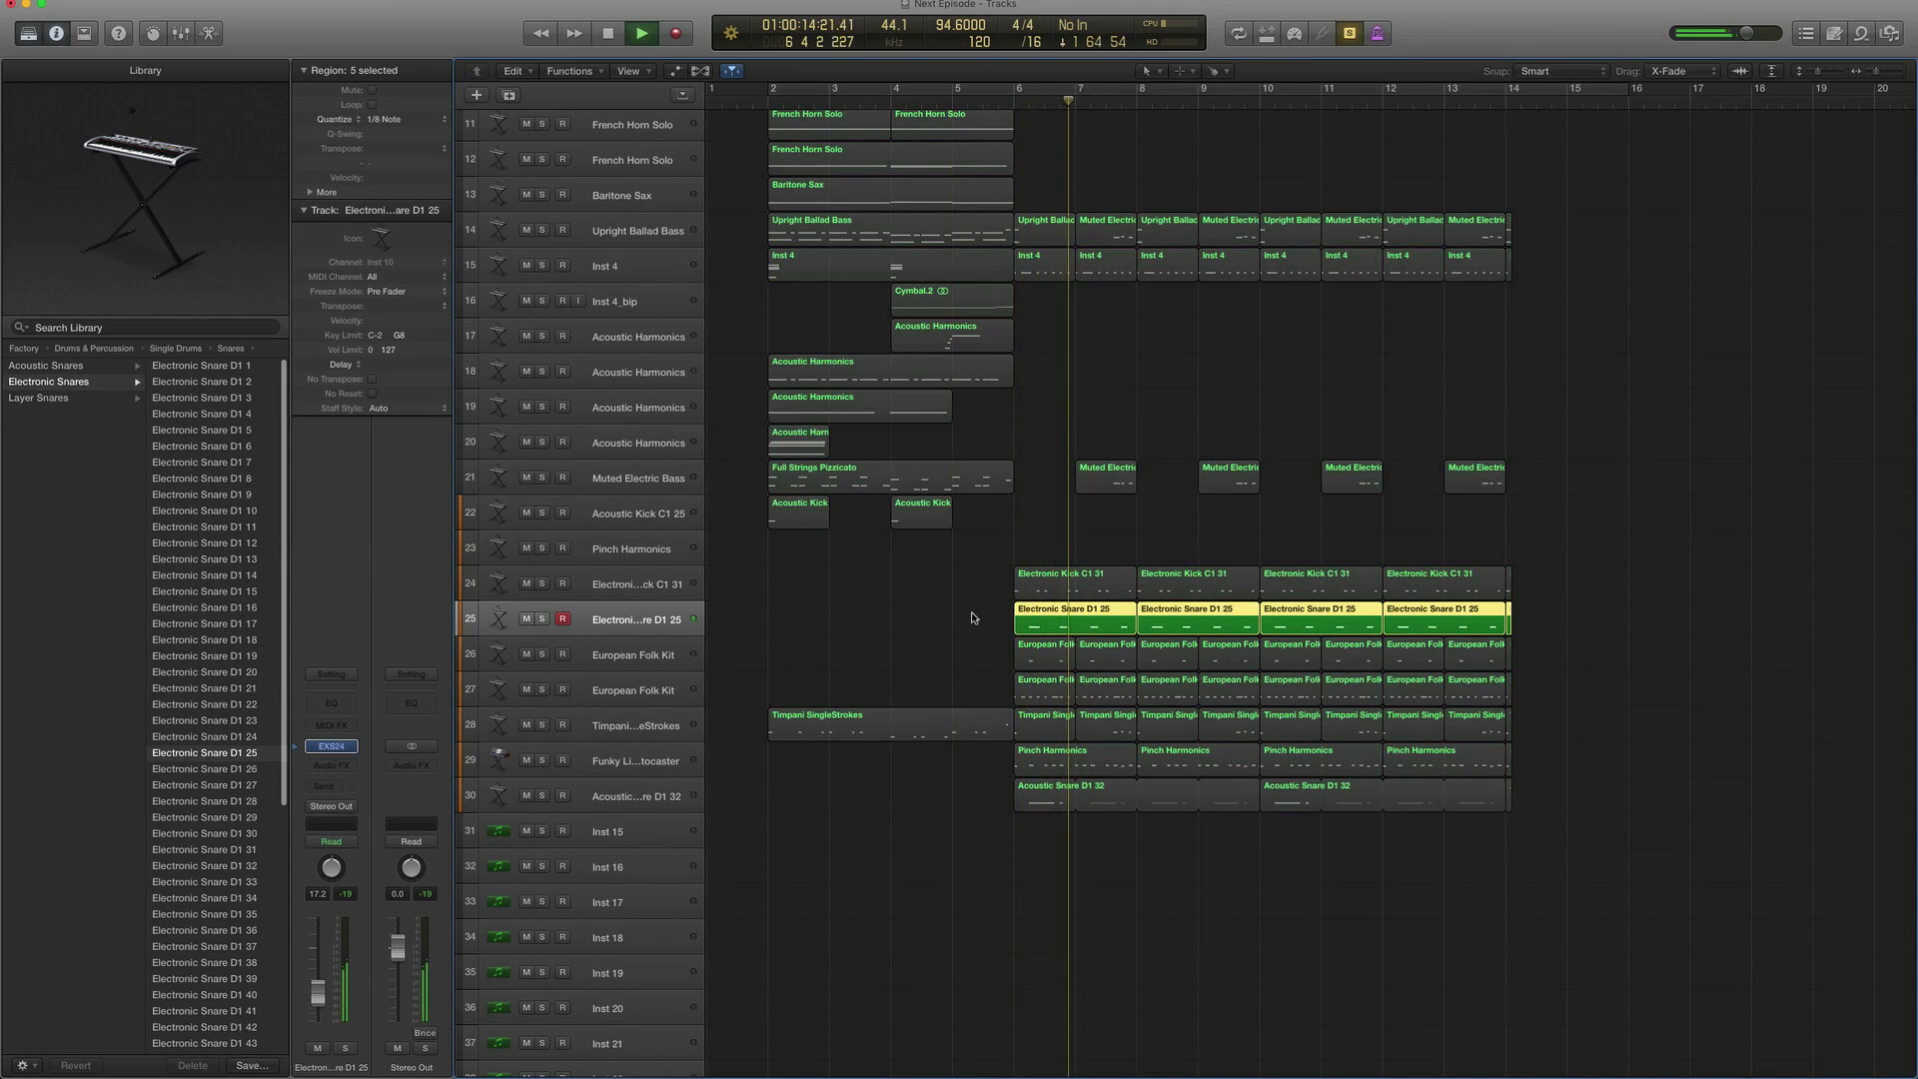
{"action": "left_click", "coordinate": [641, 34]}
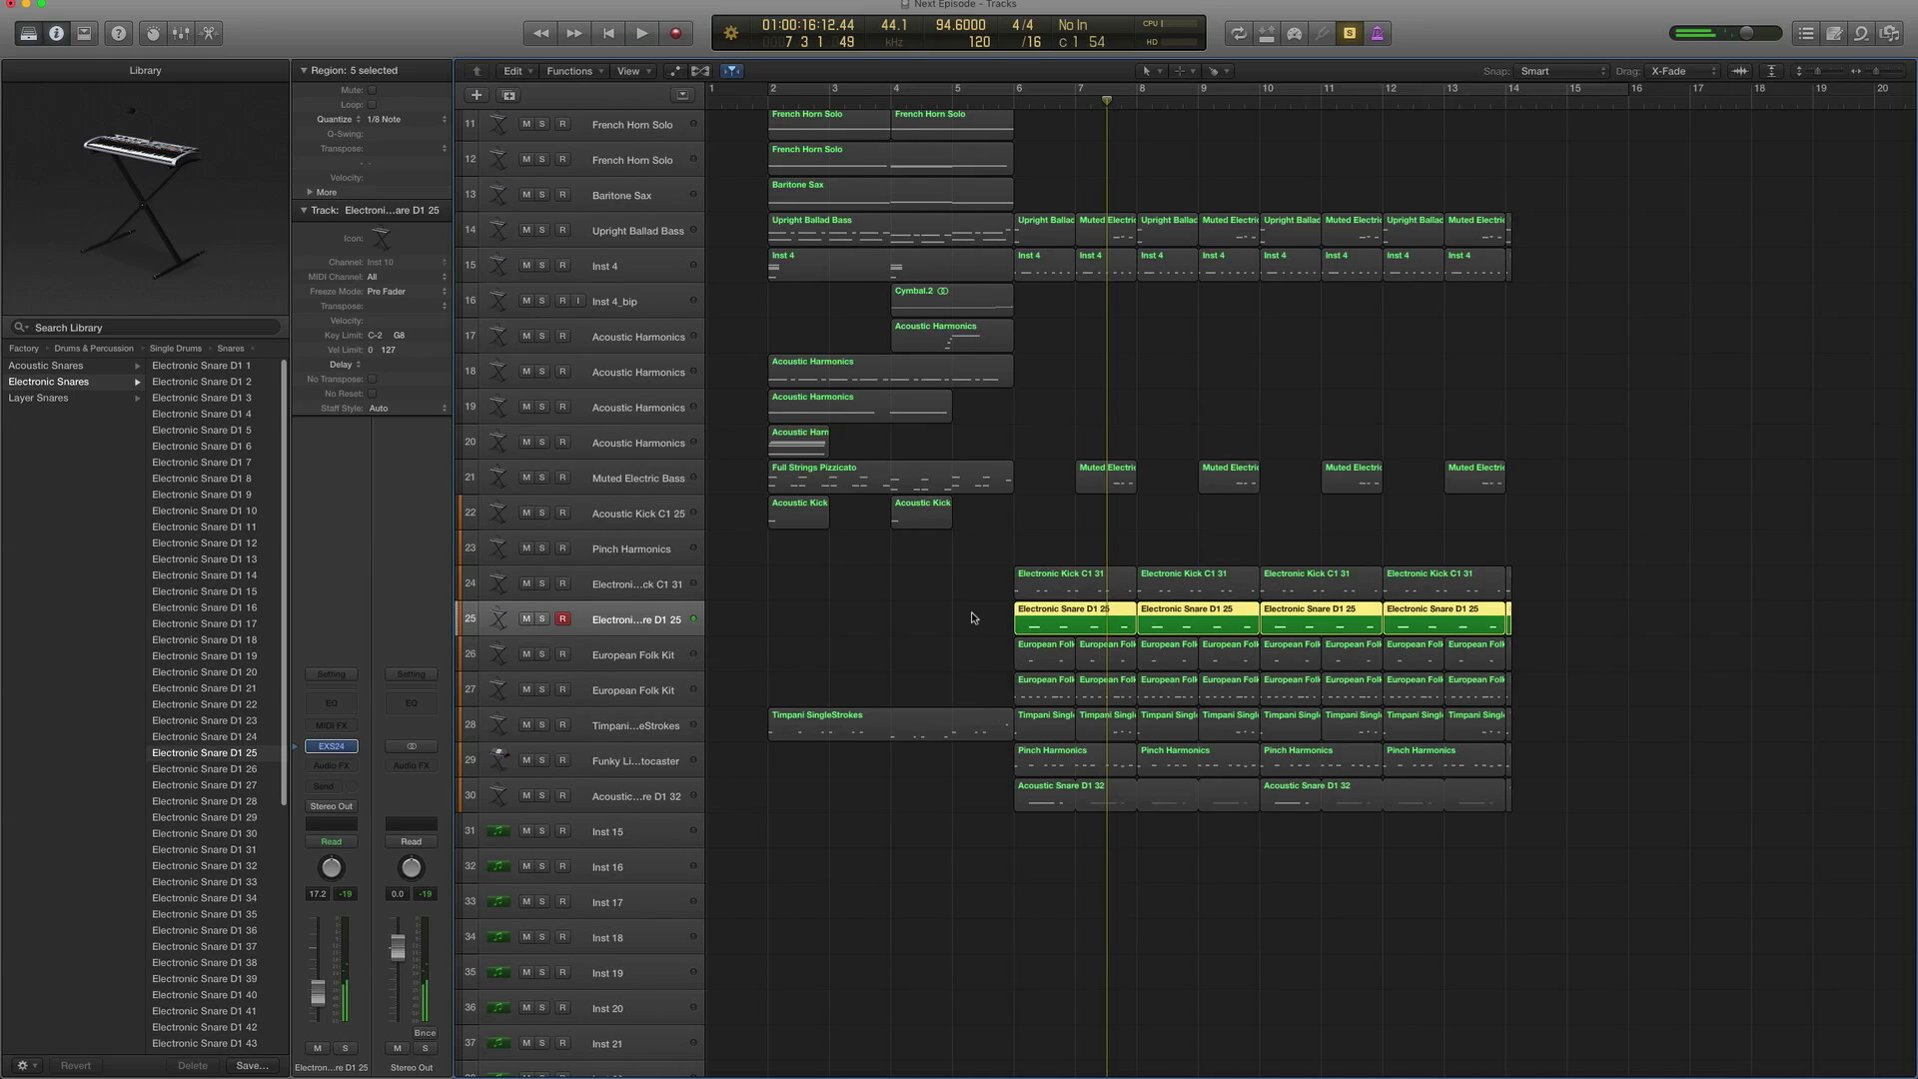
Solo Acoustic Snare D1 32 with the Electronic Snare alongside, then select the European Folk Kit track
{"action": "left_click", "coordinate": [635, 797]}
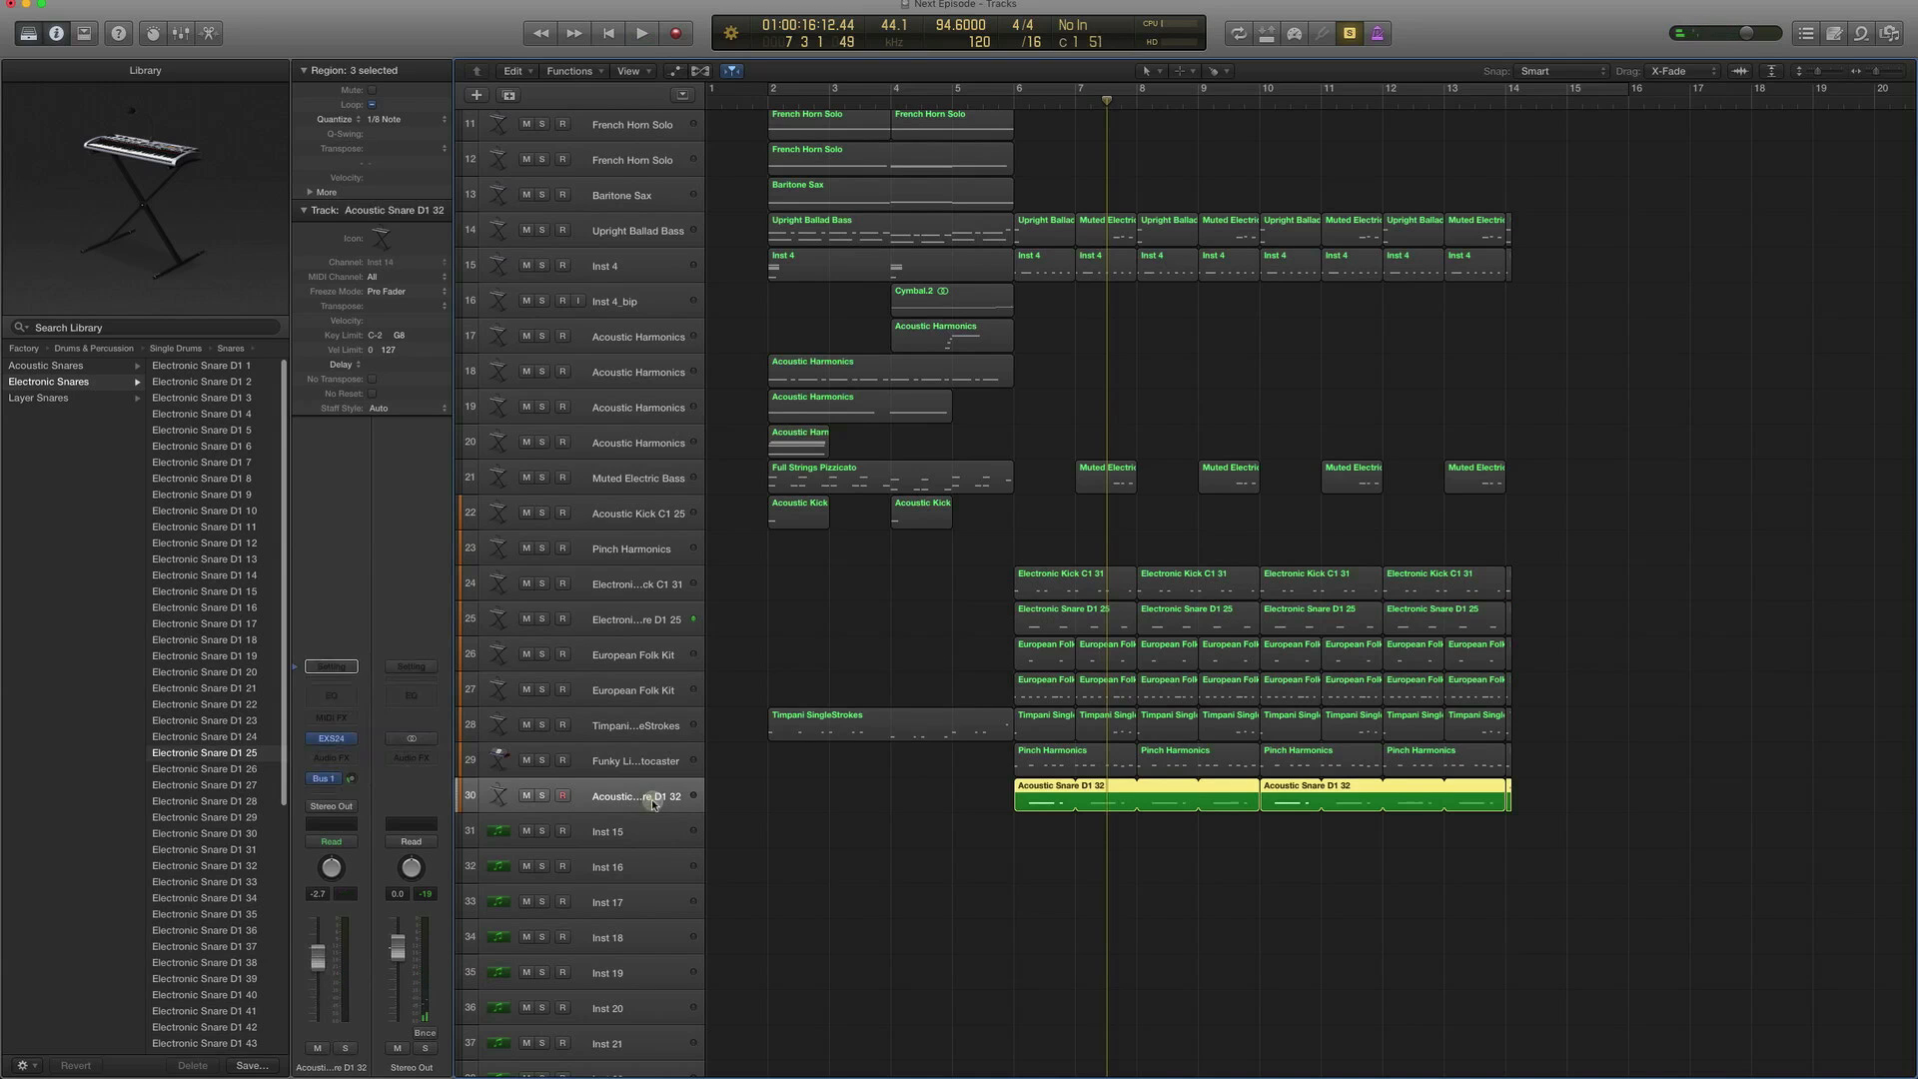
{"action": "left_click", "coordinate": [46, 366]}
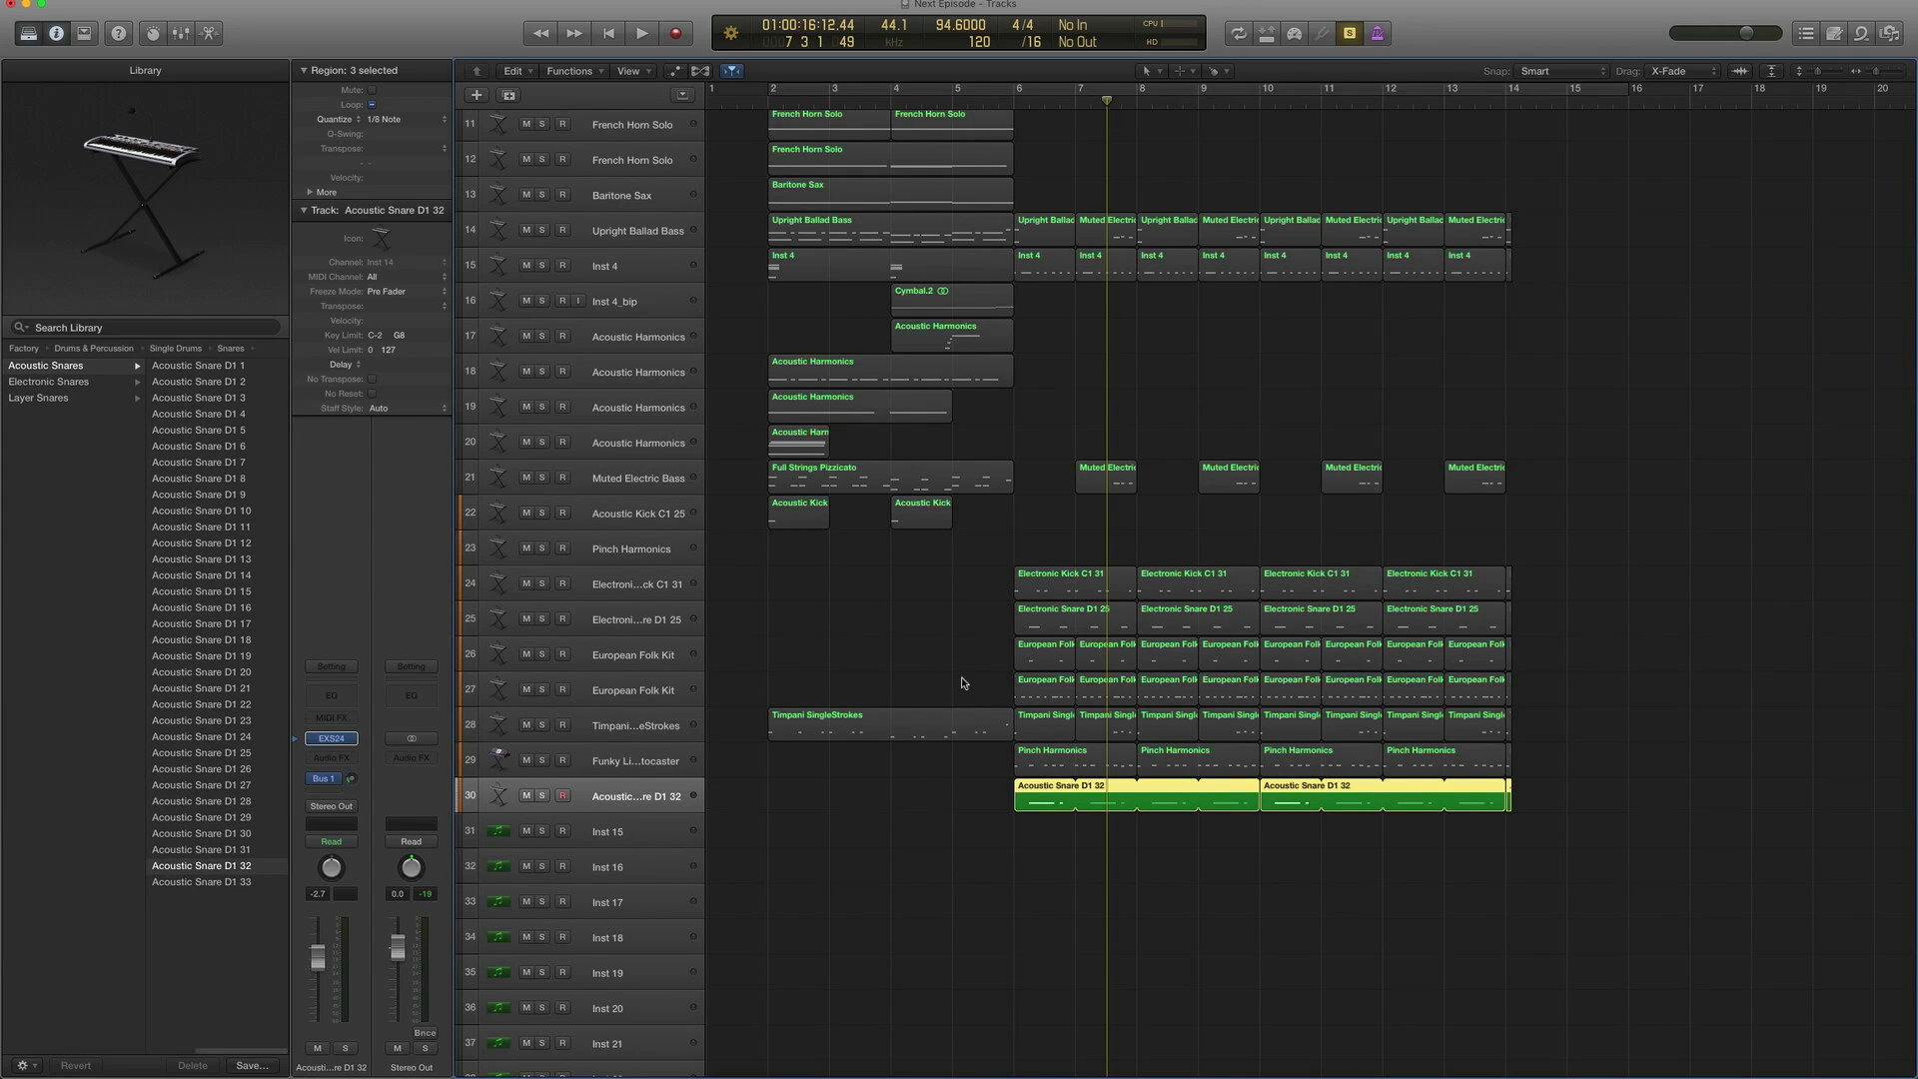
{"action": "left_click", "coordinate": [642, 34]}
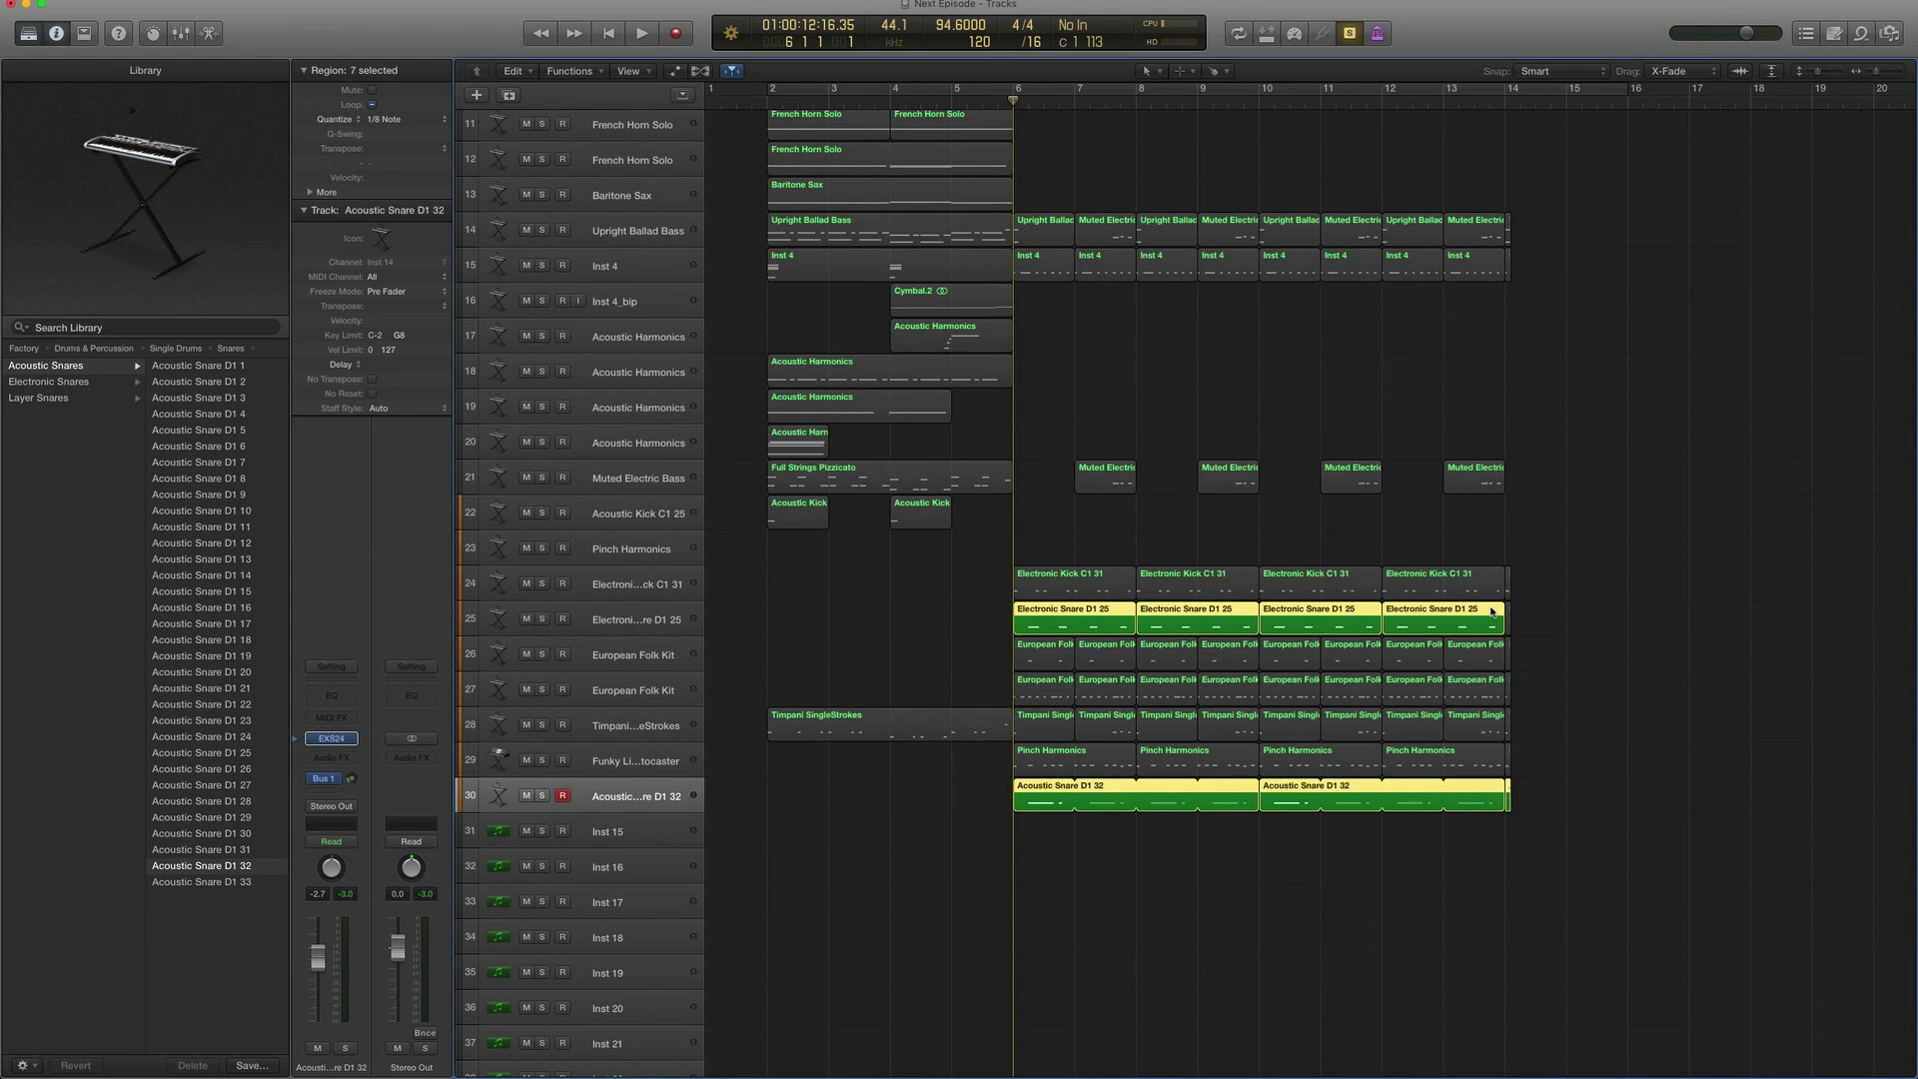
{"action": "left_click", "coordinate": [641, 34]}
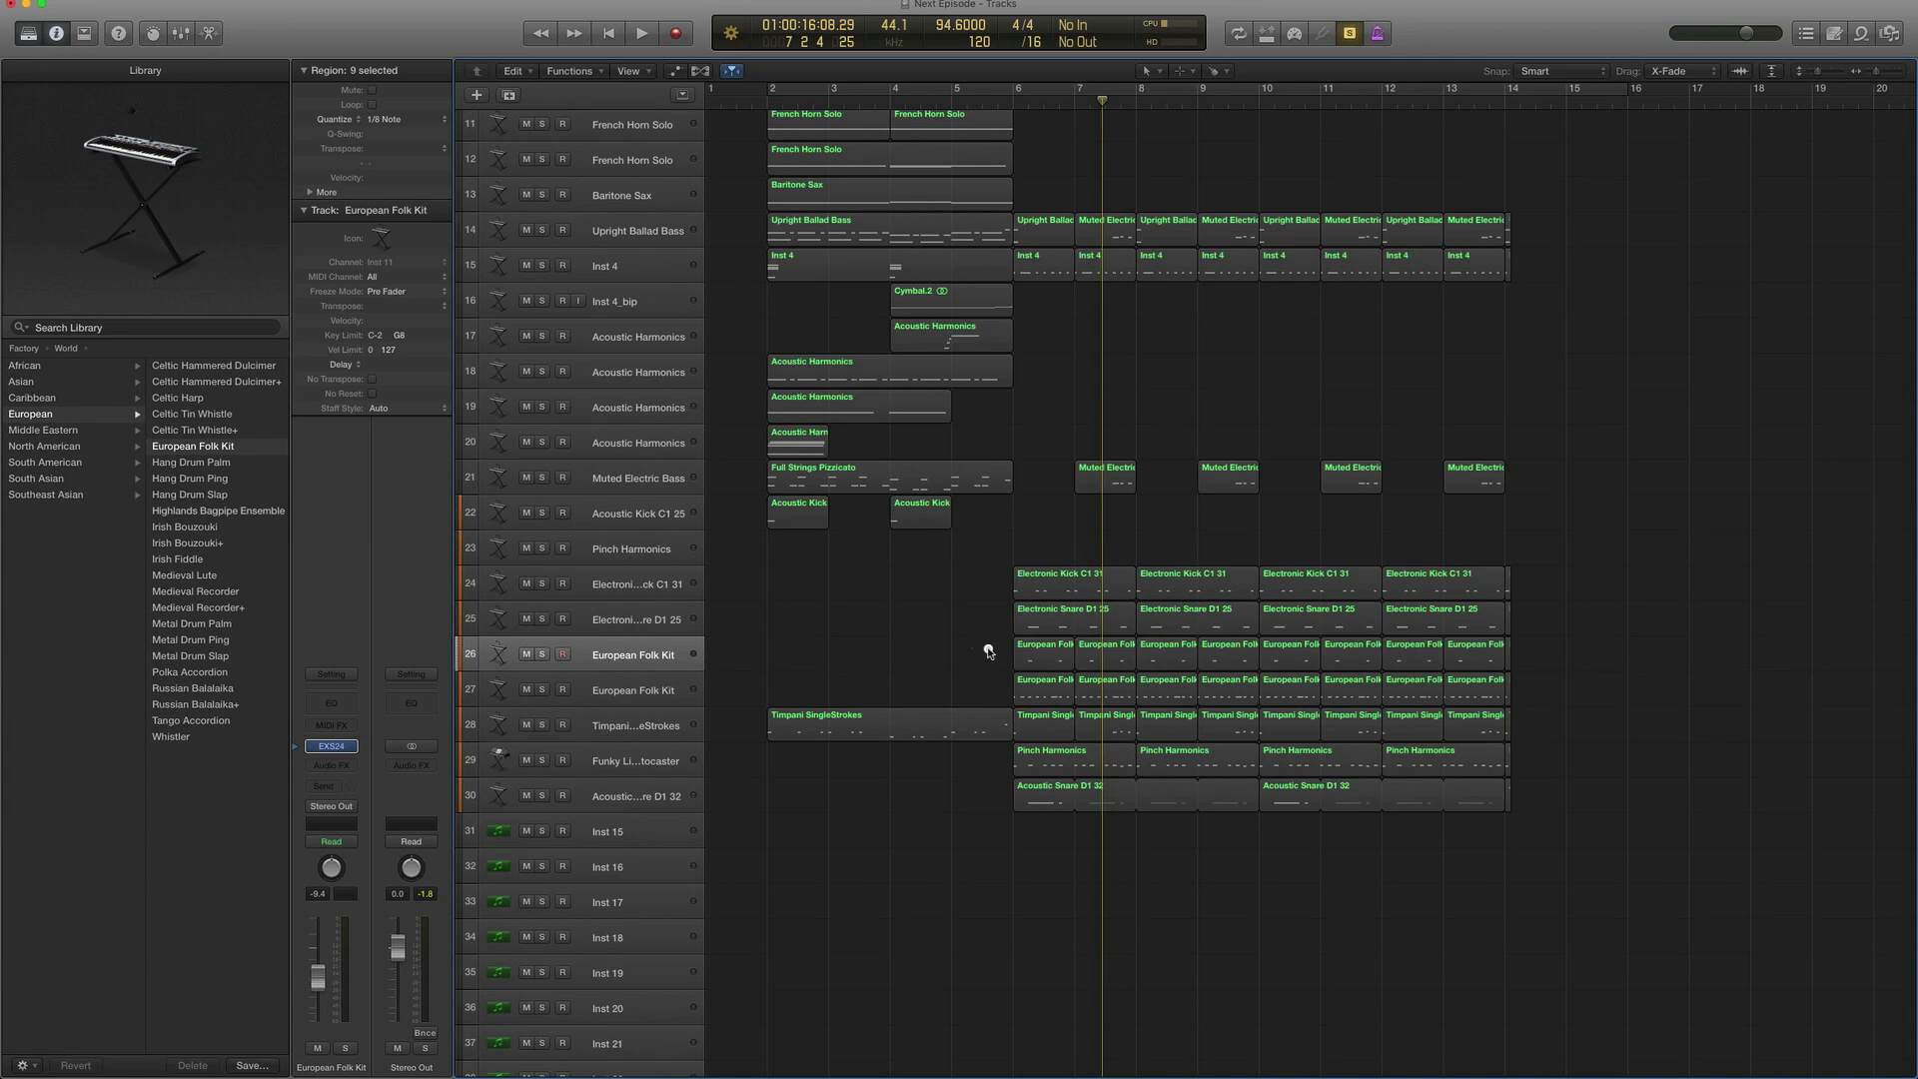
Play the first European Folk Kit pattern in the piano roll and view the snare regions' notes
{"action": "double_click", "coordinate": [1043, 645]}
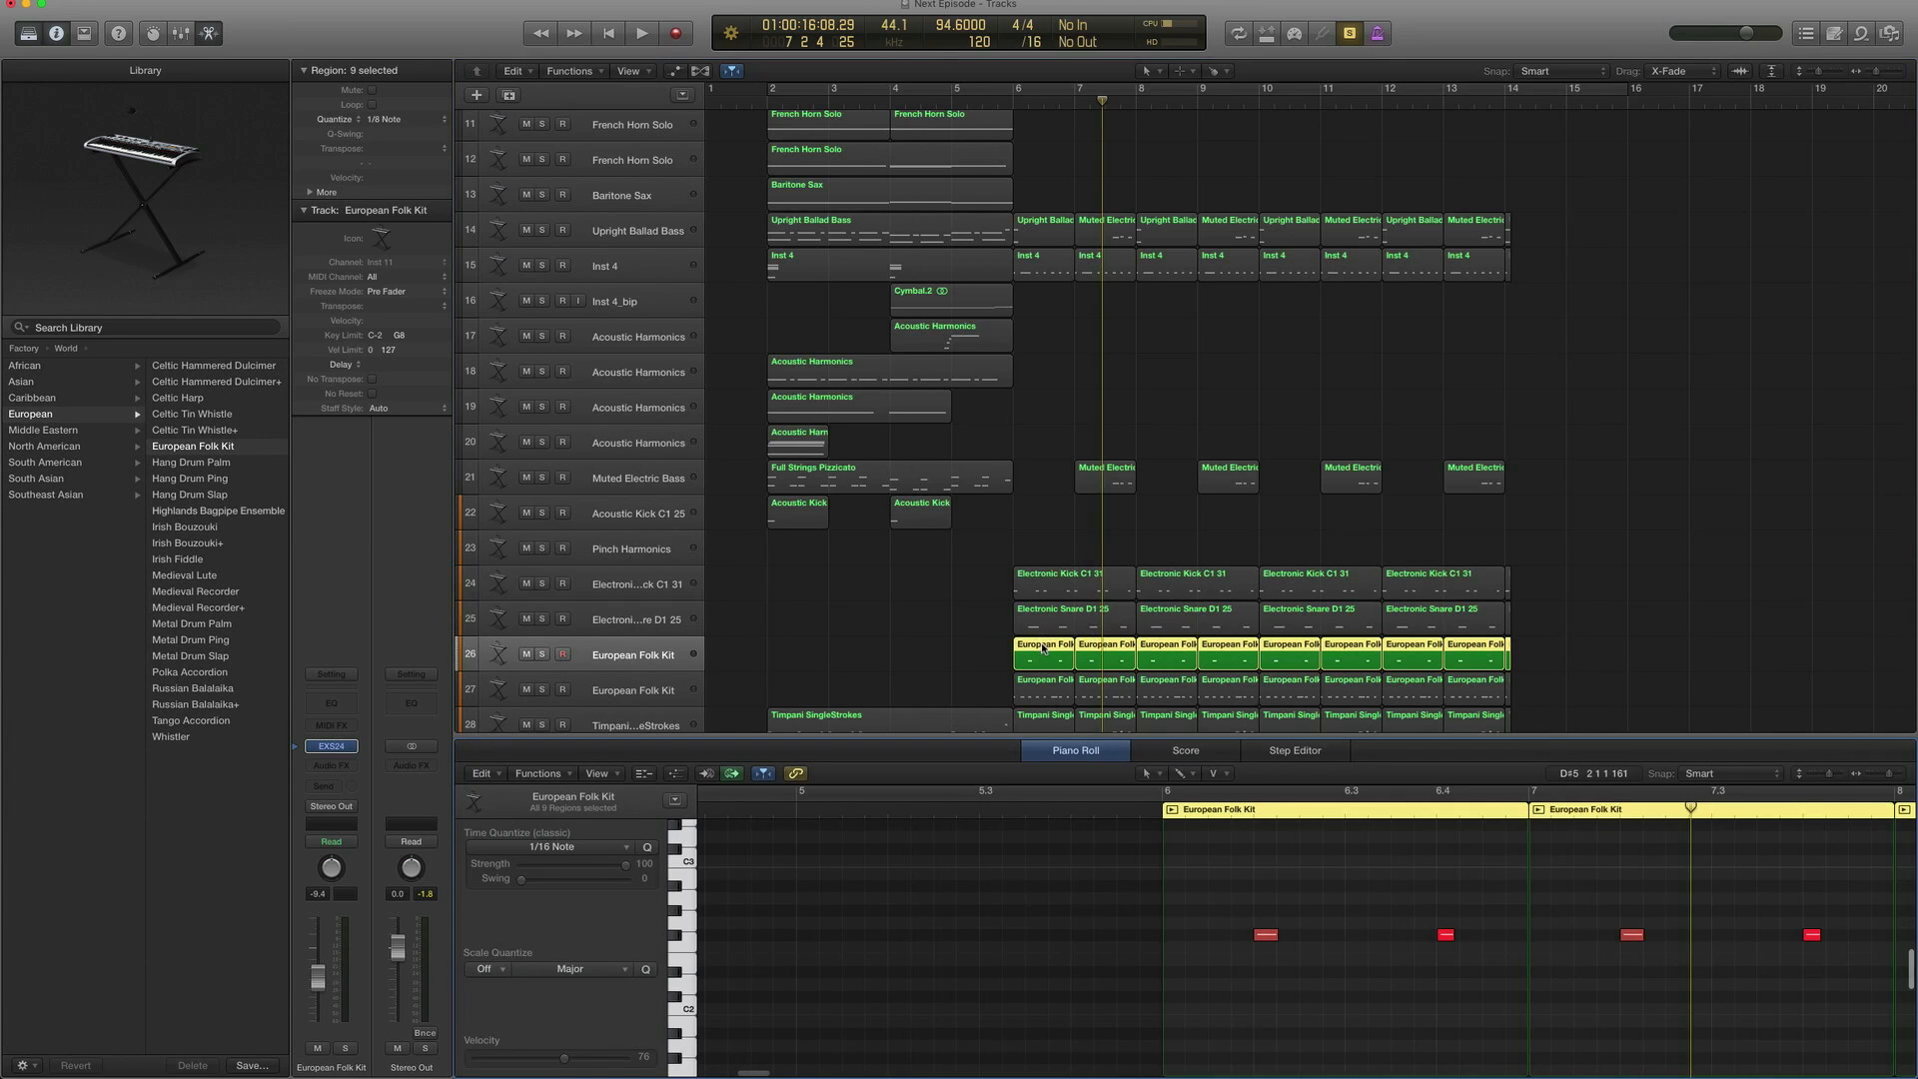
{"action": "left_click", "coordinate": [641, 33]}
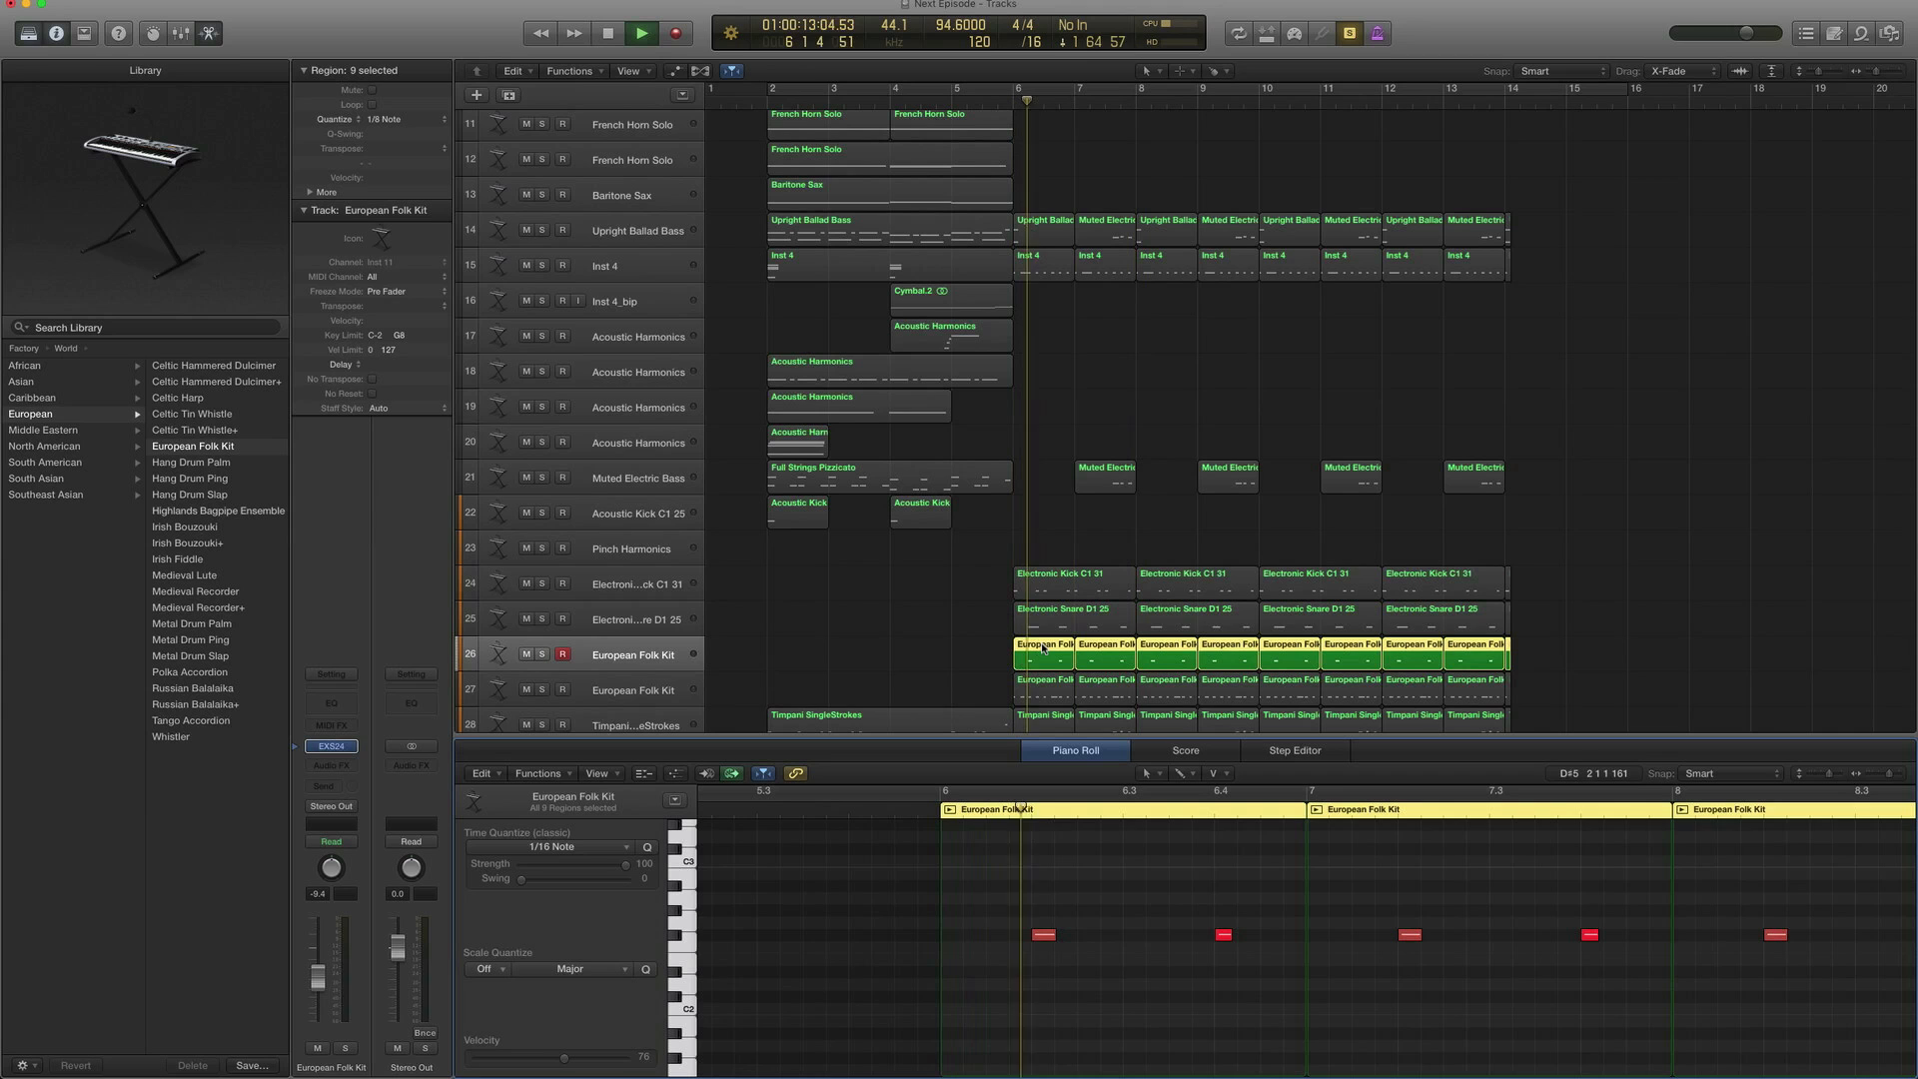
{"action": "left_click", "coordinate": [641, 34]}
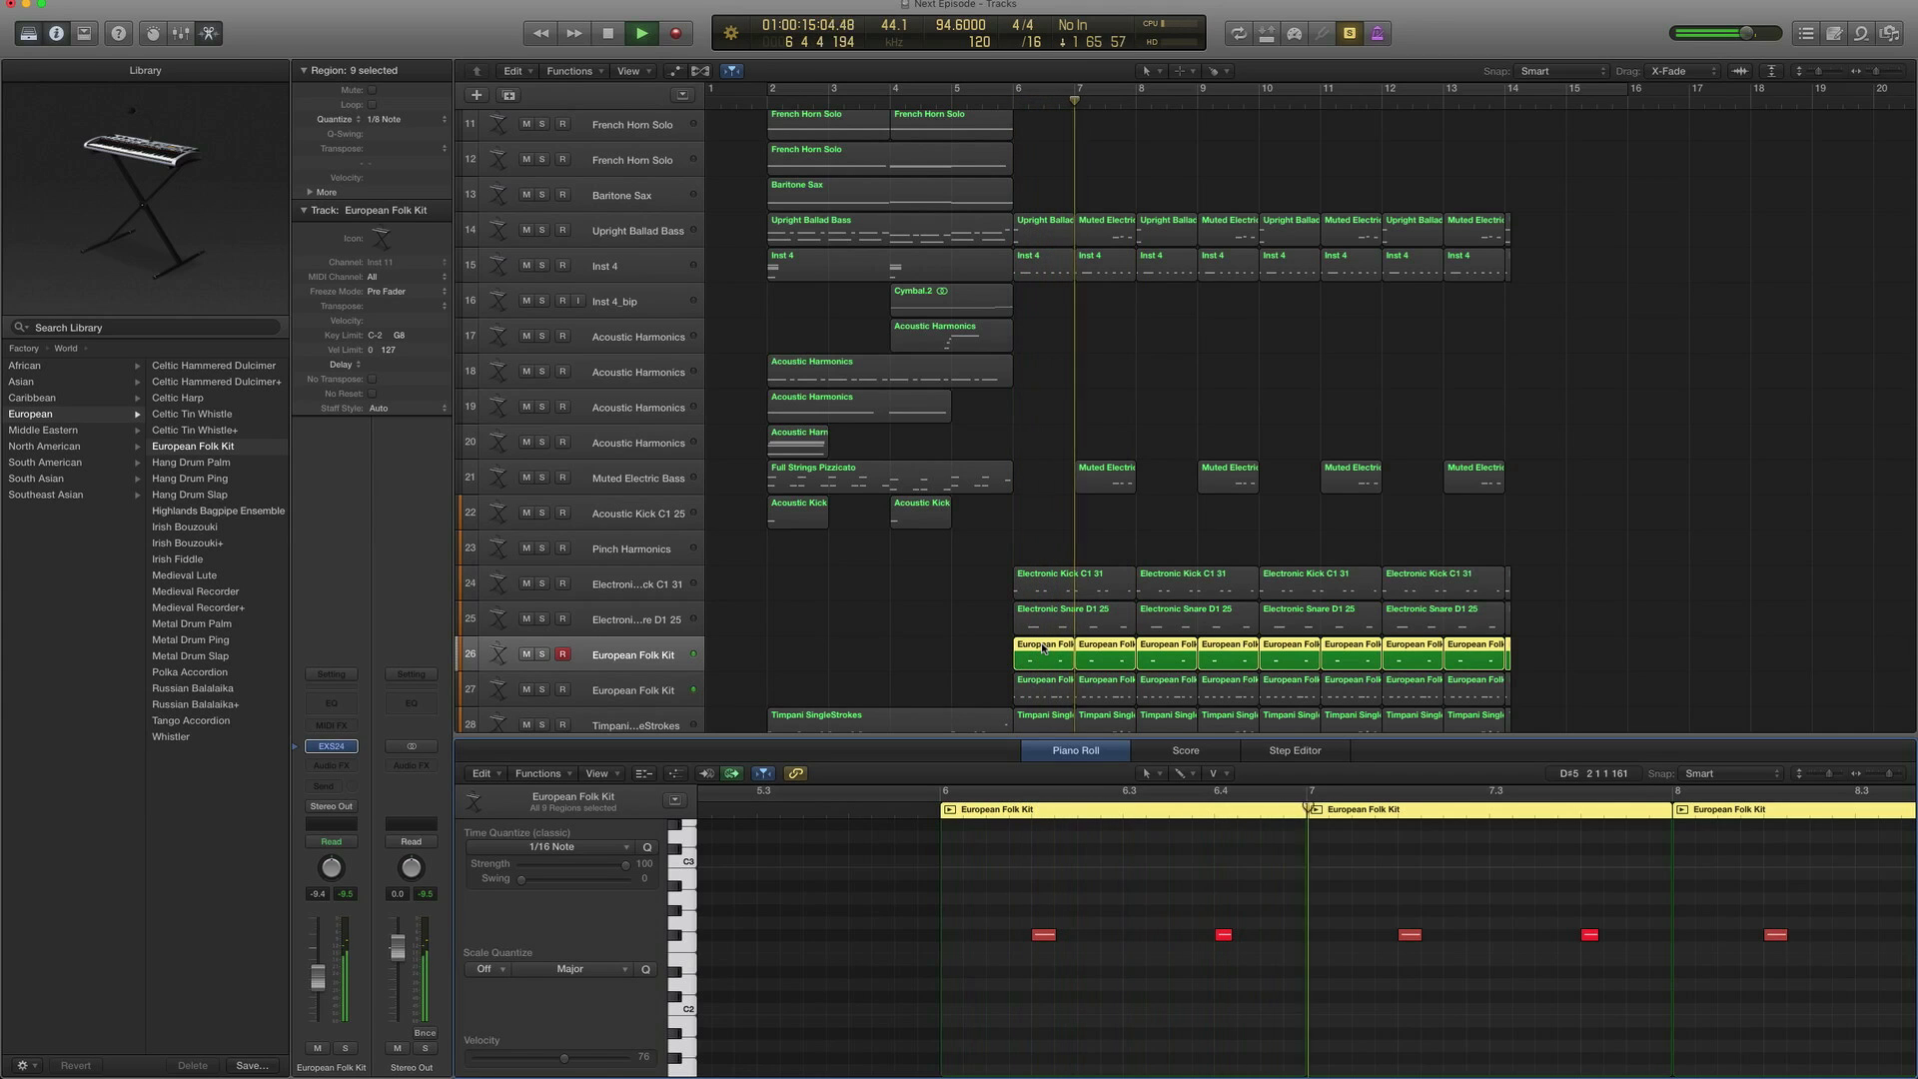
{"action": "left_click", "coordinate": [641, 34]}
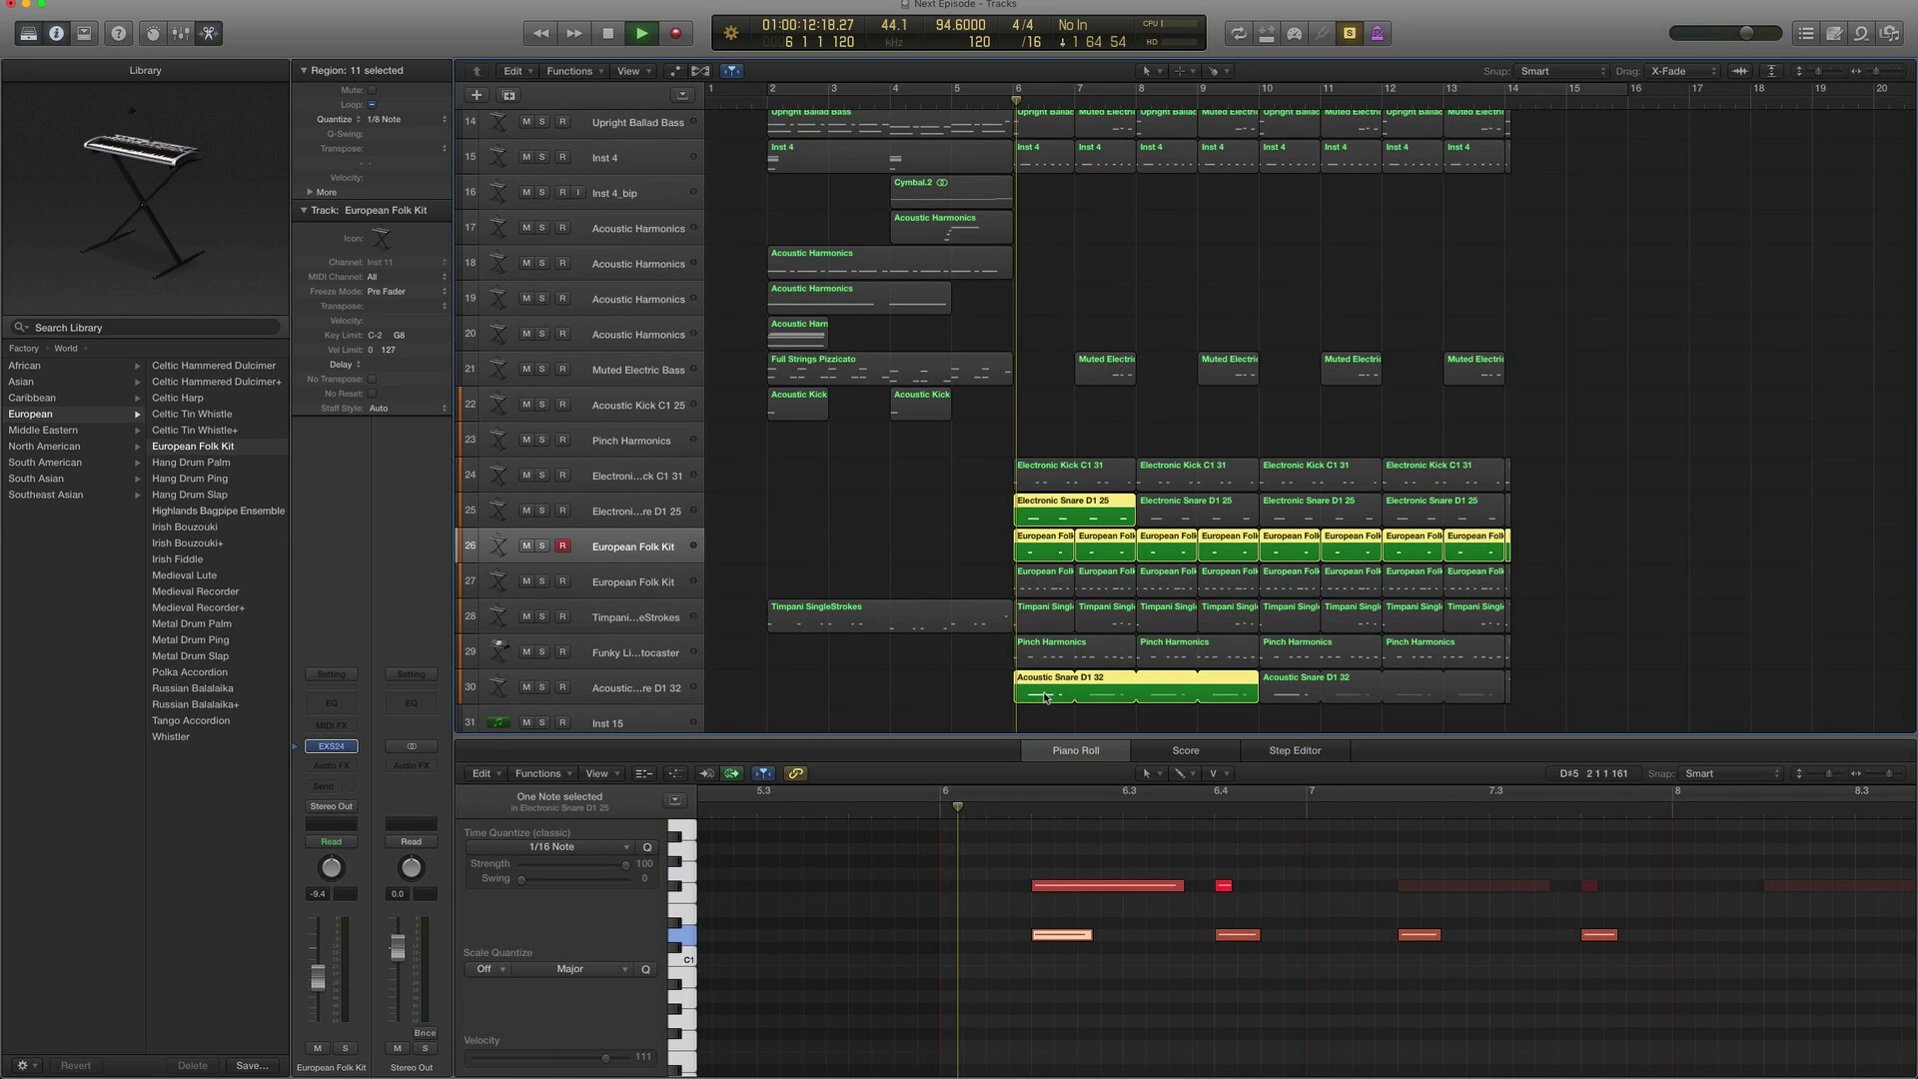
{"action": "left_click", "coordinate": [642, 34]}
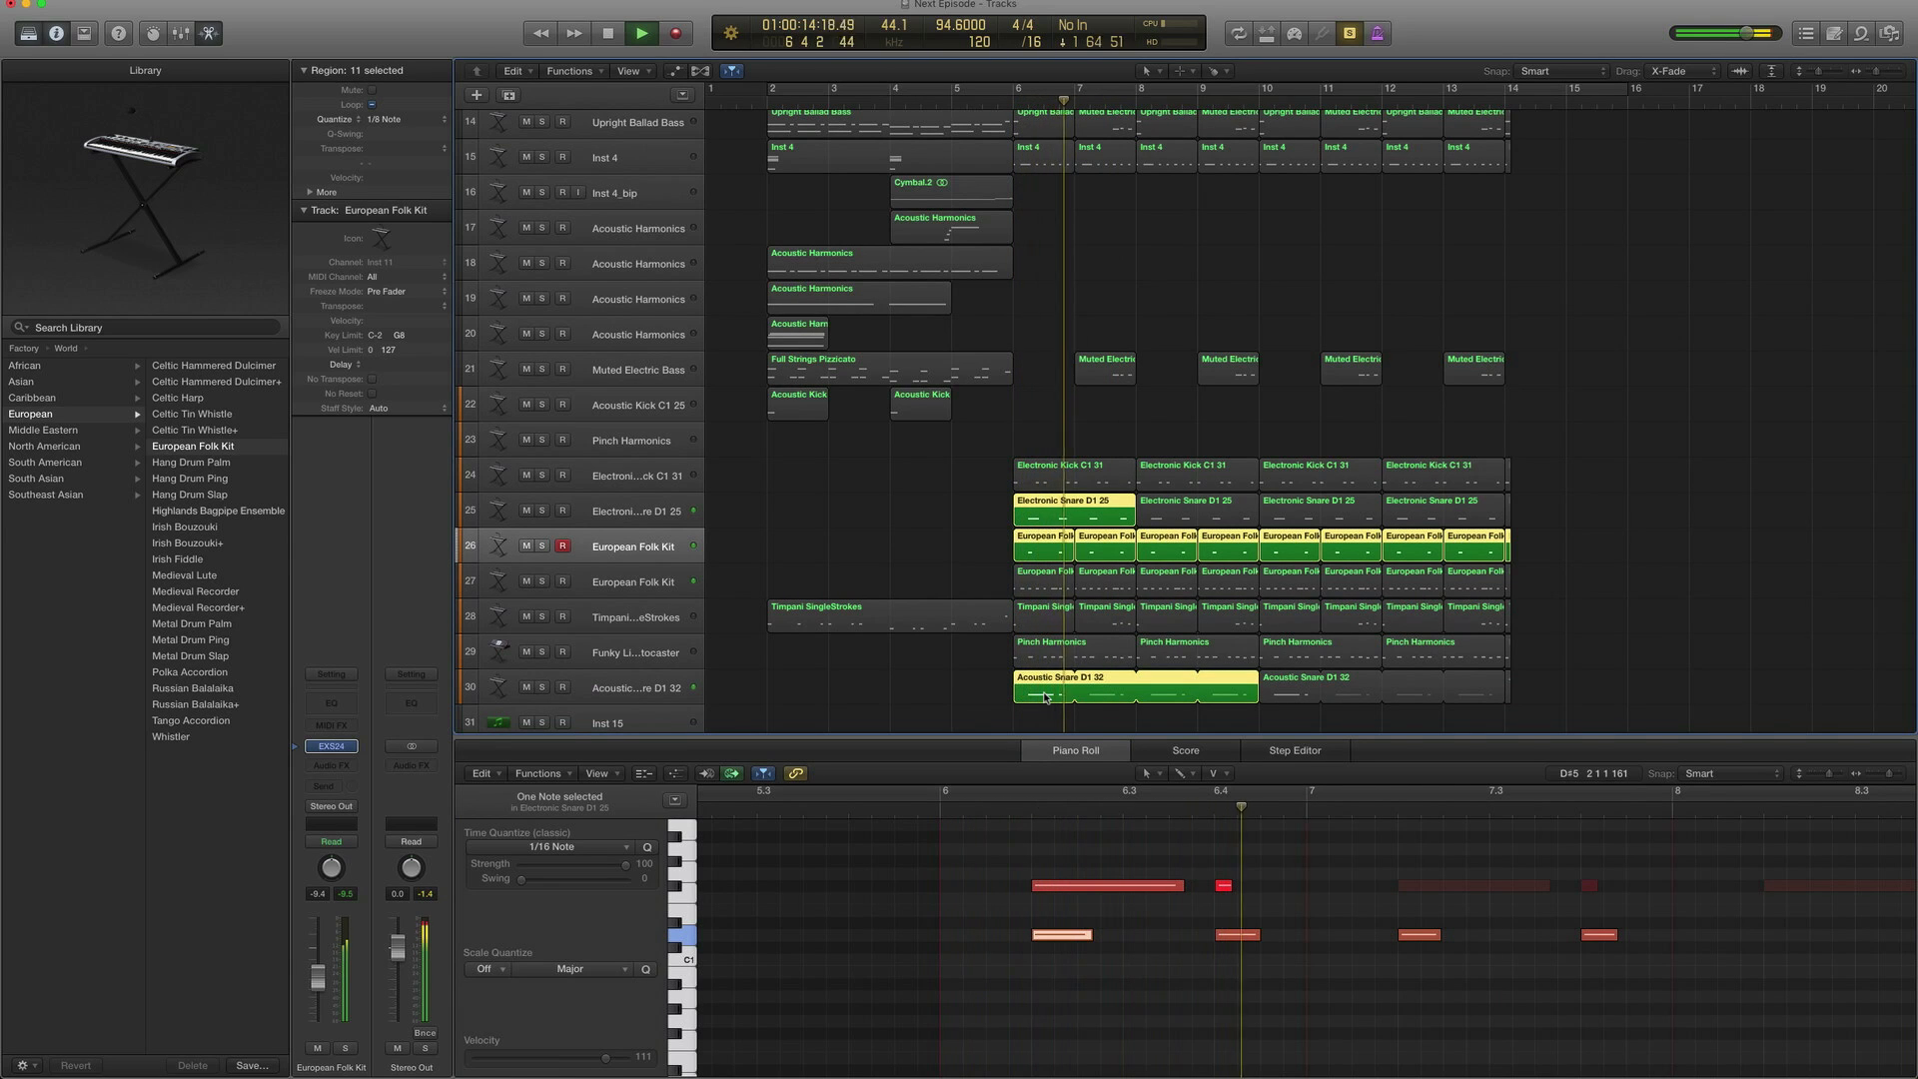
{"action": "left_click", "coordinate": [641, 34]}
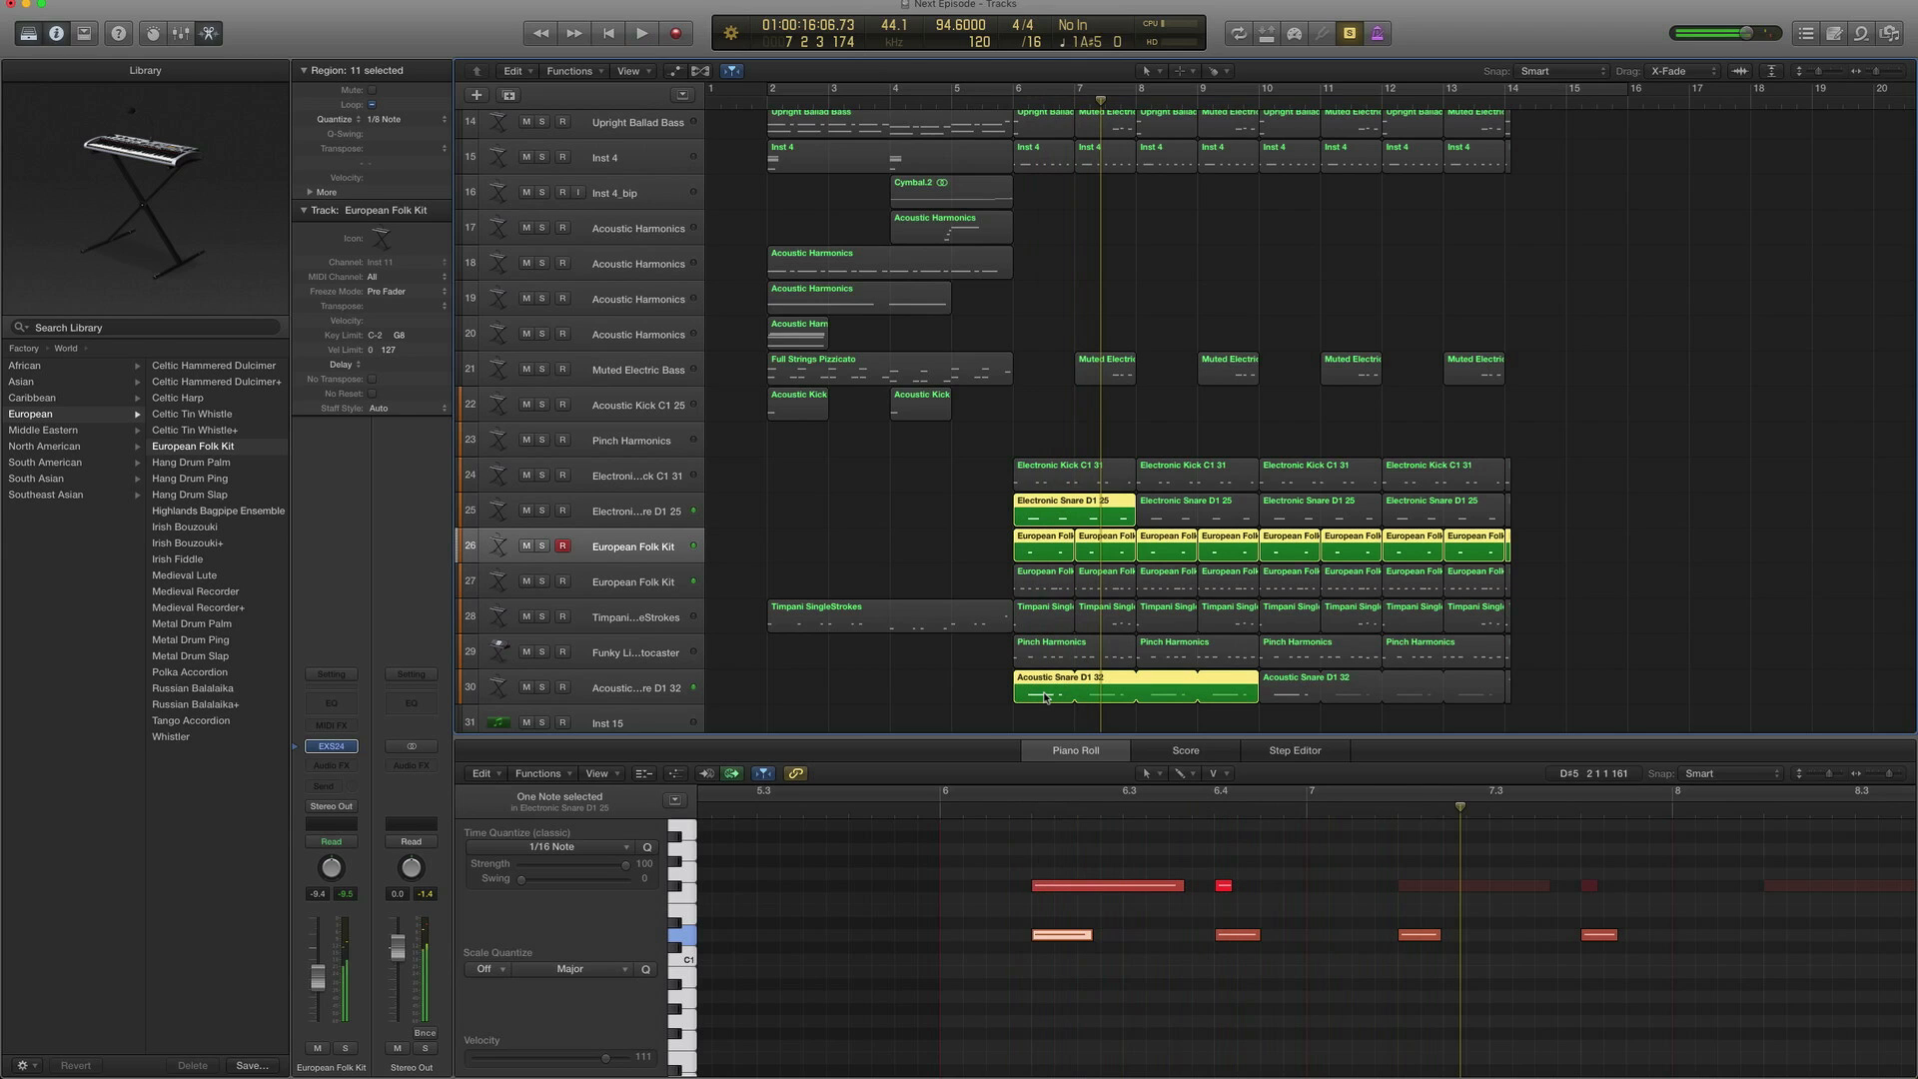
Play the second European Folk Kit pattern, then show the bass regions' notes
{"action": "left_click", "coordinate": [632, 581]}
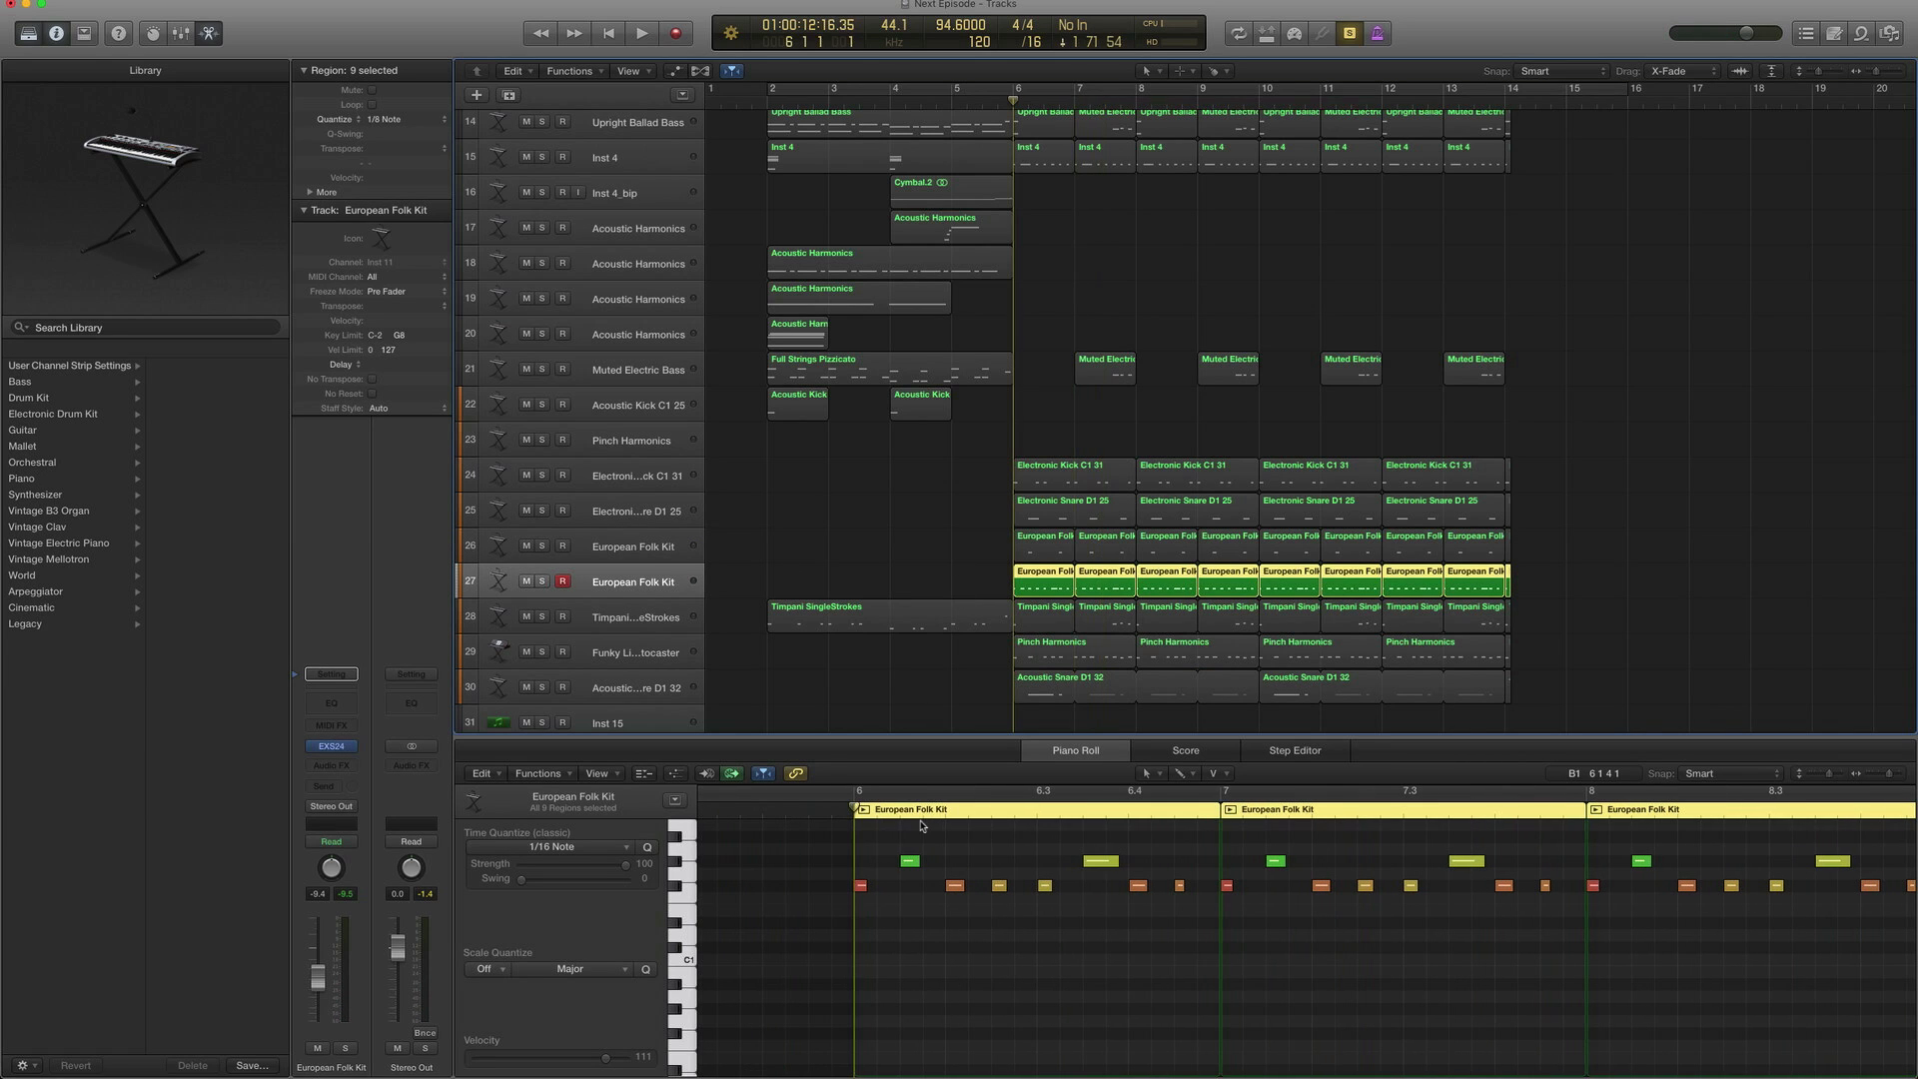
{"action": "left_click", "coordinate": [641, 34]}
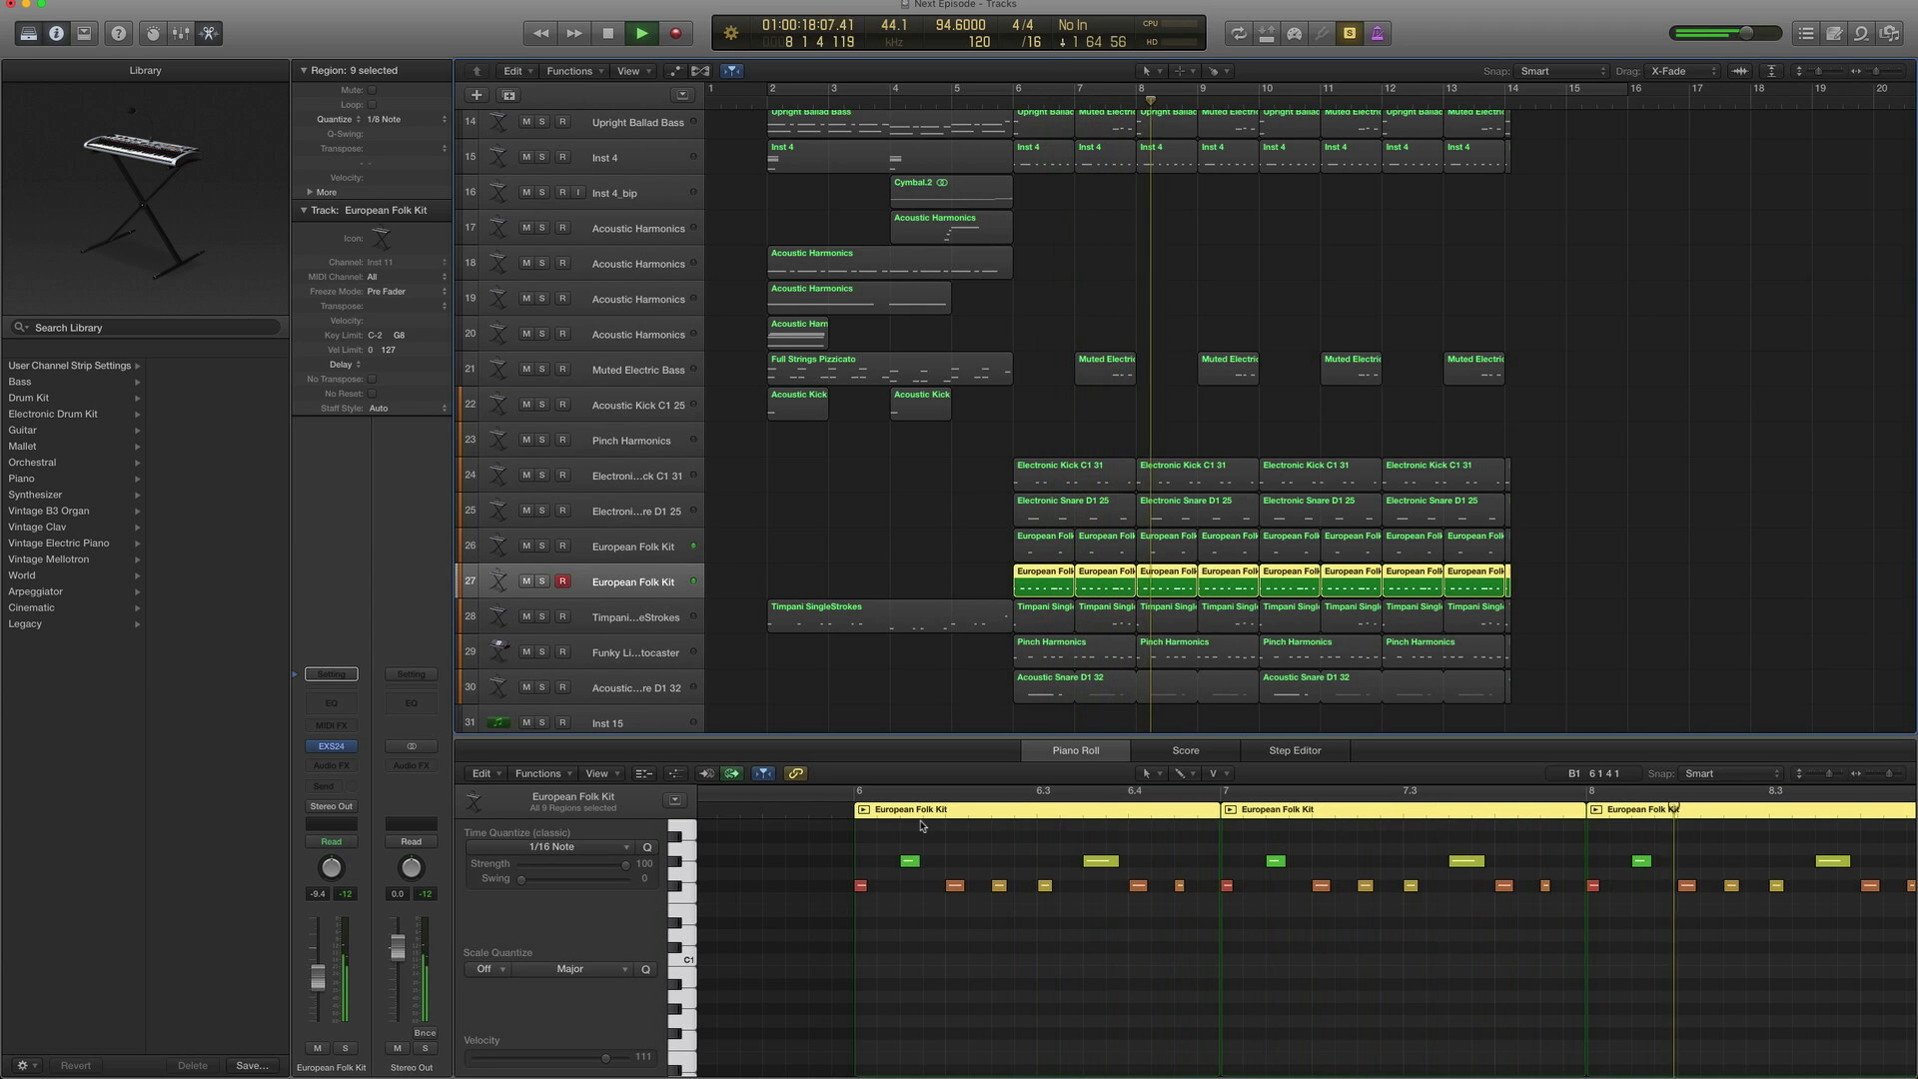
{"action": "left_click", "coordinate": [641, 34]}
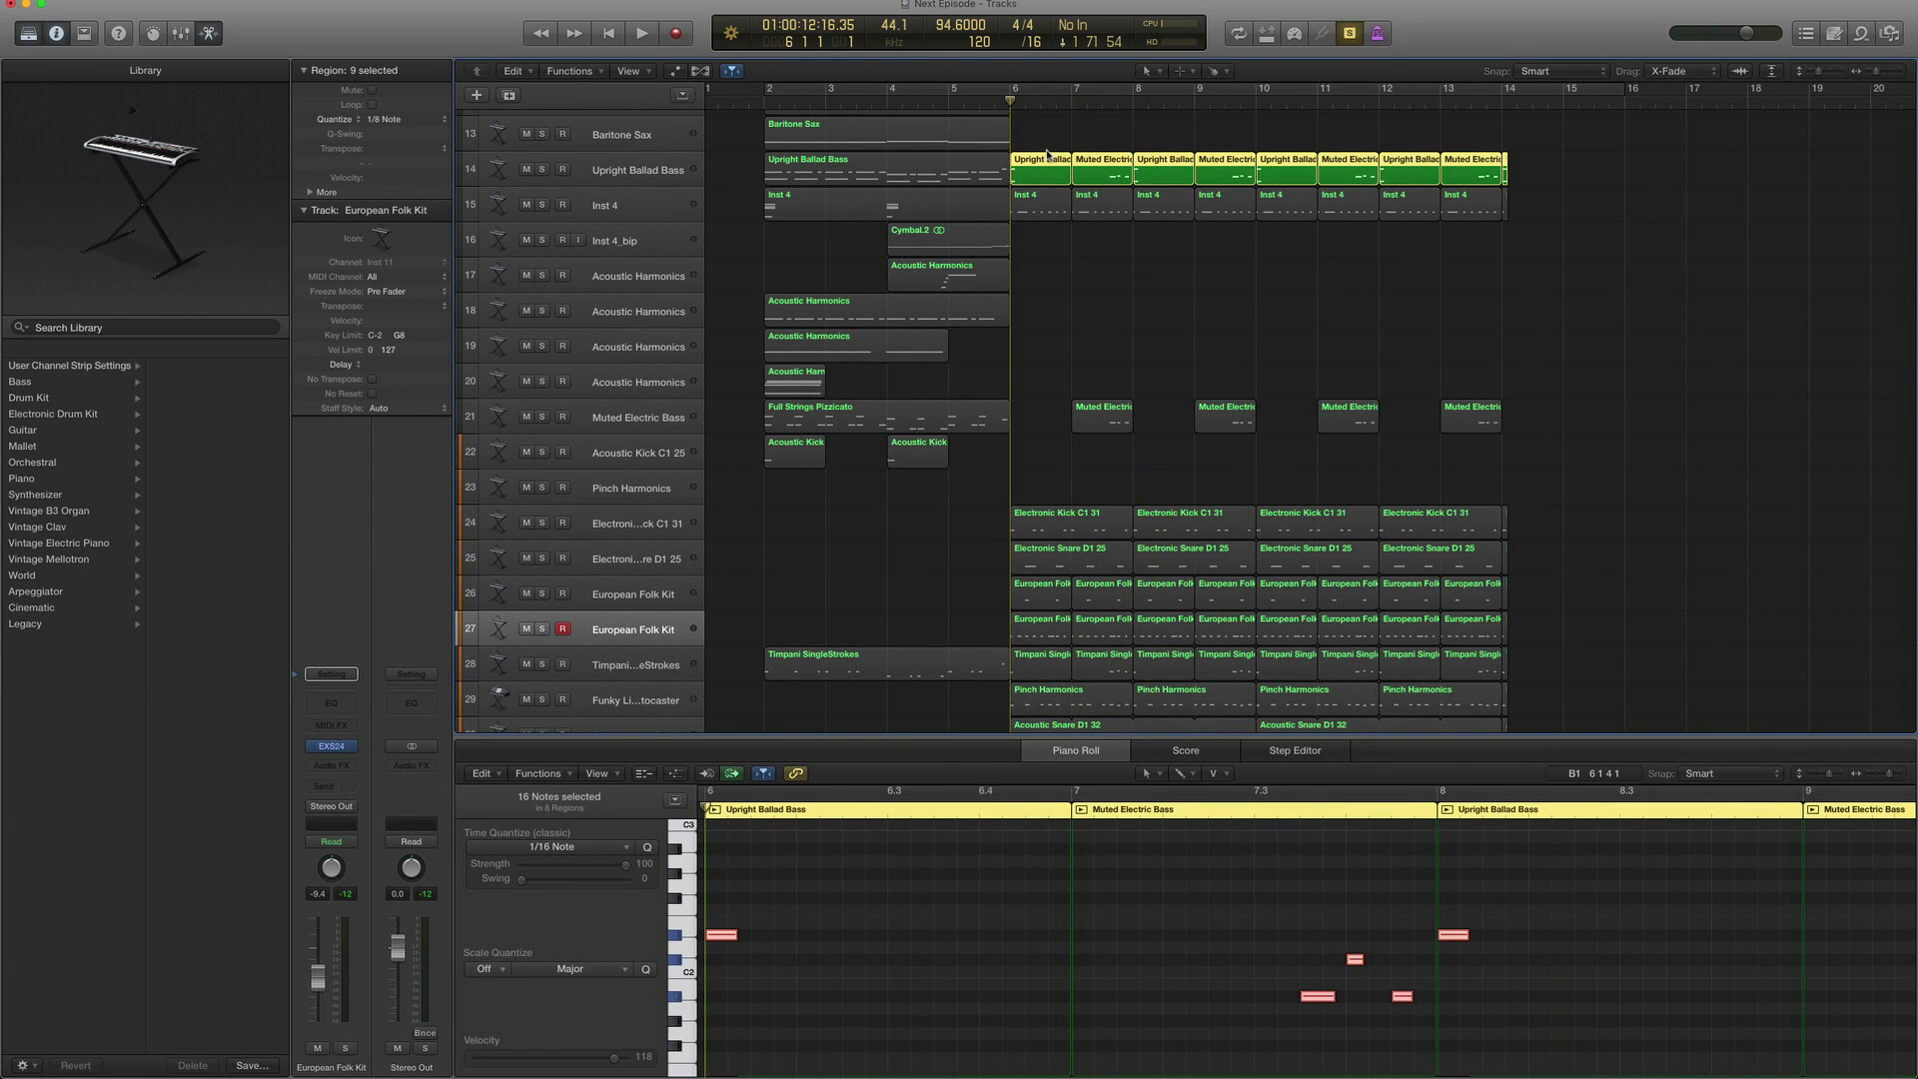
Play the bass line, then audition the bass and timpani soloed and switch solo to the Inst 4 regions
{"action": "left_click", "coordinate": [642, 32]}
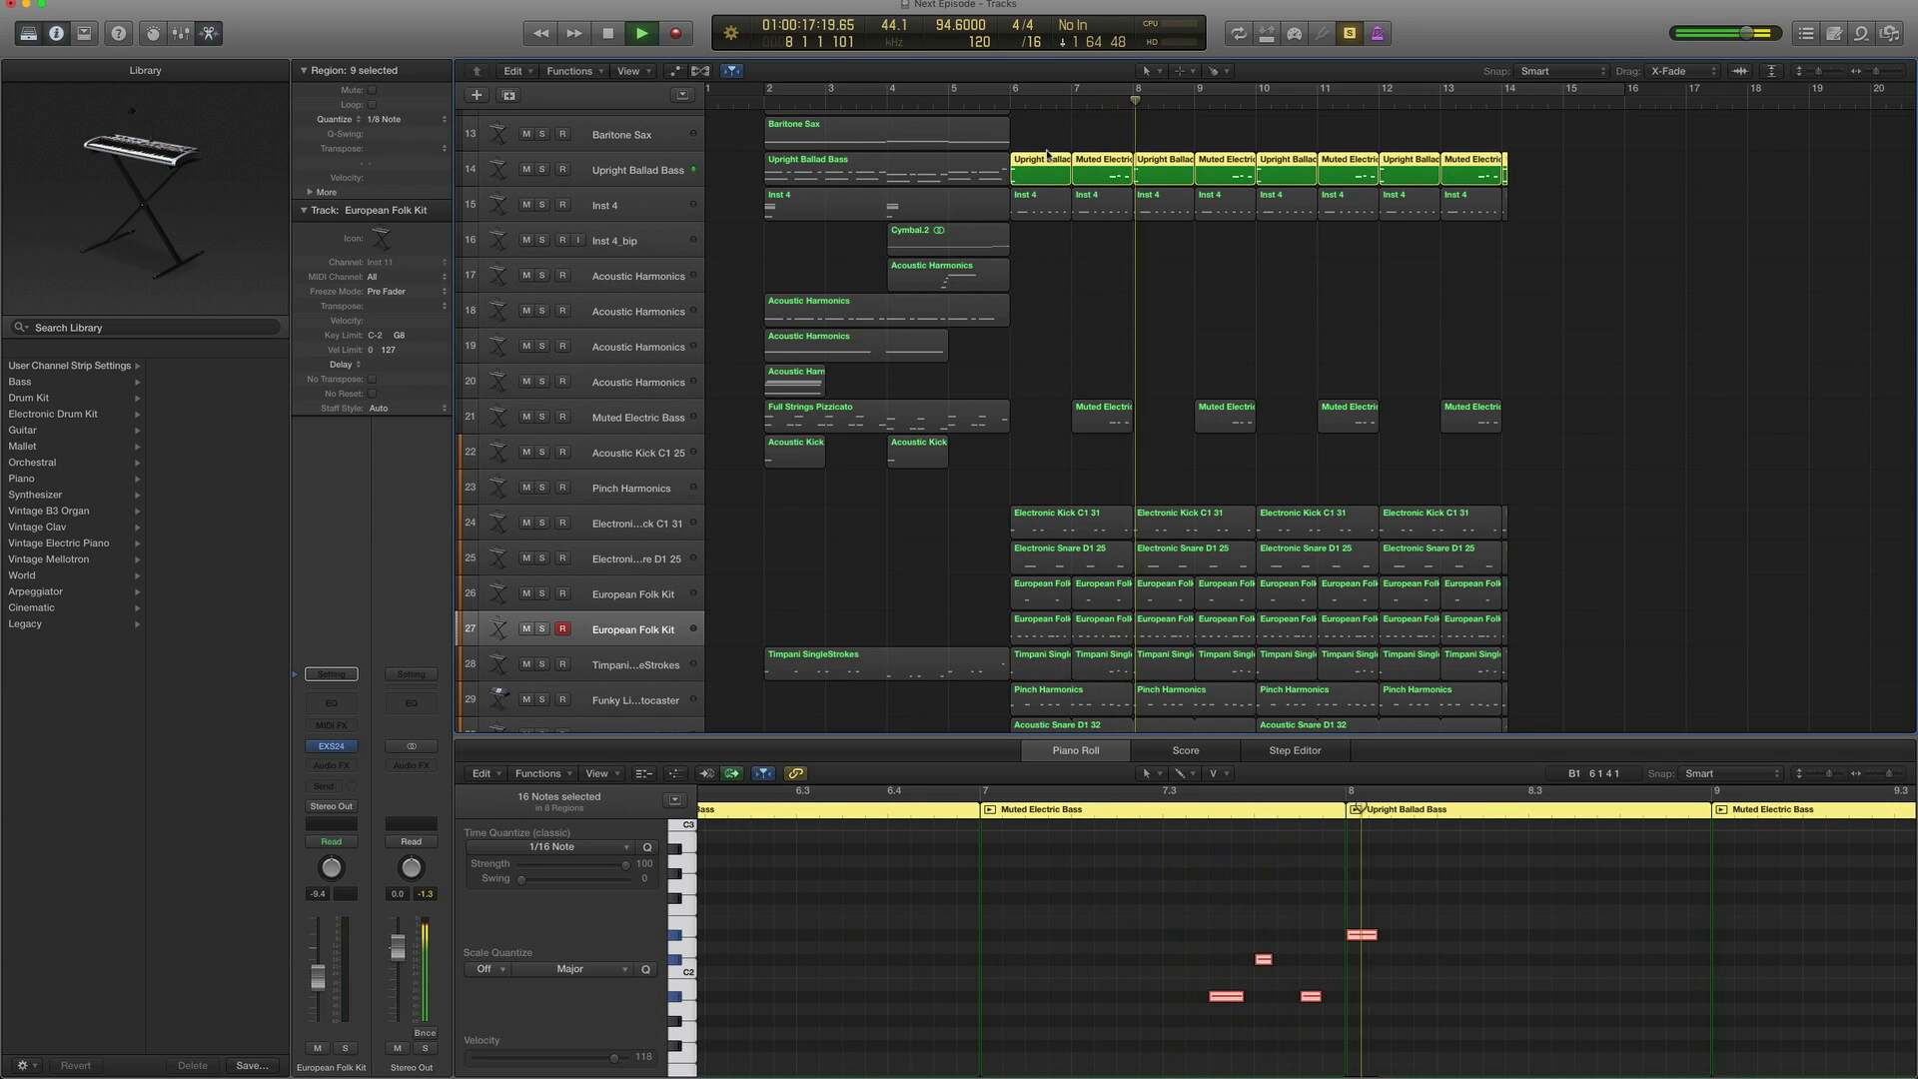
{"action": "left_click", "coordinate": [641, 32]}
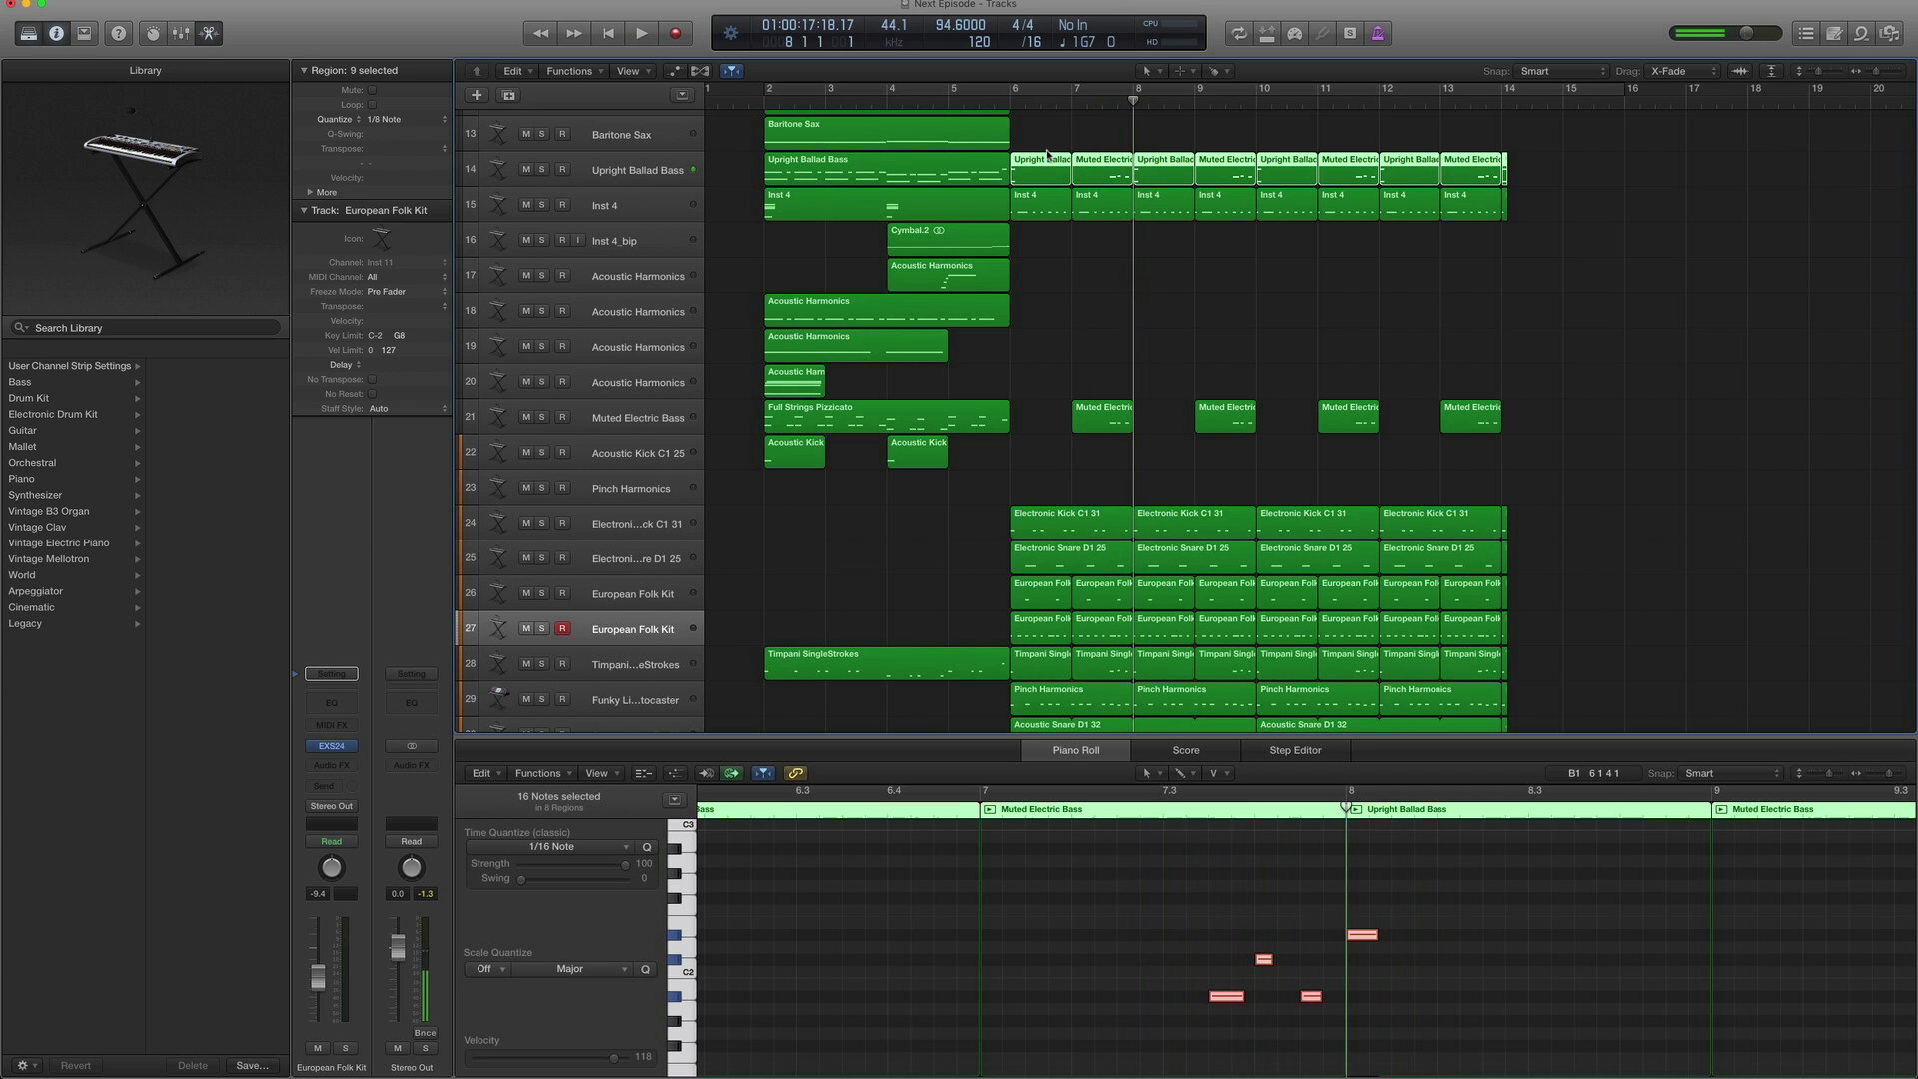
{"action": "scroll", "scroll_direction": "down", "scroll_amount": 3}
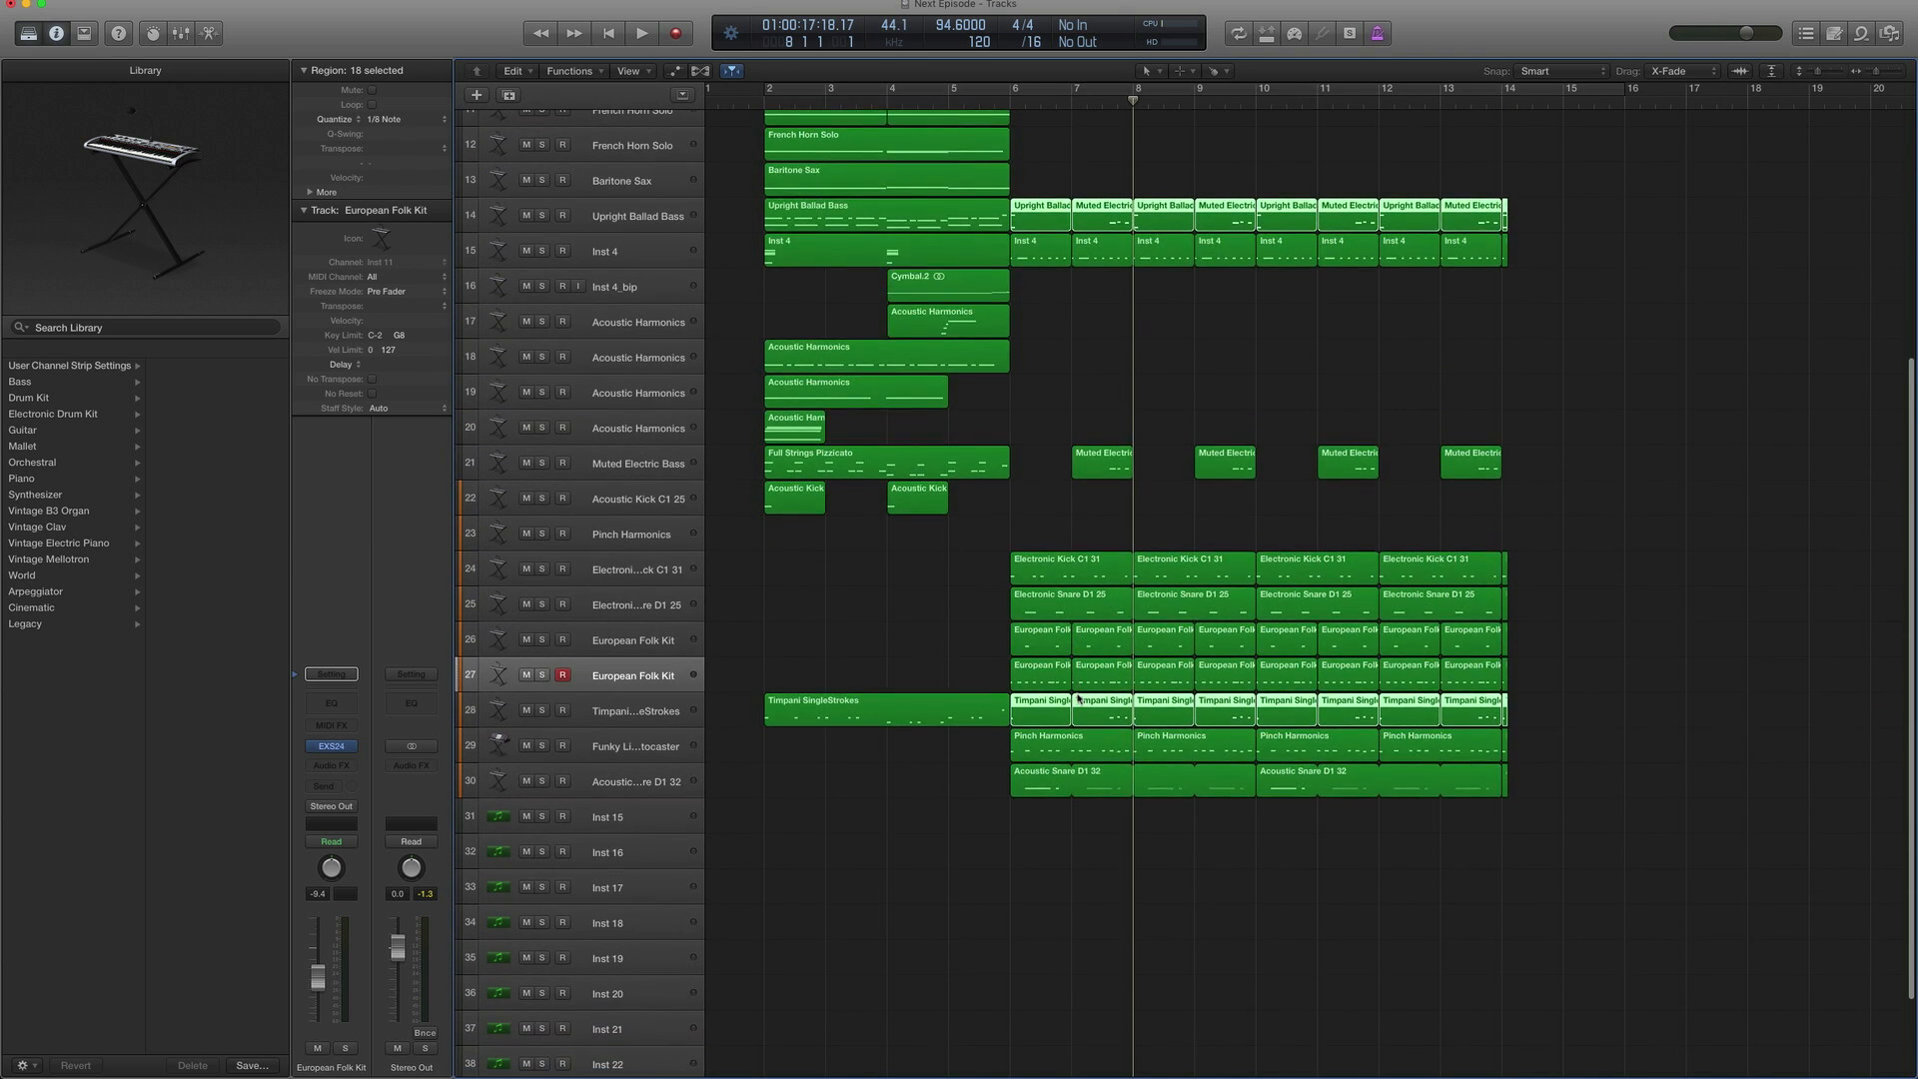
{"action": "left_click", "coordinate": [642, 34]}
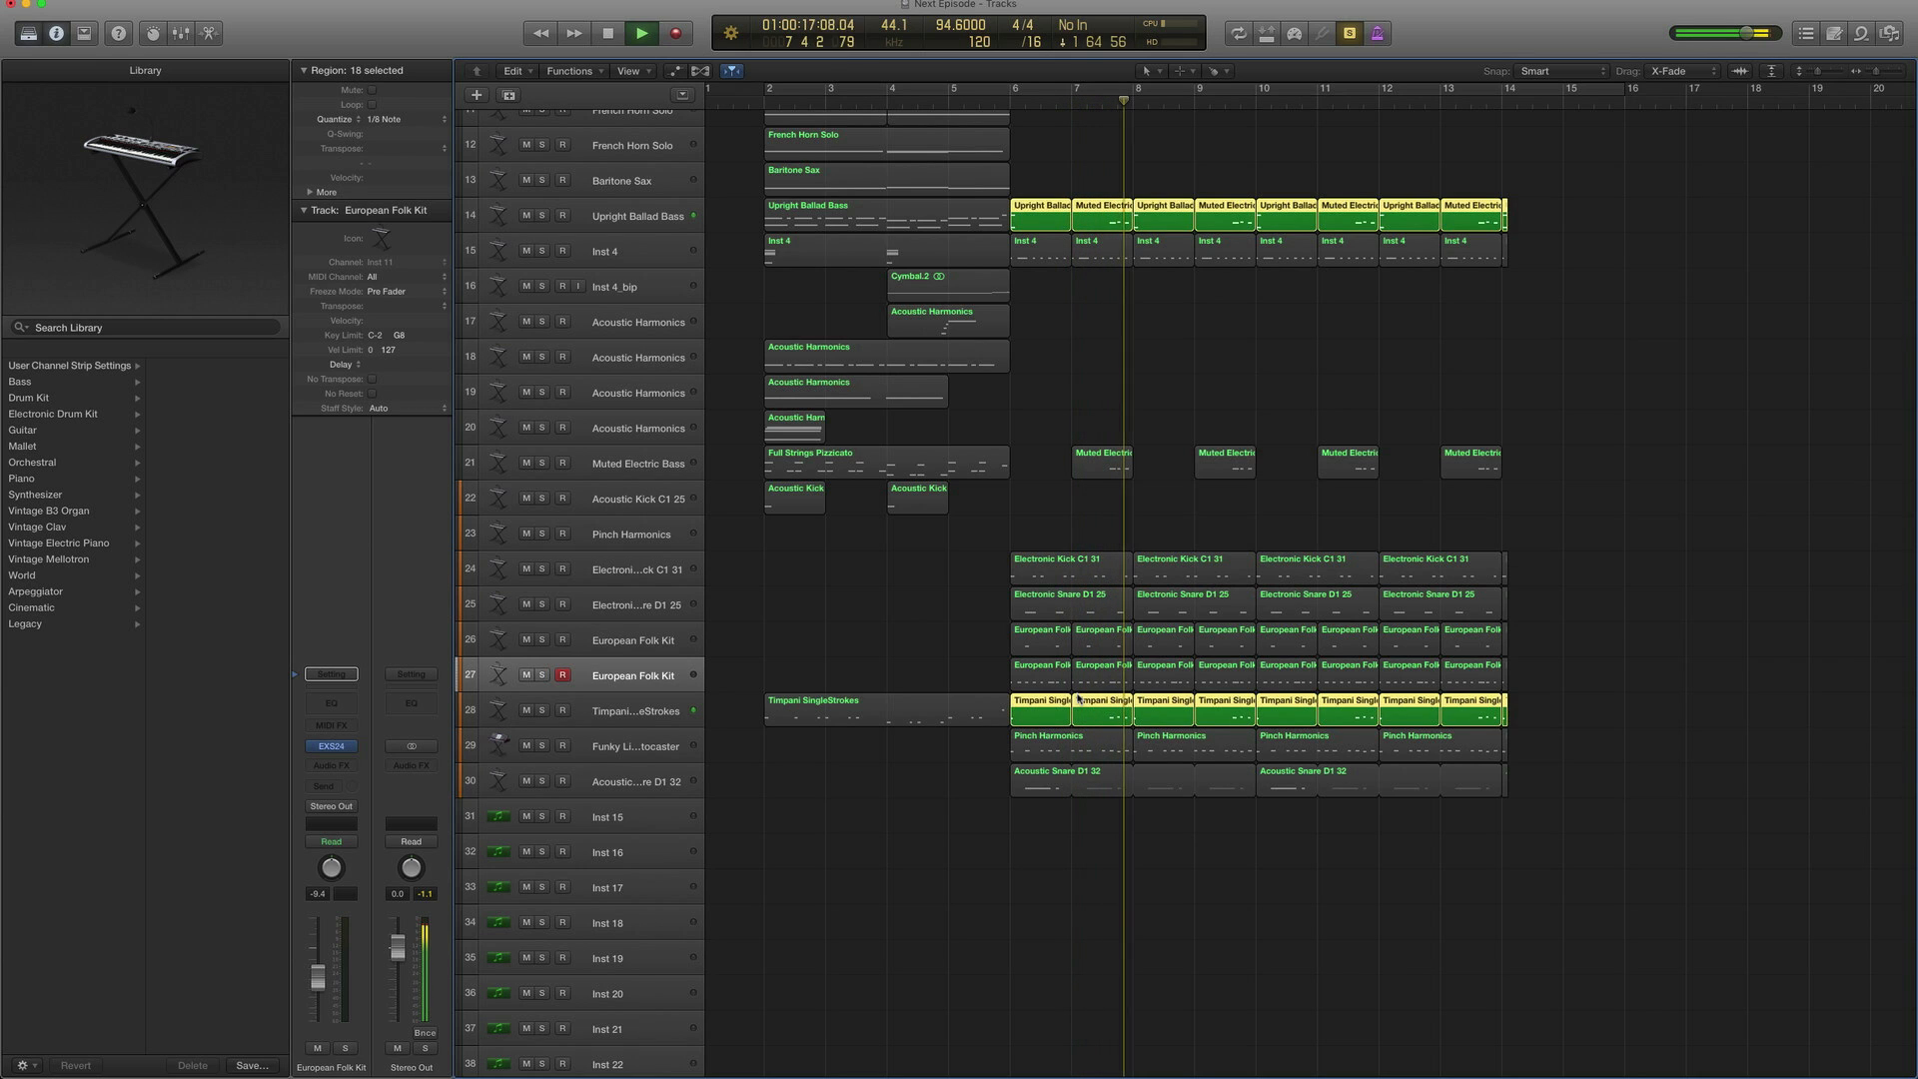
{"action": "left_click", "coordinate": [607, 34]}
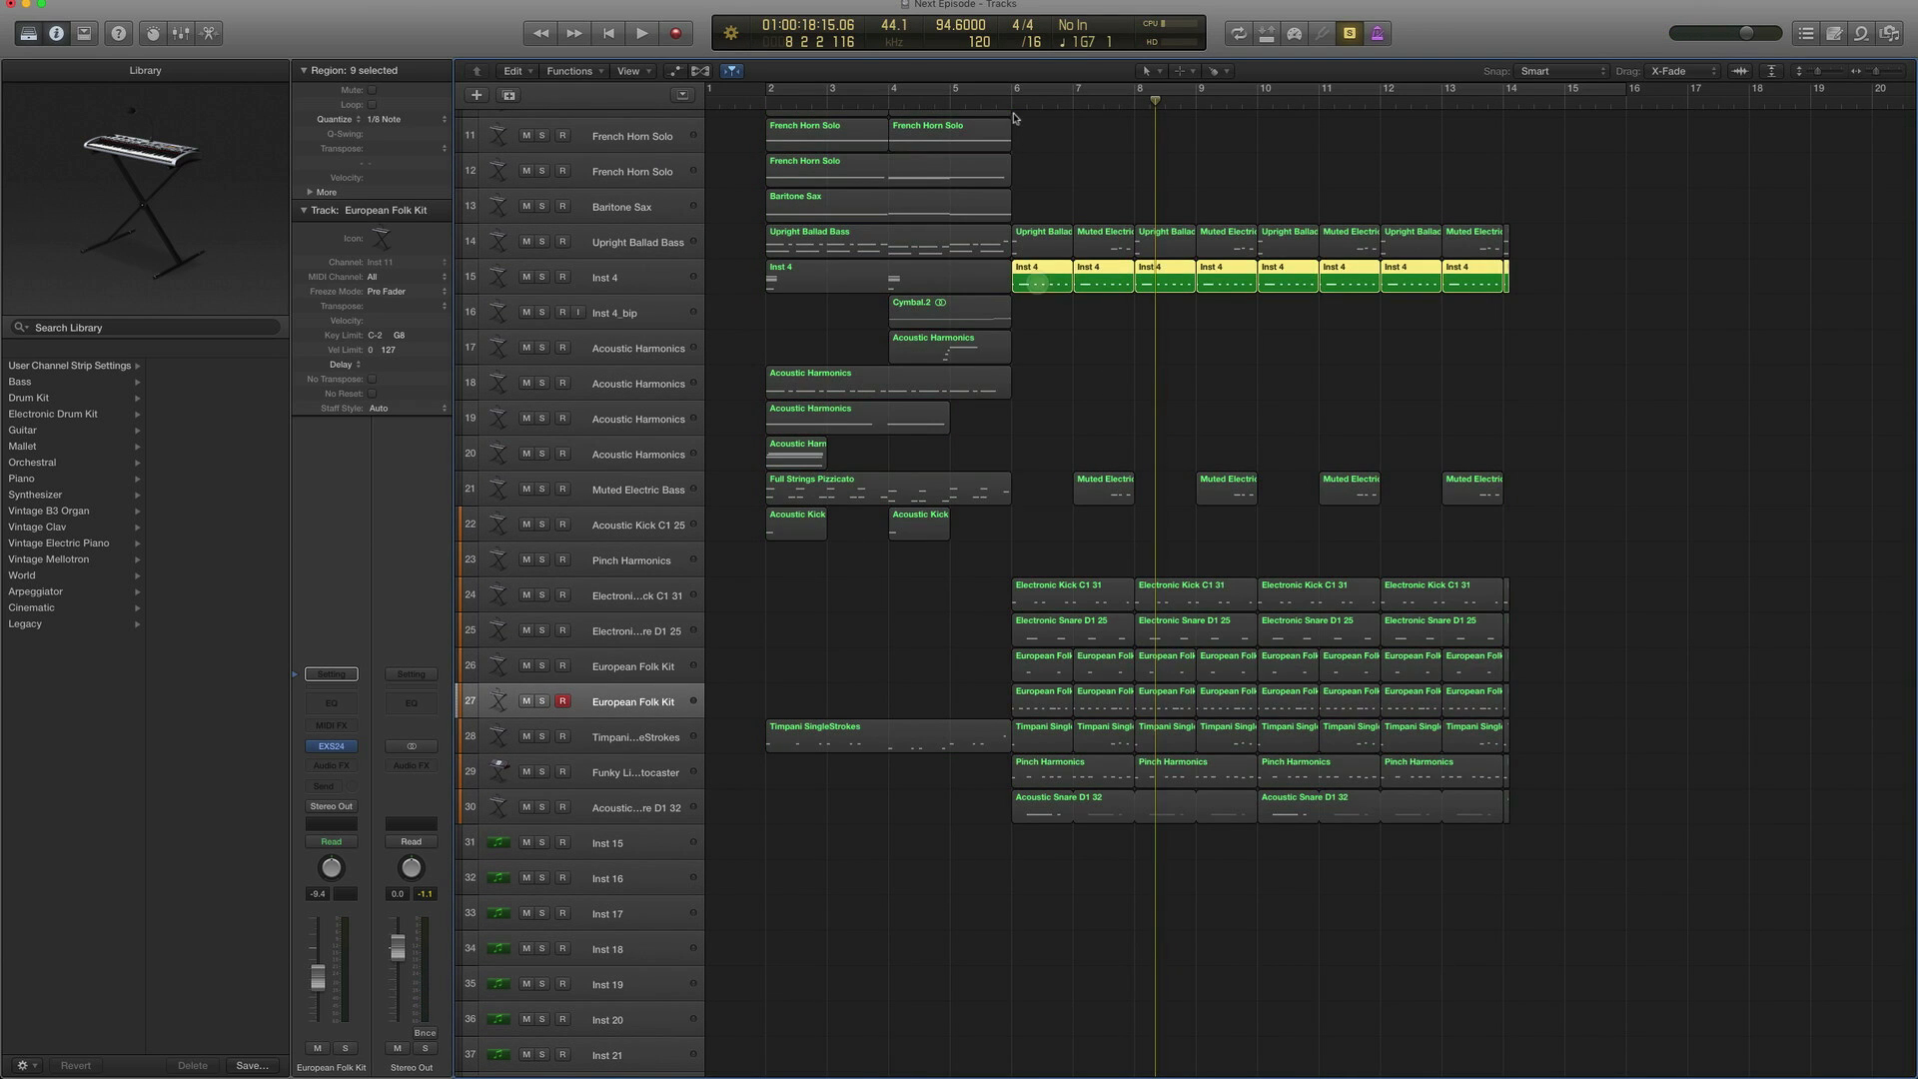
Play Inst 4 with the drum layers soloed, then turn solo off to hear the whole arrangement
{"action": "left_click", "coordinate": [641, 34]}
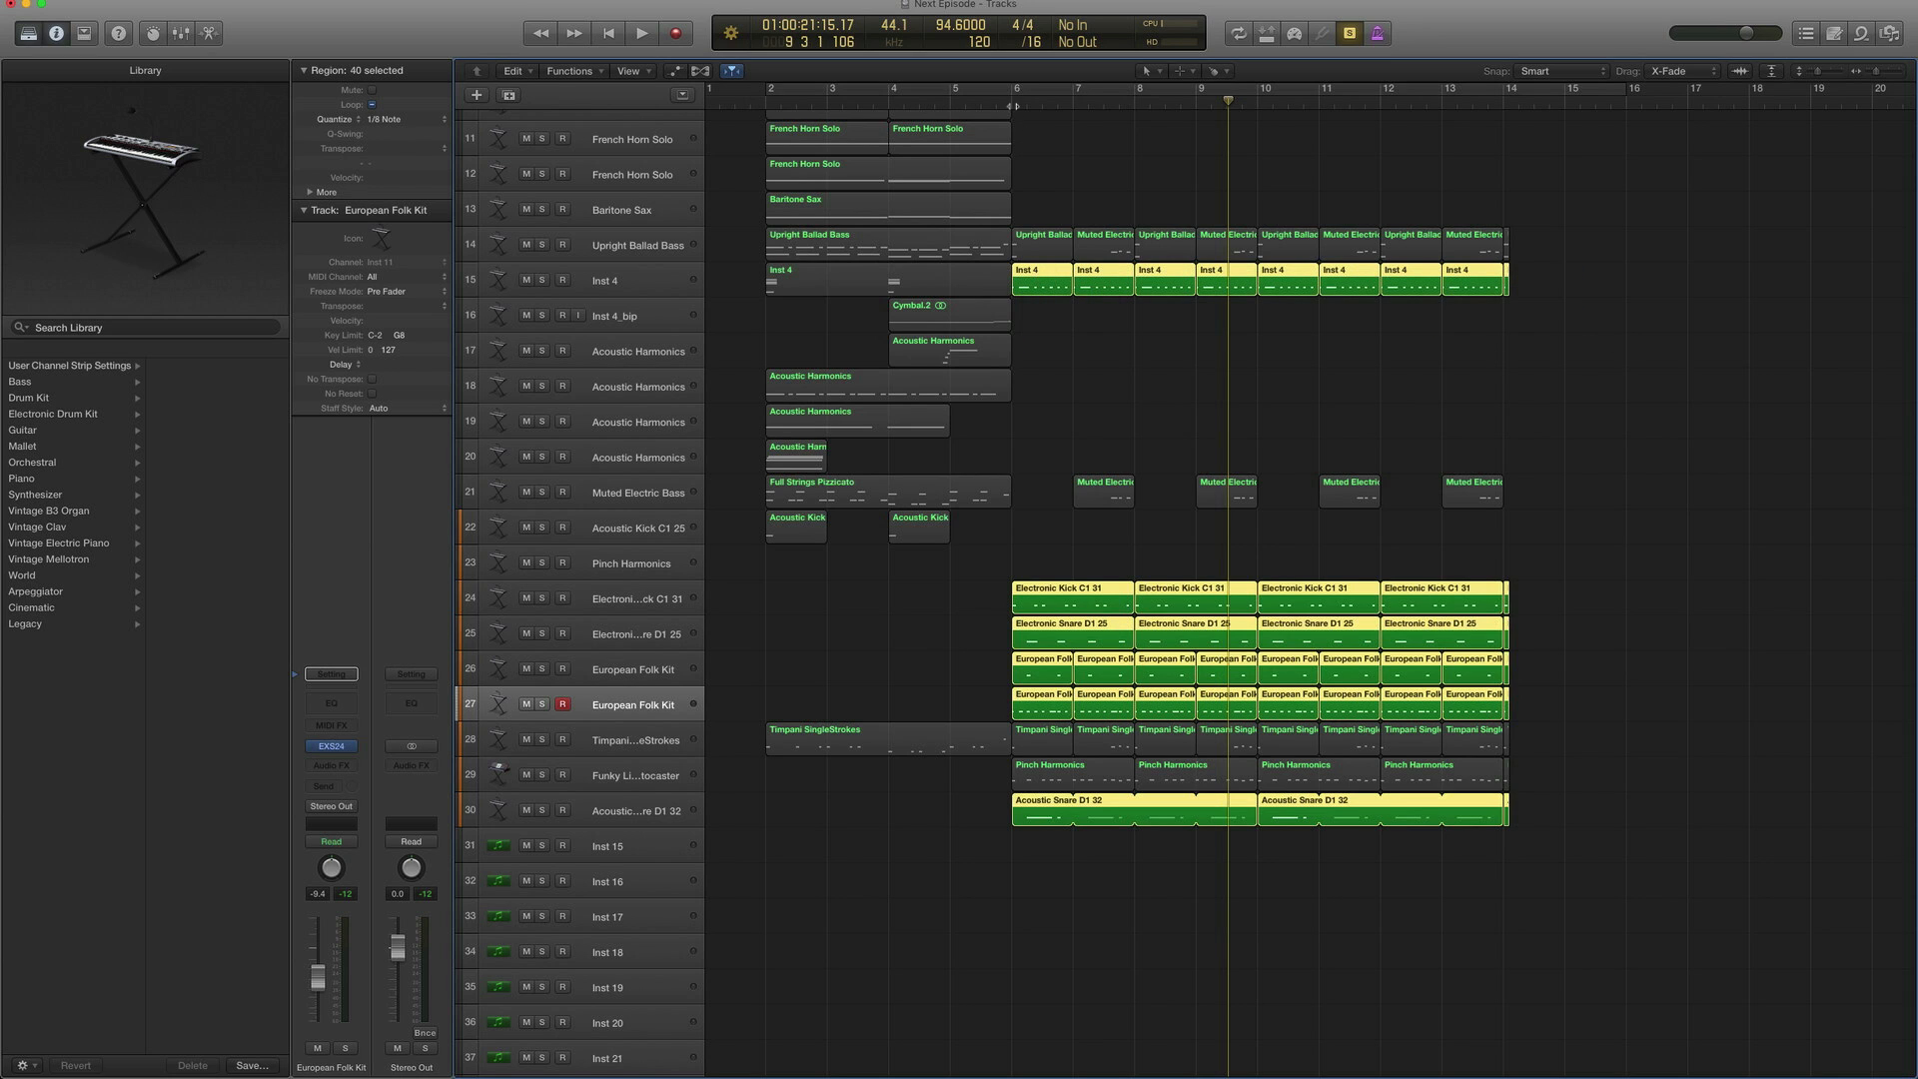
{"action": "left_click", "coordinate": [641, 34]}
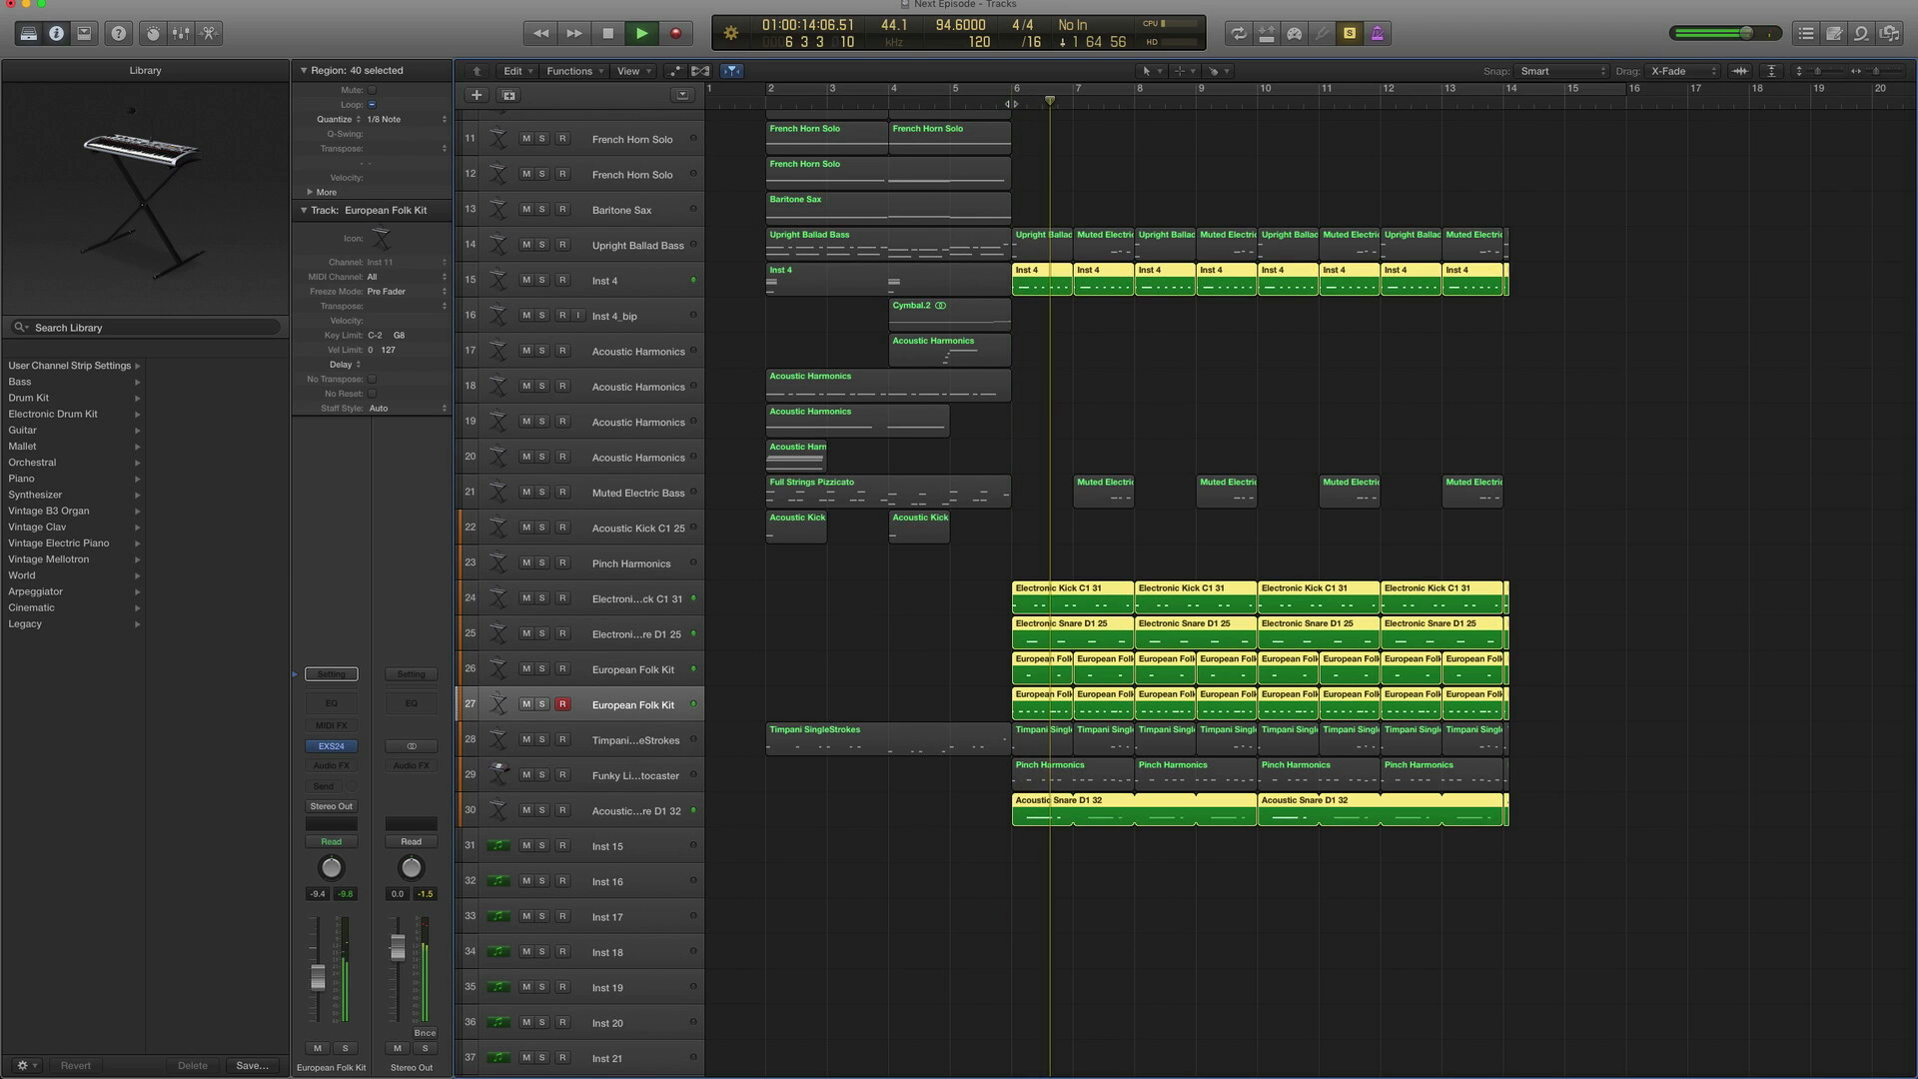
{"action": "left_click", "coordinate": [641, 34]}
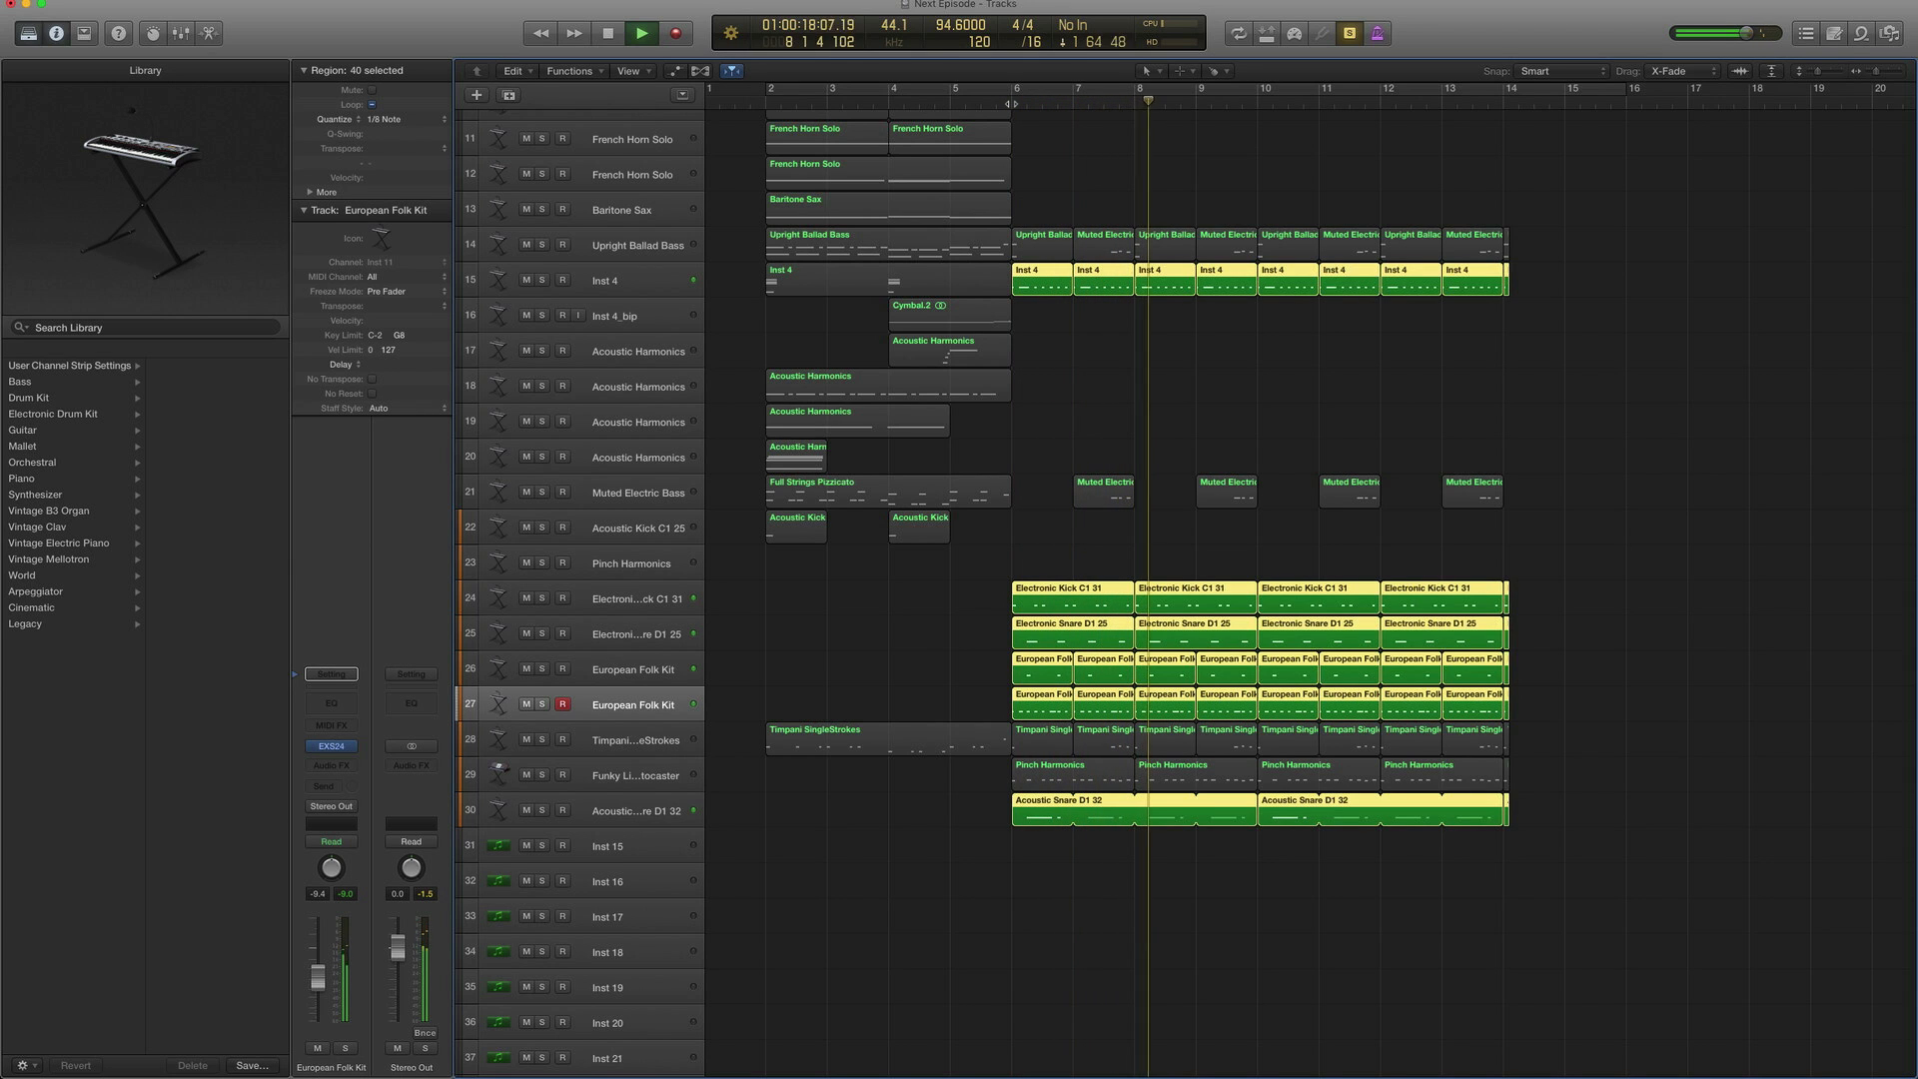
{"action": "left_click", "coordinate": [641, 34]}
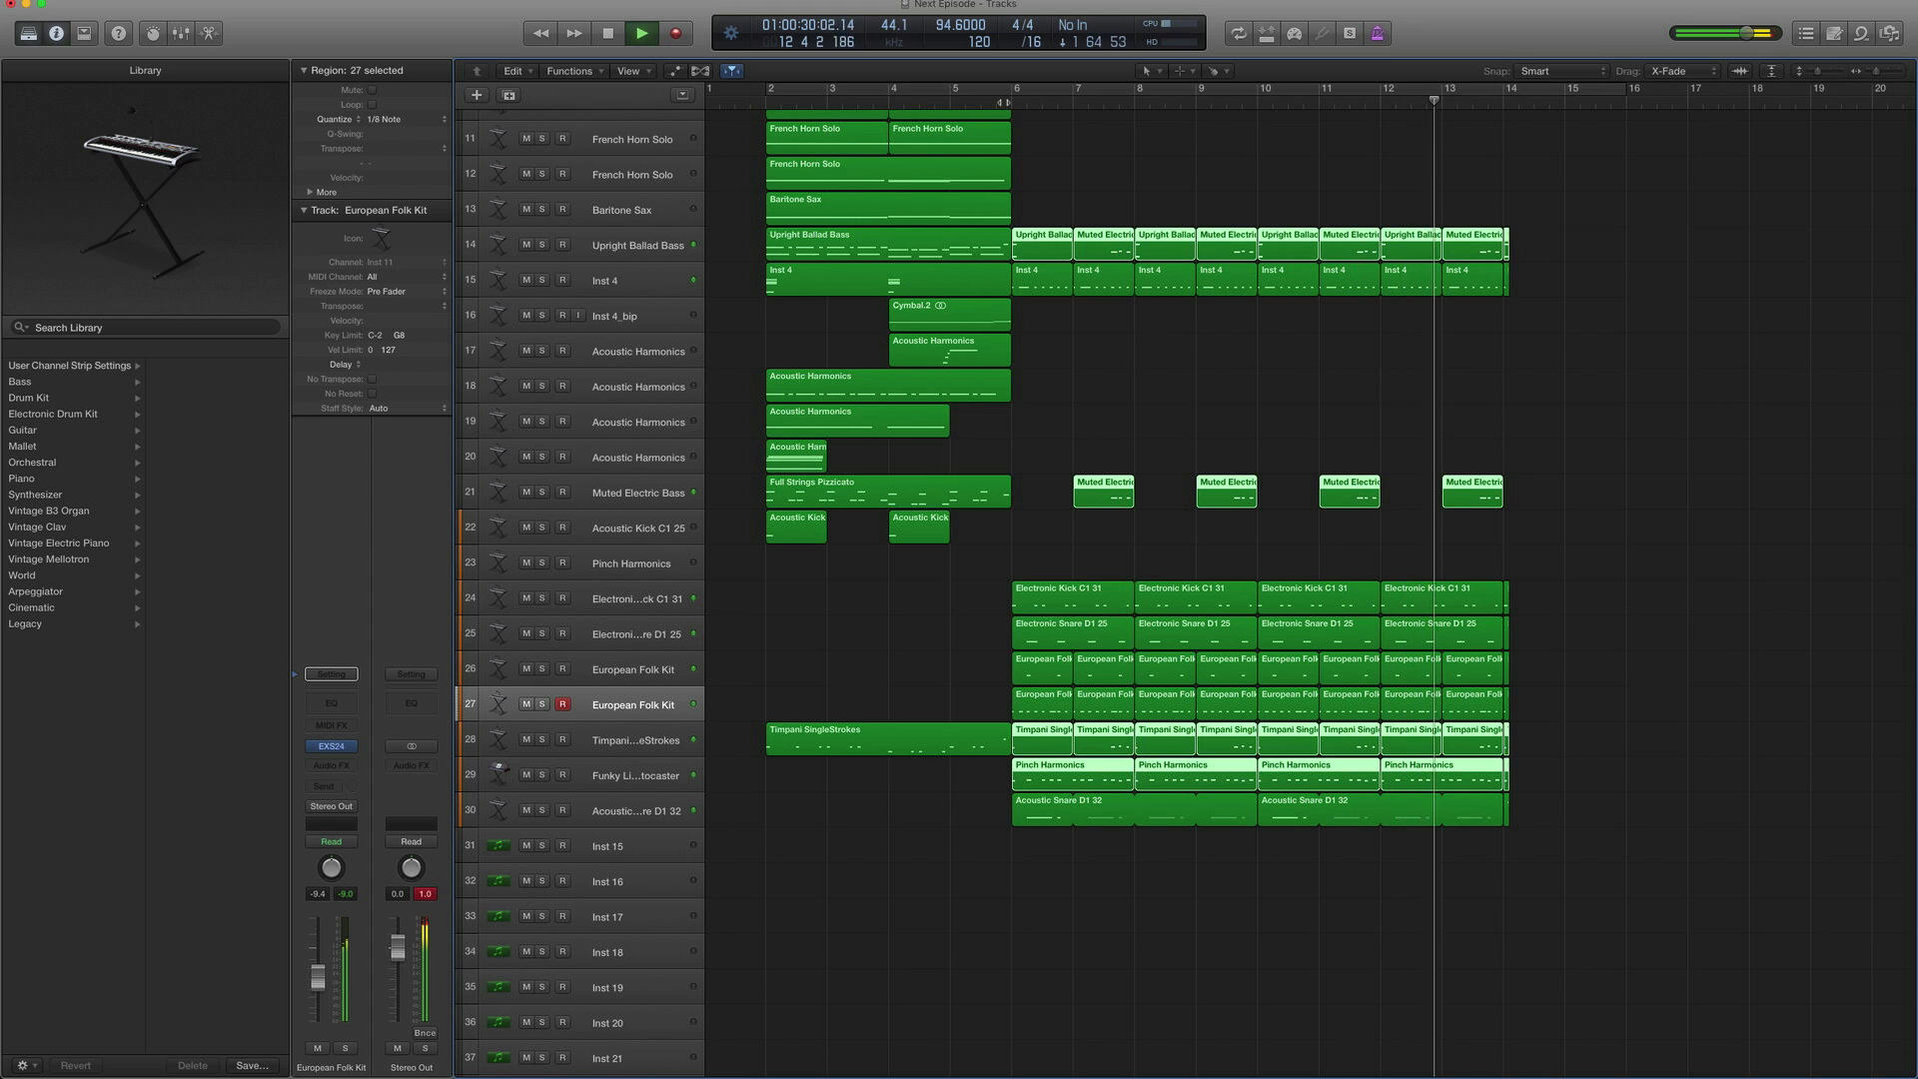
Stop playback of the full arrangement near bar 14
{"action": "left_click", "coordinate": [641, 34]}
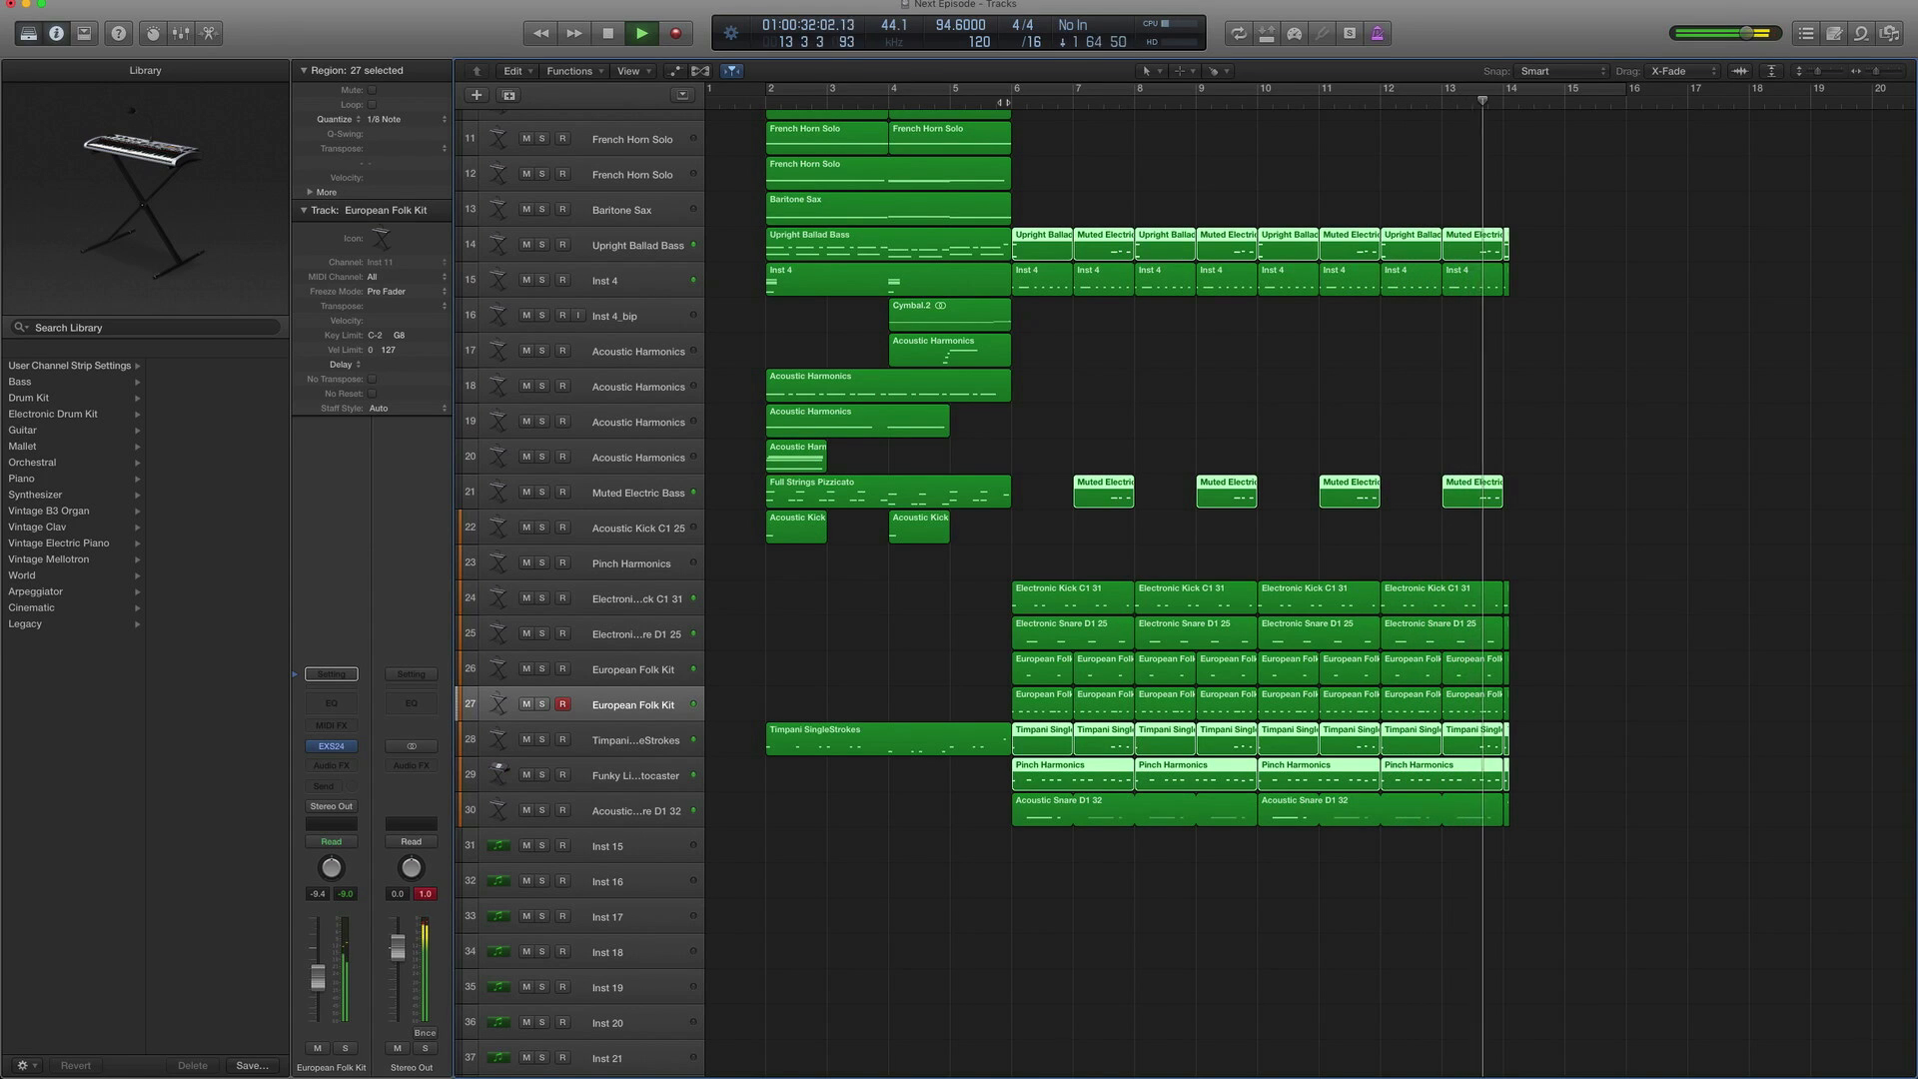
{"action": "left_click", "coordinate": [641, 34]}
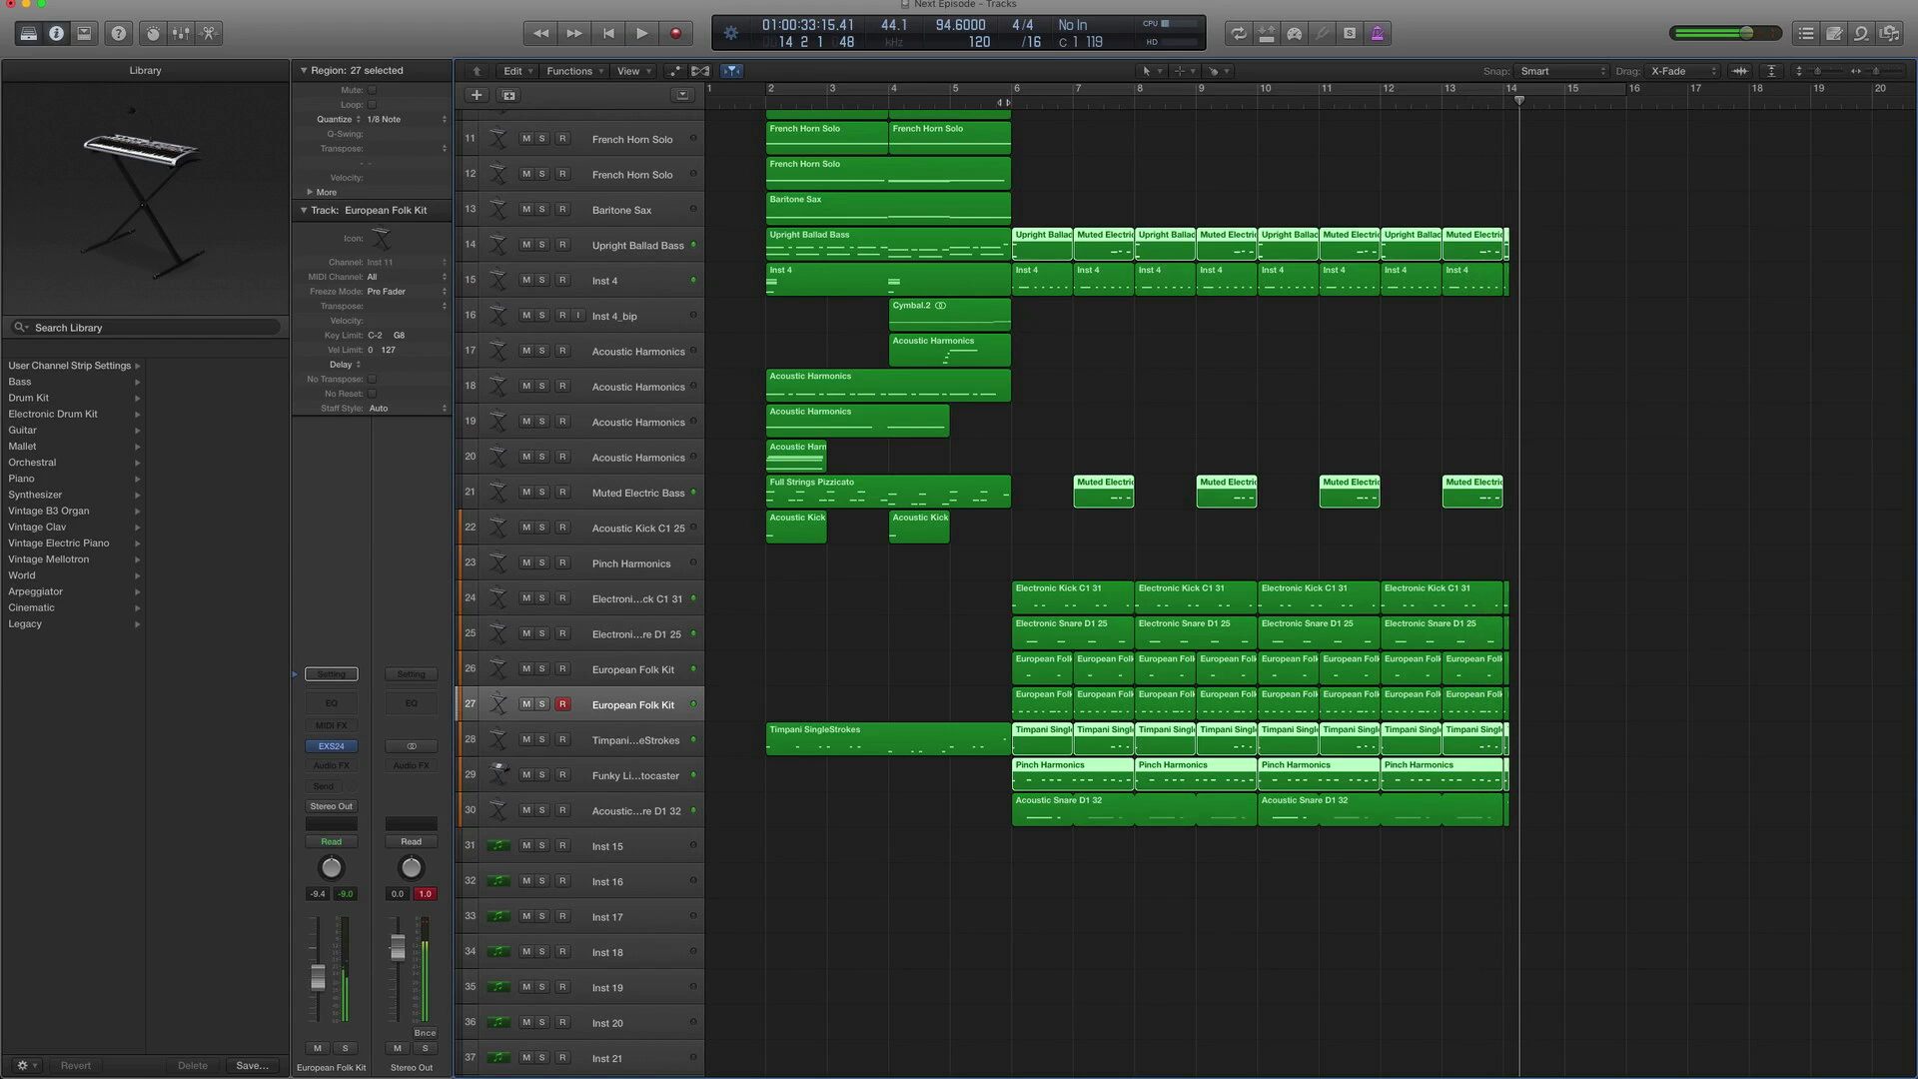